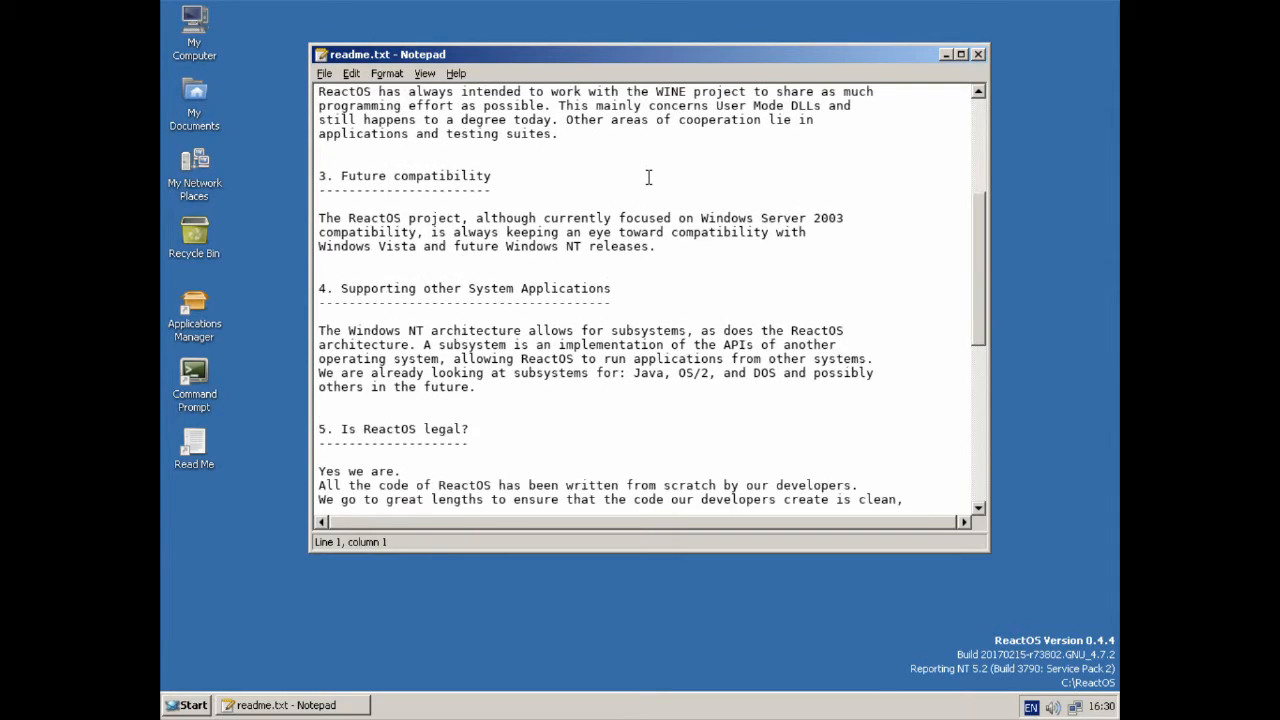
# Step: Scroll readme.txt down to its Authors section and close Notepad
pyautogui.scroll(-3)
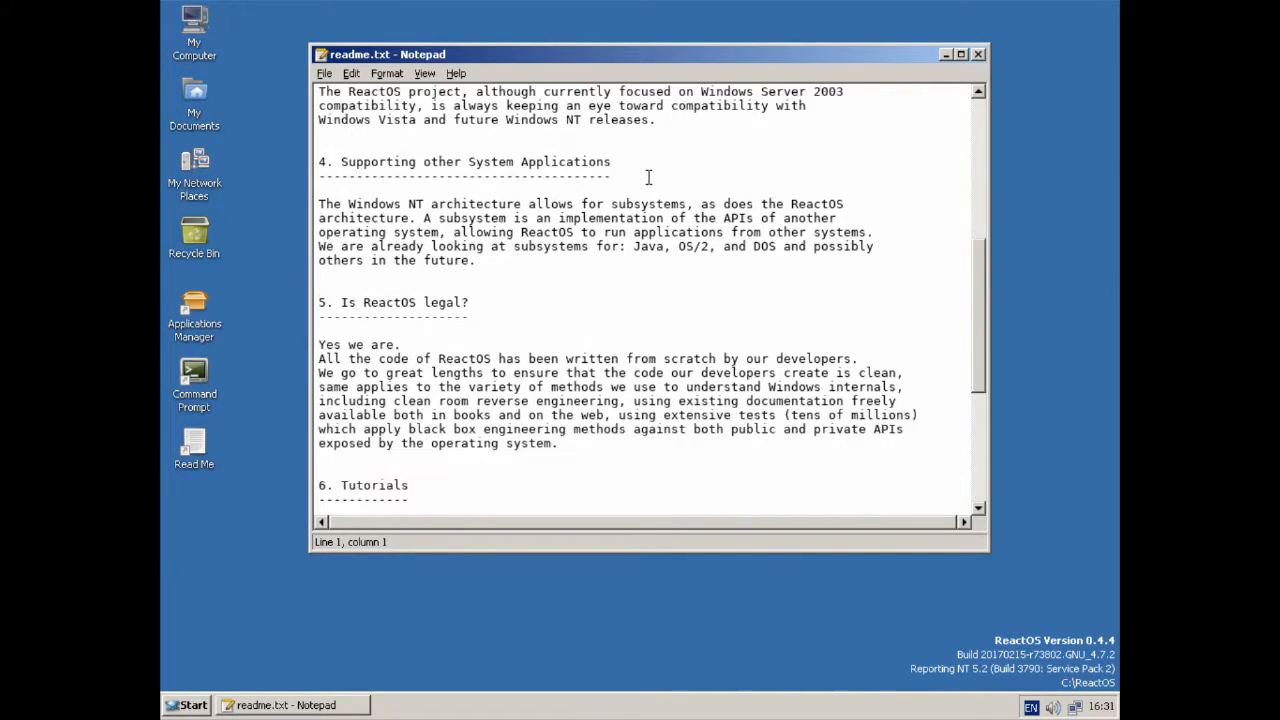
pyautogui.scroll(-3)
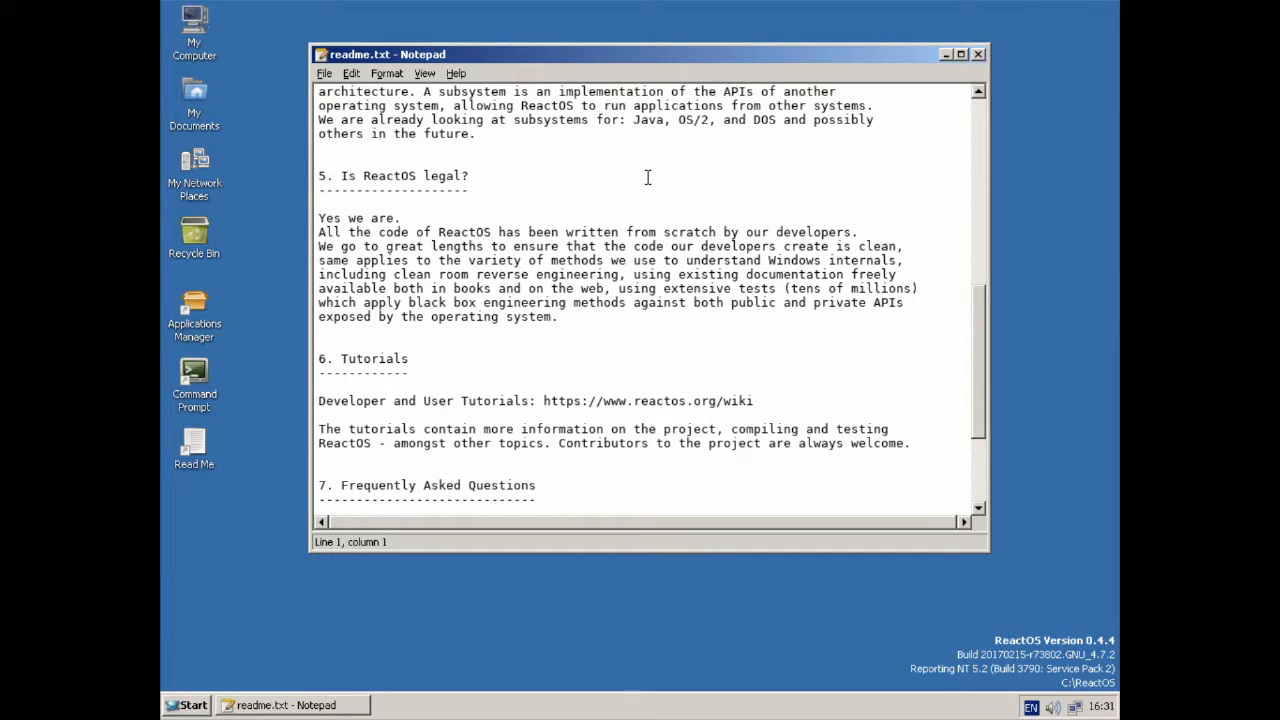
pyautogui.scroll(-3)
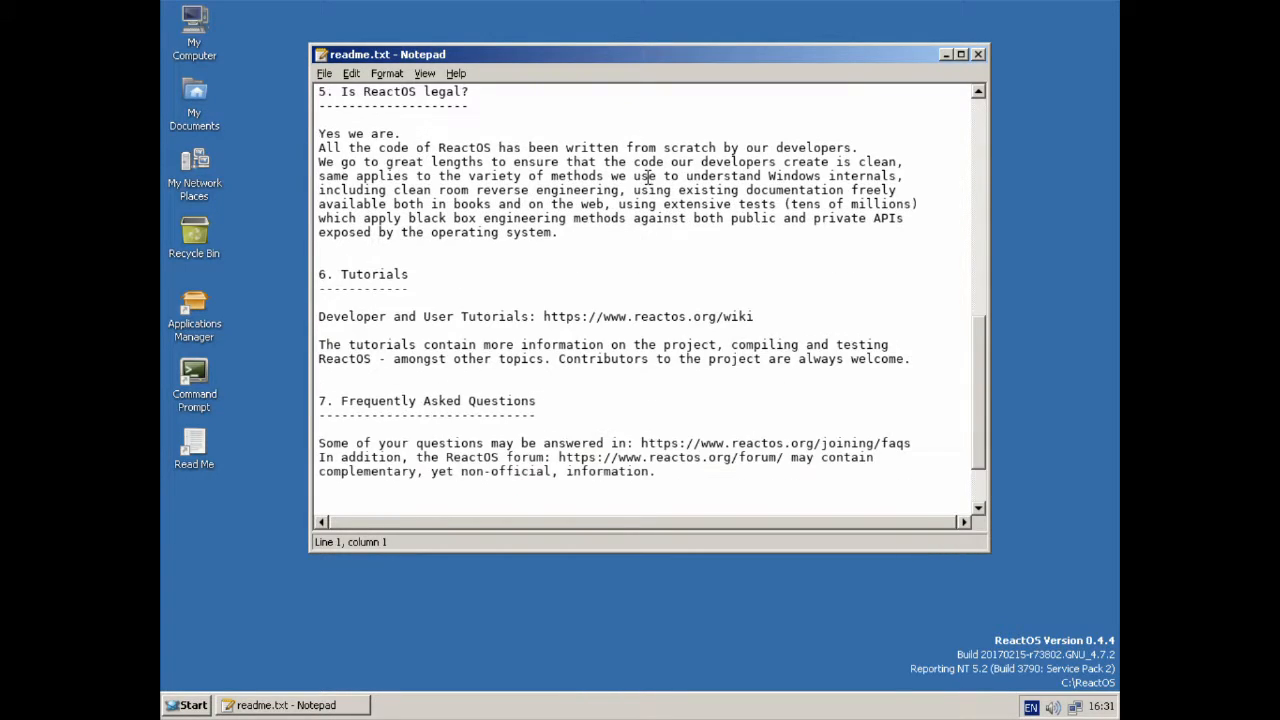
pyautogui.scroll(-3)
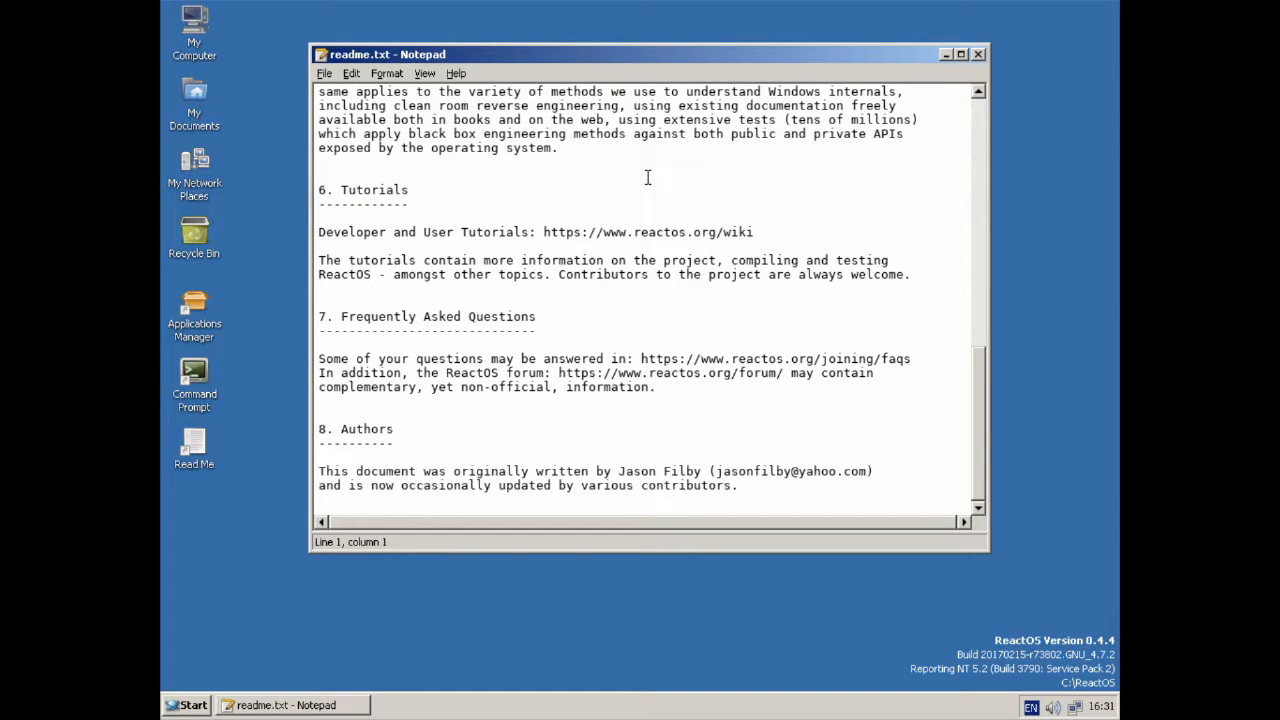
pyautogui.click(976, 54)
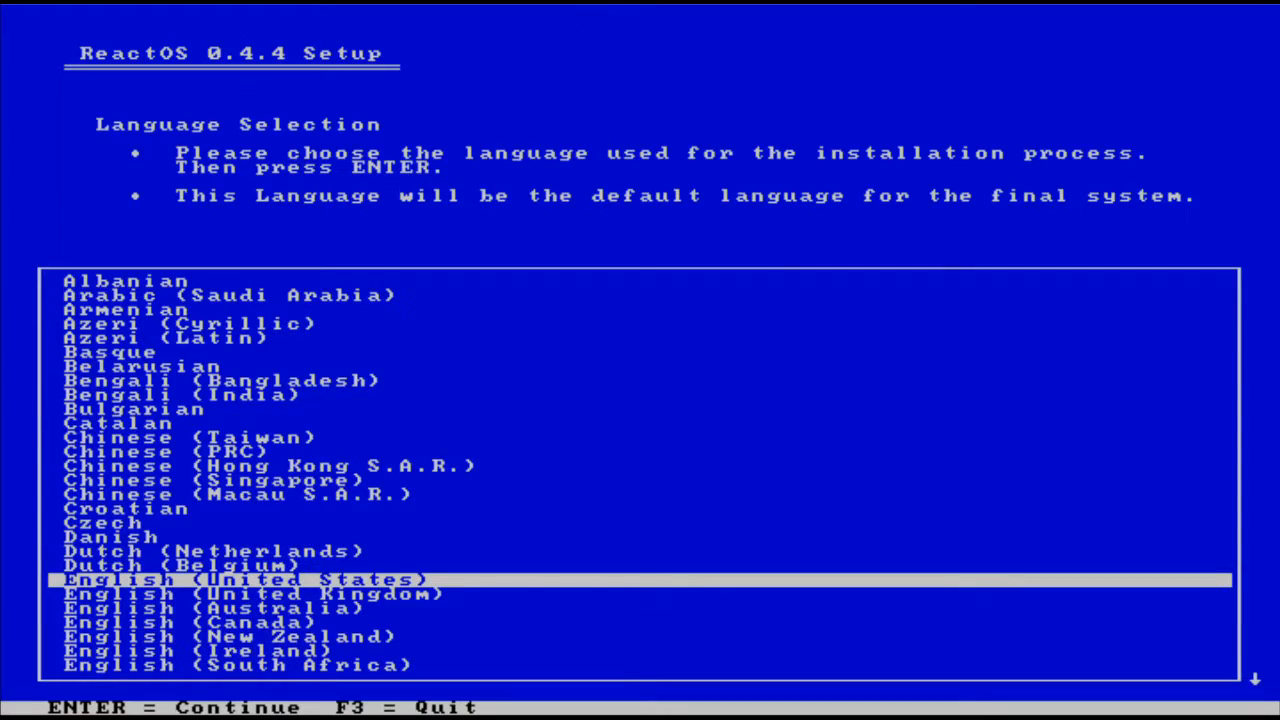
# Step: Accept English (United States) and continue past the welcome and warning screens
pyautogui.press('enter')
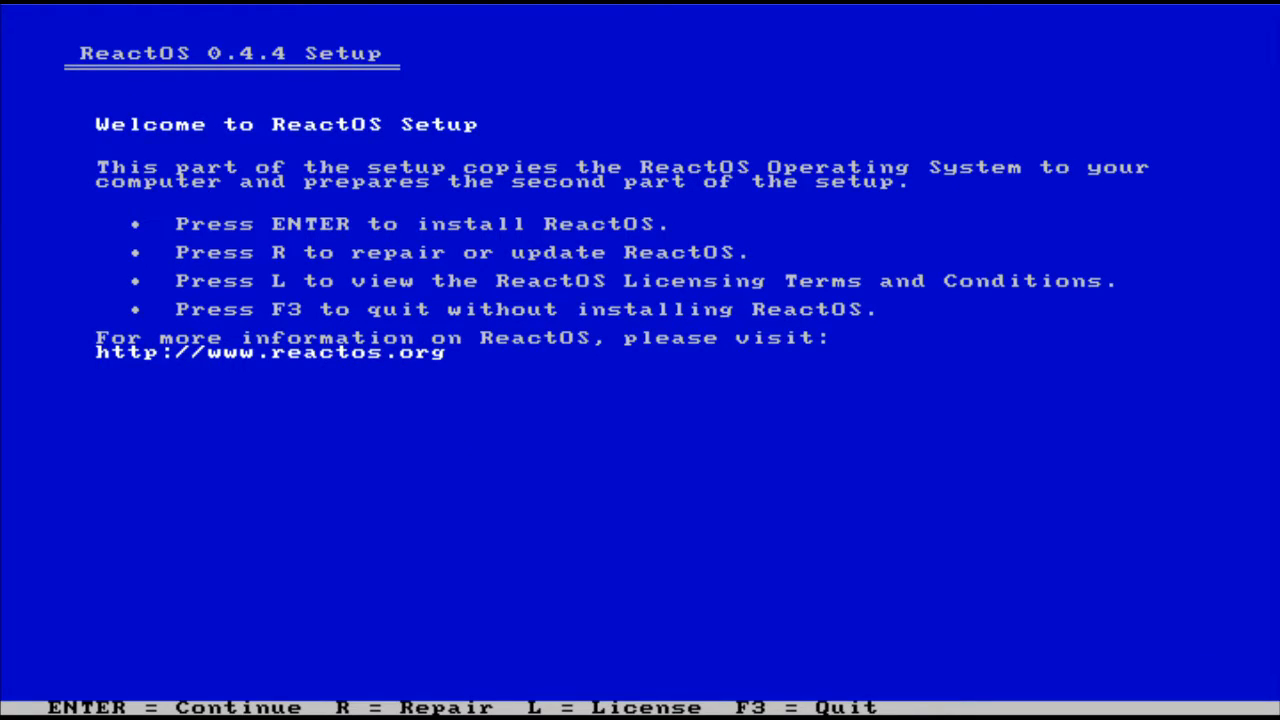
pyautogui.press('enter')
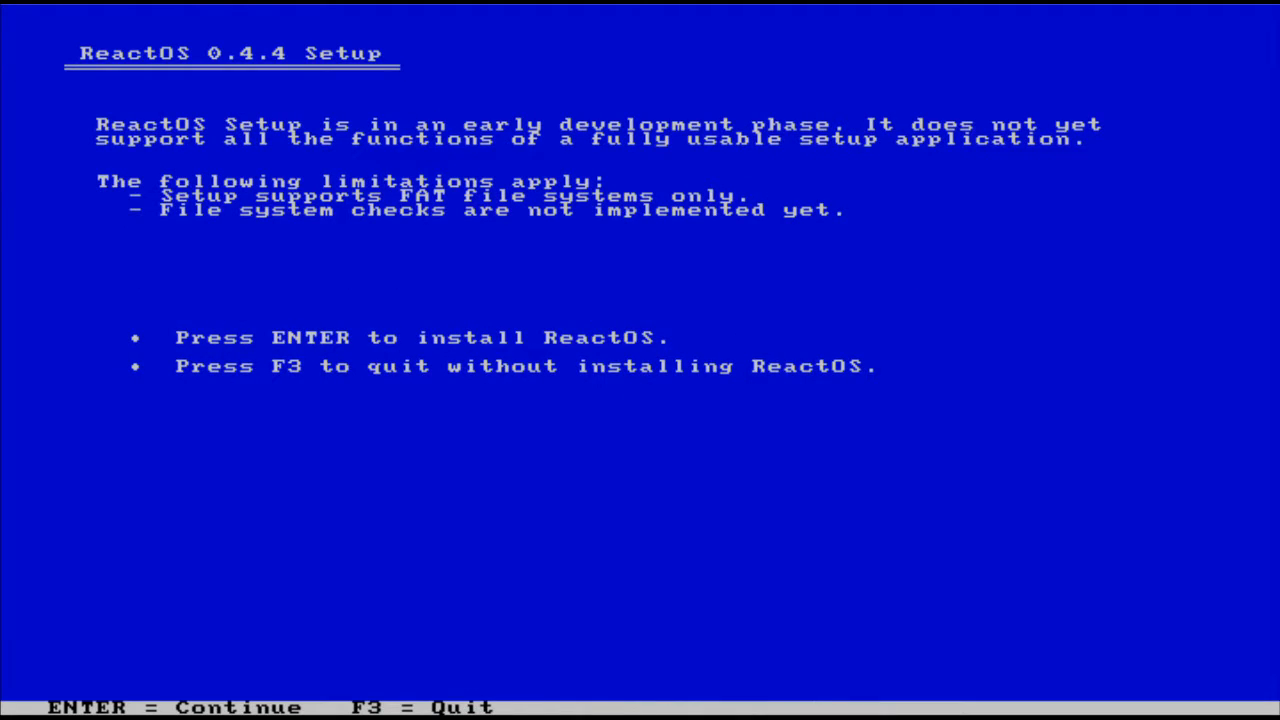
pyautogui.press('enter')
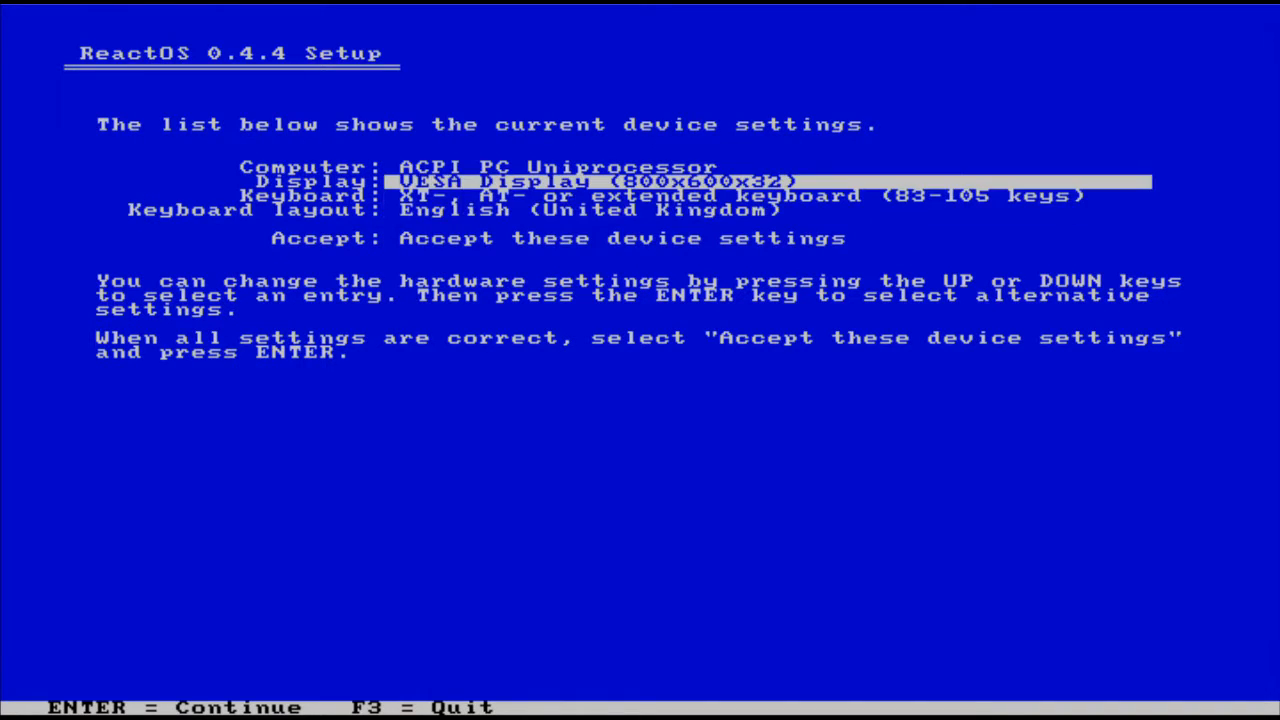
# Step: Set the display to VESA 1024x768x32 and accept the device settings
pyautogui.press('enter')
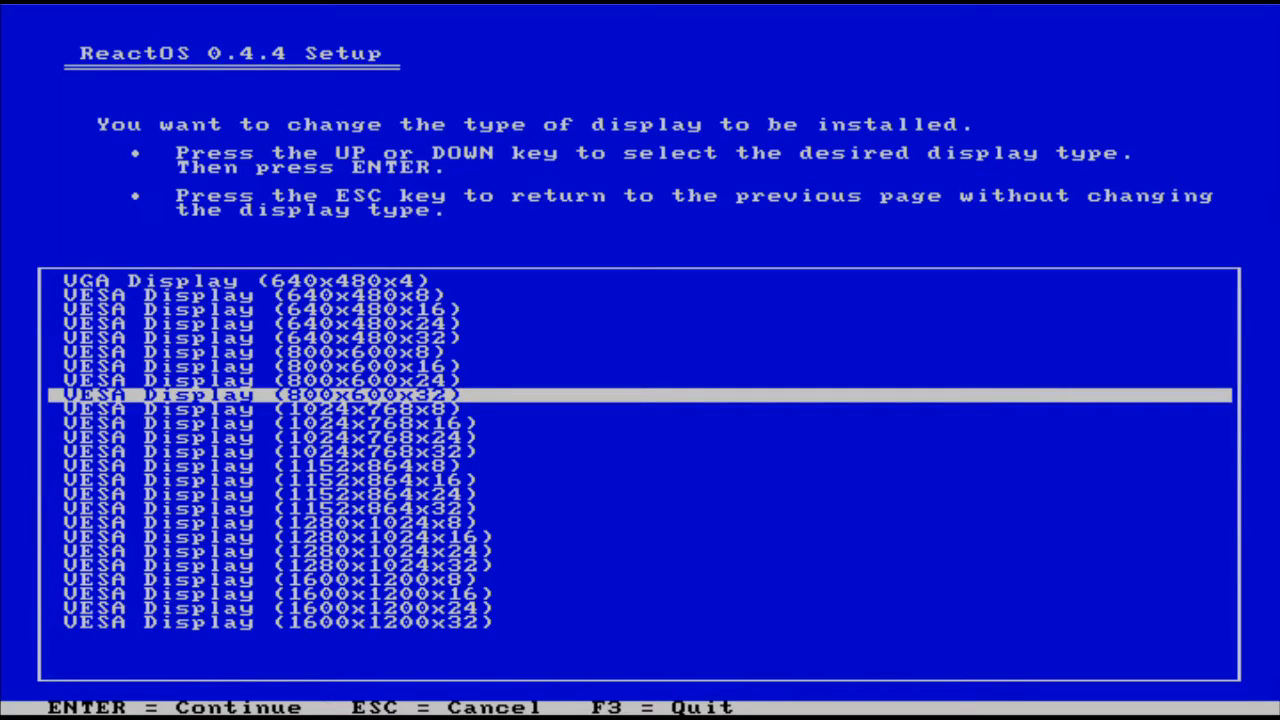
pyautogui.press('enter')
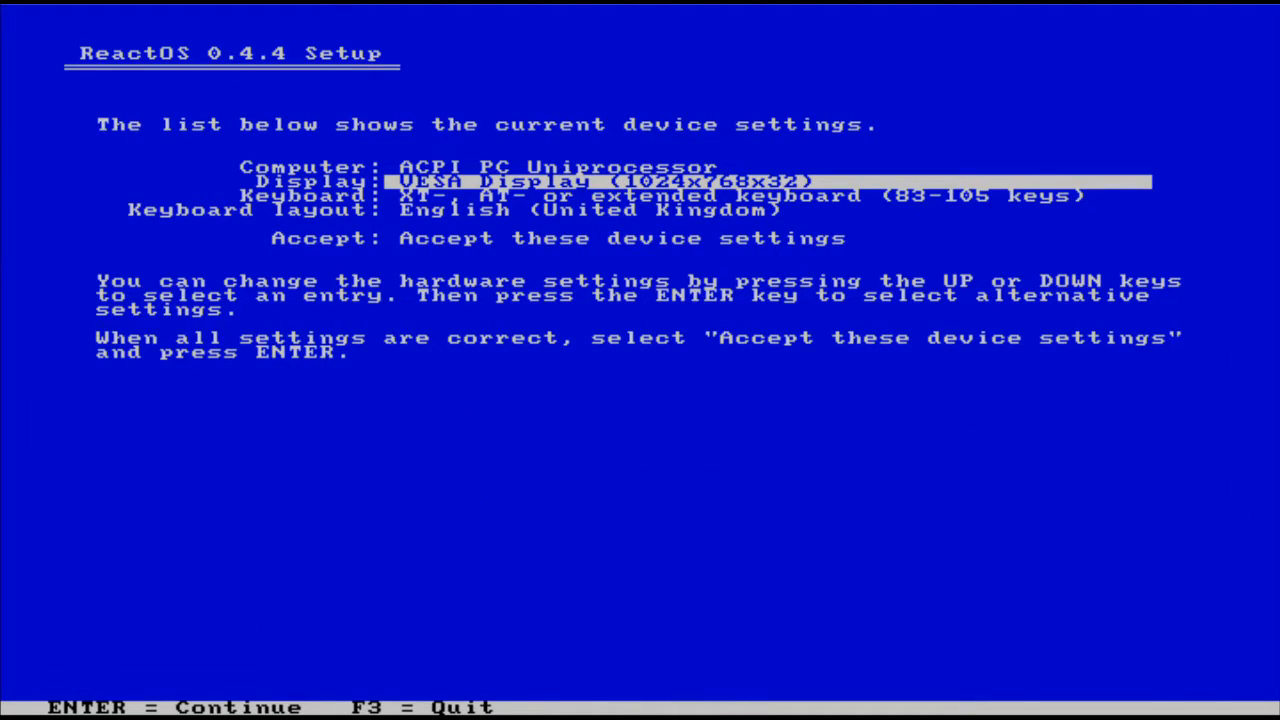
pyautogui.press('down')
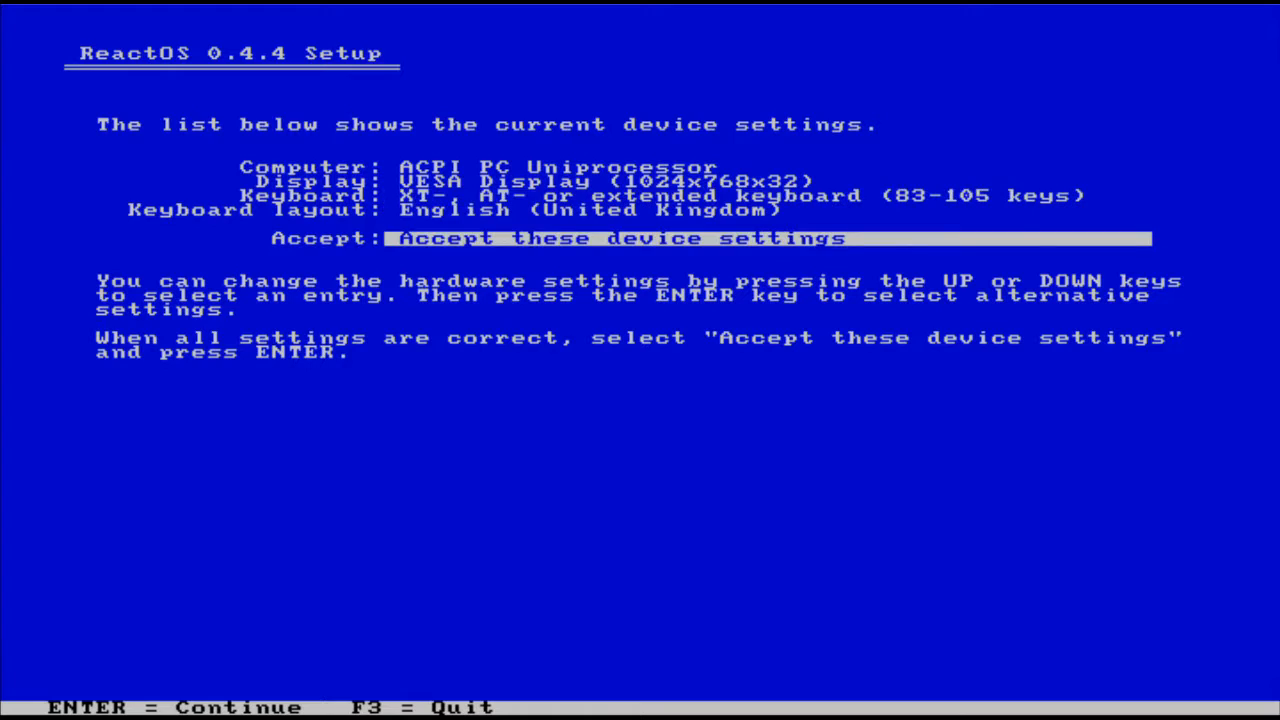
pyautogui.press('enter')
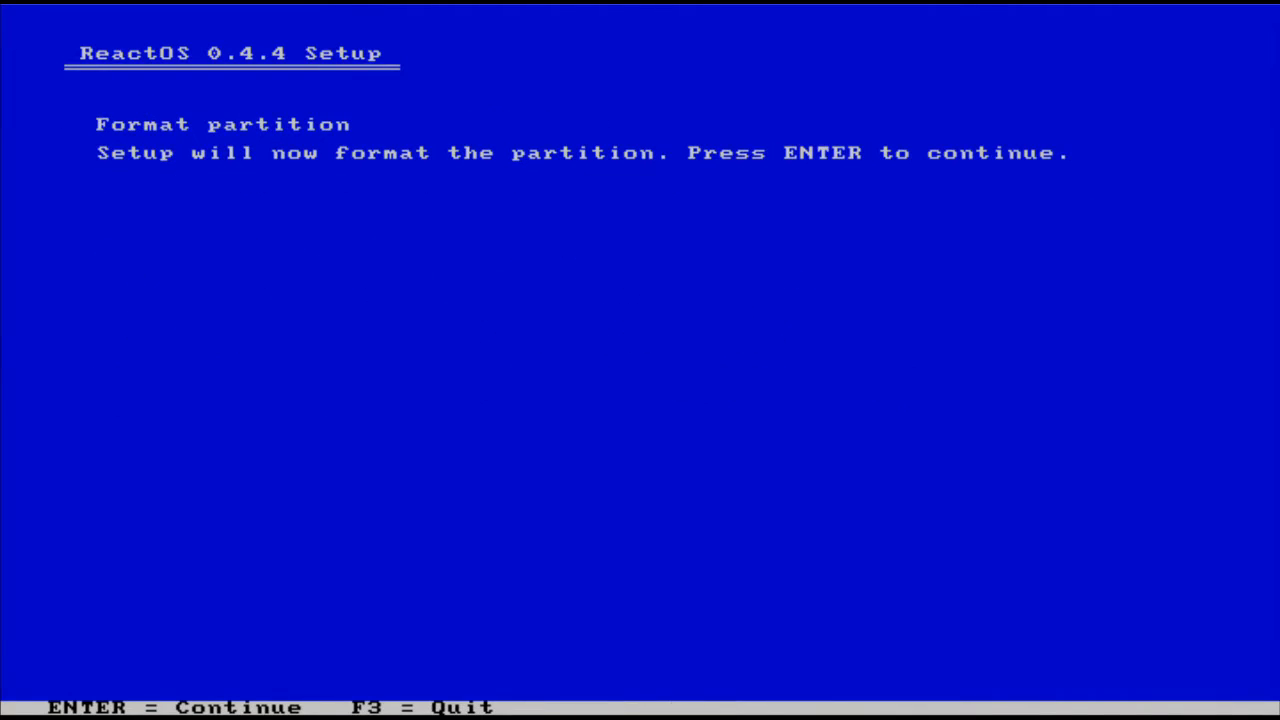
# Step: Format the partition, install the basic components and reboot the computer
pyautogui.press('enter')
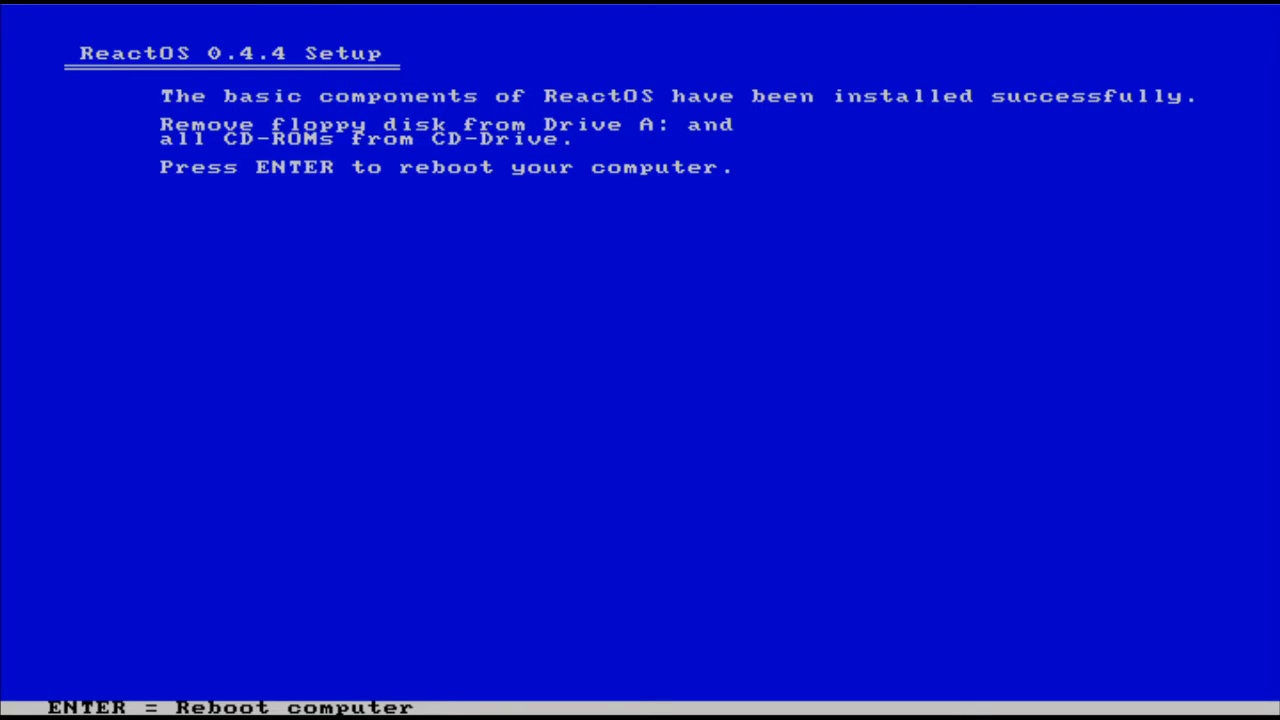
pyautogui.press('enter')
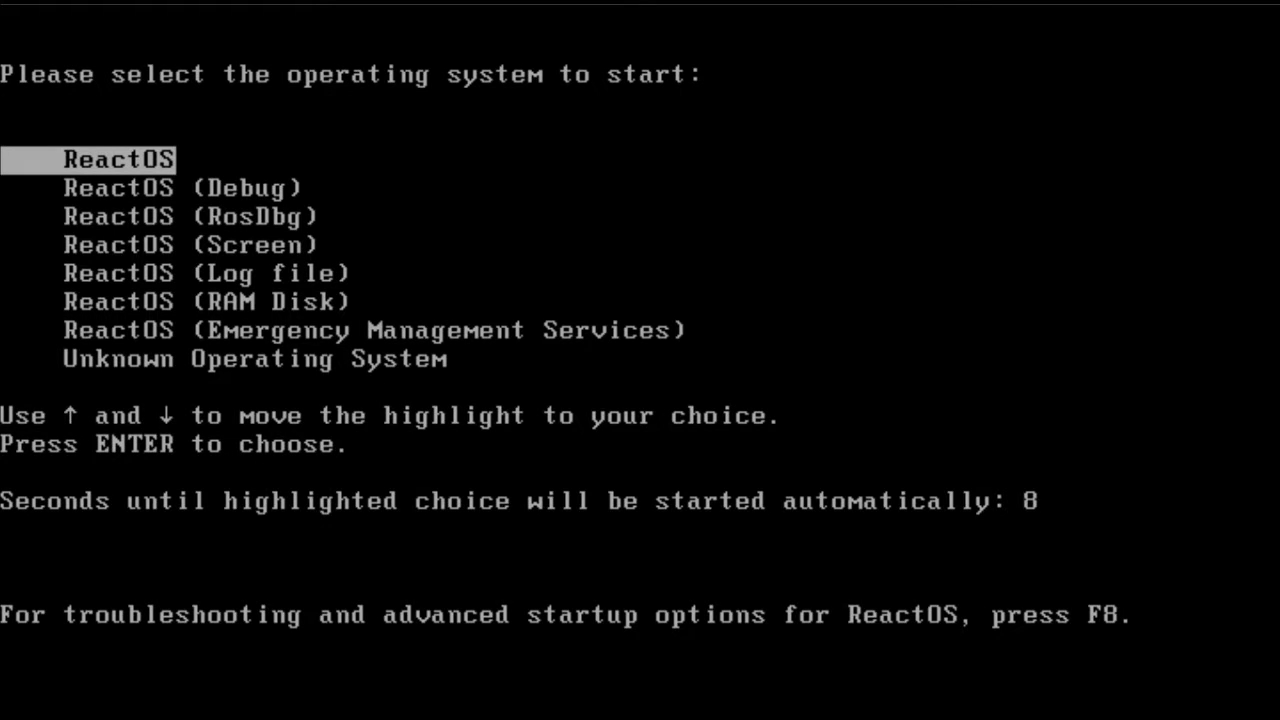
# Step: Boot ReactOS and advance past the wizard's welcome and acknowledgements pages
pyautogui.press('enter')
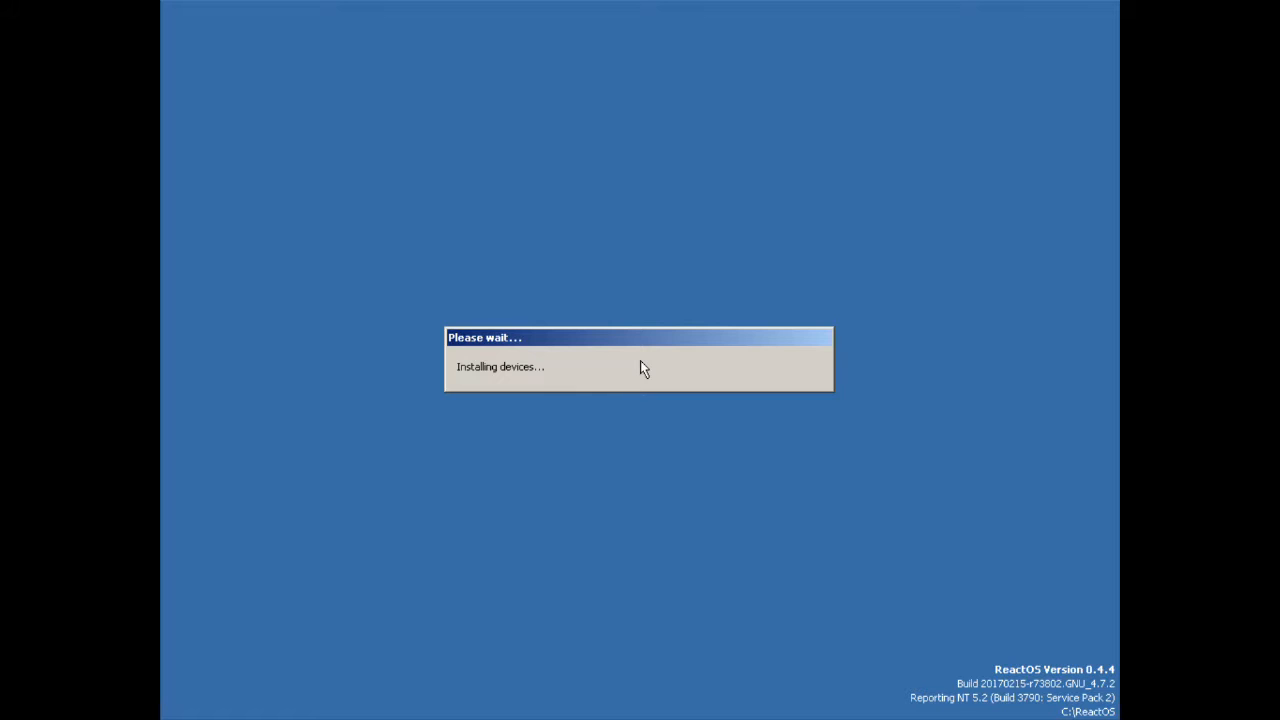
pyautogui.moveTo(764, 34)
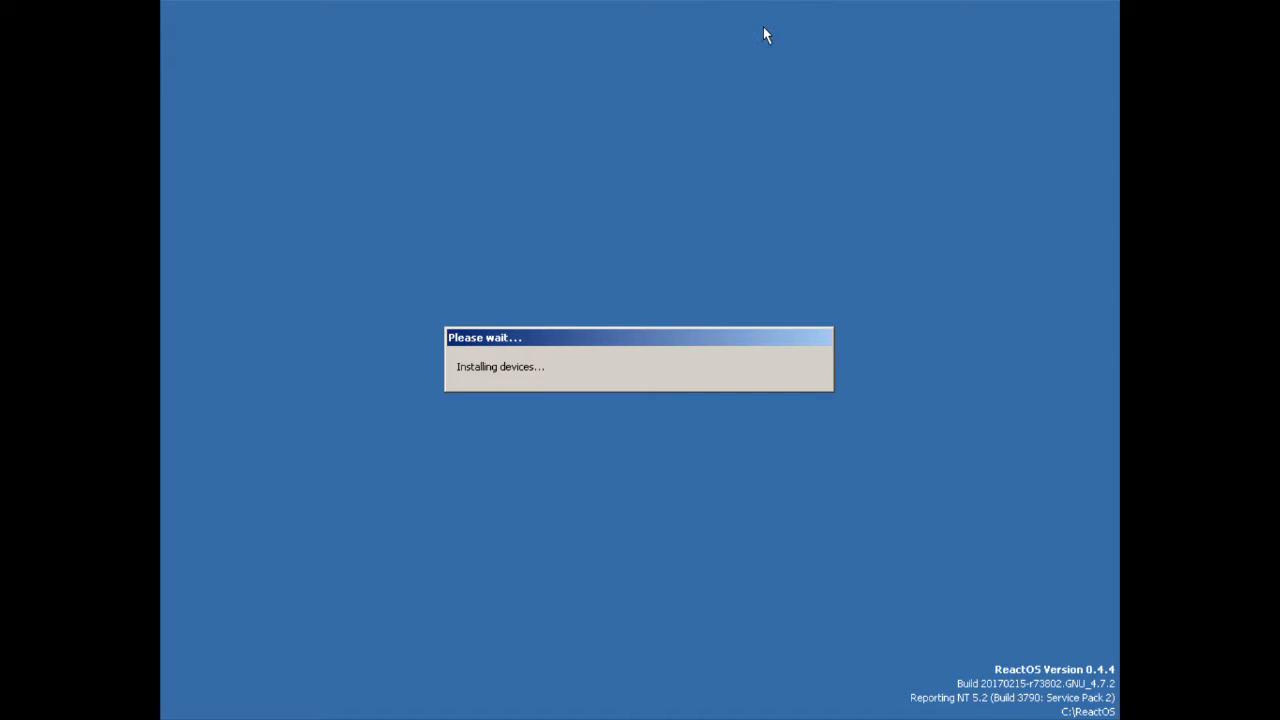
pyautogui.moveTo(760, 12)
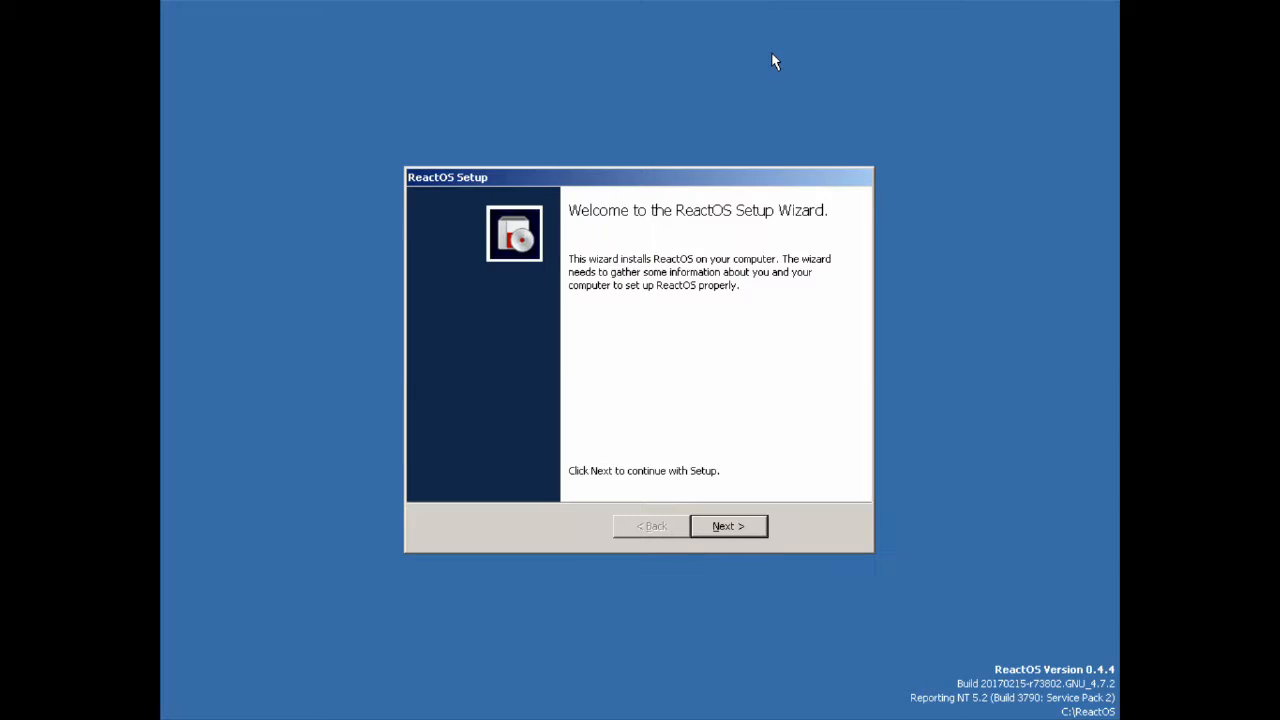
pyautogui.click(728, 526)
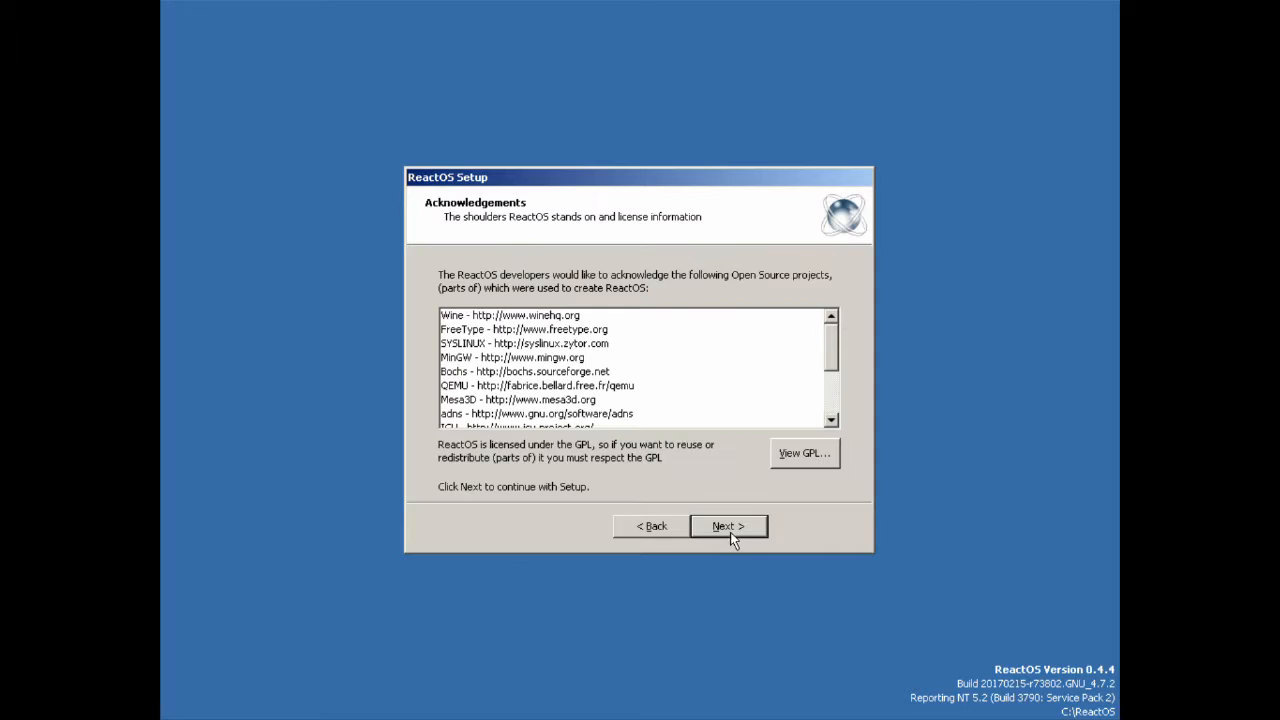
pyautogui.moveTo(836, 392)
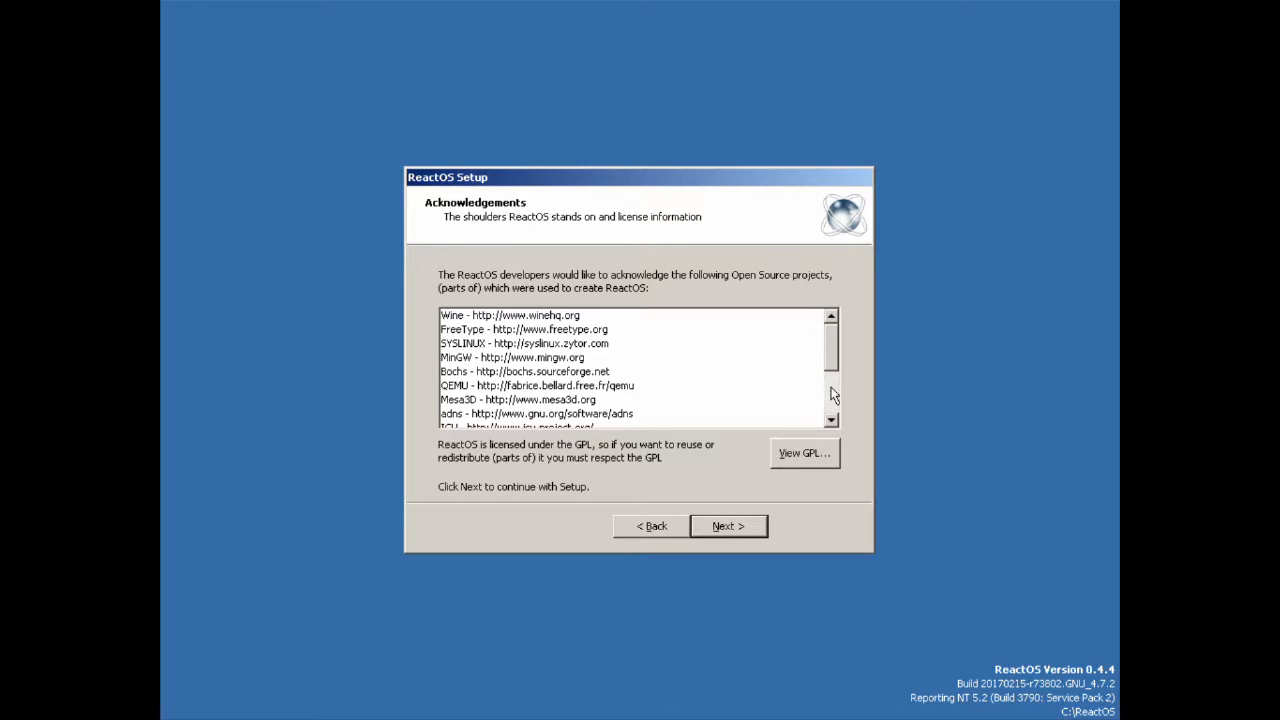
pyautogui.scroll(-3)
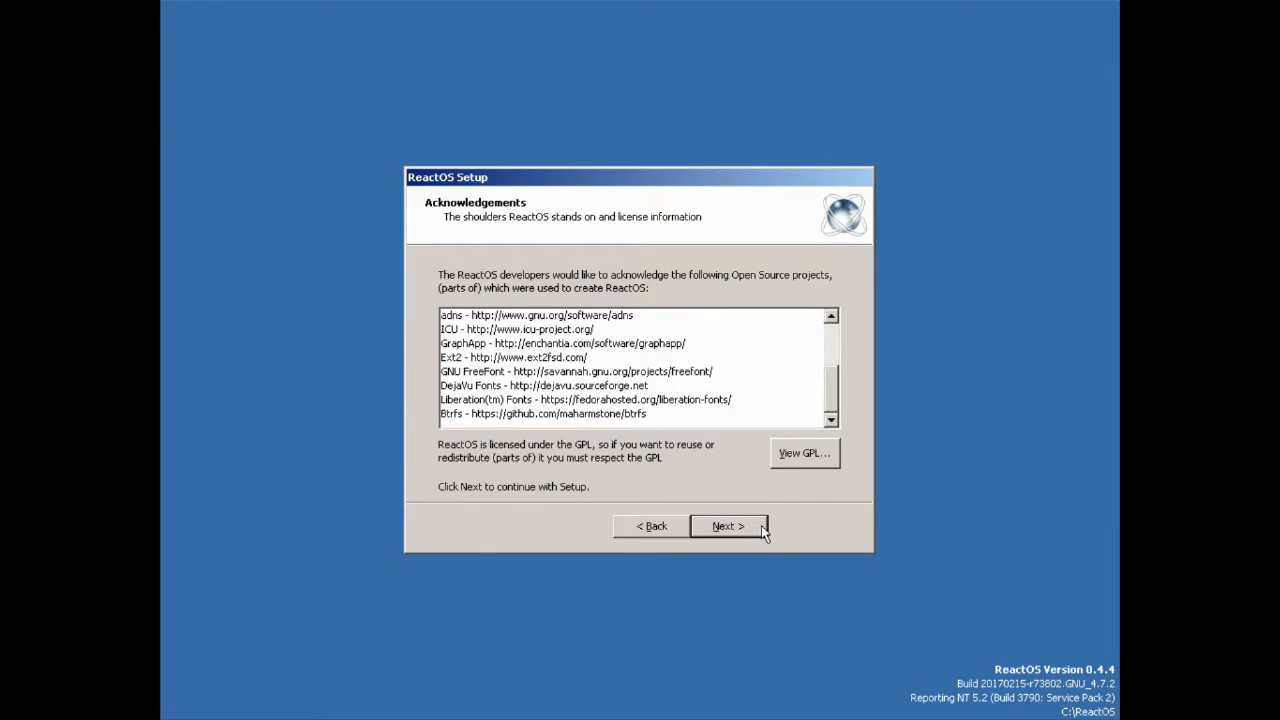
pyautogui.click(728, 526)
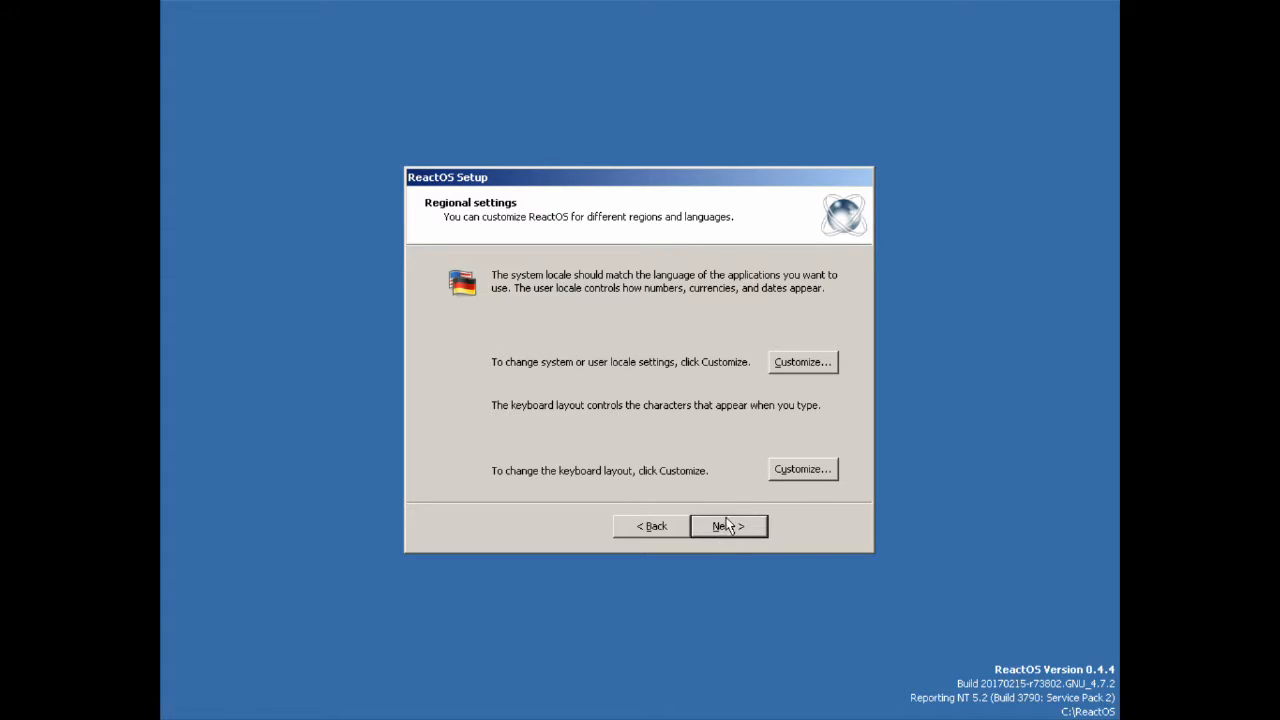
# Step: Review the English (United Kingdom) input languages and regional options, keeping them unchanged
pyautogui.click(802, 468)
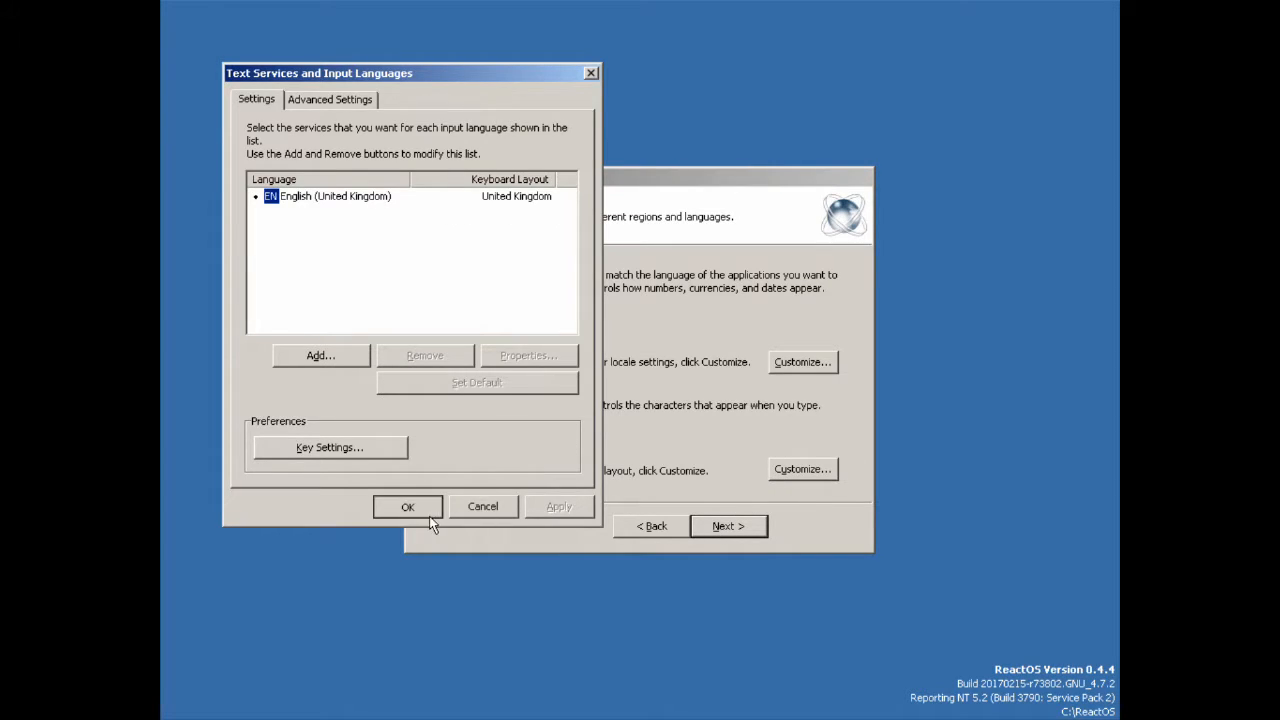
pyautogui.click(408, 506)
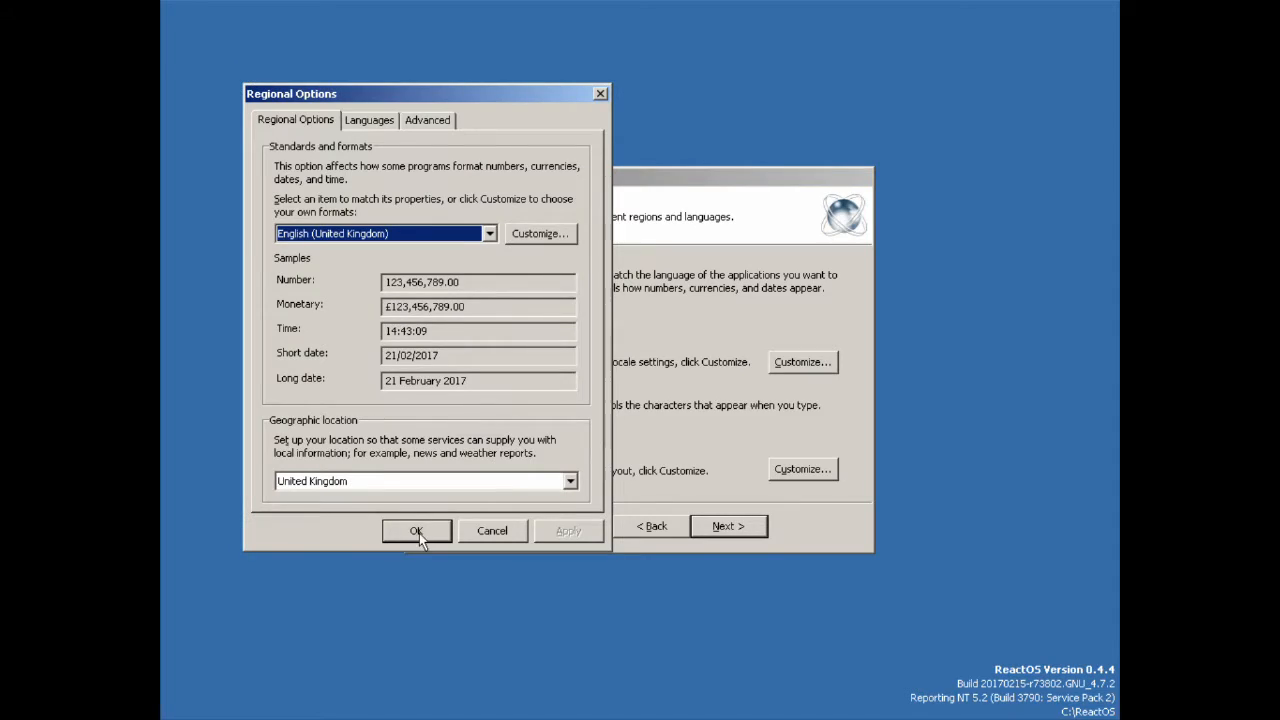
pyautogui.click(416, 532)
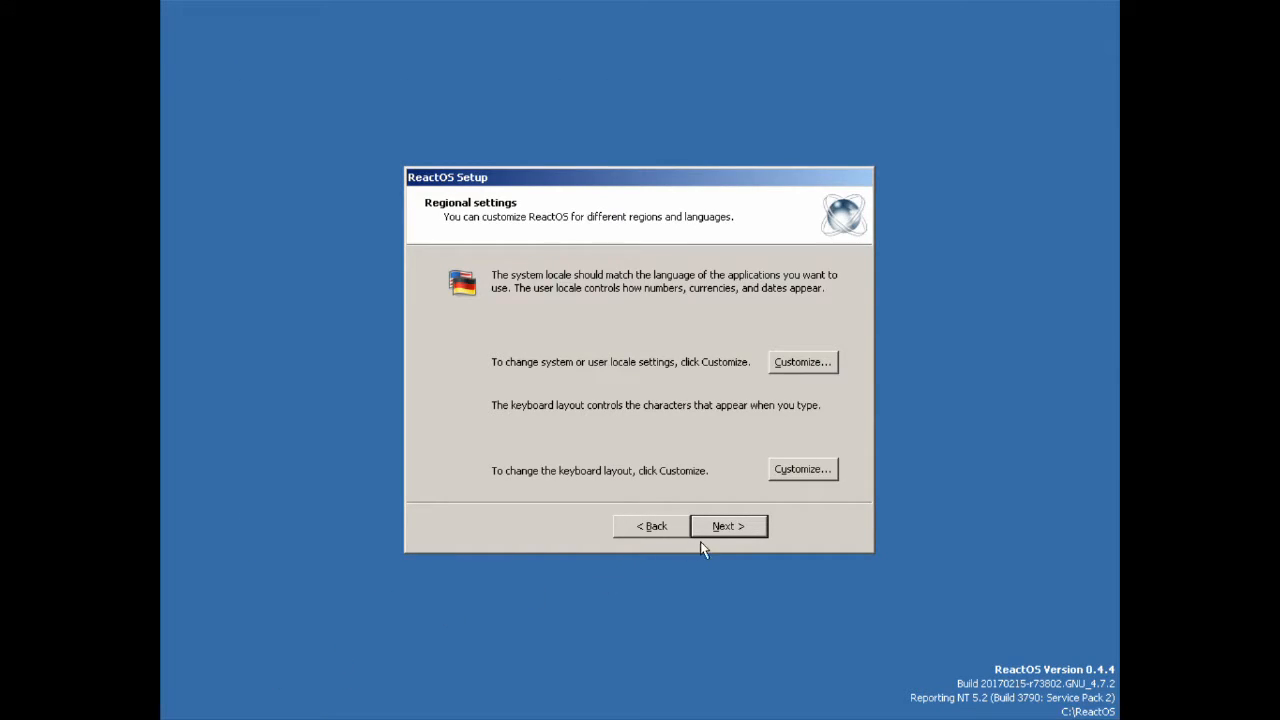
# Step: Enter owner name 'Broke' and computer name REACTOR in the setup wizard
pyautogui.click(728, 526)
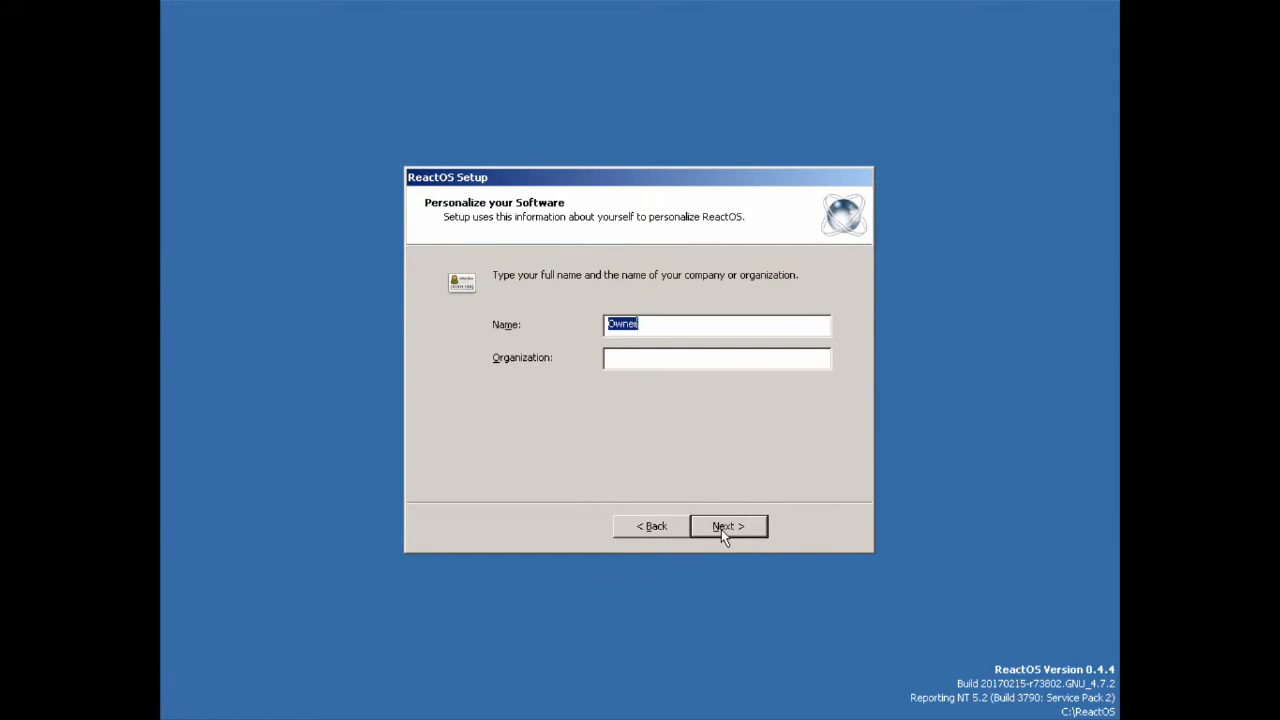
pyautogui.write('Broken Circus')
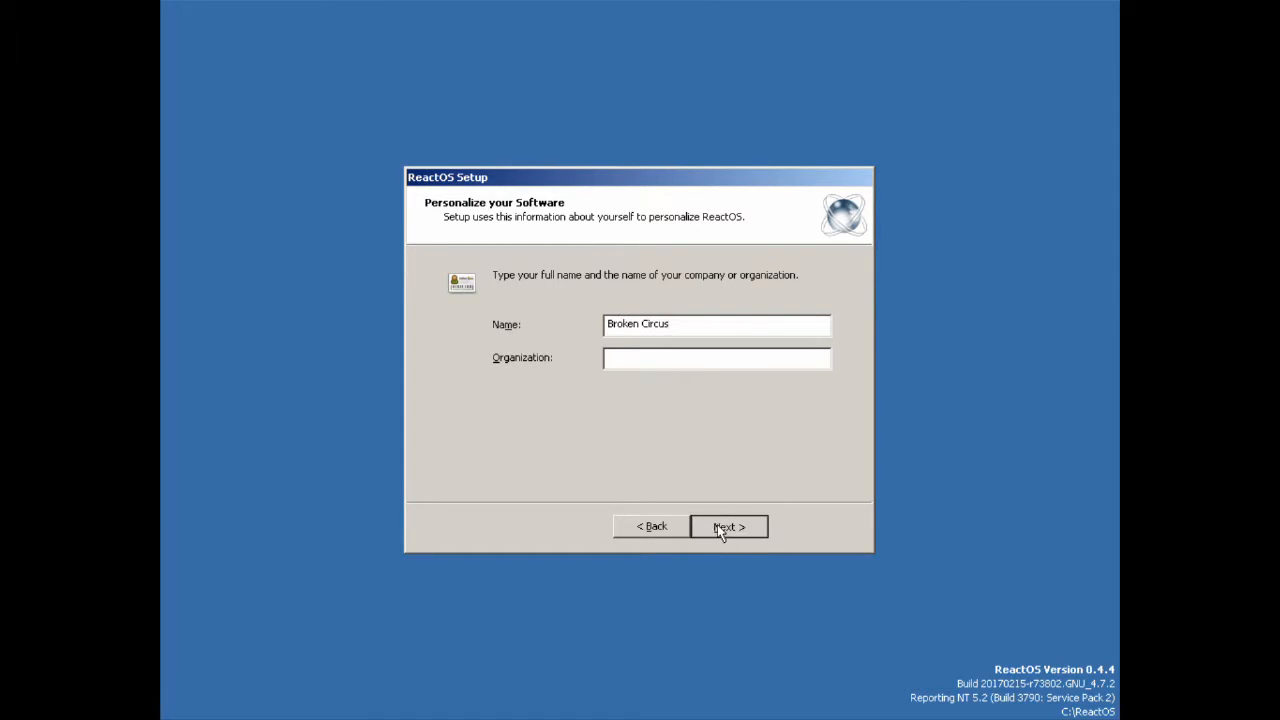
pyautogui.click(728, 526)
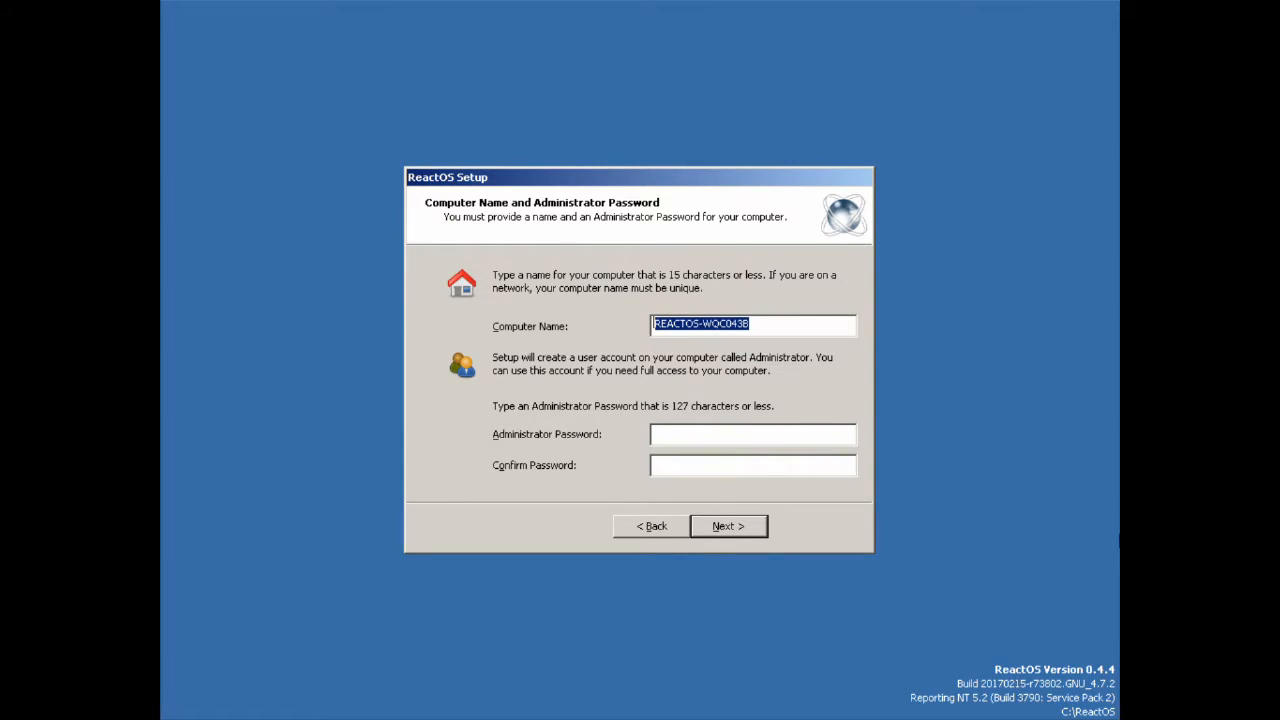
pyautogui.write('REACTOR')
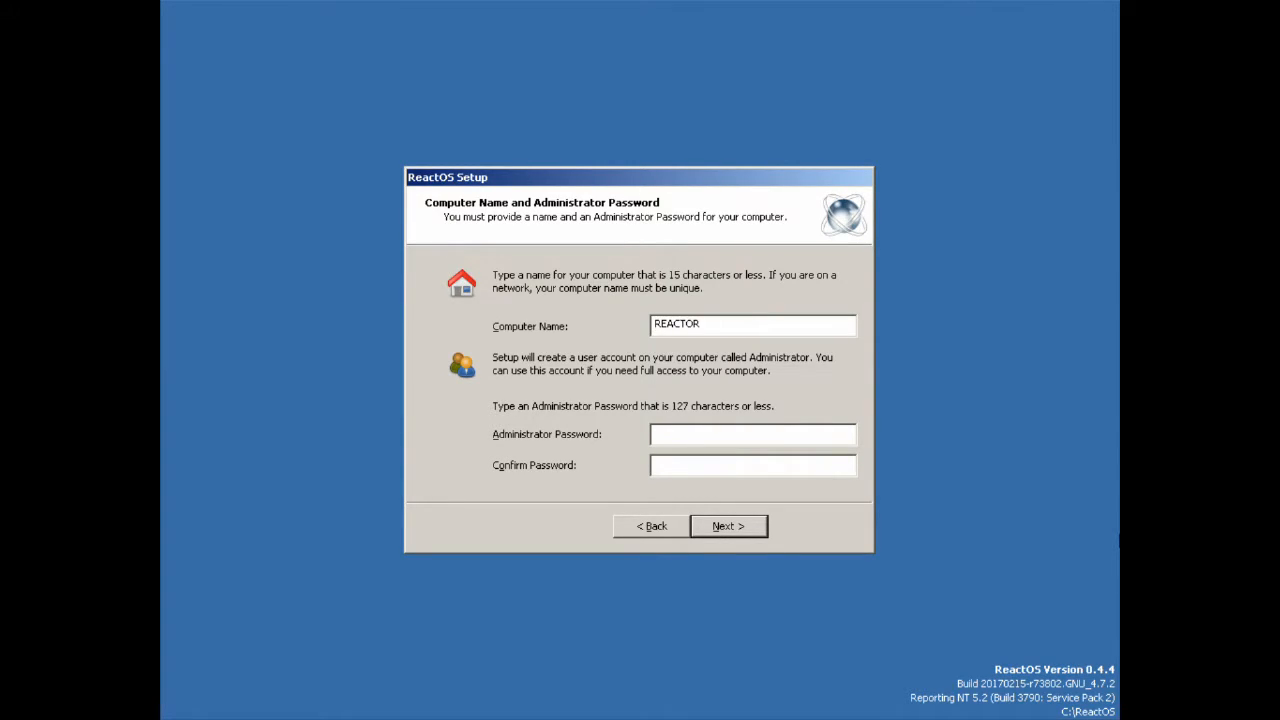
pyautogui.click(728, 526)
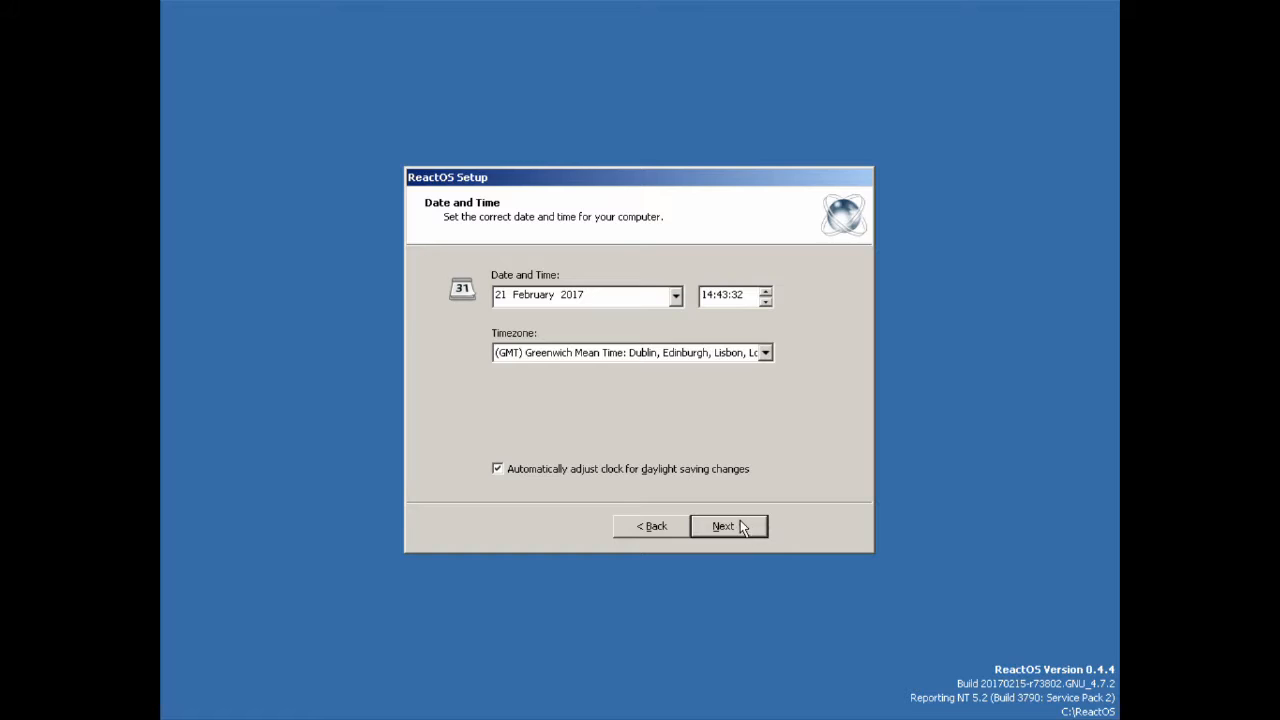
# Step: Accept the date and time, typical network settings, components and workgroup
pyautogui.click(724, 526)
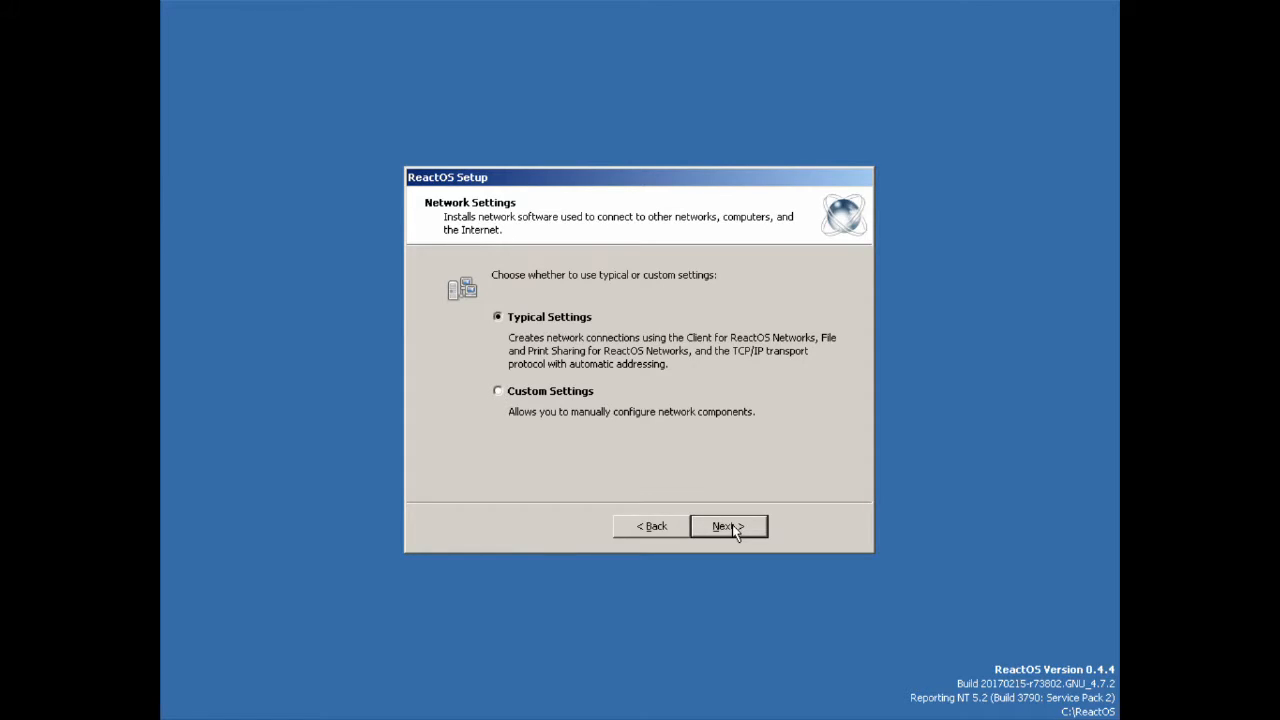
pyautogui.click(728, 526)
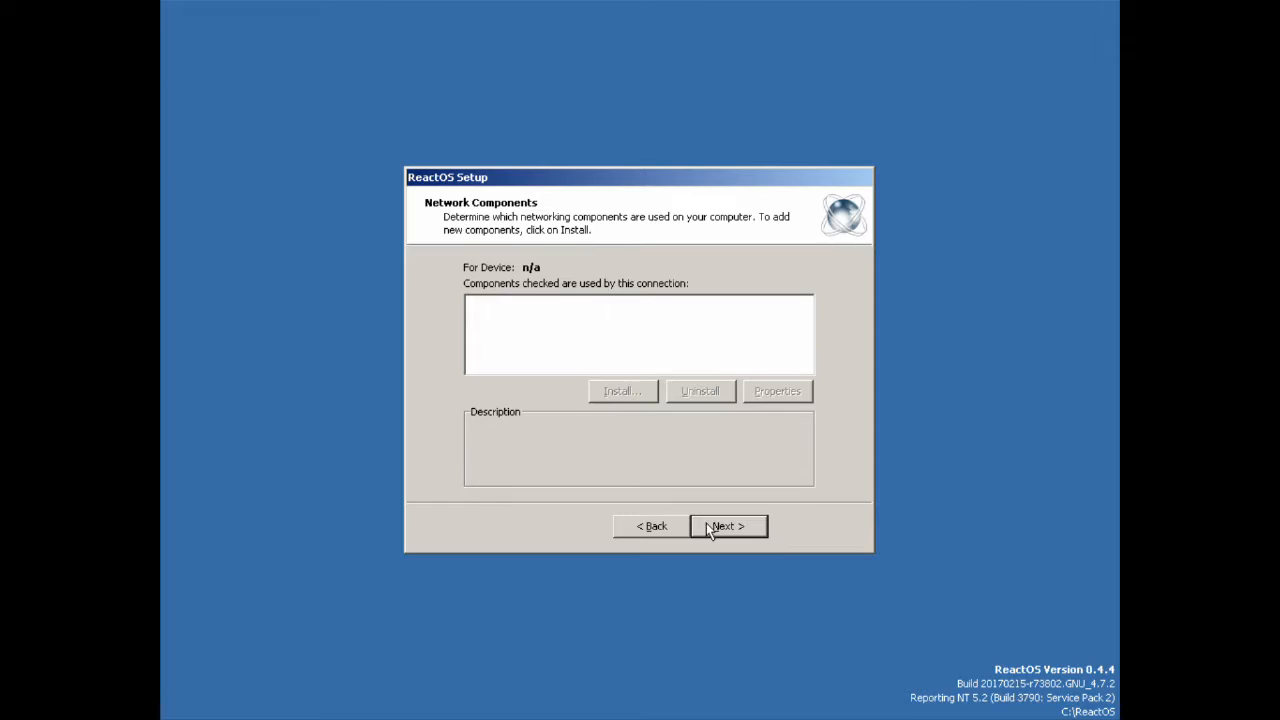
pyautogui.click(728, 526)
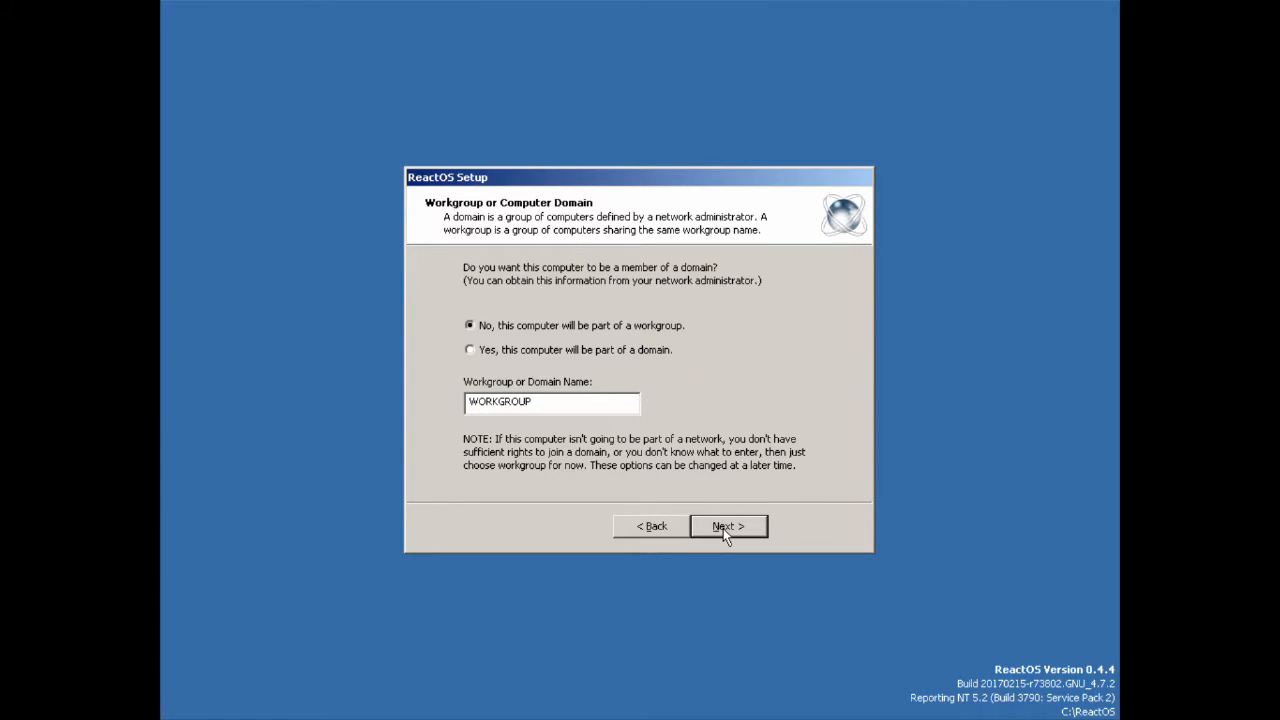
pyautogui.click(728, 526)
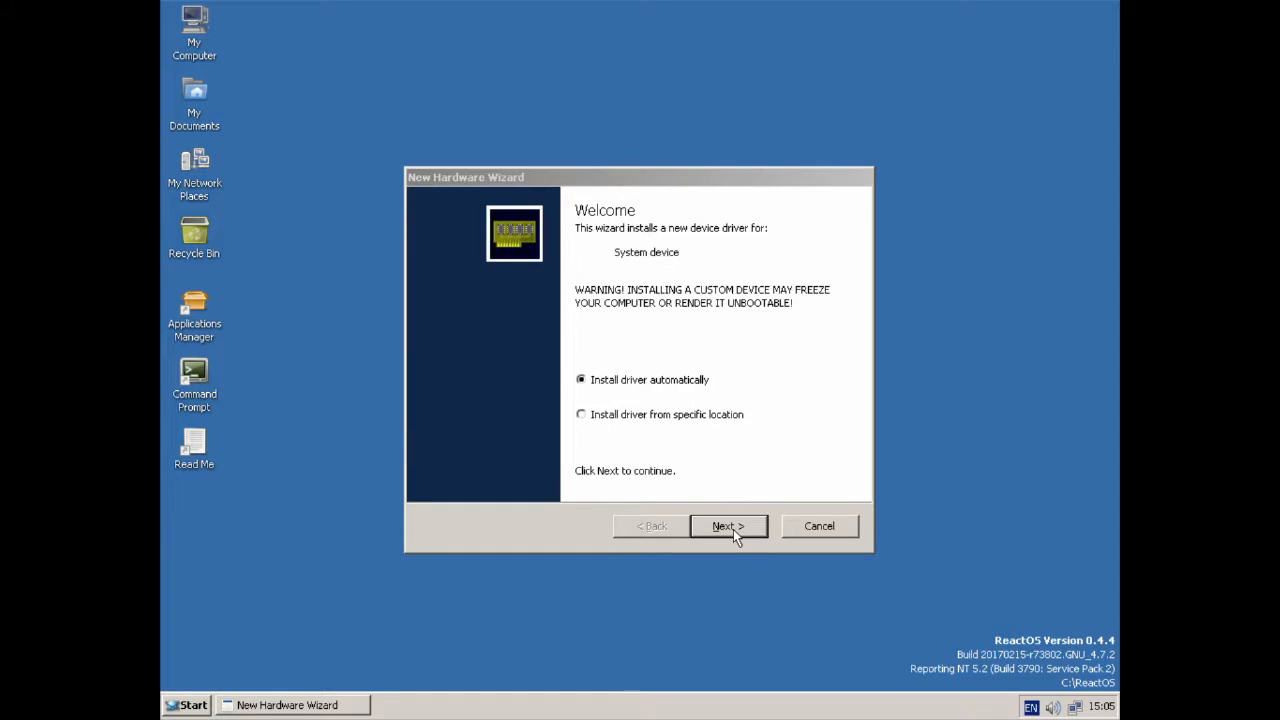
# Step: Let the New Hardware Wizard install the driver automatically
pyautogui.click(728, 526)
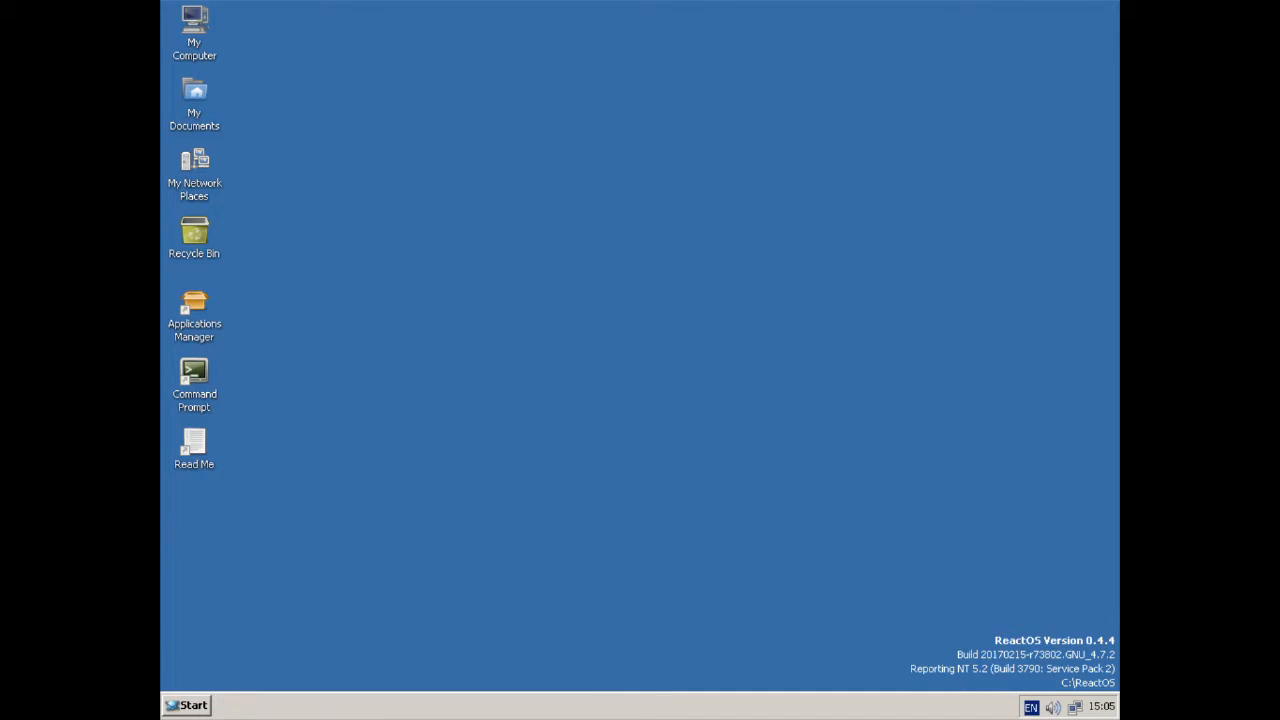
pyautogui.moveTo(612, 336)
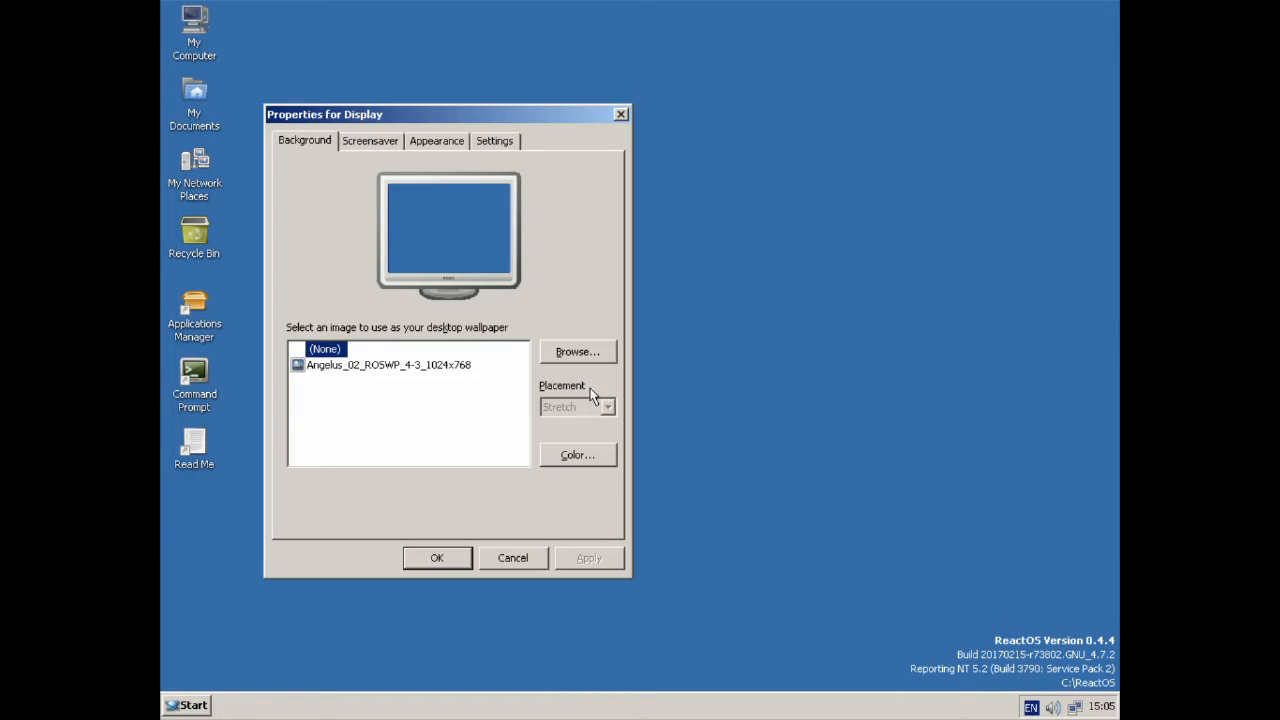
# Step: Apply the Angelus image as the desktop wallpaper
pyautogui.click(388, 364)
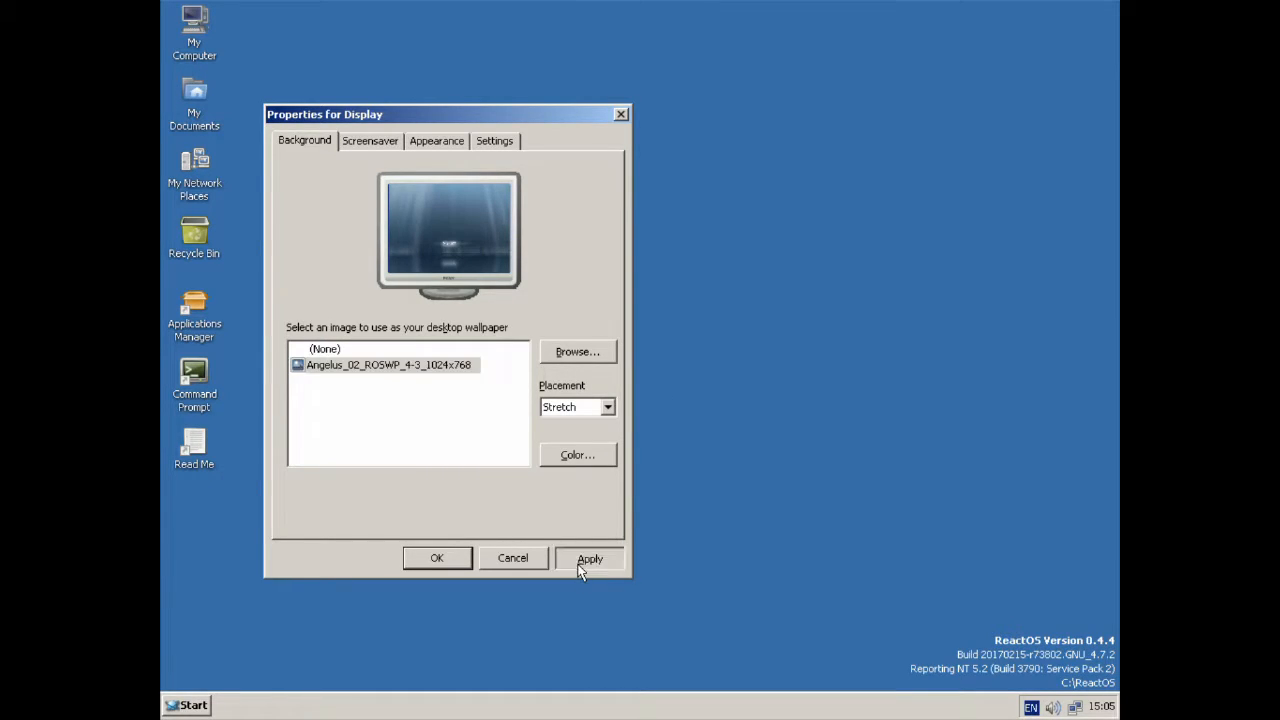
pyautogui.click(370, 140)
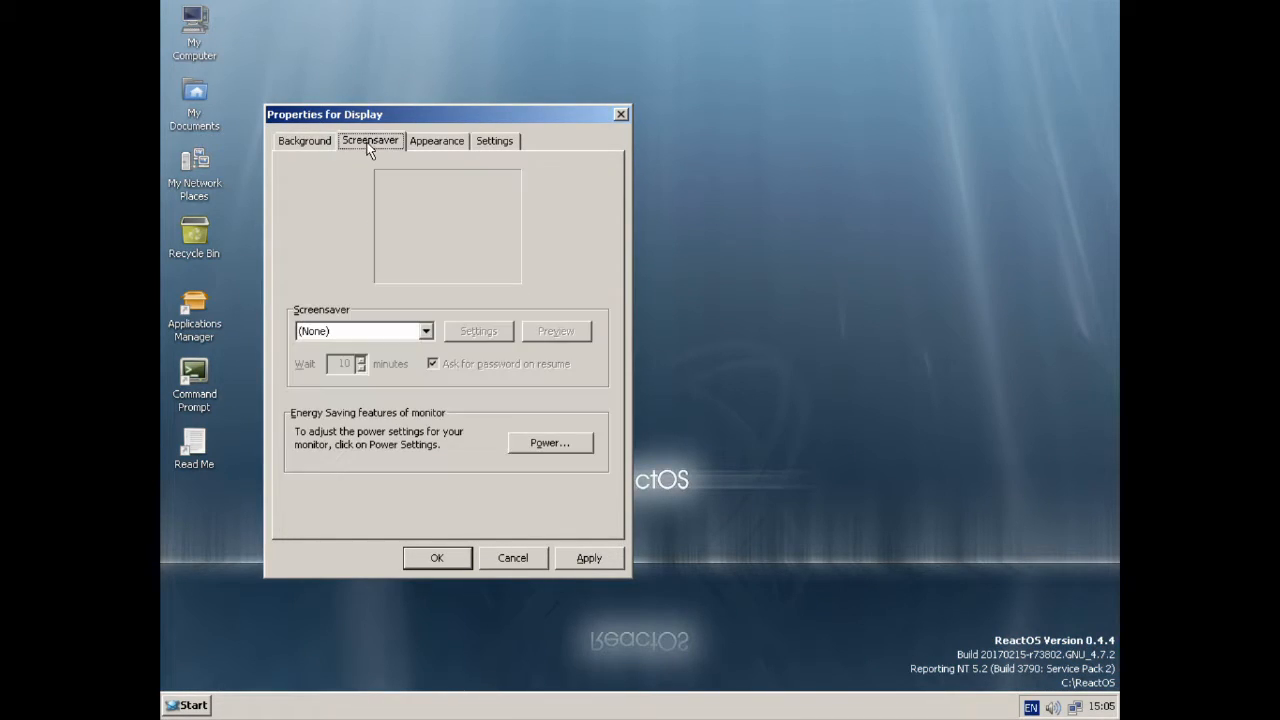
# Step: Choose Starfield ScreenSaver from the screensaver list
pyautogui.click(424, 332)
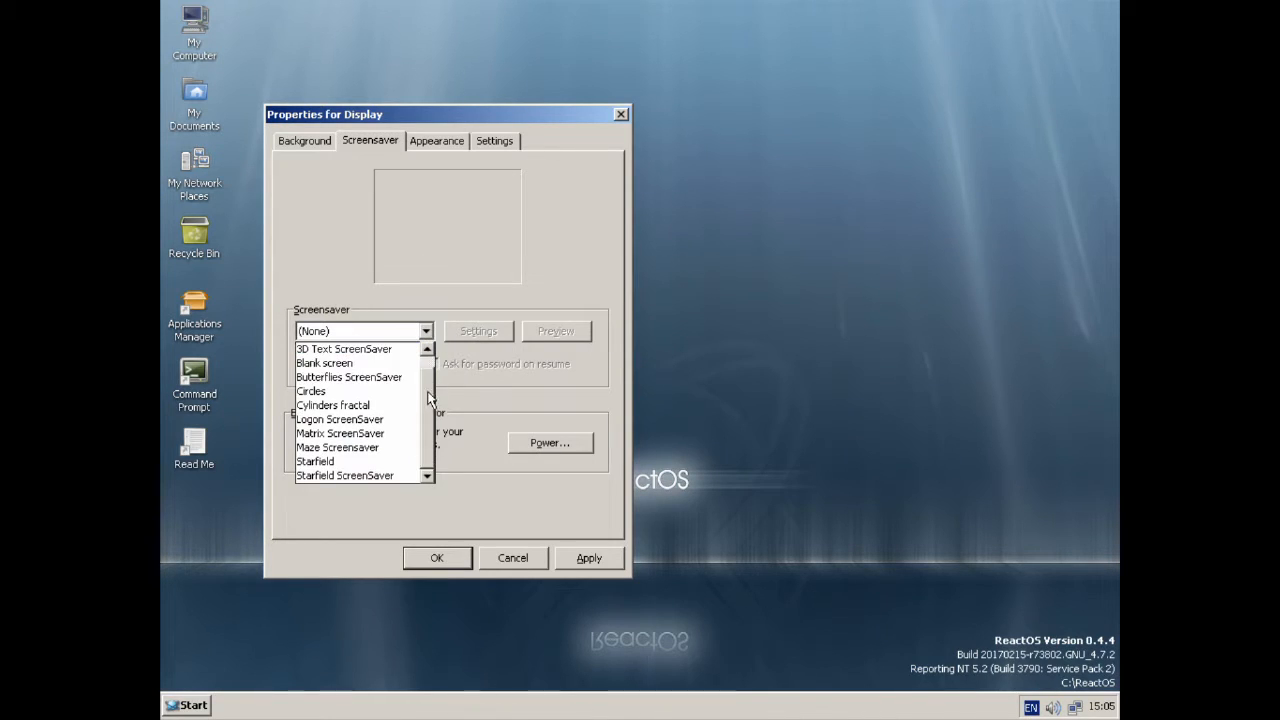
pyautogui.click(316, 460)
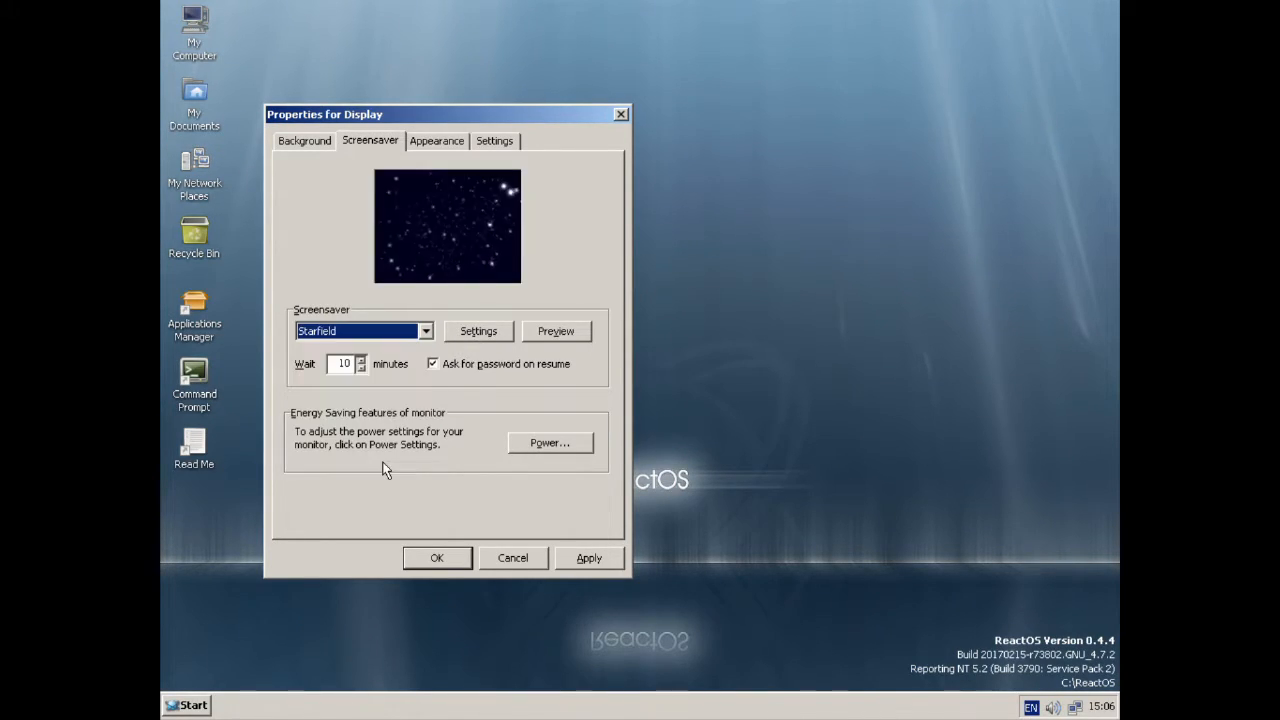
pyautogui.click(424, 332)
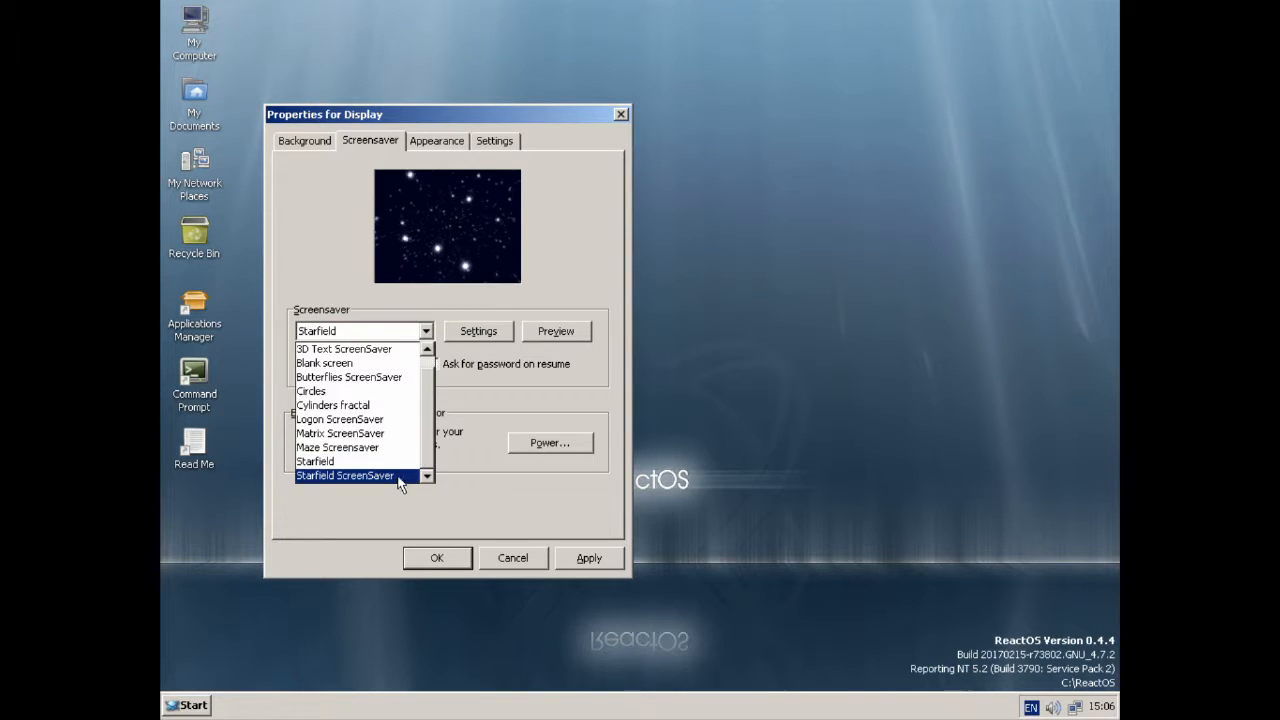
pyautogui.click(344, 476)
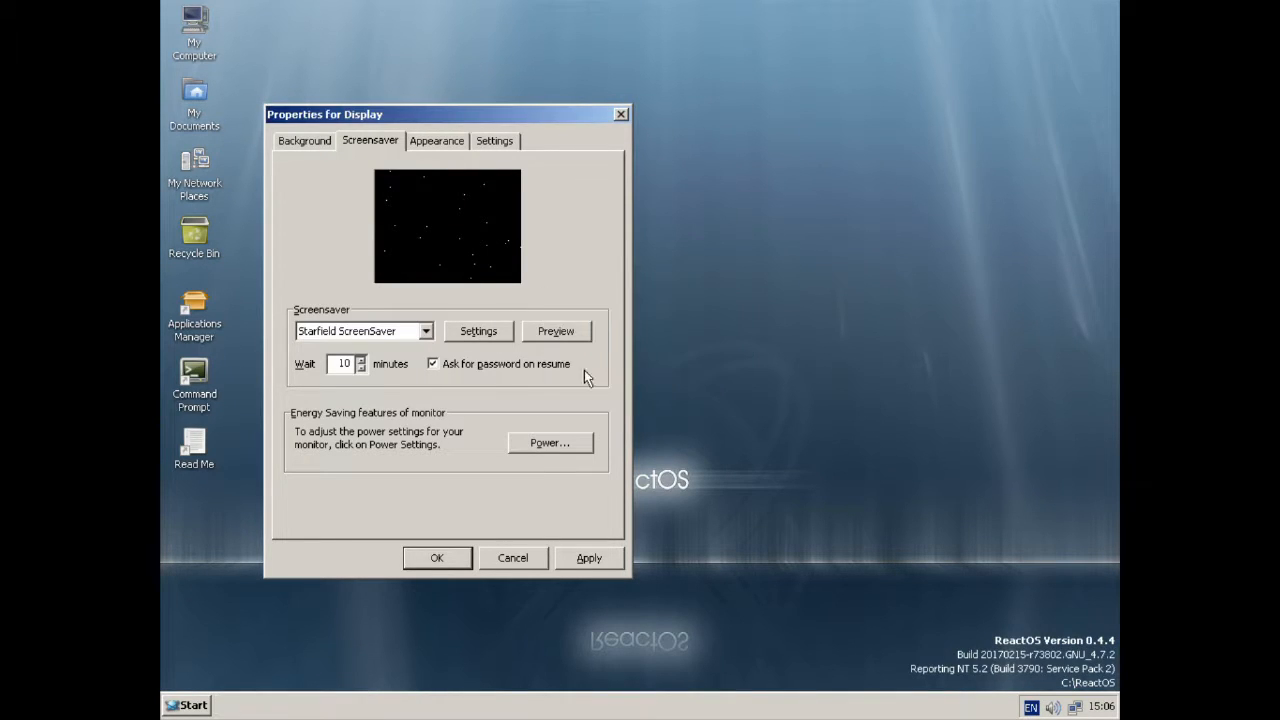
# Step: Disable Ask for password on resume and view the Appearance settings
pyautogui.click(432, 364)
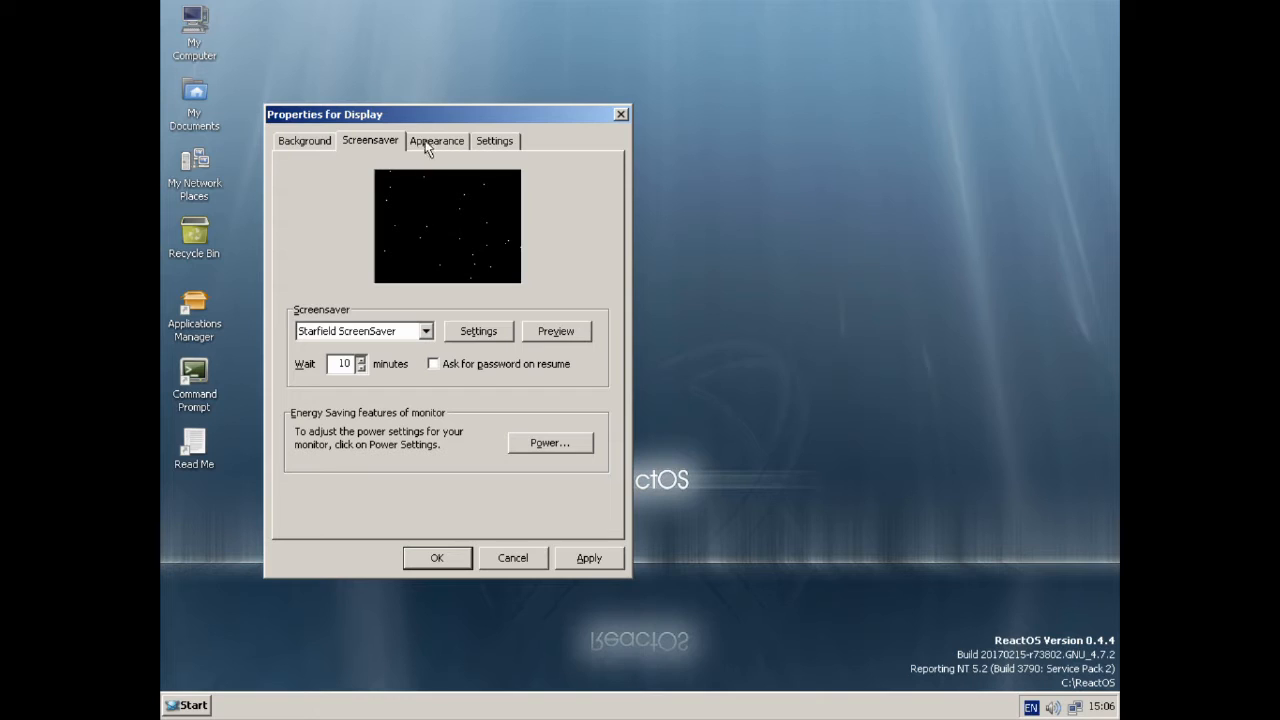
pyautogui.click(436, 140)
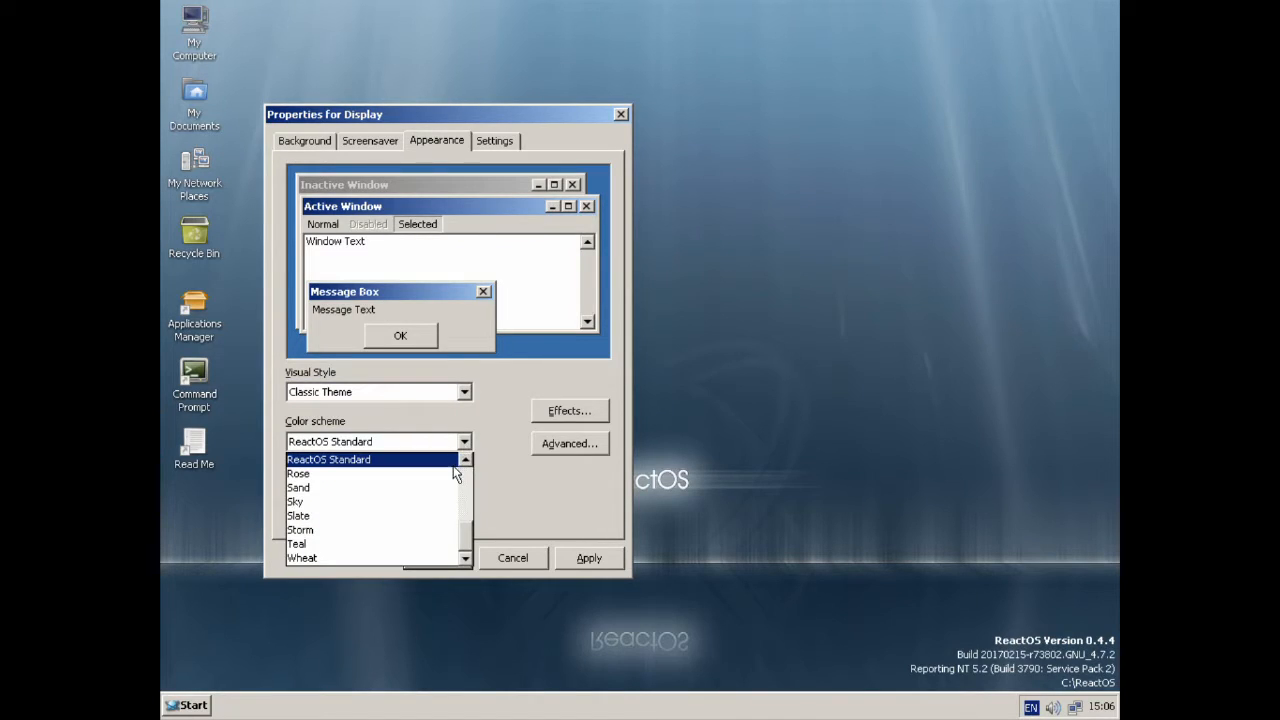
pyautogui.scroll(-3)
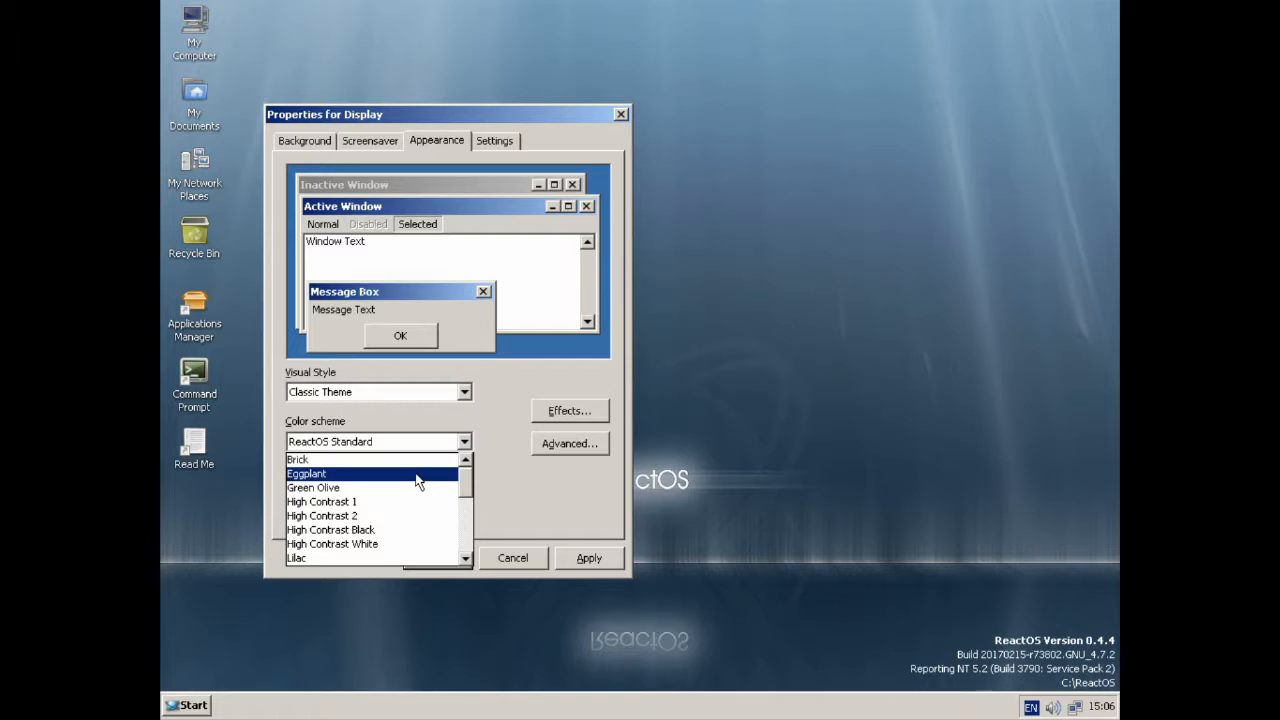
# Step: Try the Lilac and Marine colour schemes, then settle on ReactOS Classic
pyautogui.click(296, 458)
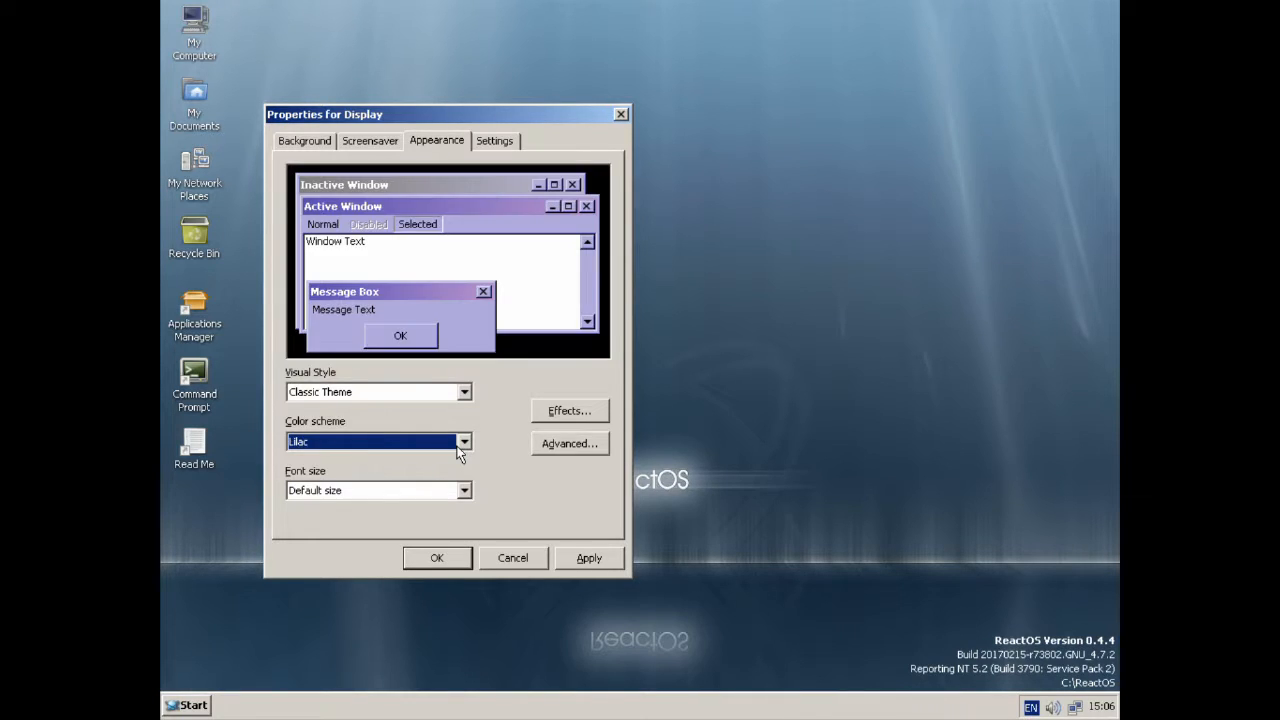
pyautogui.click(464, 442)
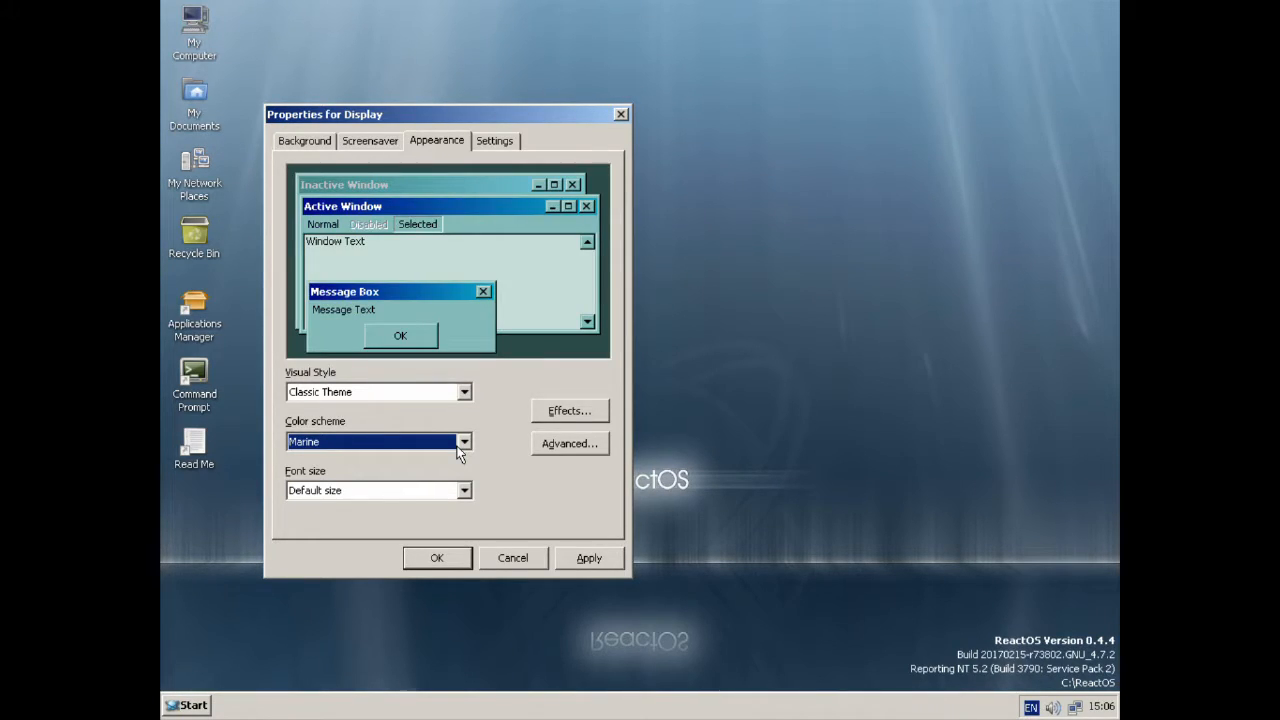
pyautogui.click(464, 442)
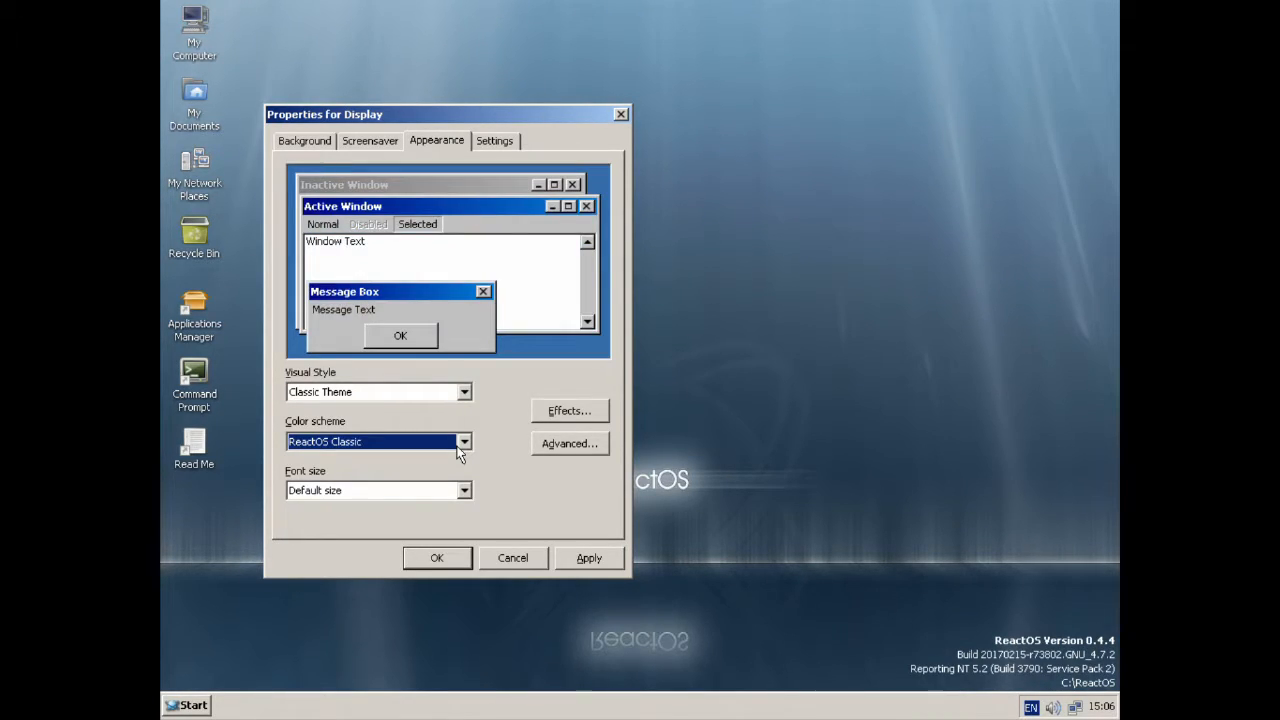
pyautogui.click(464, 442)
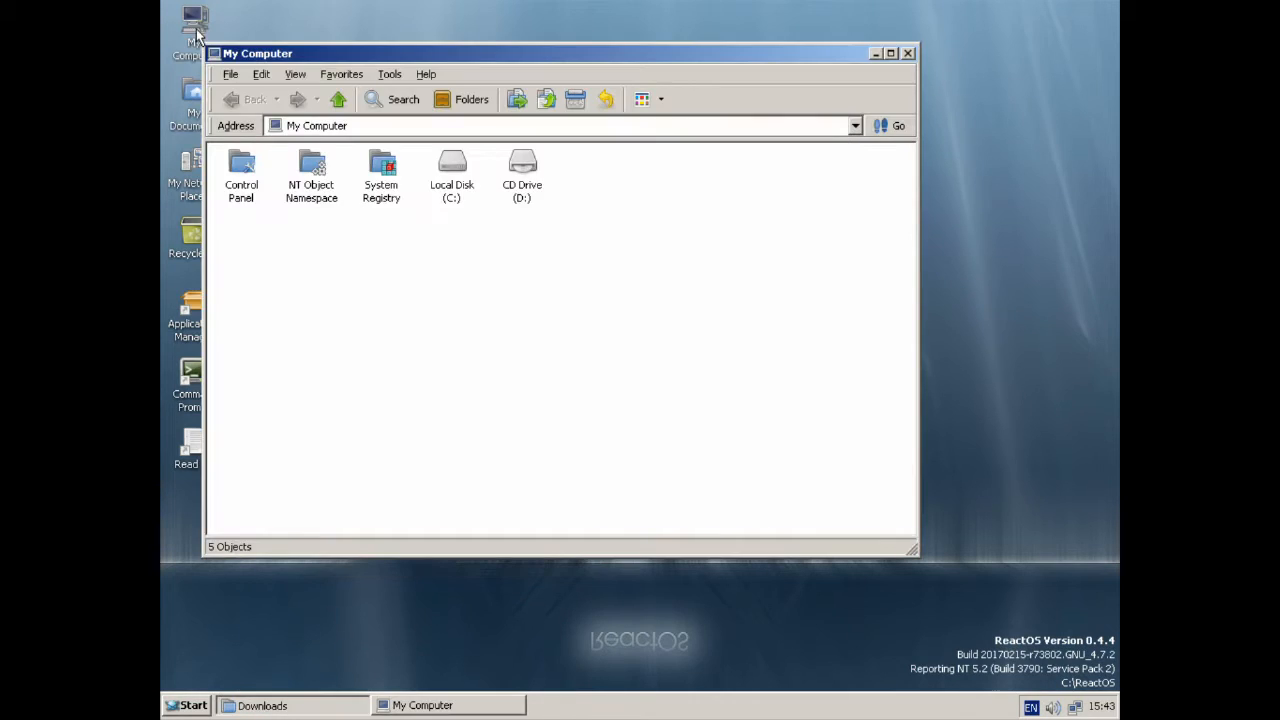
# Step: Browse the contents of CD Drive (D:) from My Computer
pyautogui.doubleClick(520, 164)
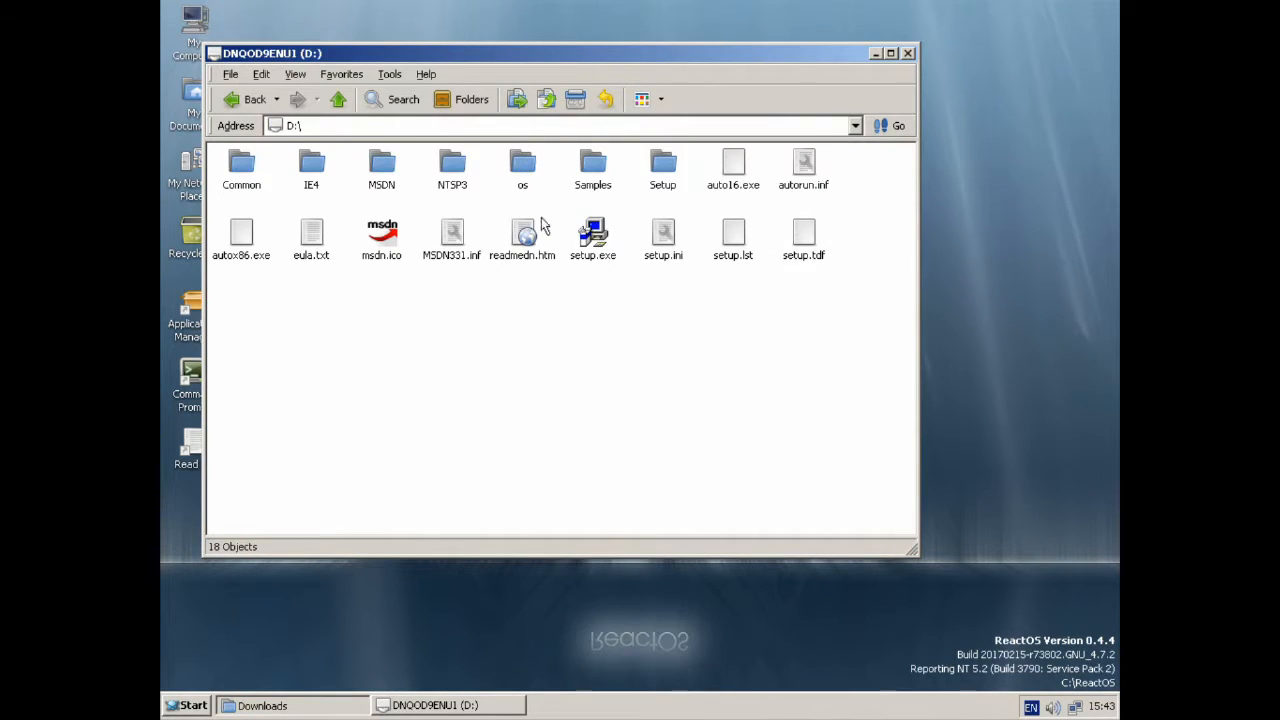
pyautogui.doubleClick(592, 236)
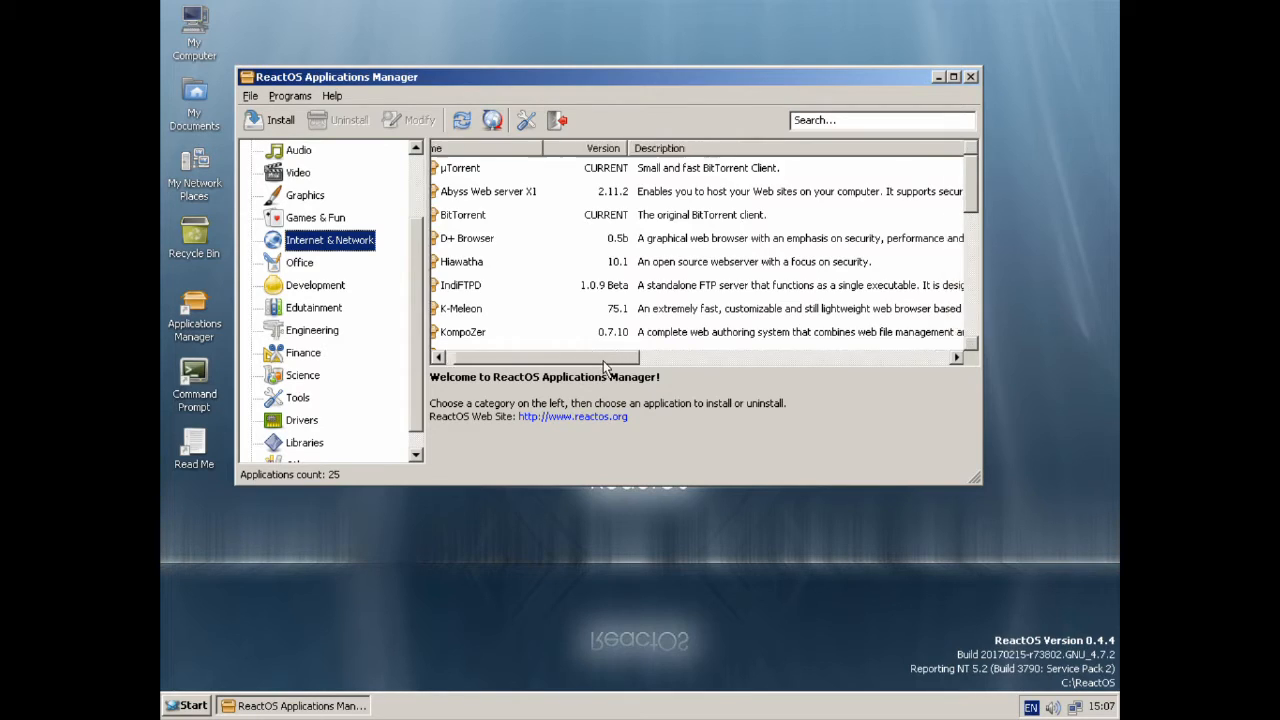
# Step: Install D+ Browser from the Internet & Network list with minimal setup and close the installer
pyautogui.scroll(-3)
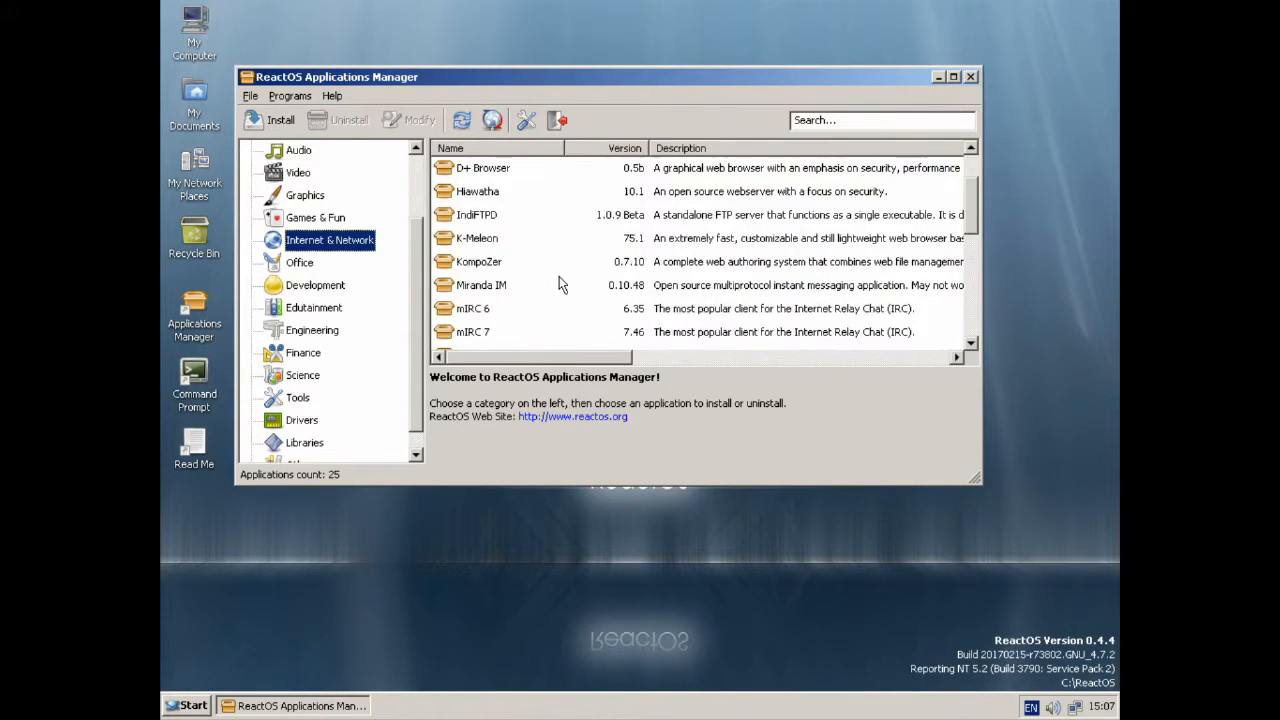
pyautogui.scroll(-3)
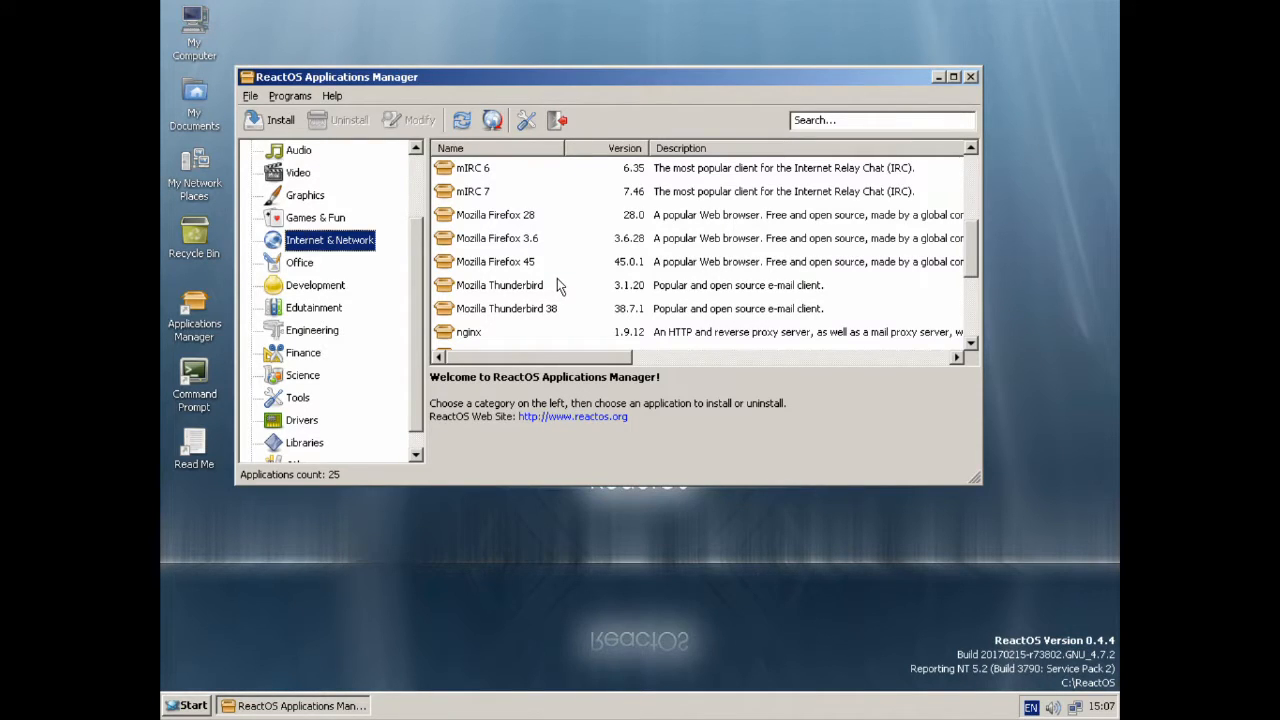
pyautogui.scroll(-3)
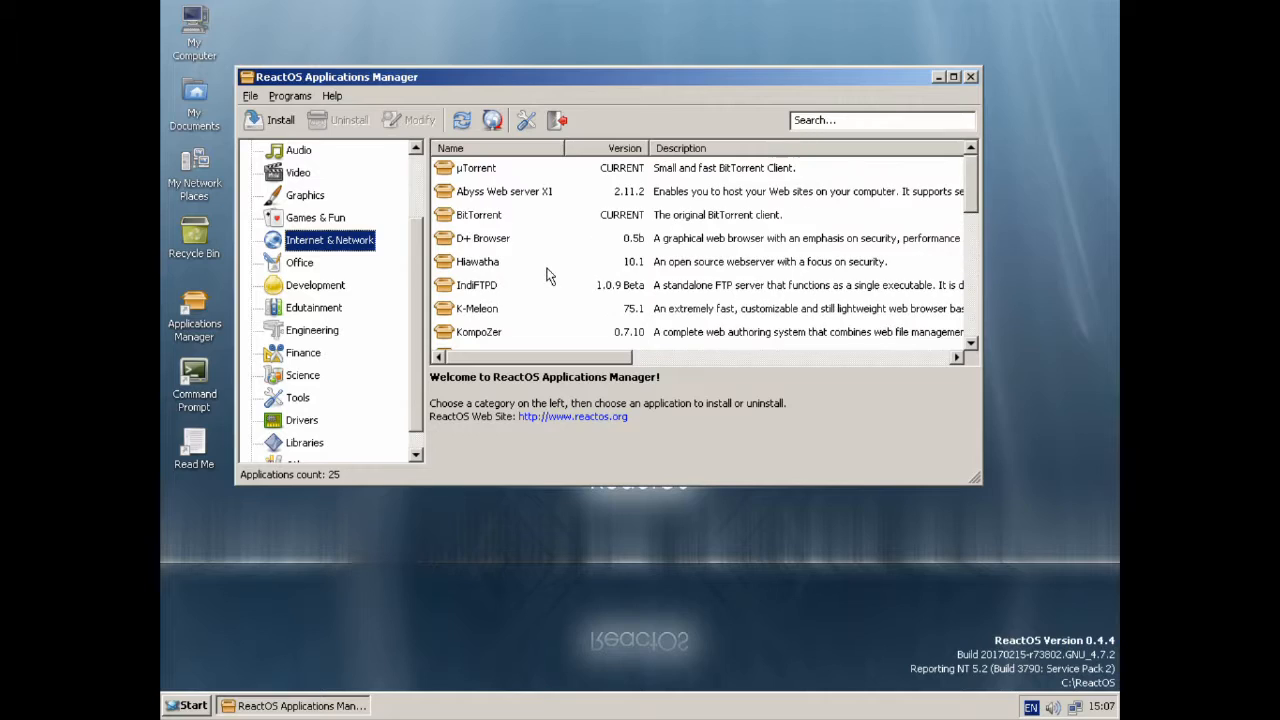
pyautogui.doubleClick(484, 238)
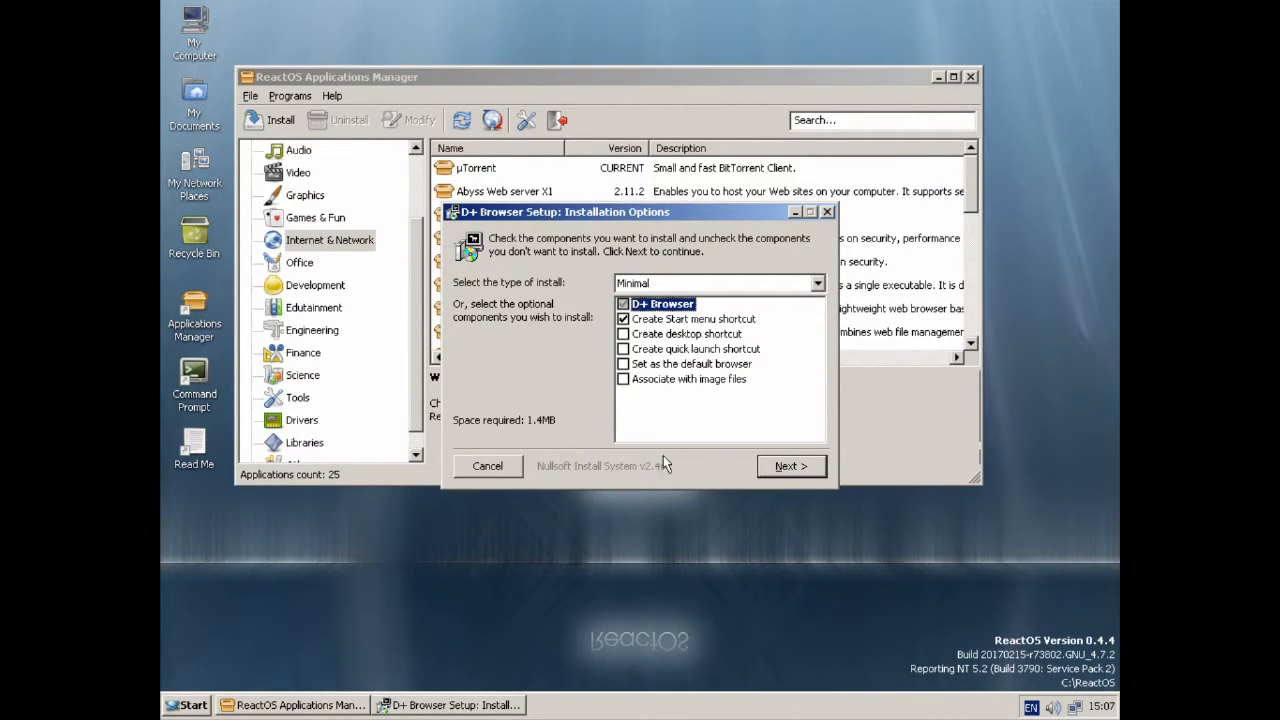
pyautogui.click(790, 466)
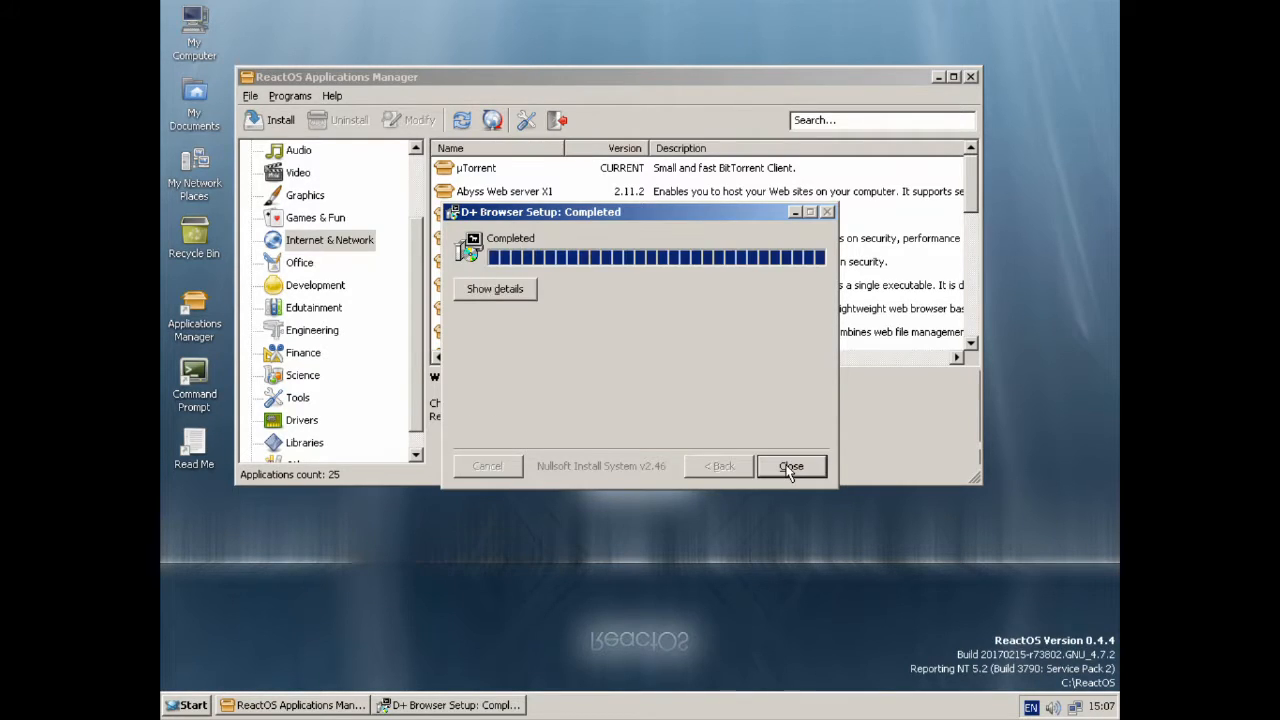
pyautogui.click(790, 466)
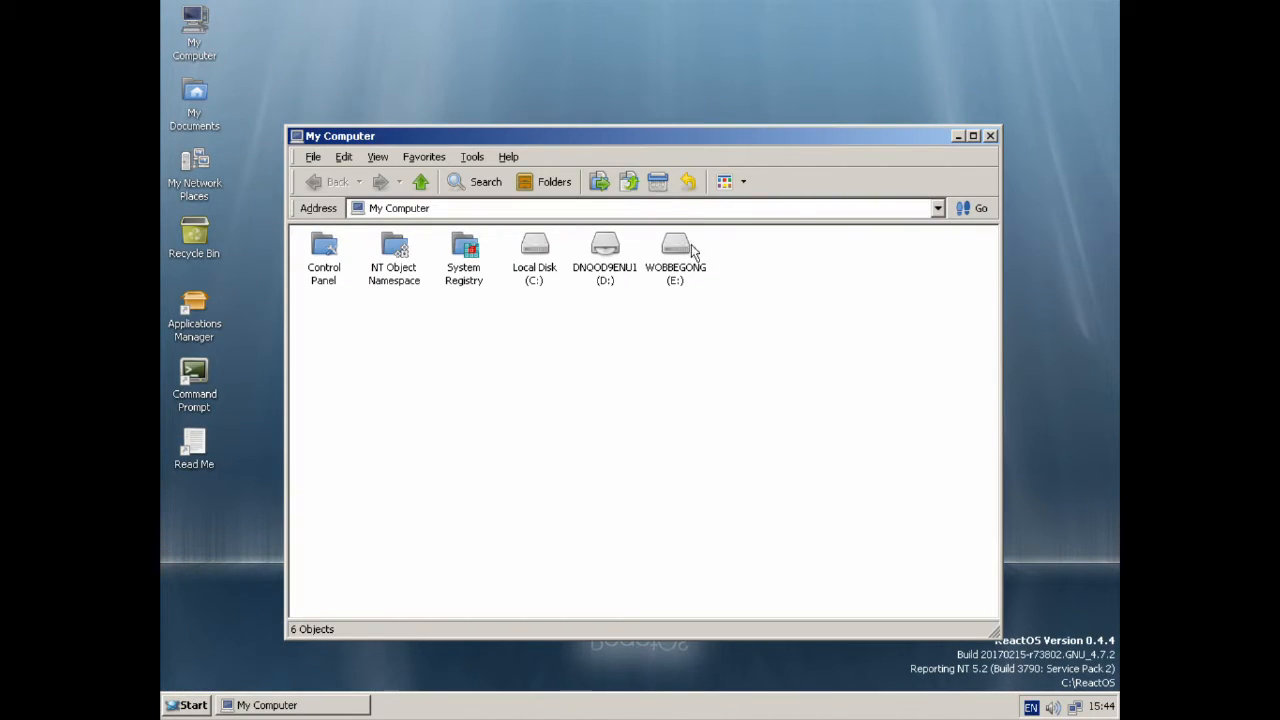
# Step: Browse the WOBBEGONG (E:) drive and the Downloads folder on drive C
pyautogui.doubleClick(676, 250)
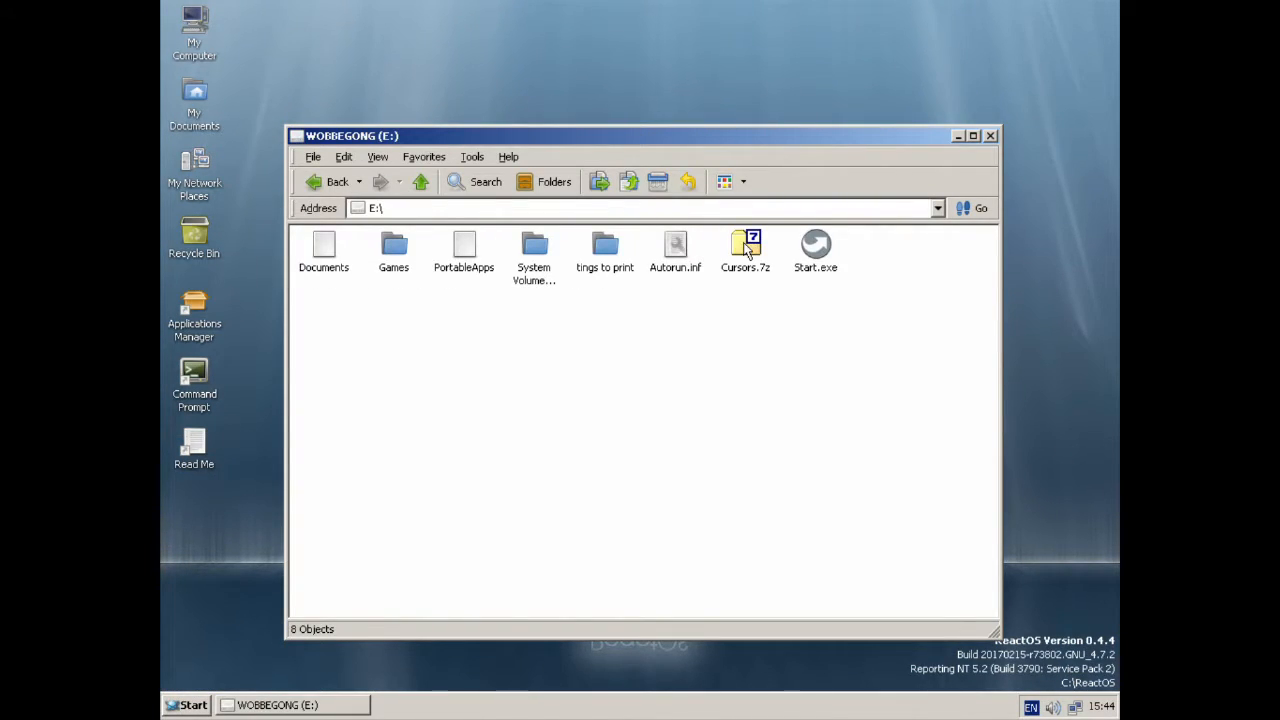
pyautogui.click(744, 250)
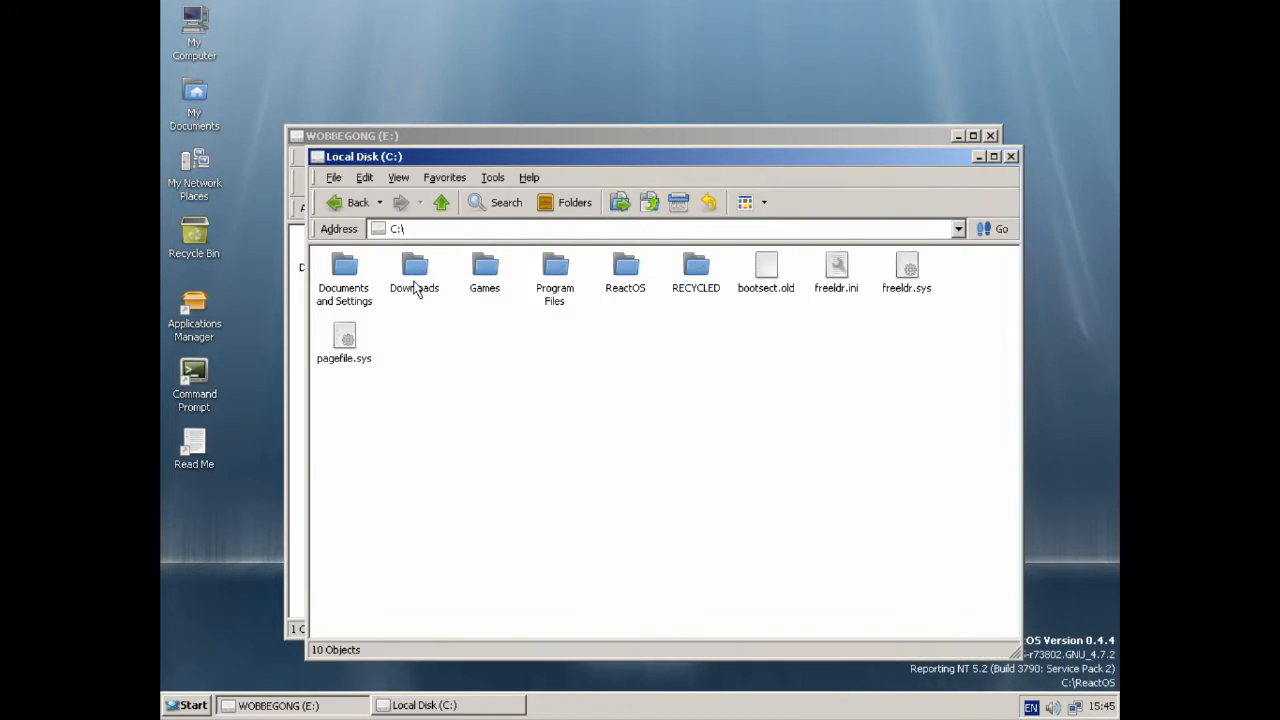
pyautogui.doubleClick(414, 270)
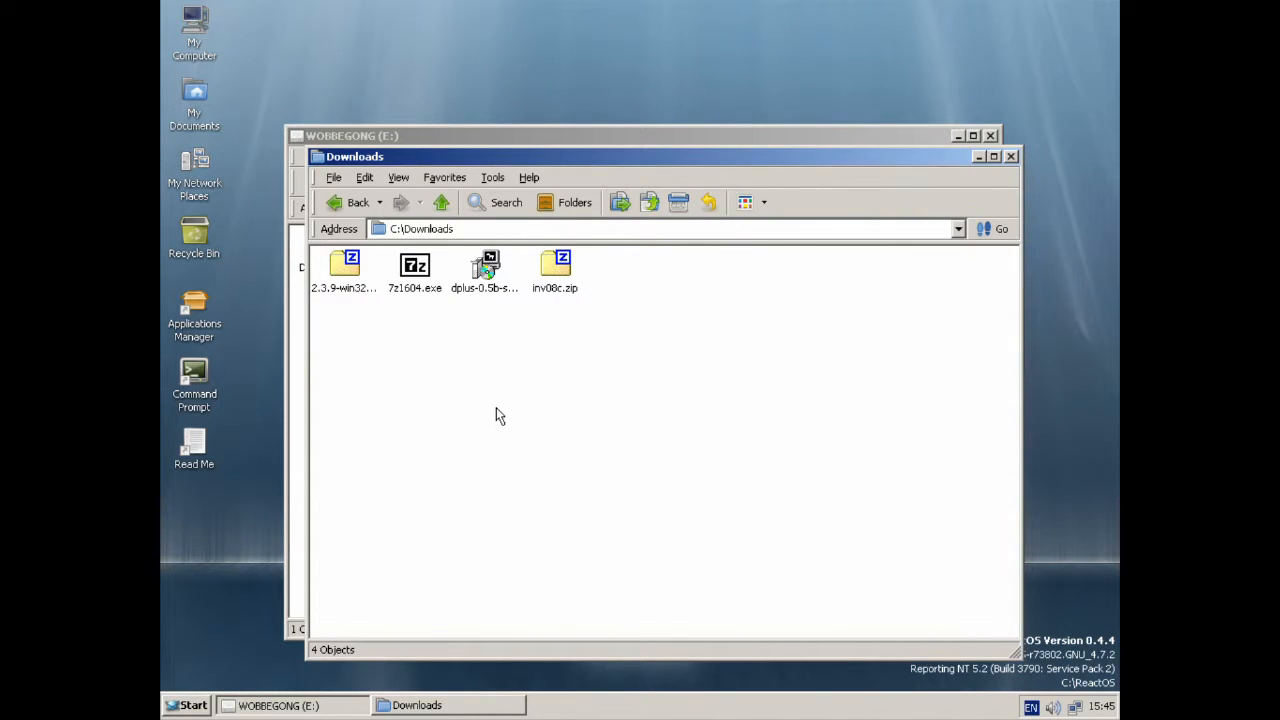
pyautogui.moveTo(410, 198)
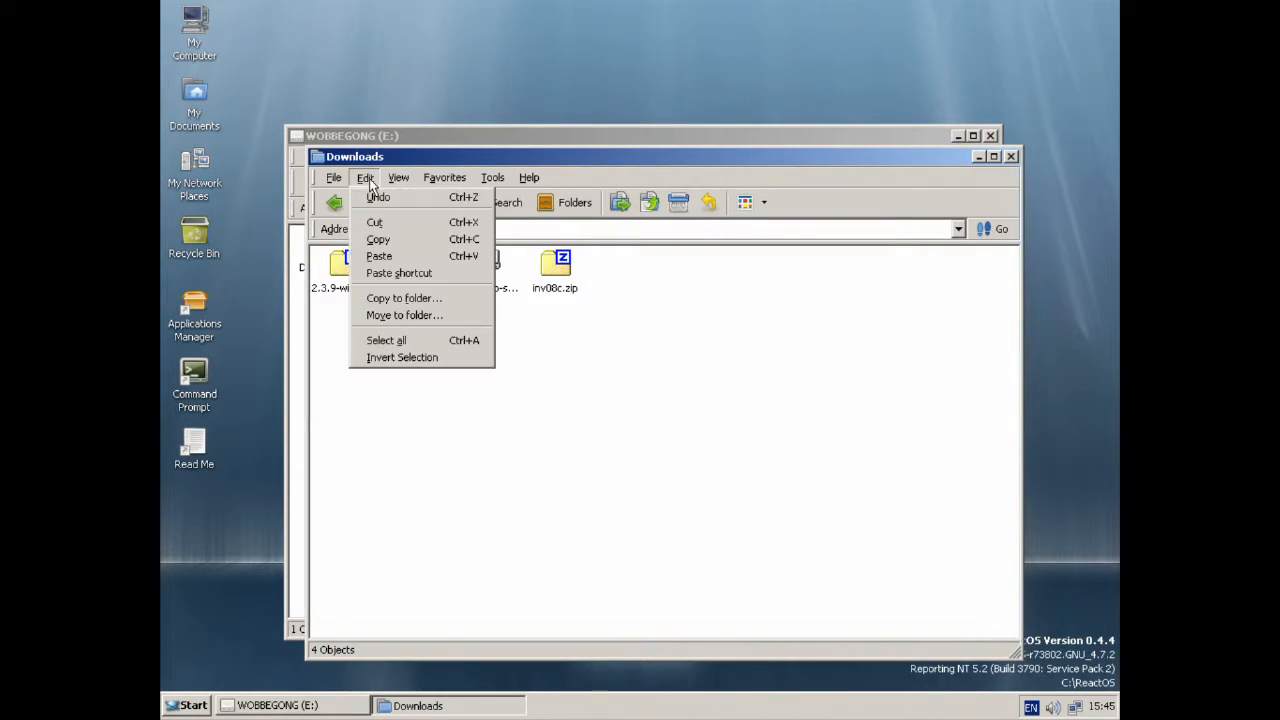
pyautogui.click(596, 304)
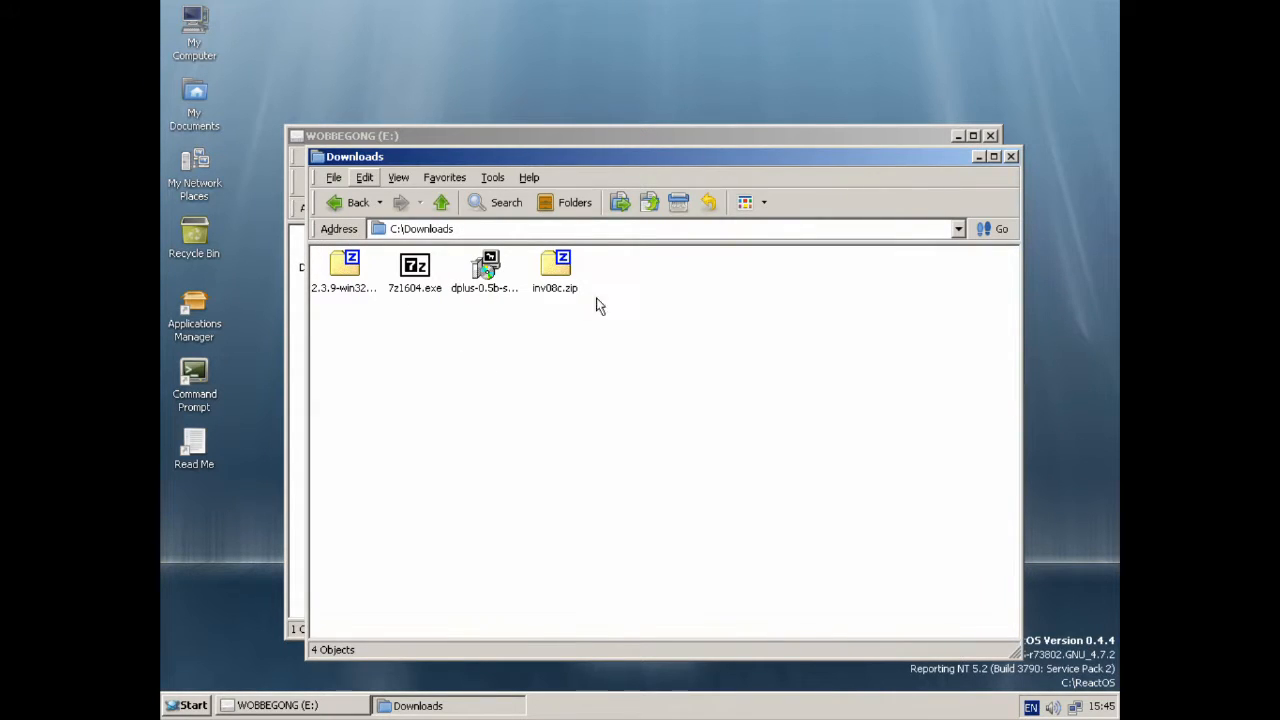
pyautogui.click(556, 270)
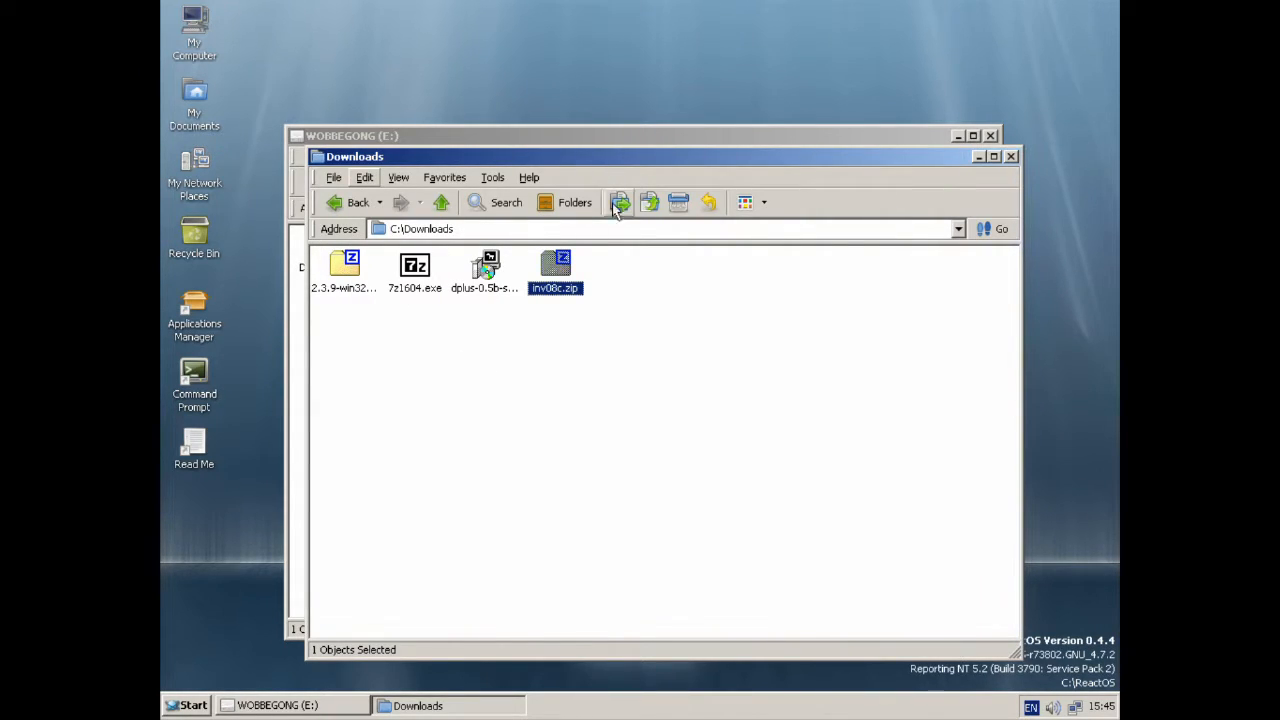
# Step: Change the folder view options and bring up actions for the WOBBEGONG drive
pyautogui.click(398, 176)
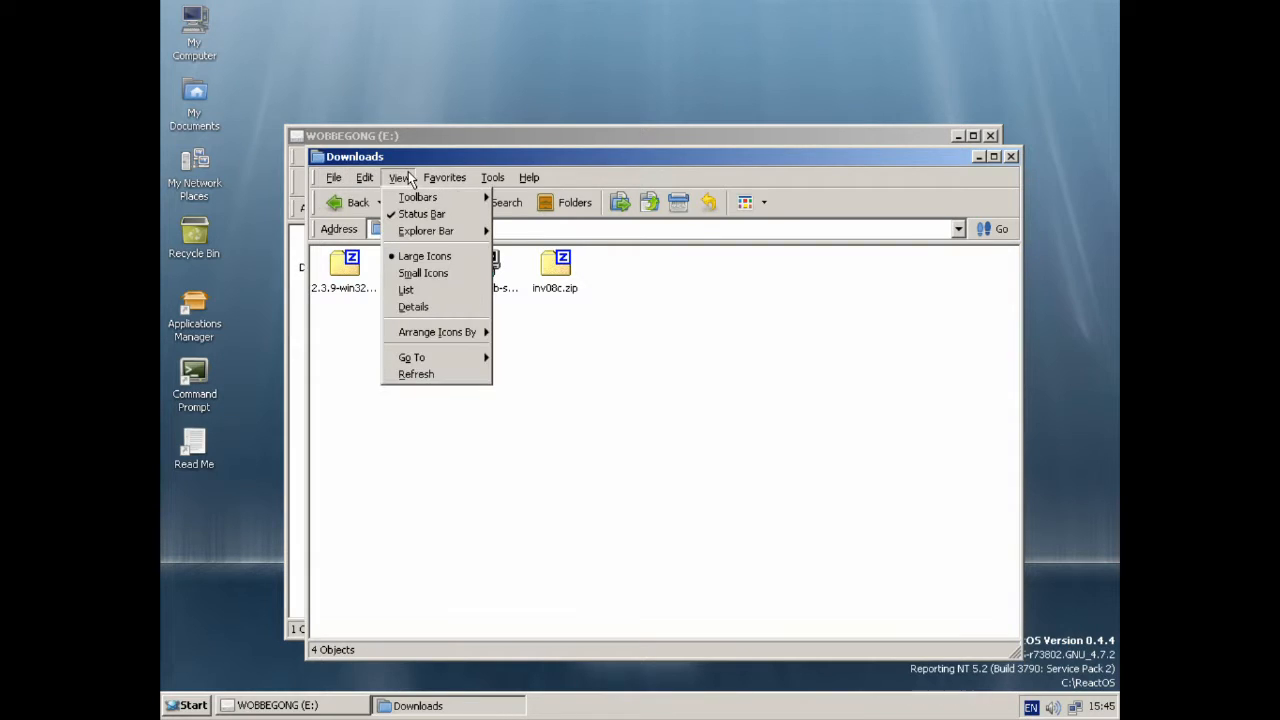
pyautogui.click(416, 388)
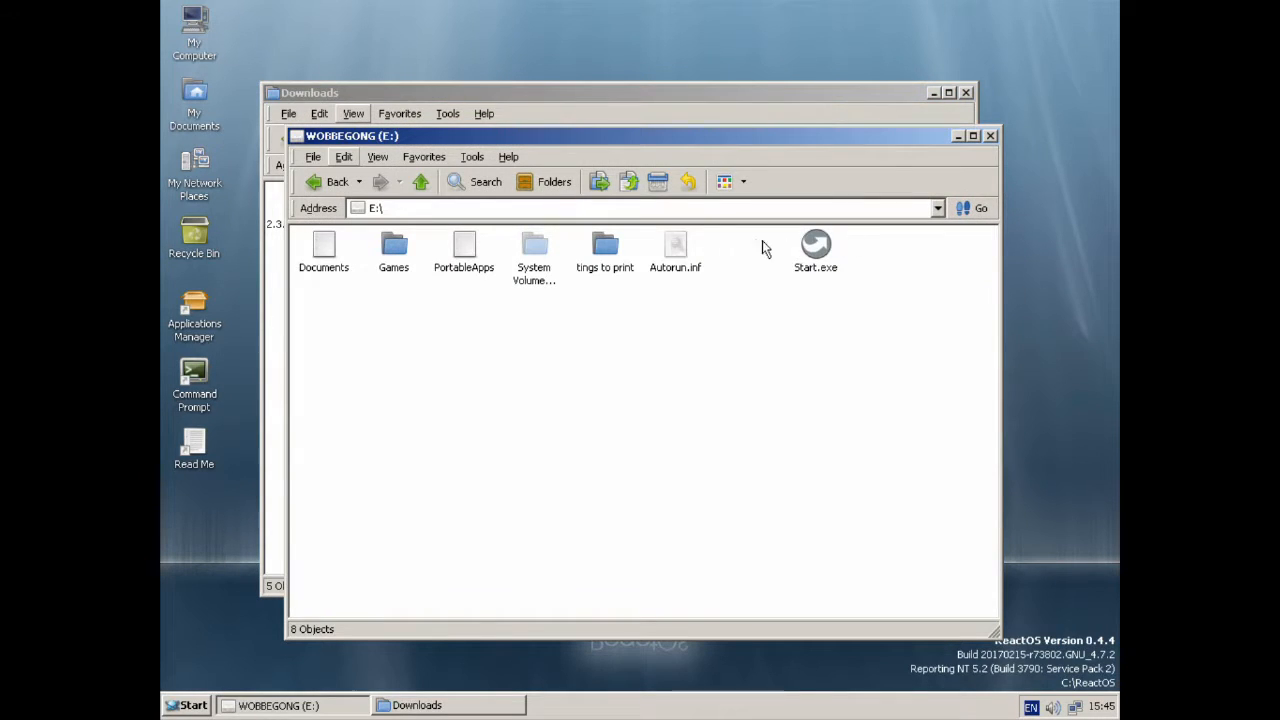
pyautogui.rightClick(676, 250)
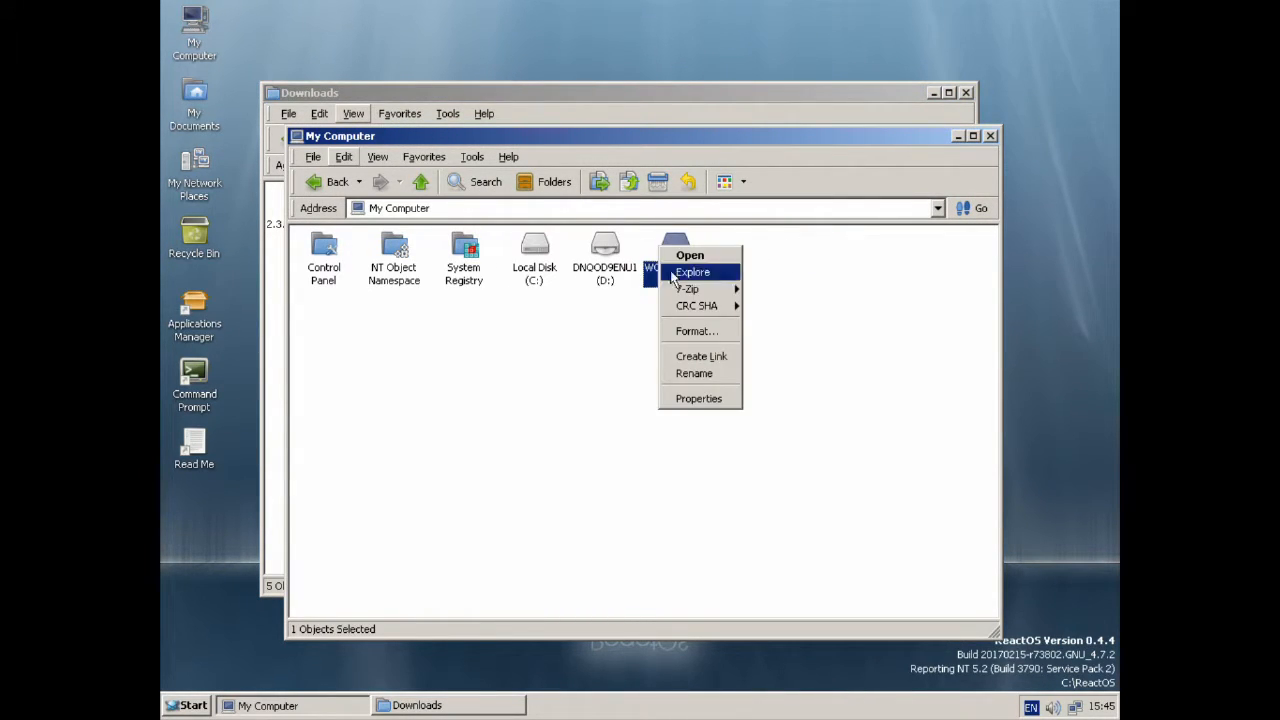
pyautogui.moveTo(688, 288)
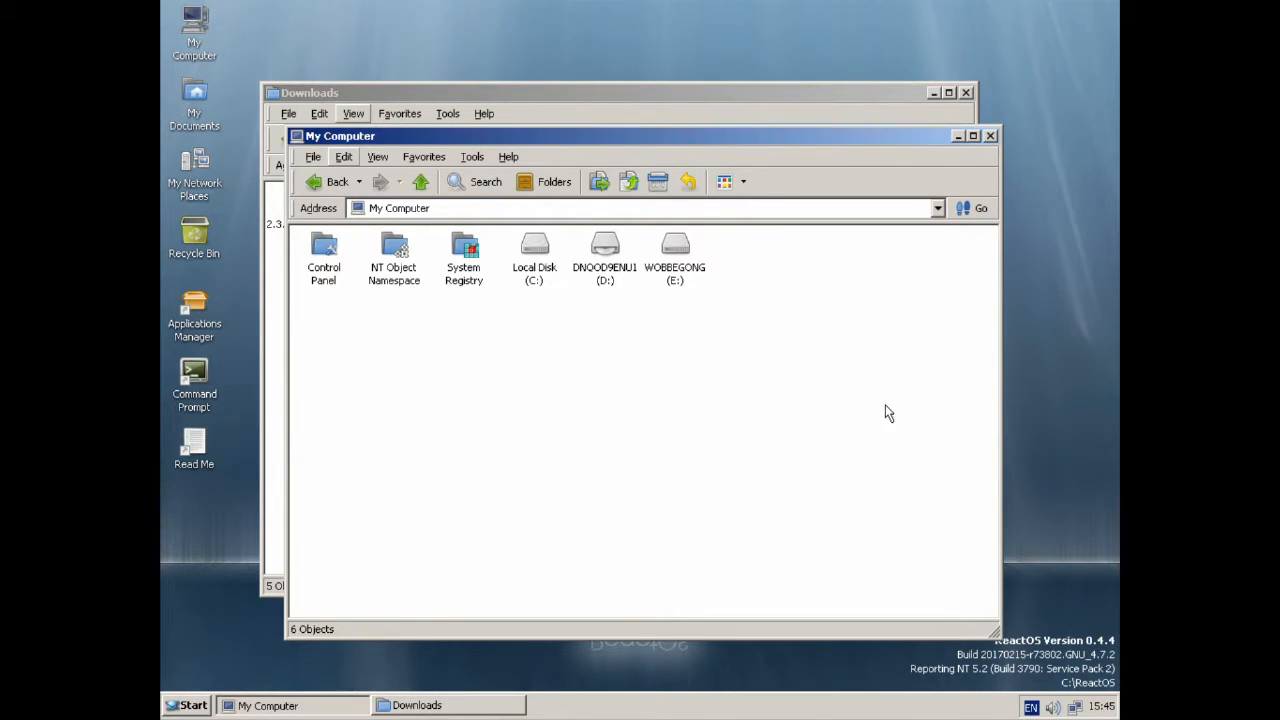
pyautogui.moveTo(1060, 52)
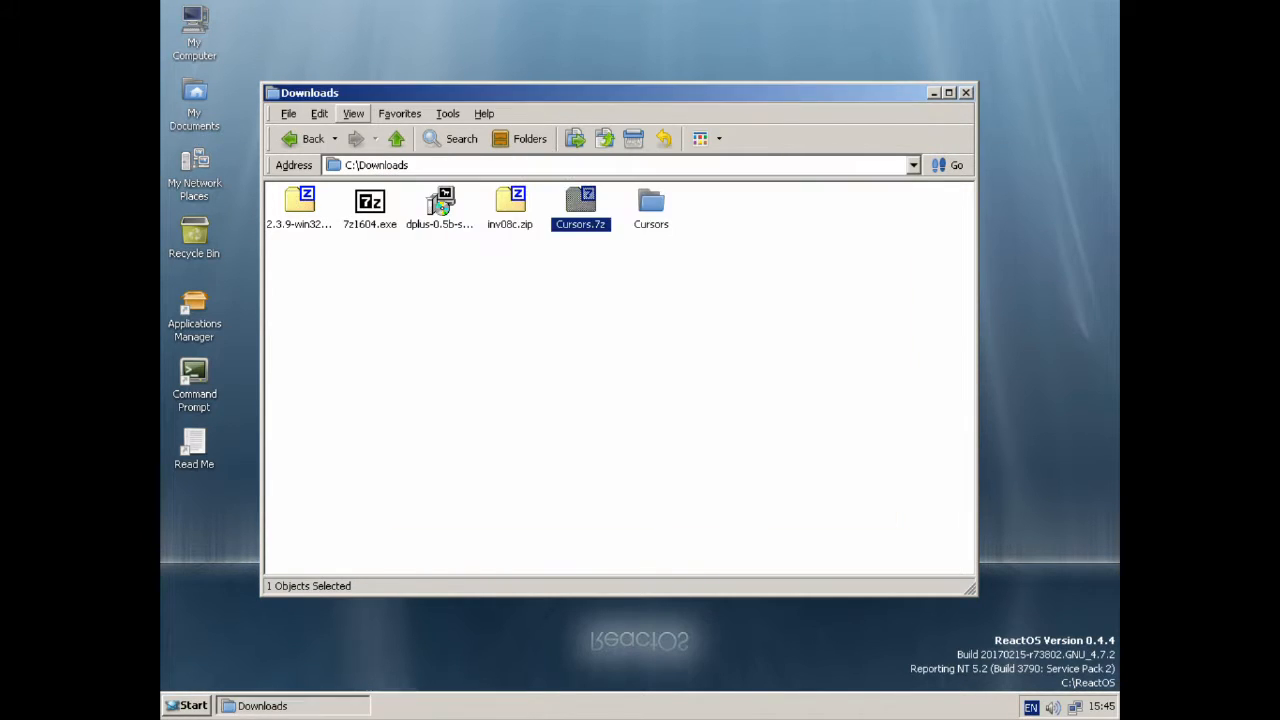
# Step: Browse through the 184 cursor files in the extracted Cursors folder
pyautogui.doubleClick(652, 204)
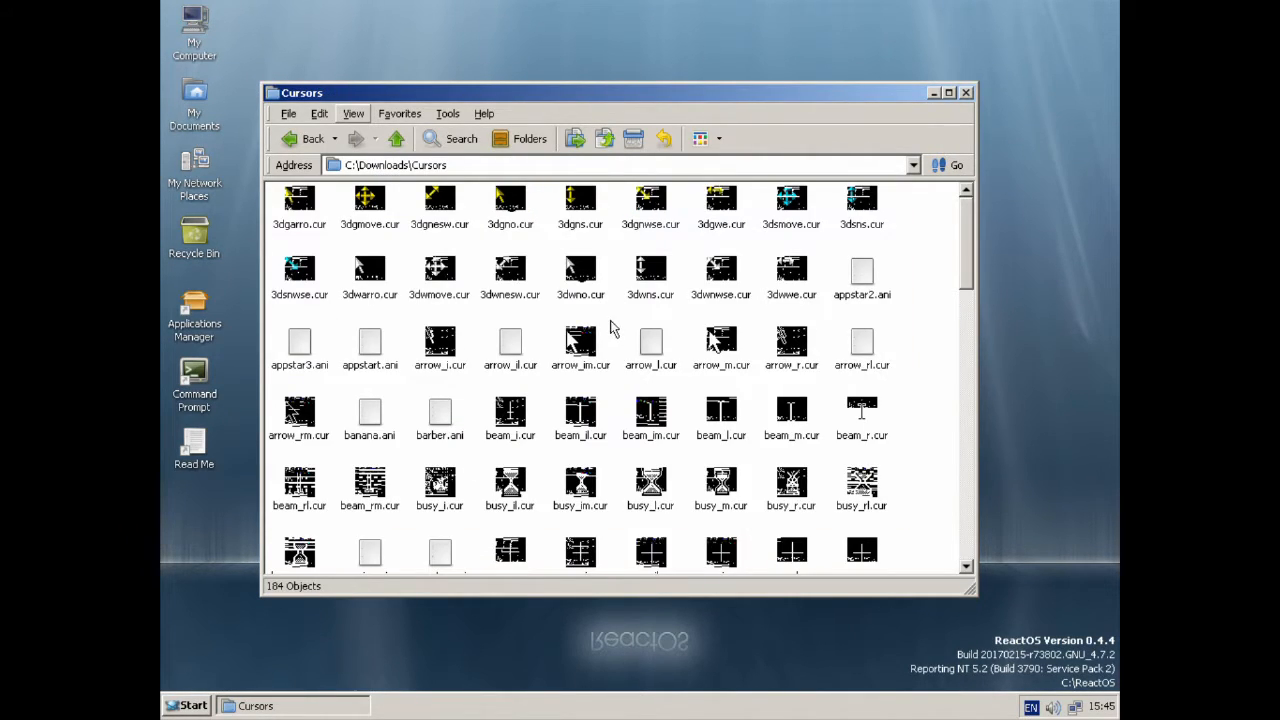
pyautogui.scroll(-3)
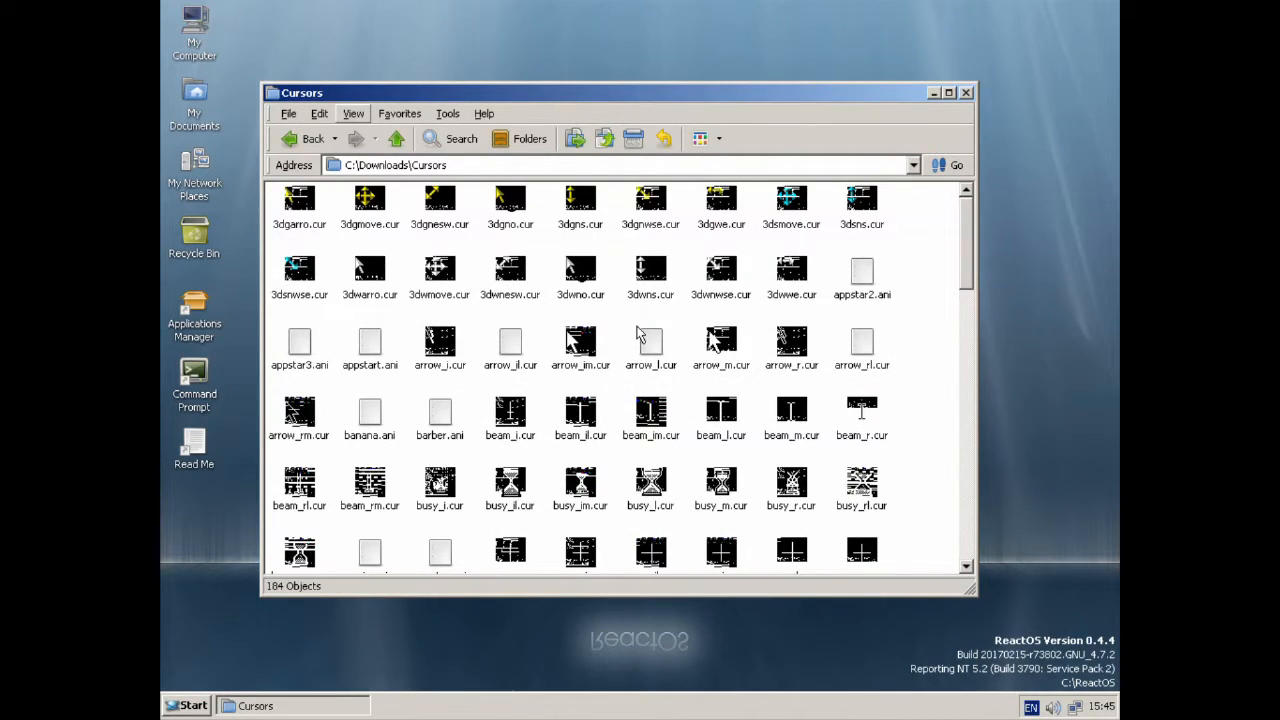
pyautogui.moveTo(222, 700)
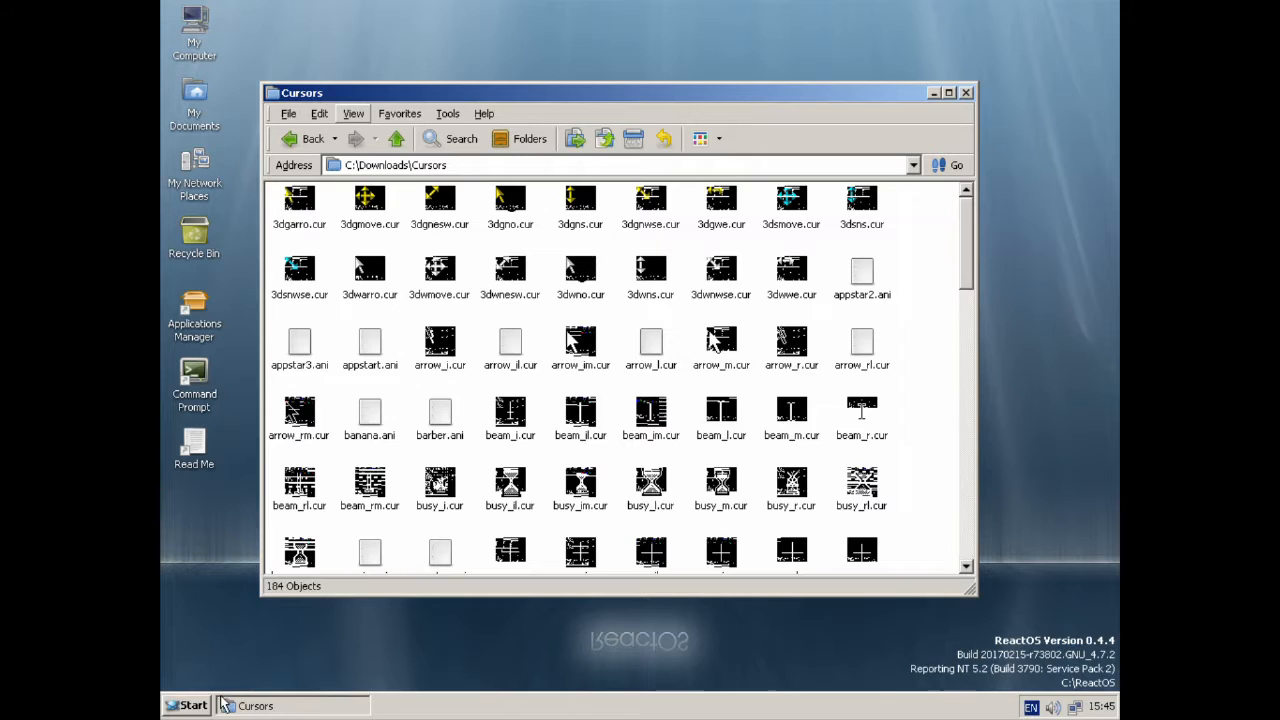
pyautogui.scroll(-3)
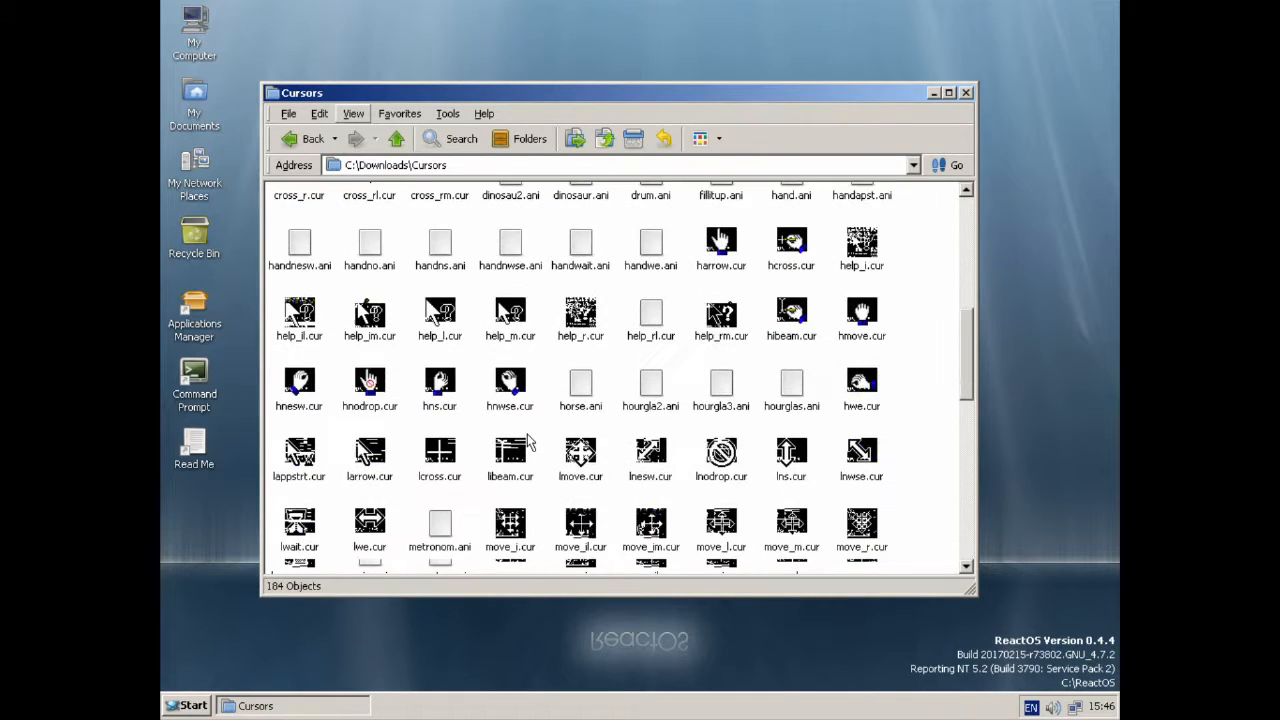
pyautogui.scroll(-3)
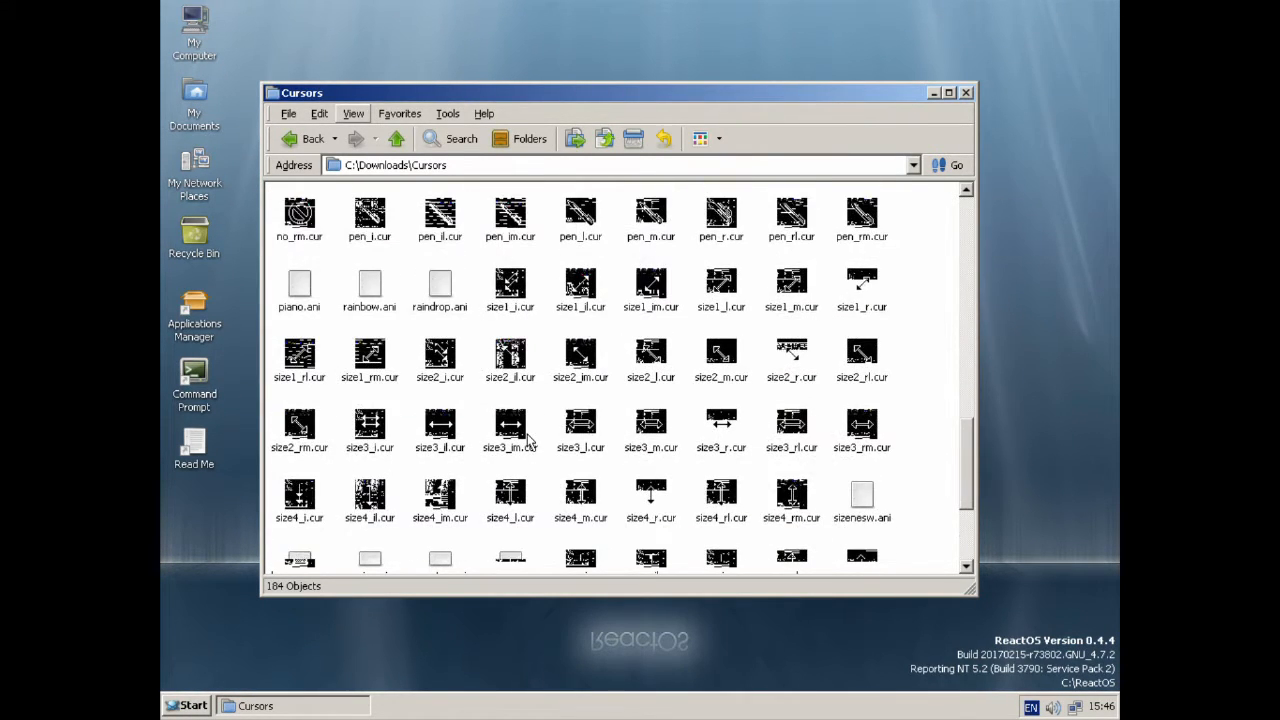
pyautogui.scroll(-3)
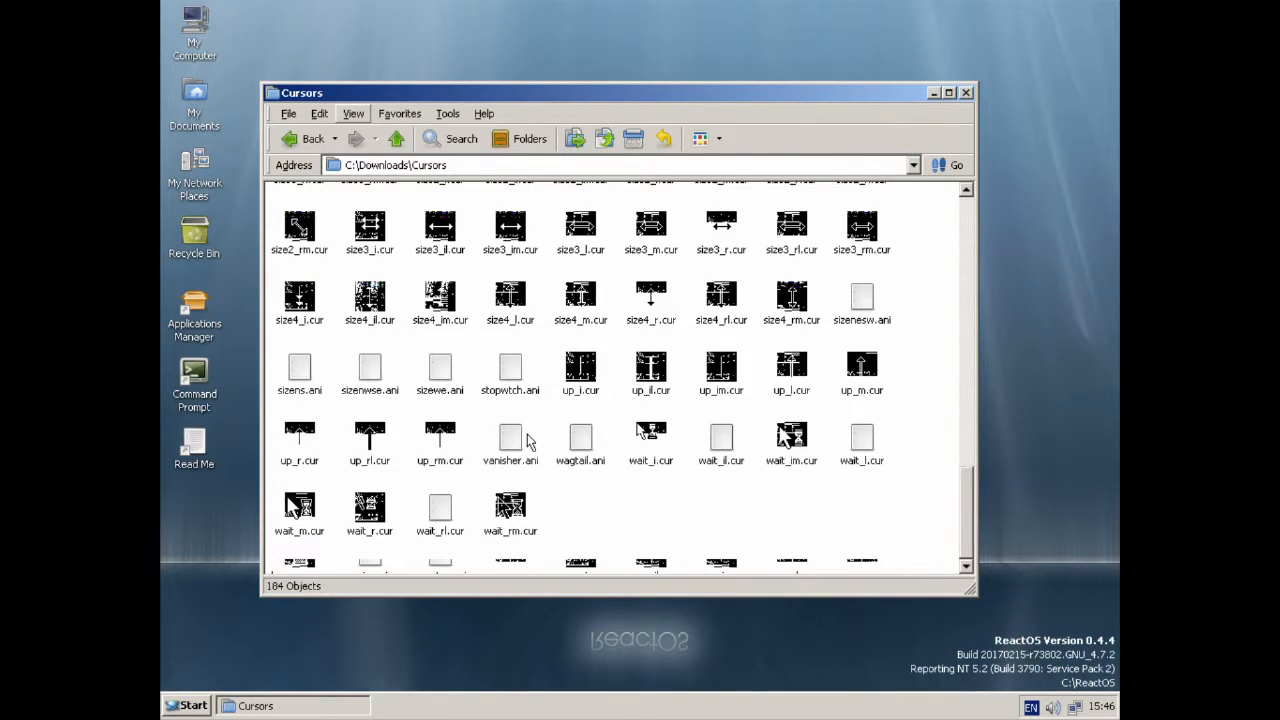
pyautogui.moveTo(602, 504)
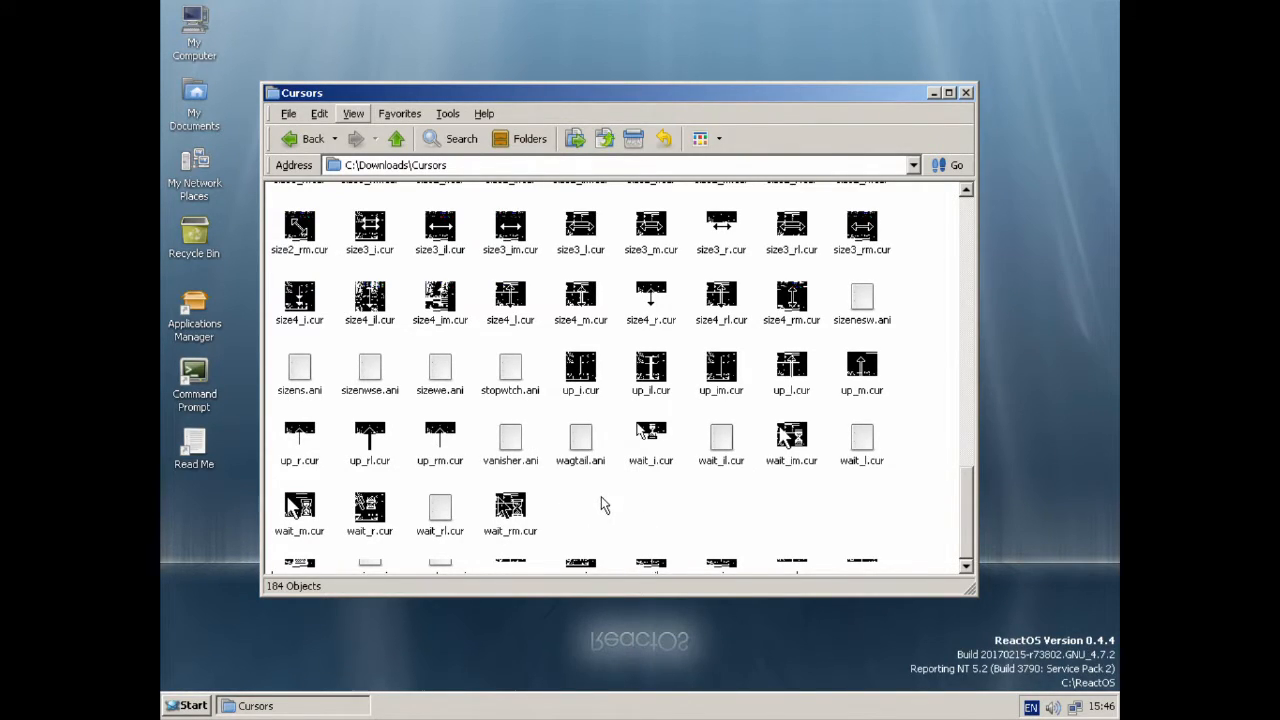
# Step: Bring up the Control Panel system settings collection
pyautogui.click(188, 704)
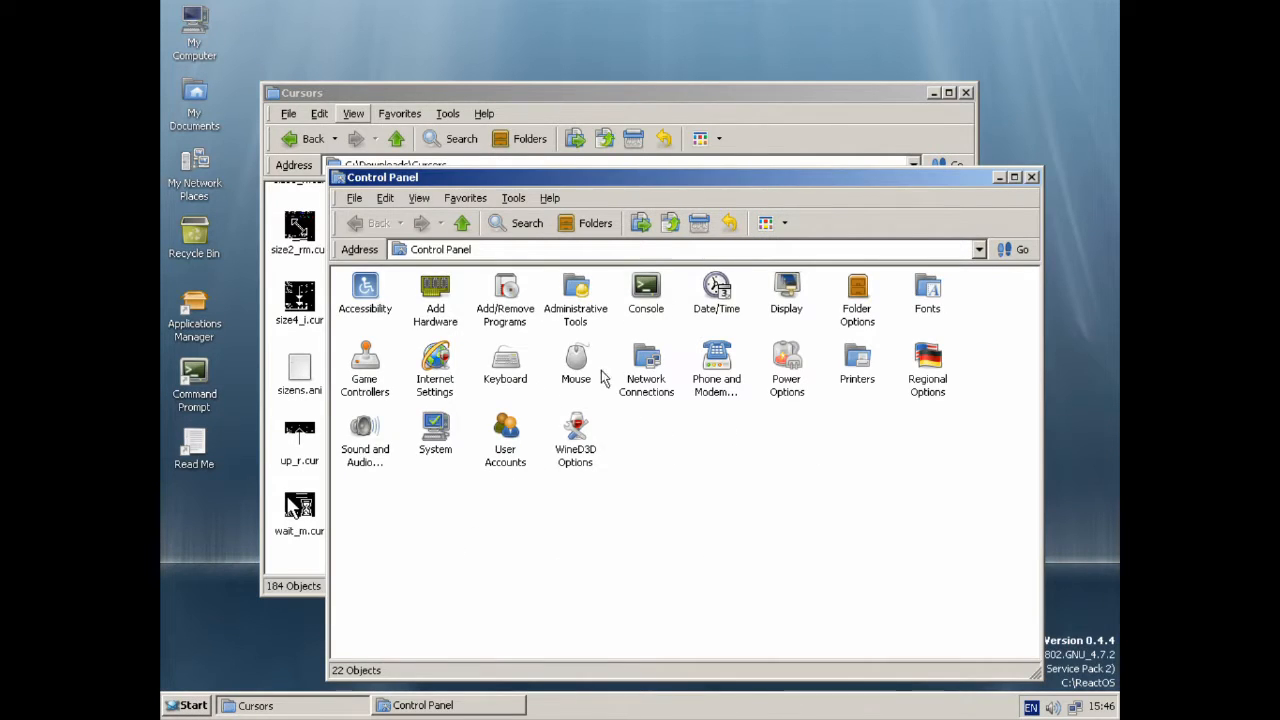
# Step: In Mouse pointer settings, browse for and load two replacement cursor files
pyautogui.doubleClick(576, 364)
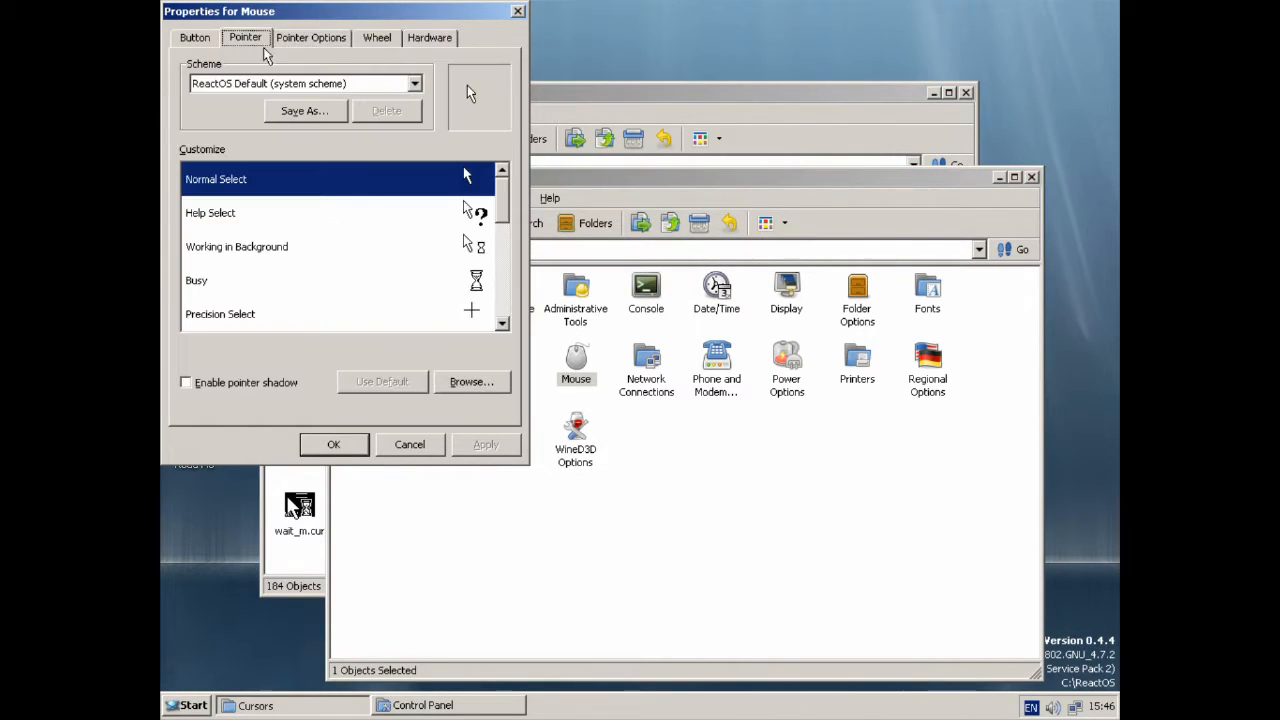
pyautogui.click(472, 380)
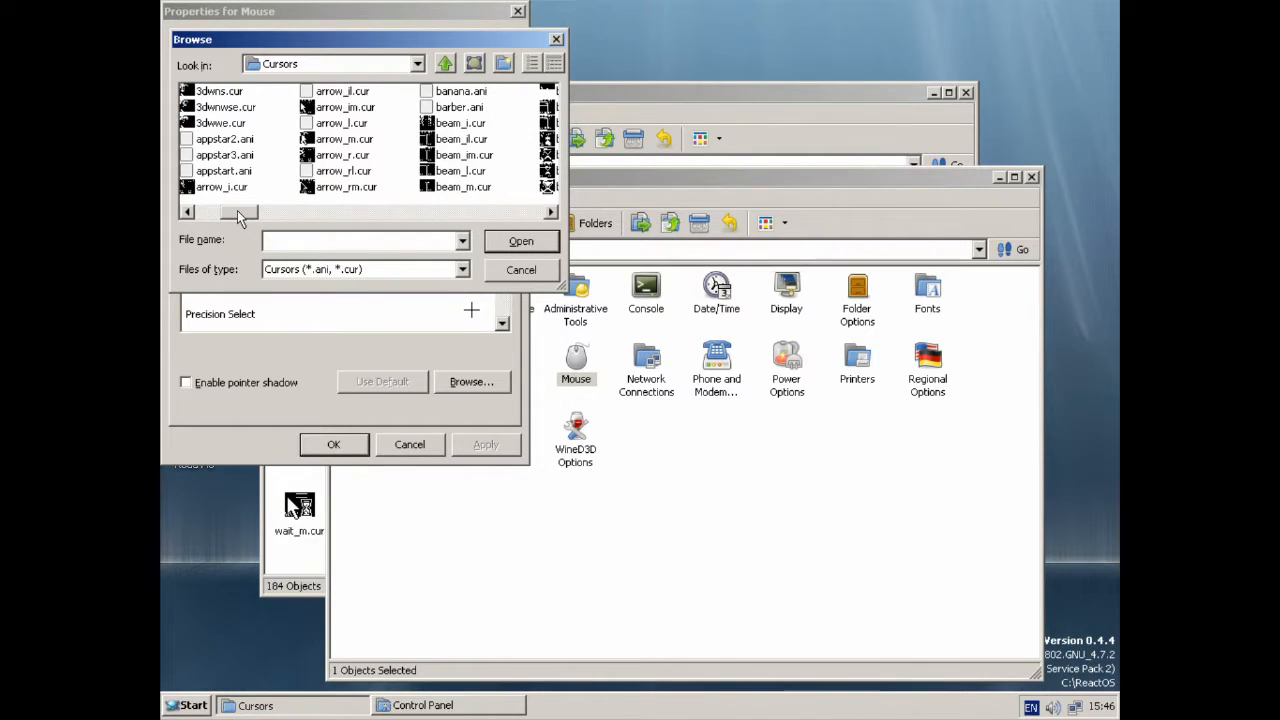
pyautogui.click(344, 140)
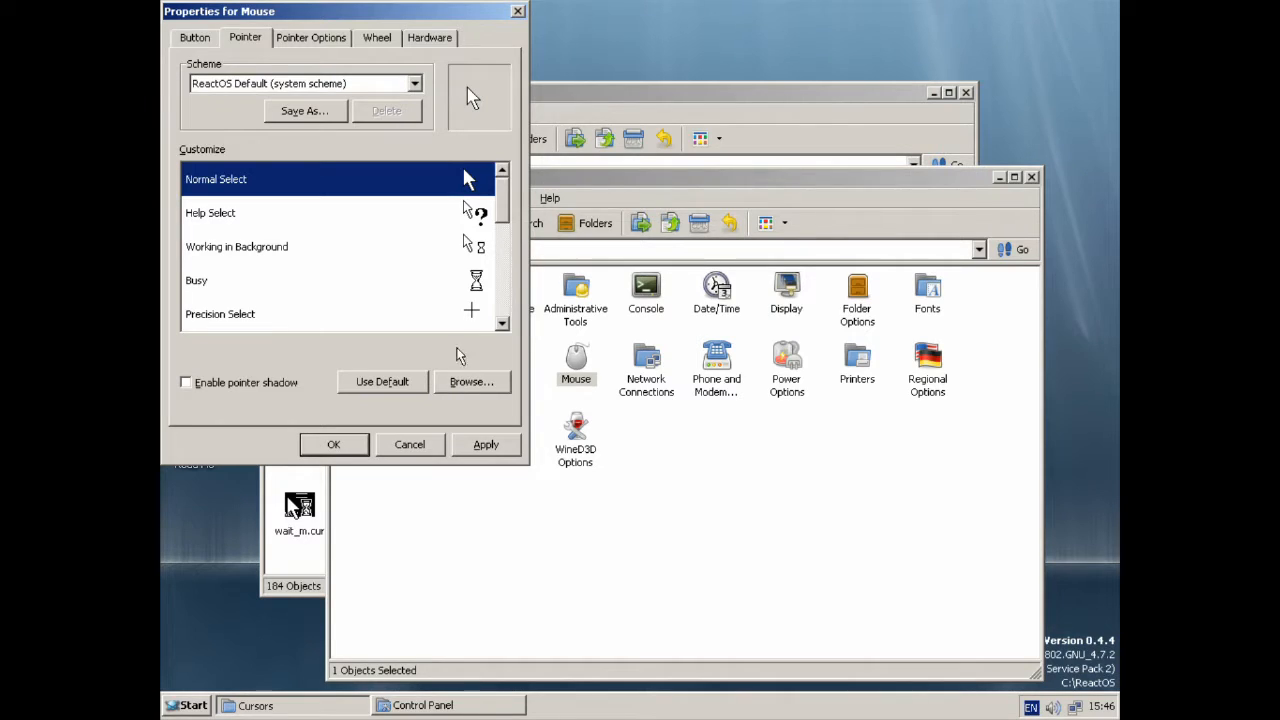
pyautogui.click(472, 380)
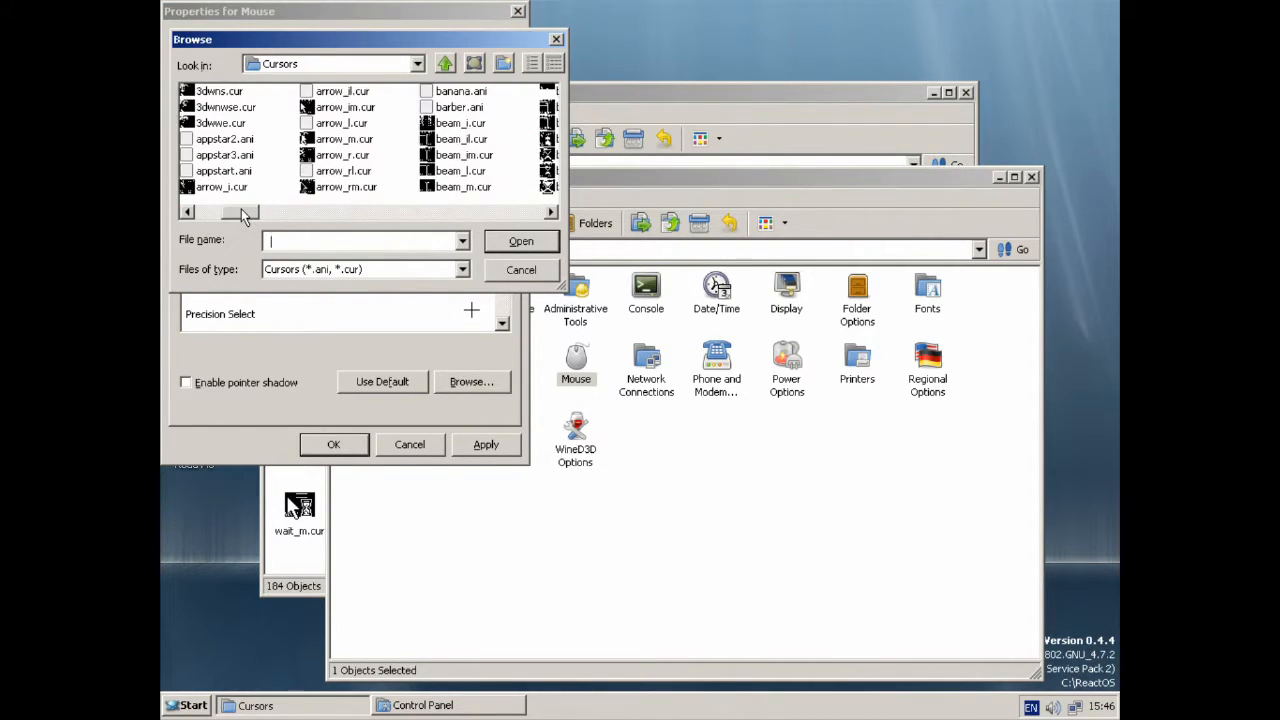
pyautogui.click(344, 108)
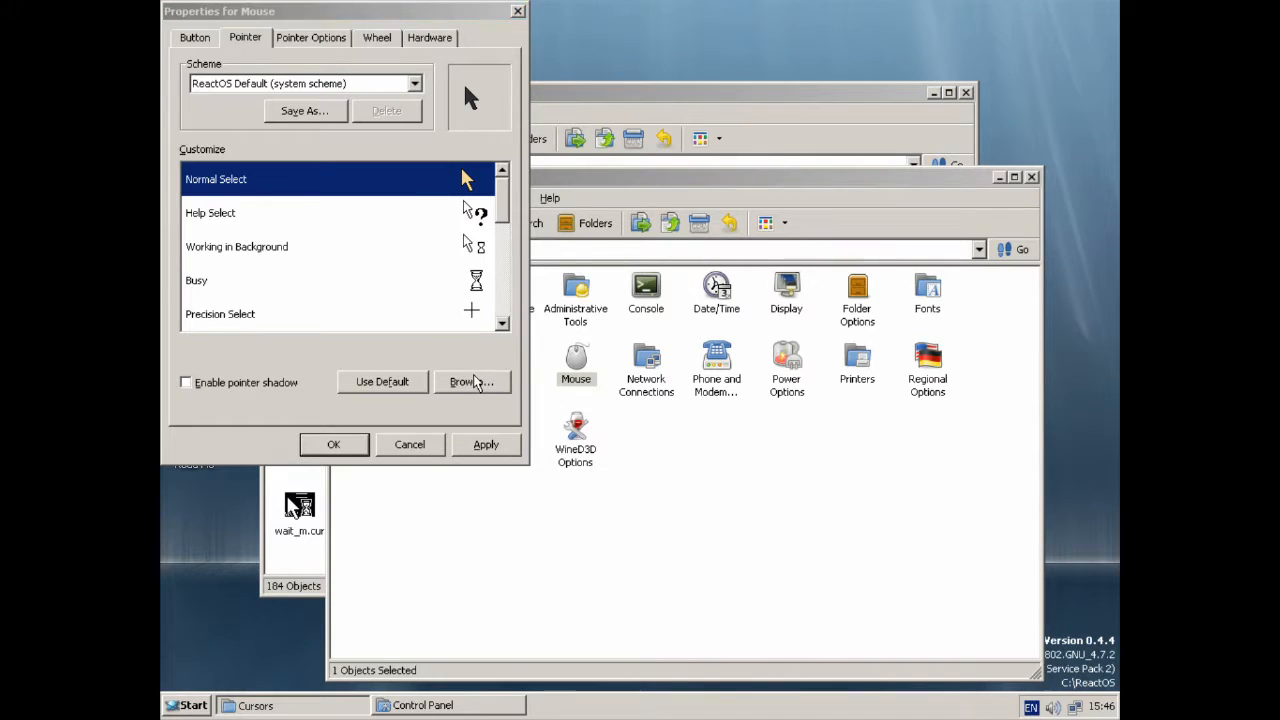
# Step: Browse again and pick another cursor file from the Cursors folder
pyautogui.click(472, 380)
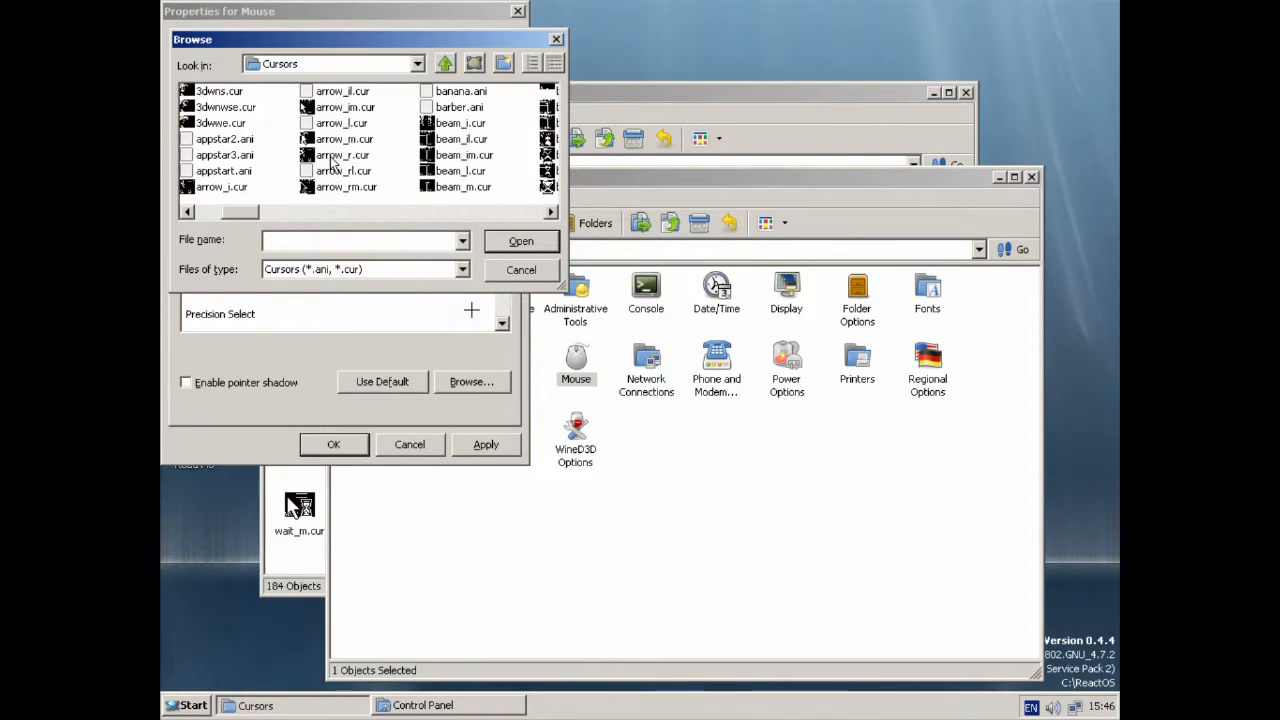
pyautogui.click(520, 268)
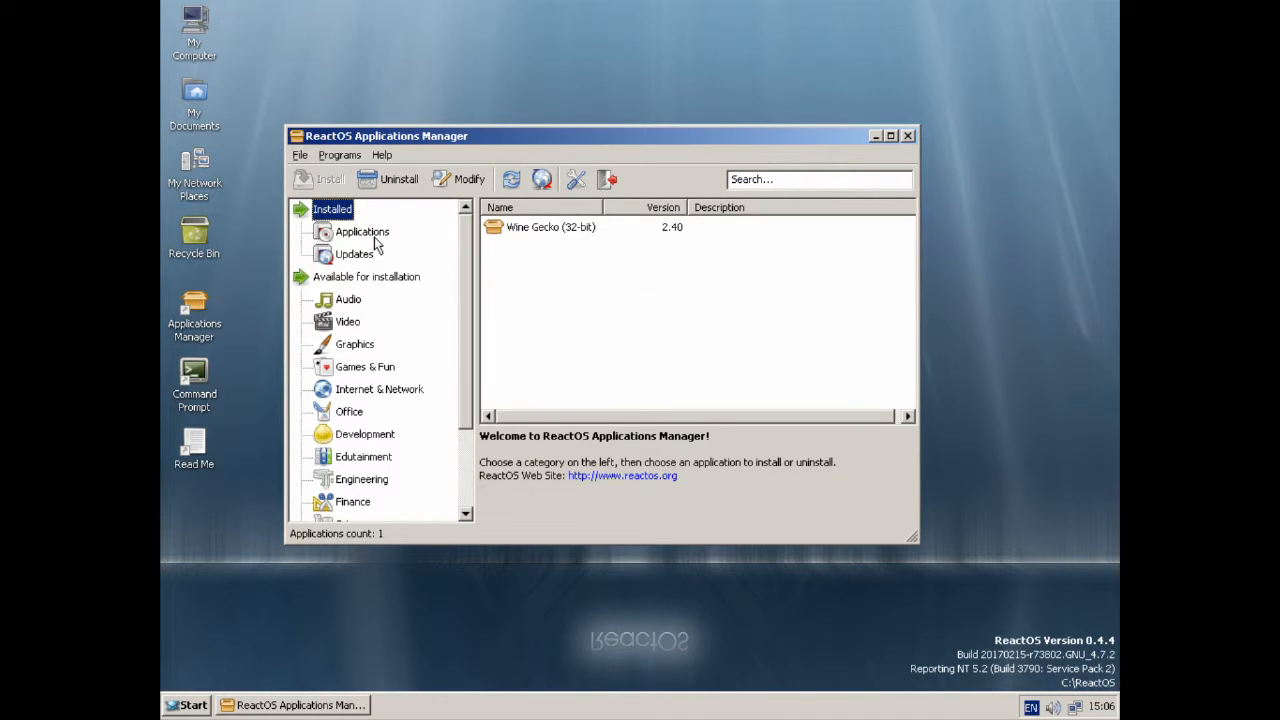
pyautogui.click(186, 704)
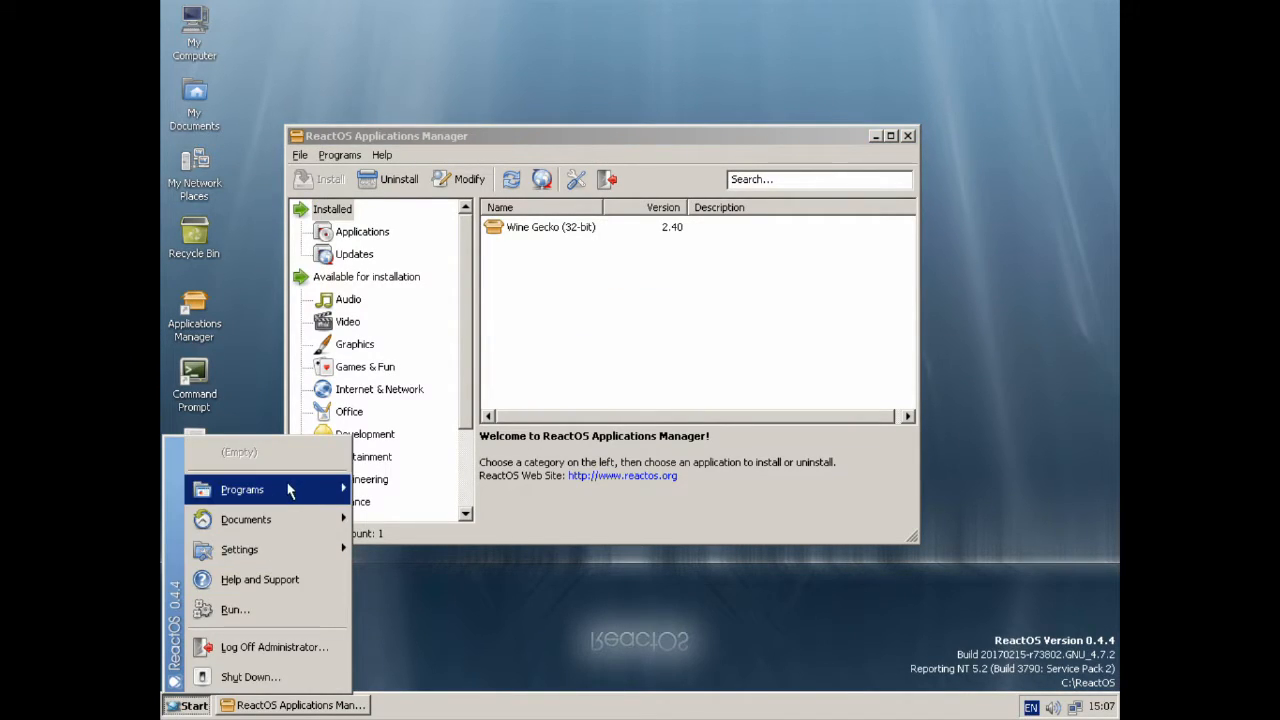
pyautogui.click(436, 256)
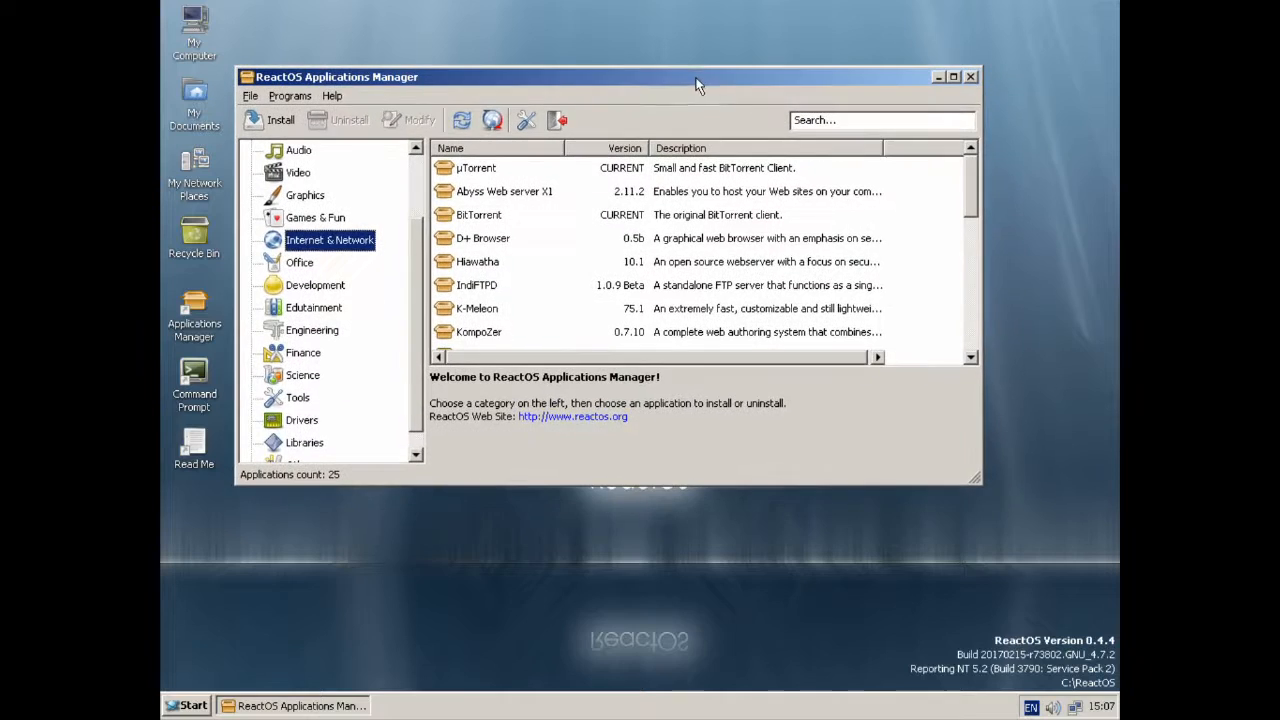
pyautogui.hscroll(3)
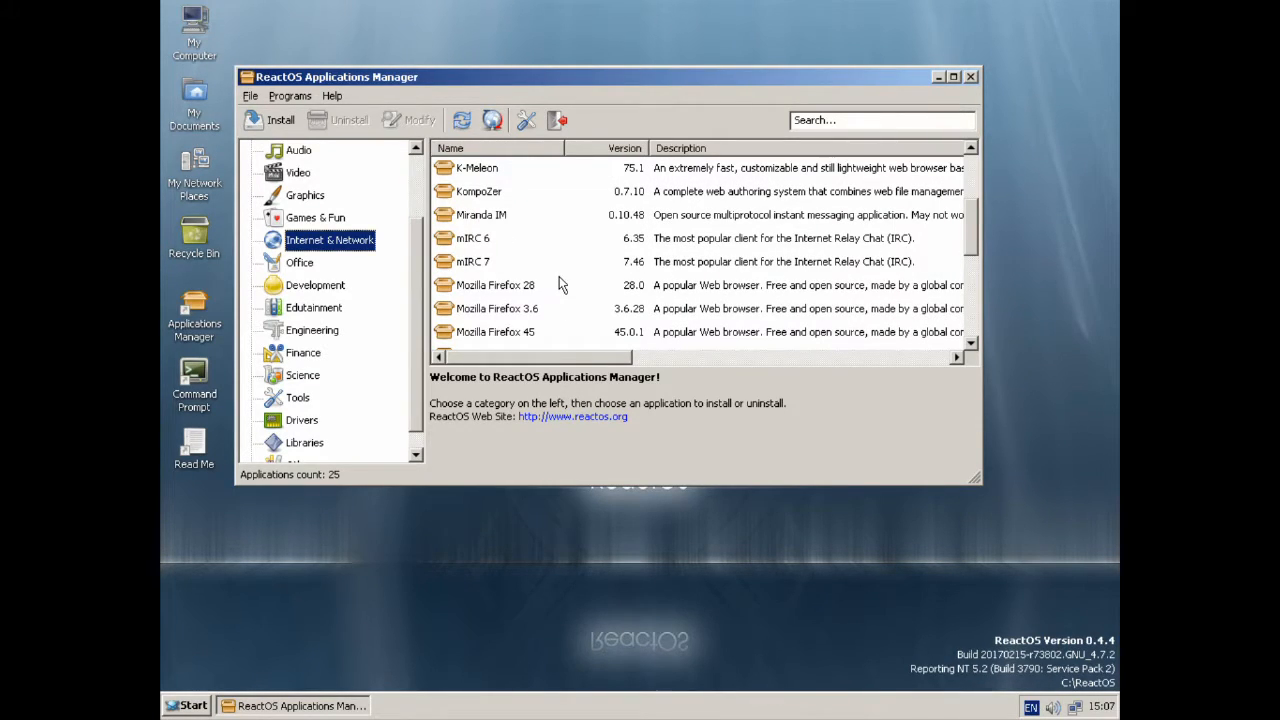
pyautogui.scroll(-3)
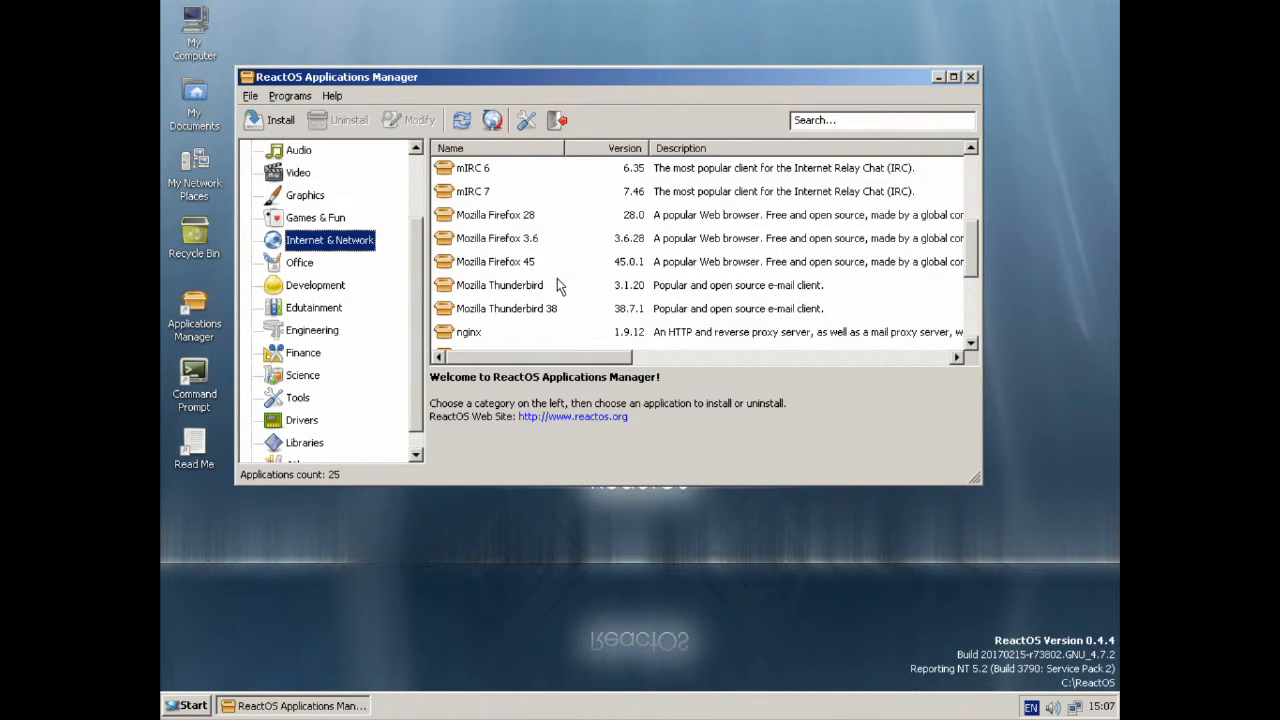
pyautogui.scroll(-3)
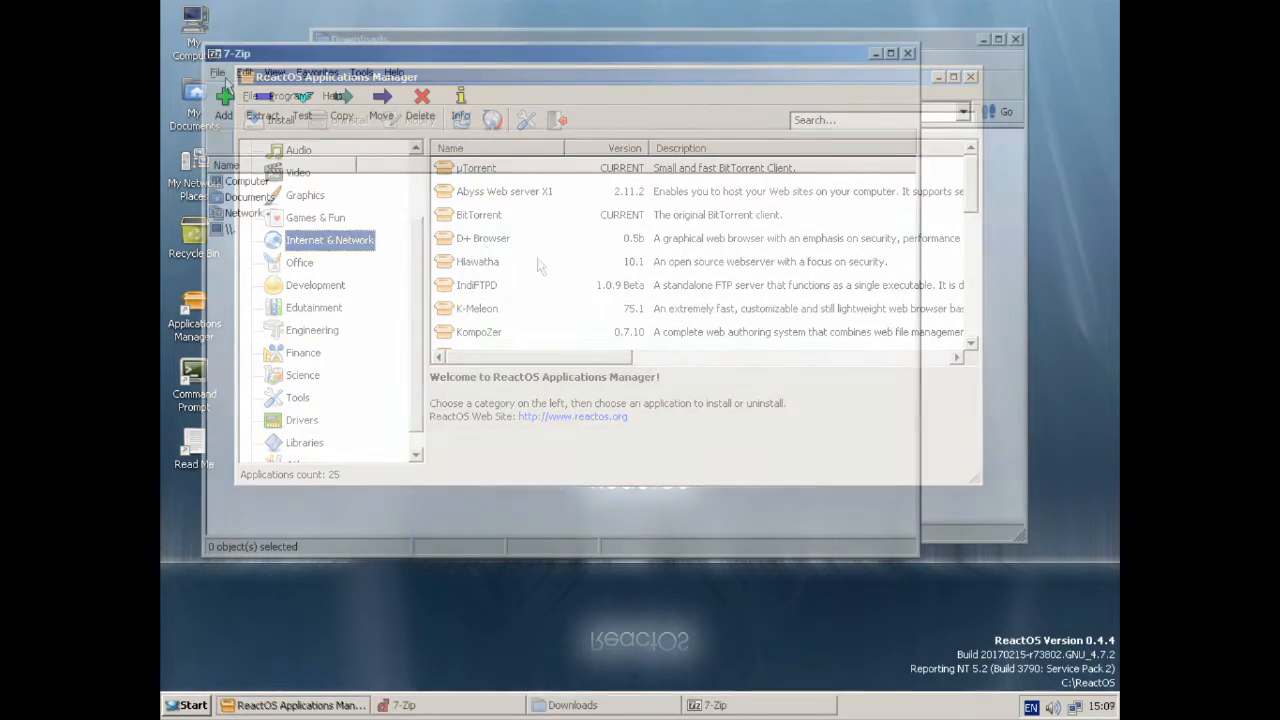
# Step: Load inv08c.zip from Downloads in 7-Zip and test its four INV files for errors
pyautogui.click(218, 72)
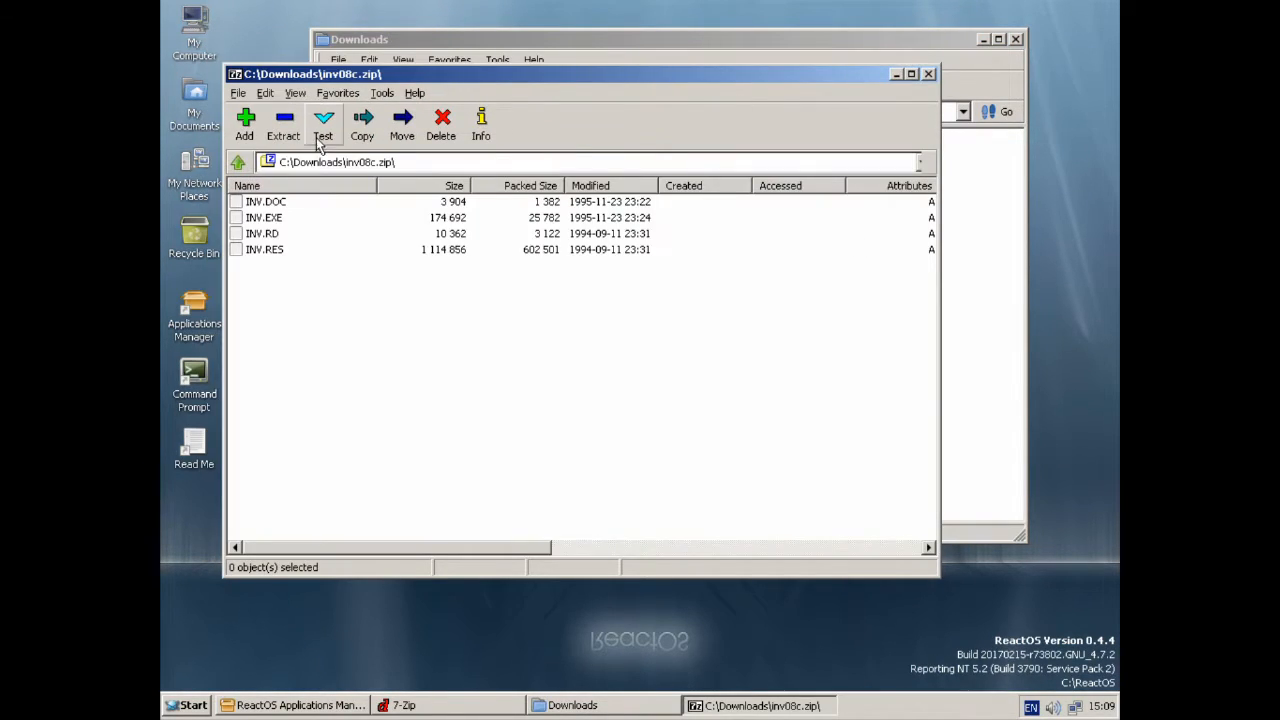
pyautogui.click(362, 124)
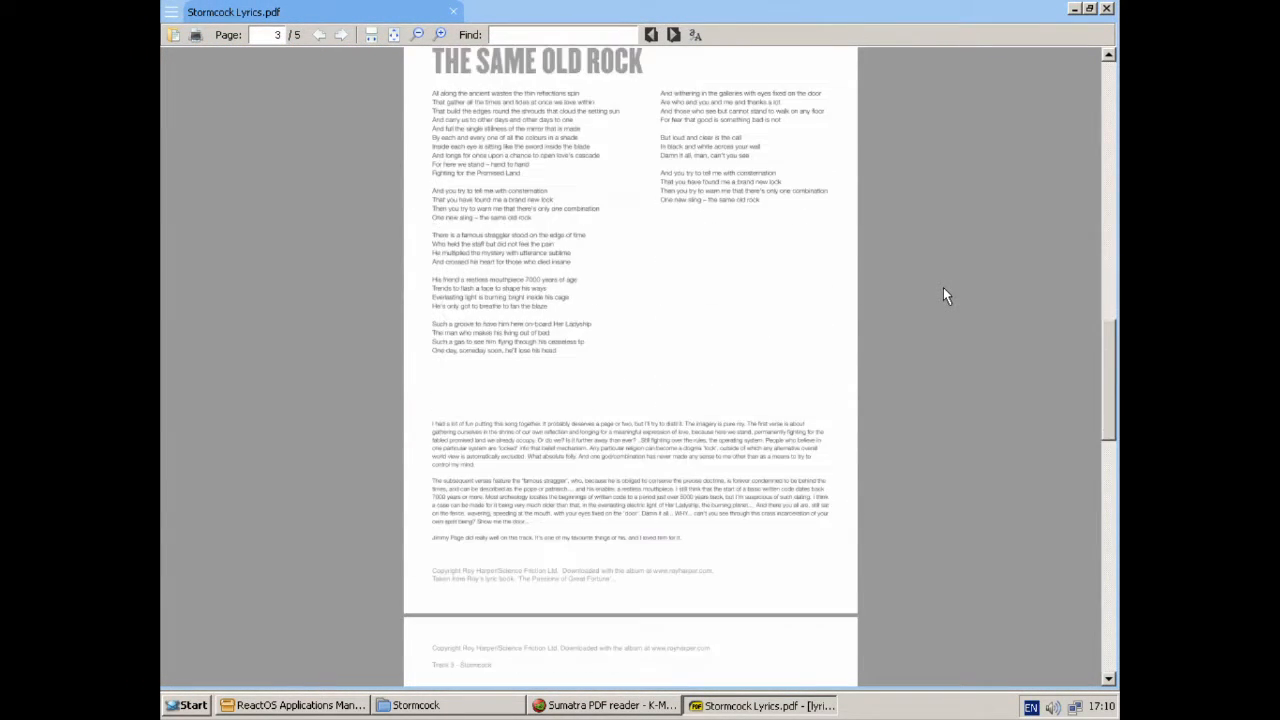
# Step: Magnify the Stormcock Lyrics page 4 text heavily with the zoom controls
pyautogui.click(674, 36)
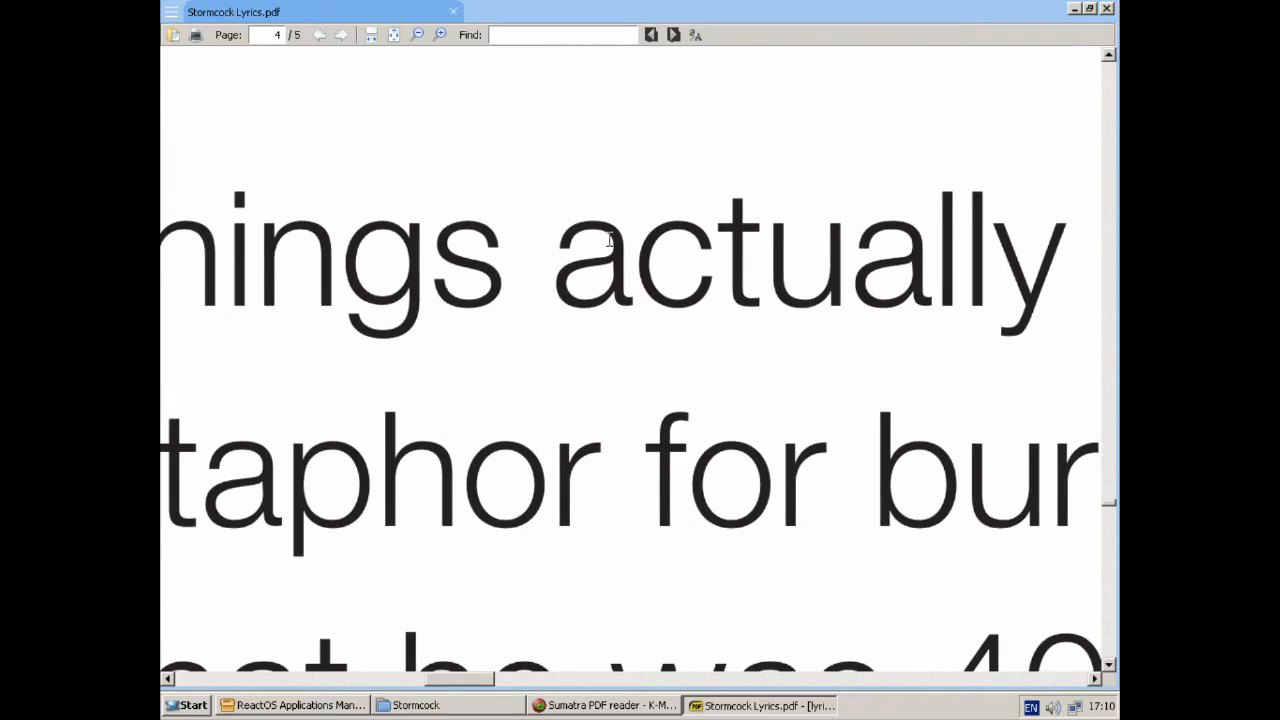
pyautogui.click(416, 34)
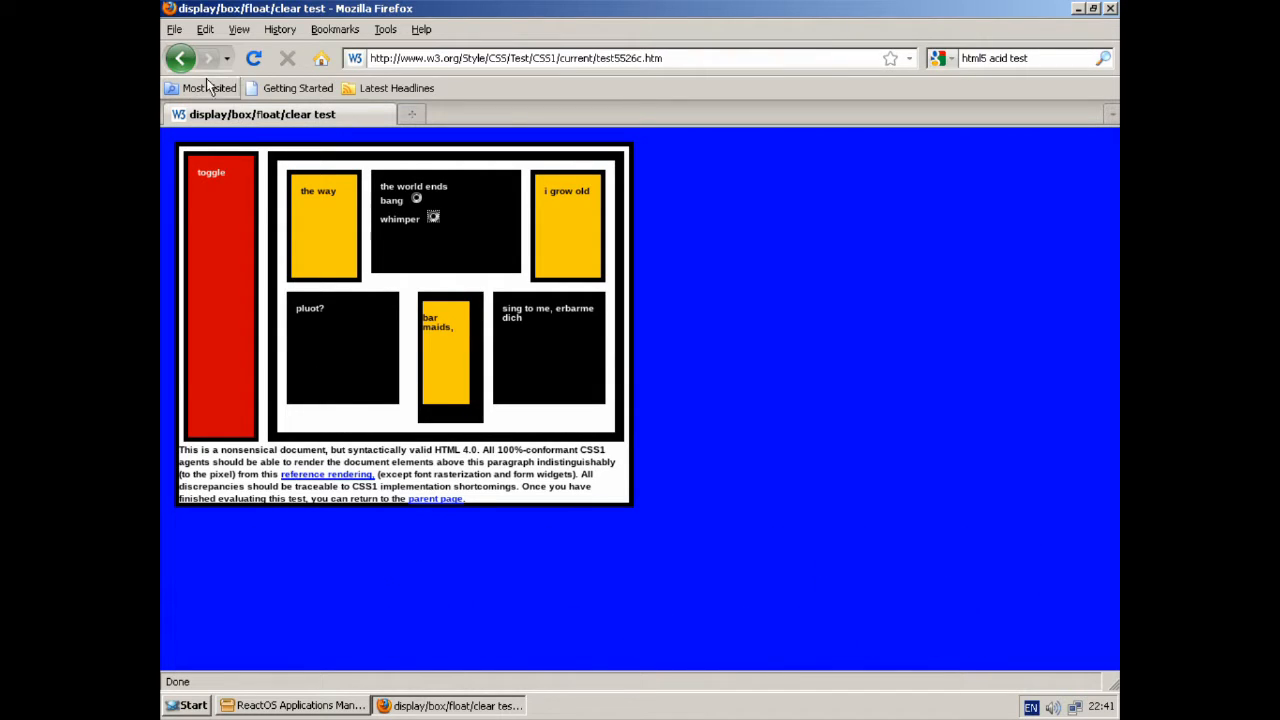
# Step: Reach the Acid2 test page on acidtests.org and retry loading it
pyautogui.click(180, 58)
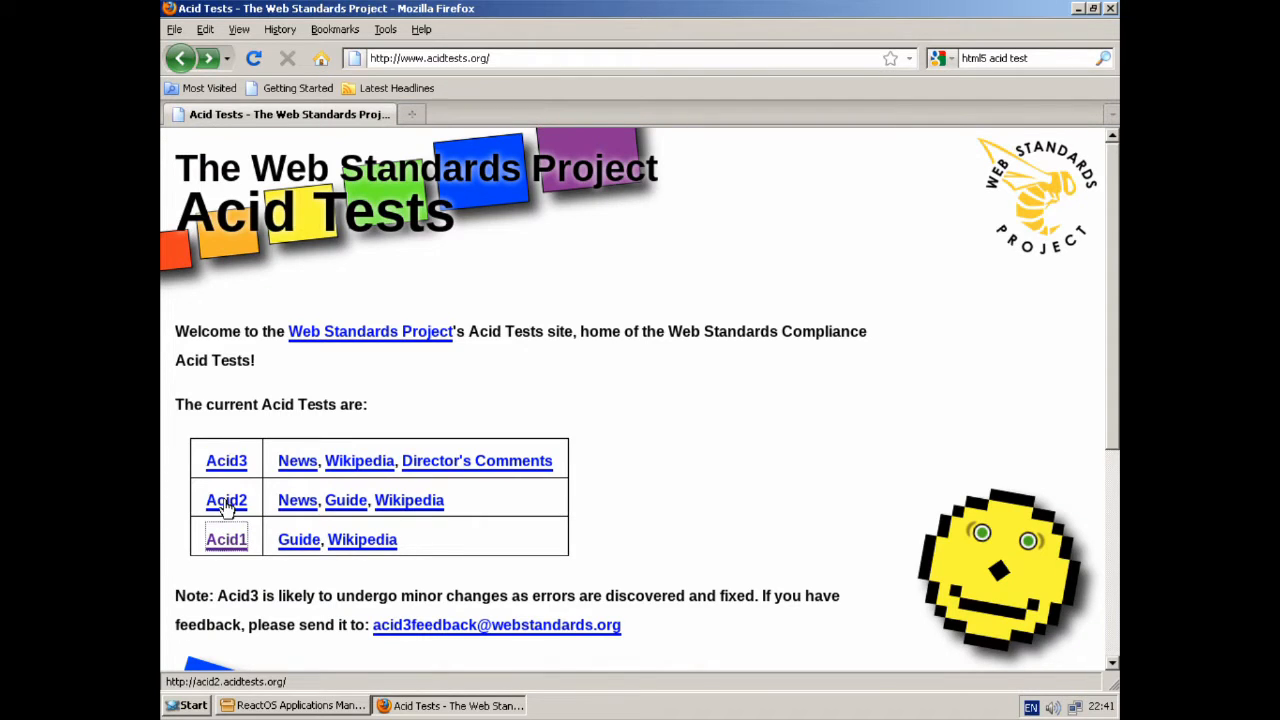
pyautogui.click(226, 500)
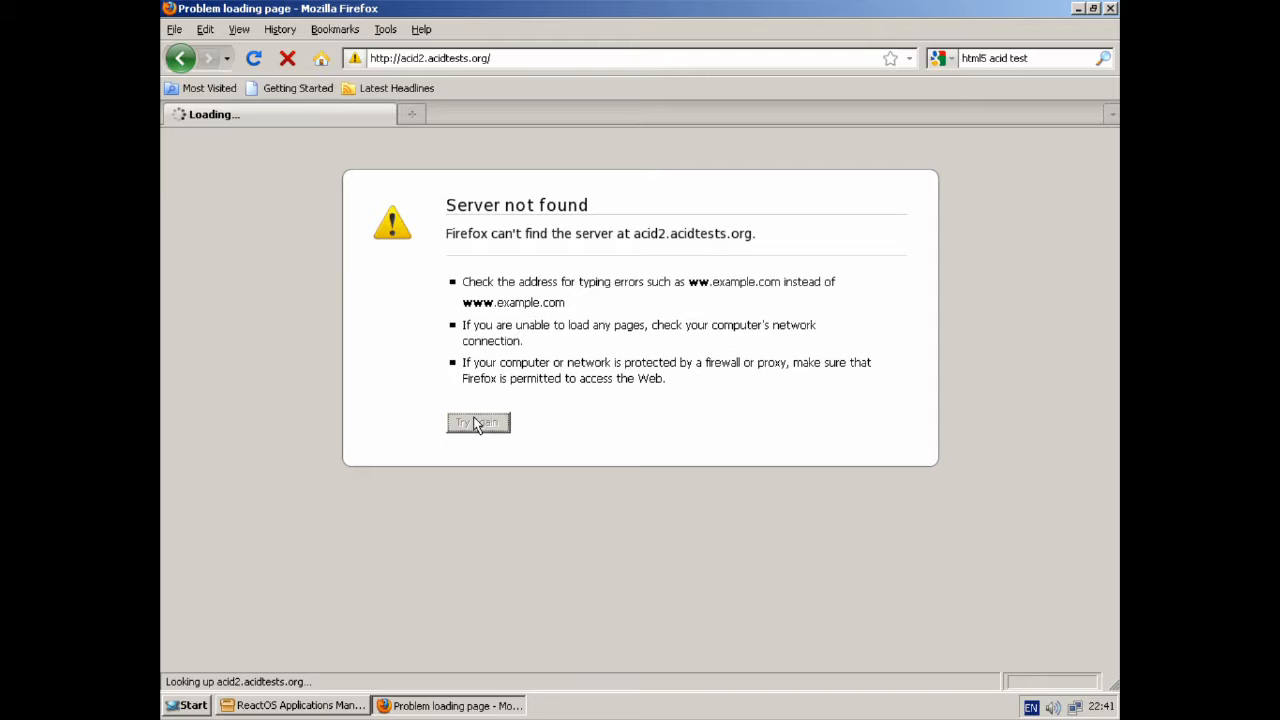
pyautogui.click(478, 422)
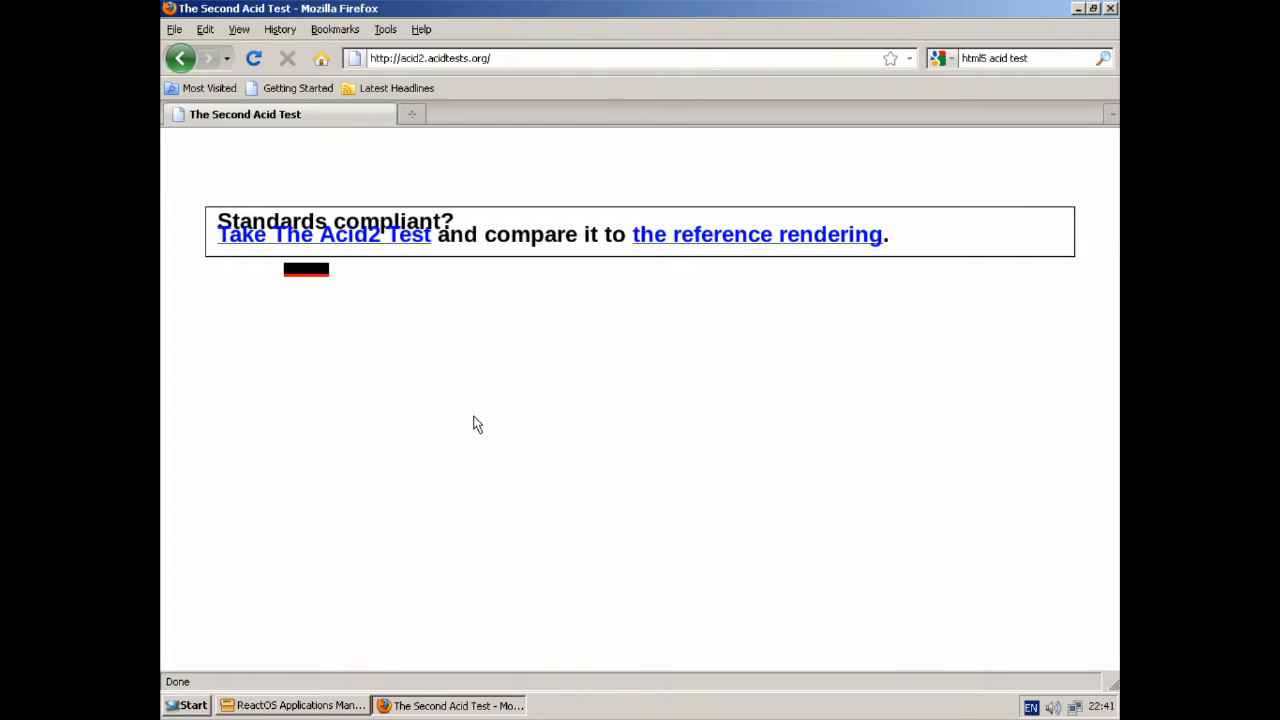
pyautogui.moveTo(704, 248)
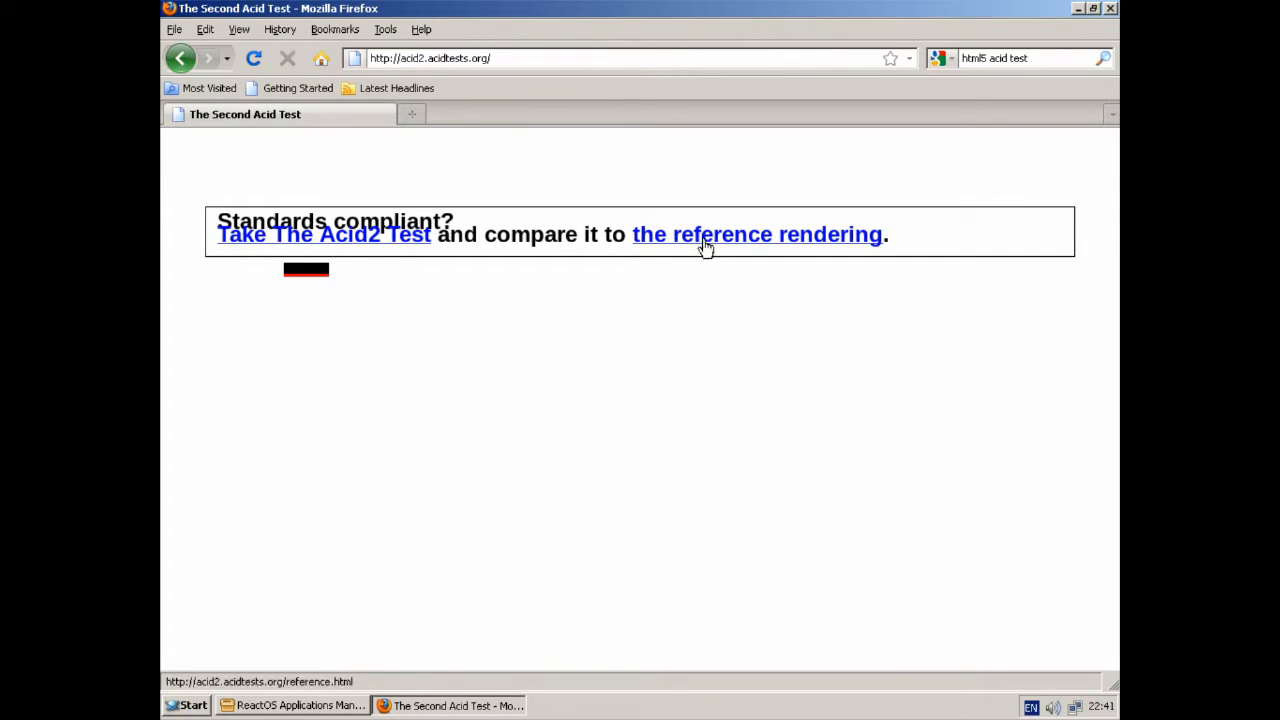
# Step: View the Acid2 reference rendering smiley in a new tab and return to the test tab
pyautogui.click(756, 234)
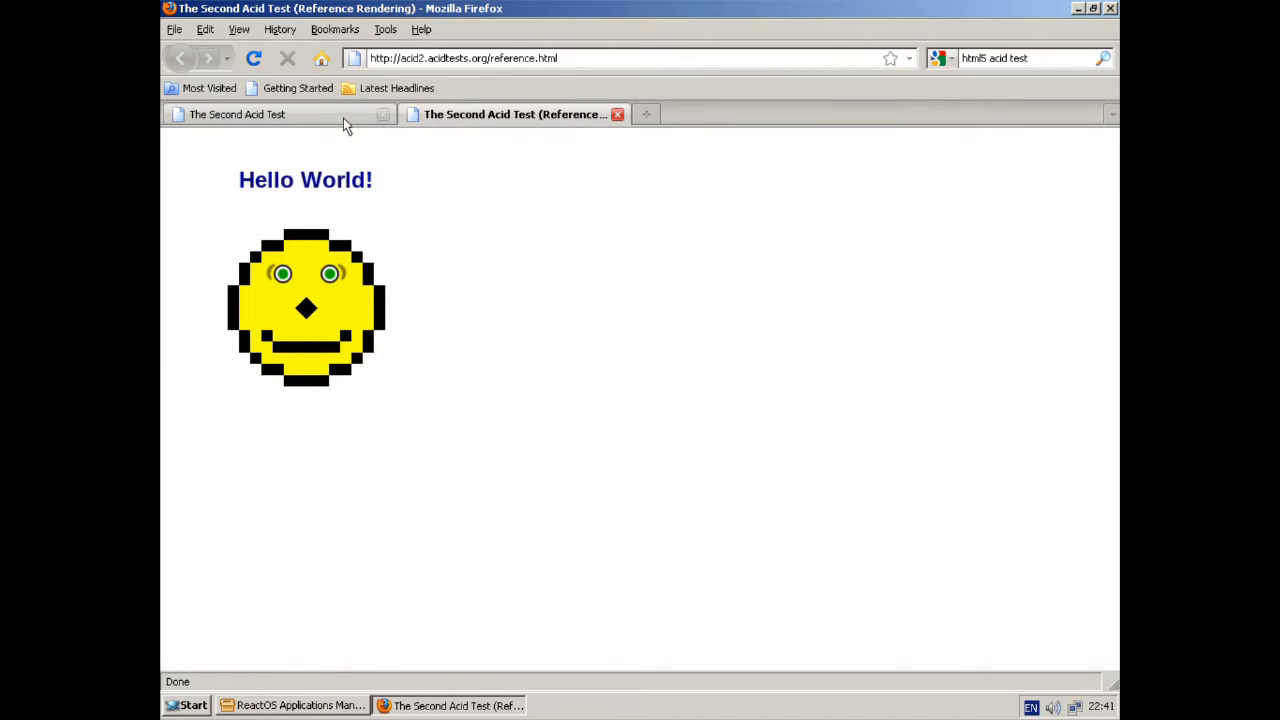
pyautogui.click(236, 114)
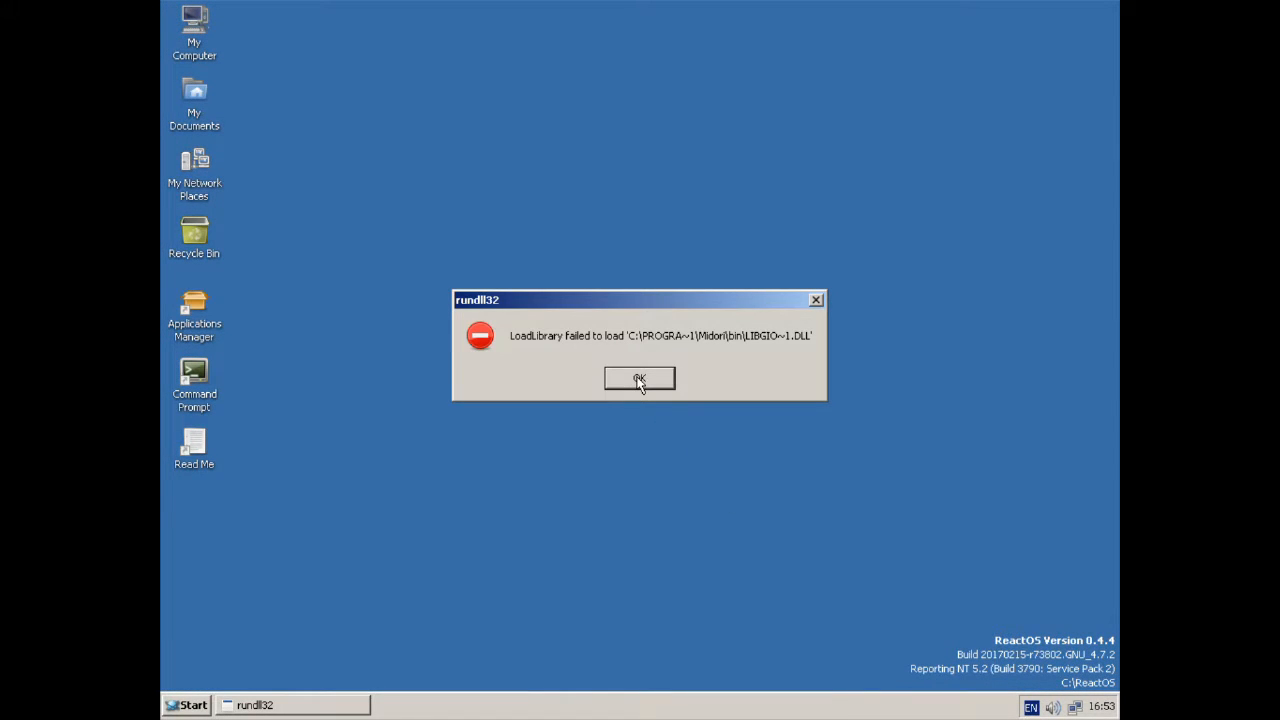
# Step: Dismiss the repeated rundll32 LoadLibrary error dialogs so DuckDuckGo loads in Midori
pyautogui.click(640, 380)
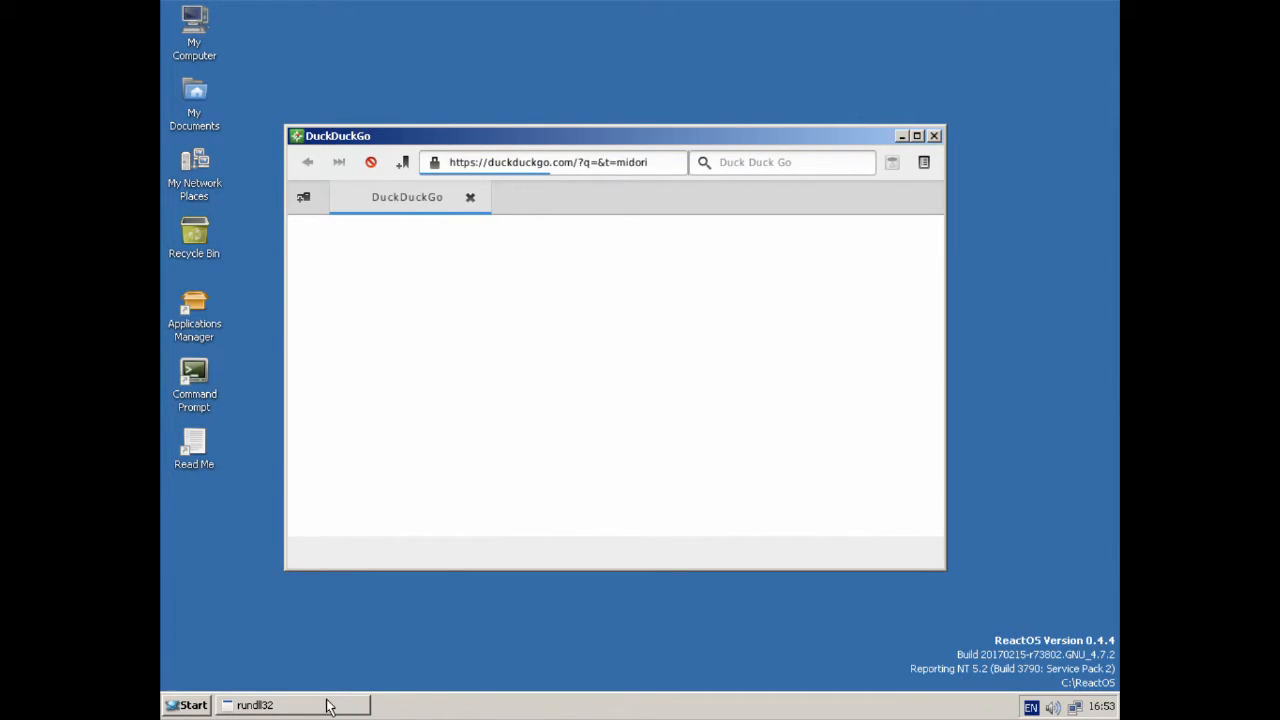
pyautogui.moveTo(336, 670)
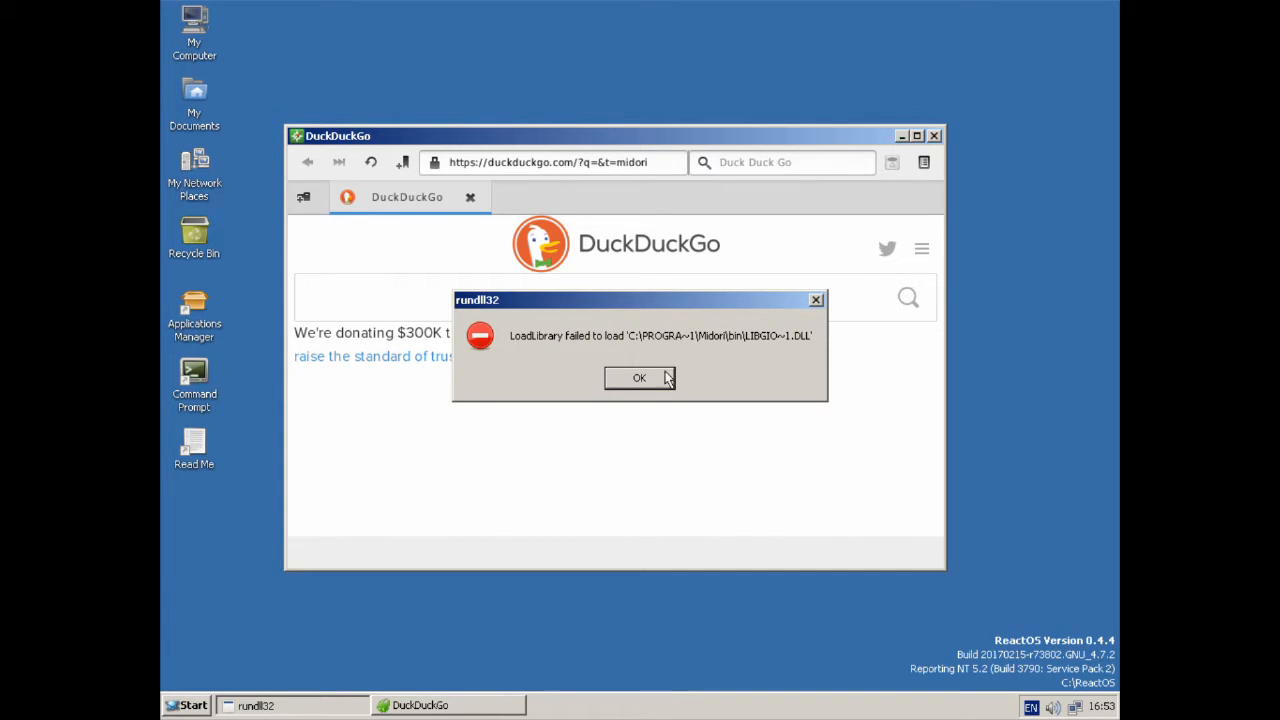
pyautogui.click(640, 376)
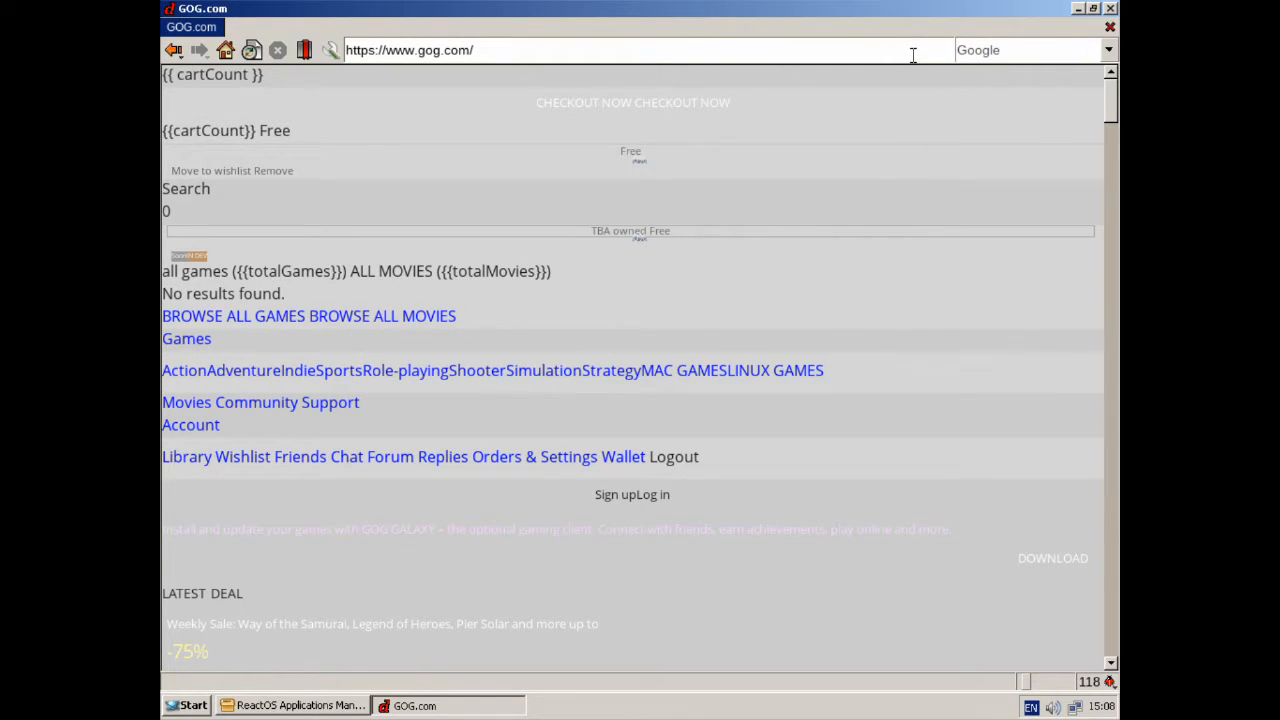
# Step: Go to cheesysoftware.net and scroll down the Cheesy Software games list
pyautogui.write('cheesysoftware.net')
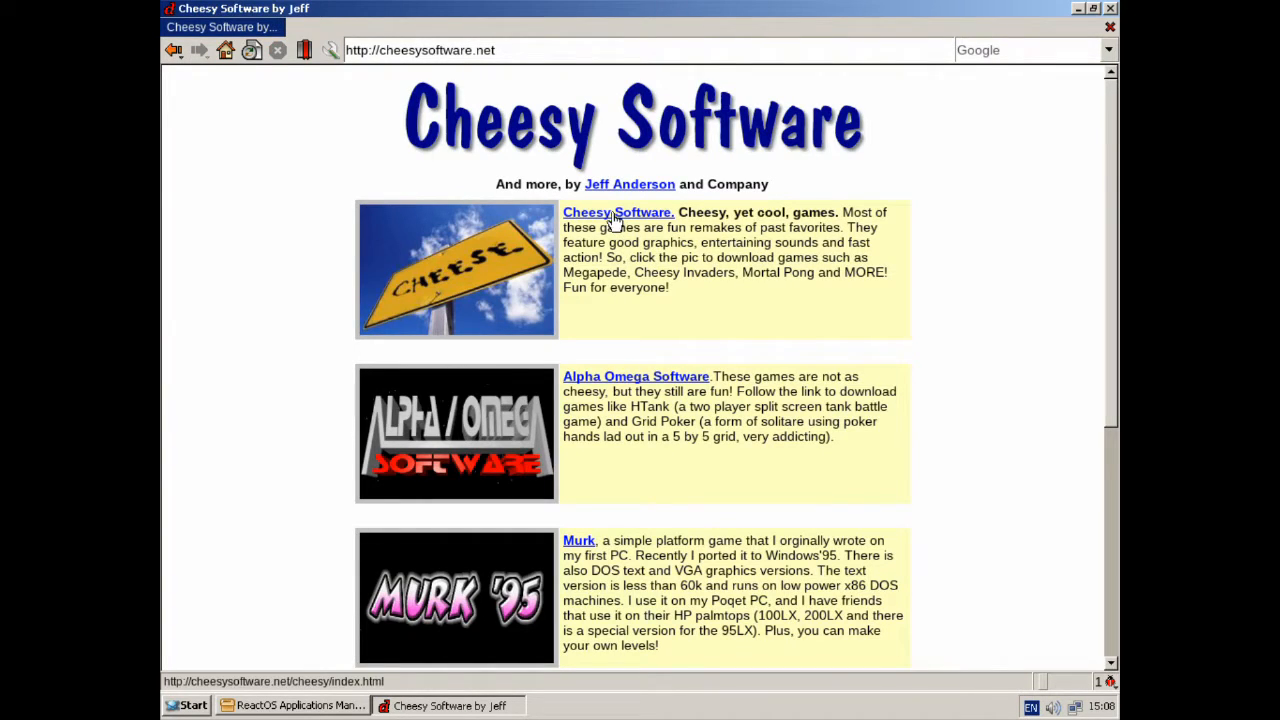
pyautogui.click(616, 212)
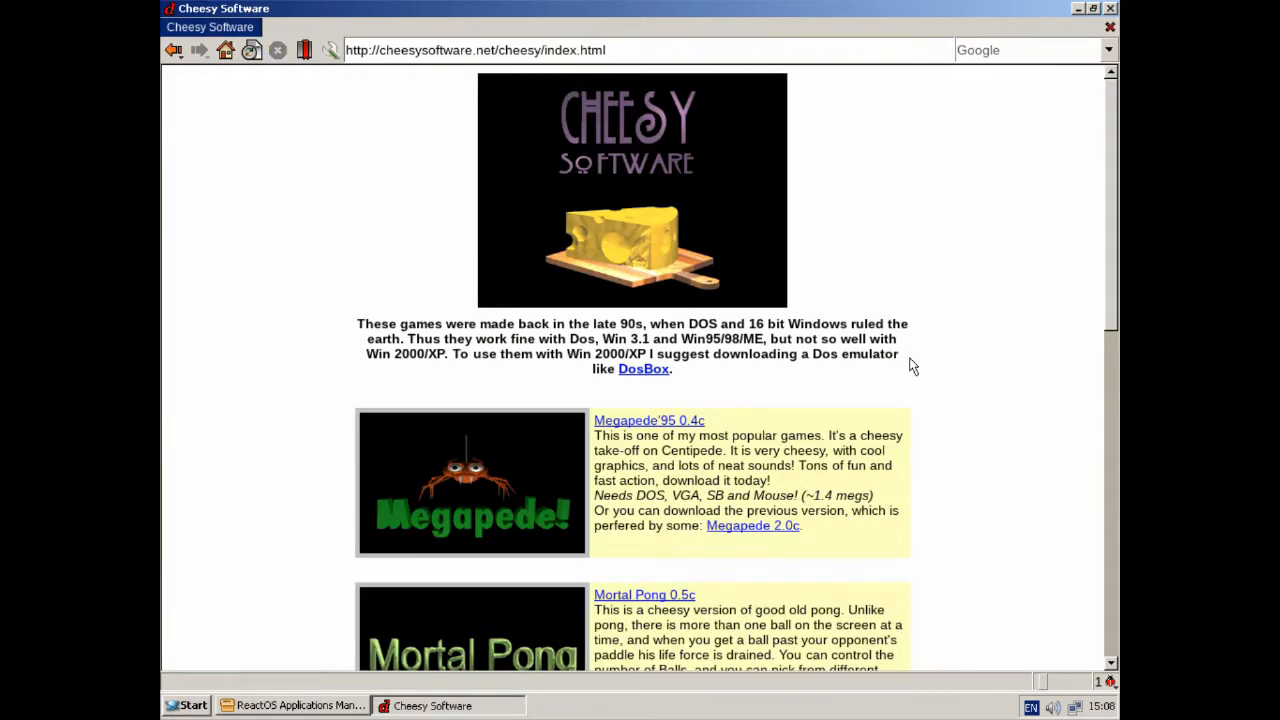
pyautogui.scroll(-3)
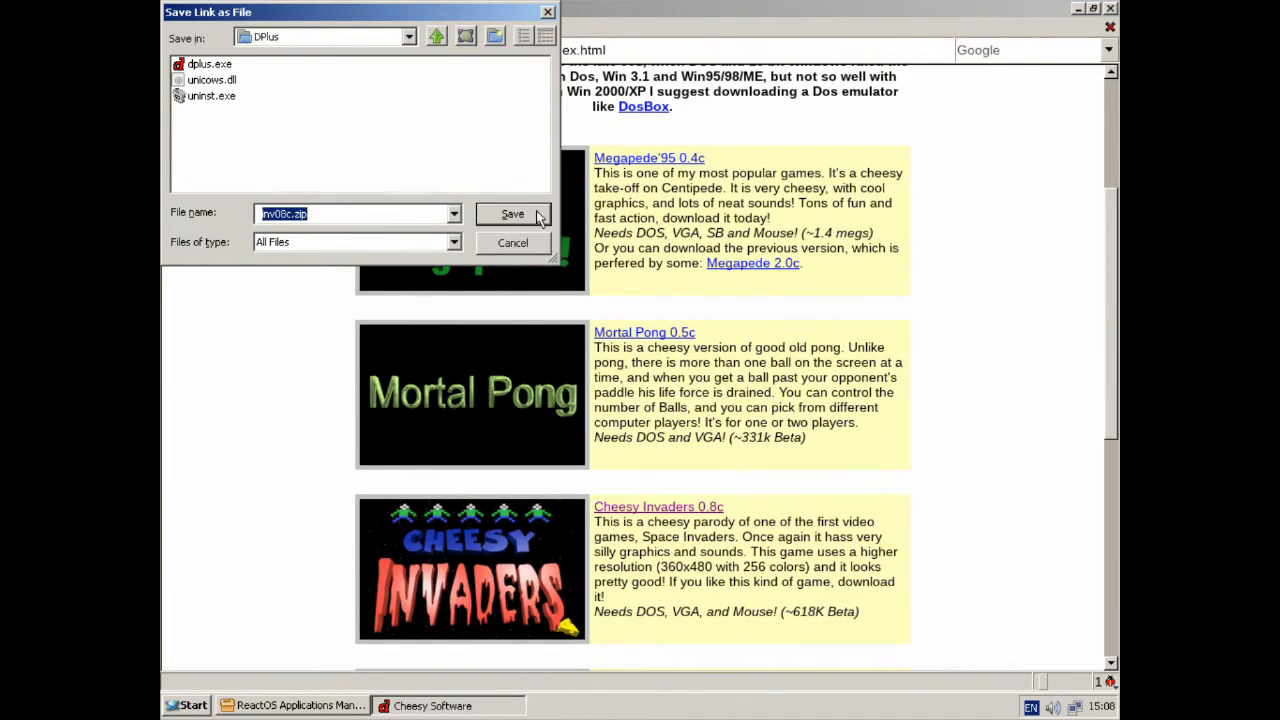
# Step: In the inv08c.zip save dialog, move up two folder levels past Program Files
pyautogui.click(436, 36)
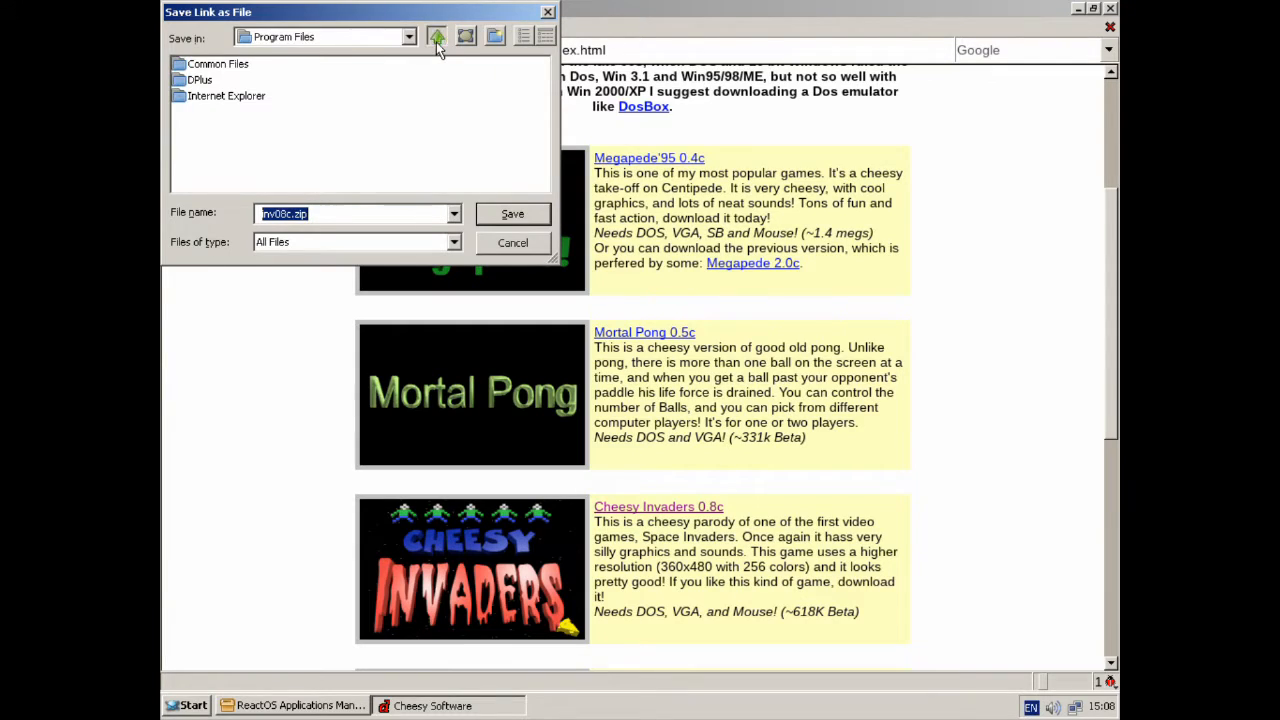
pyautogui.click(436, 36)
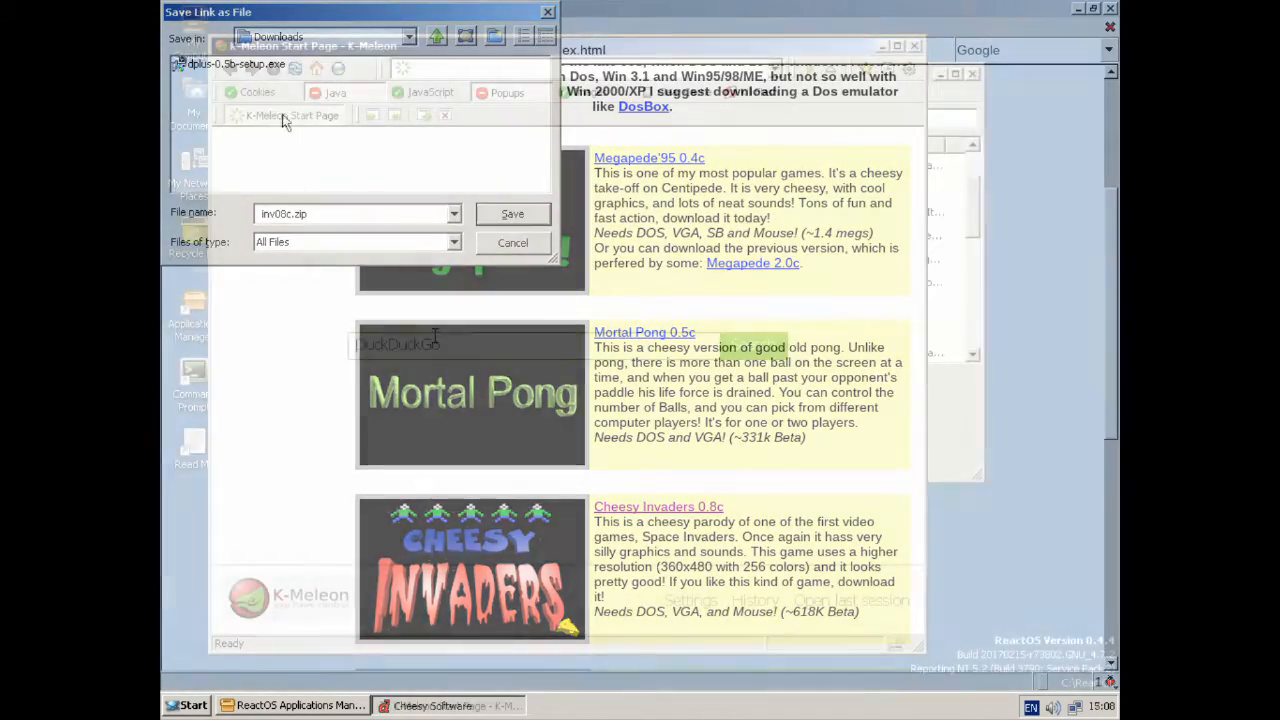
# Step: Turn off one of K-Meleon's toolbars via the toolbar visibility options
pyautogui.click(512, 242)
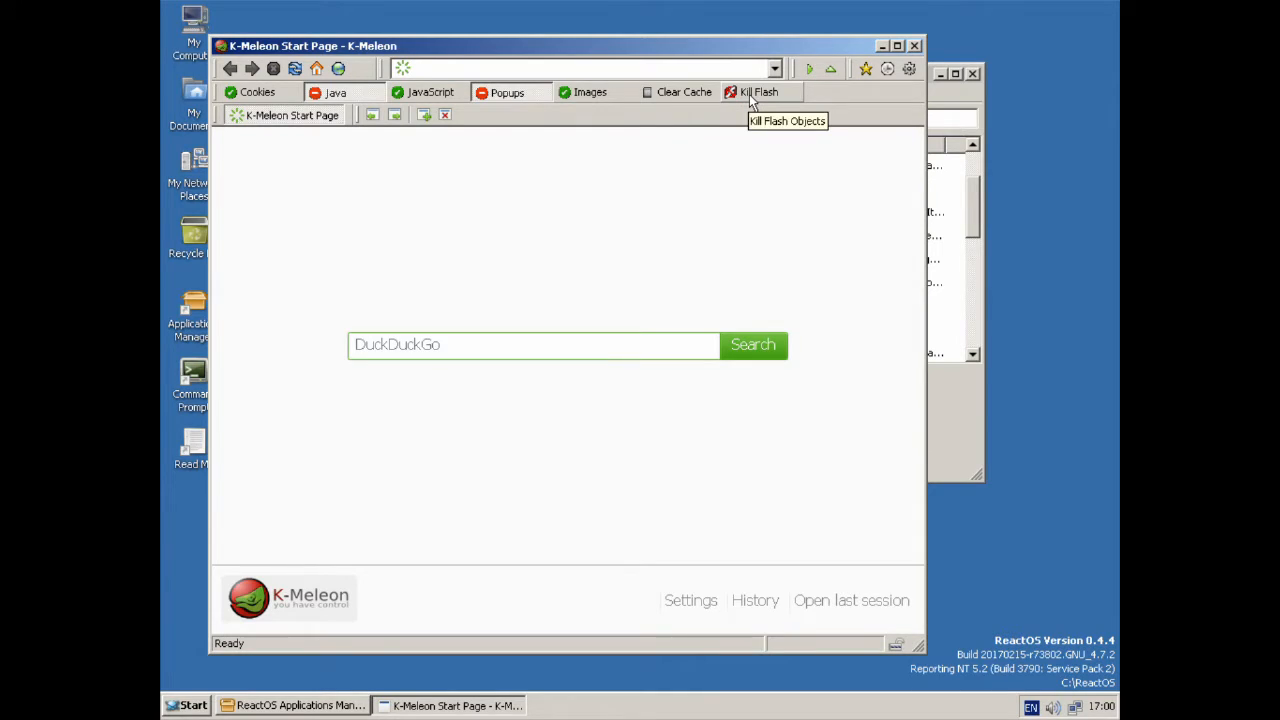
pyautogui.moveTo(838, 104)
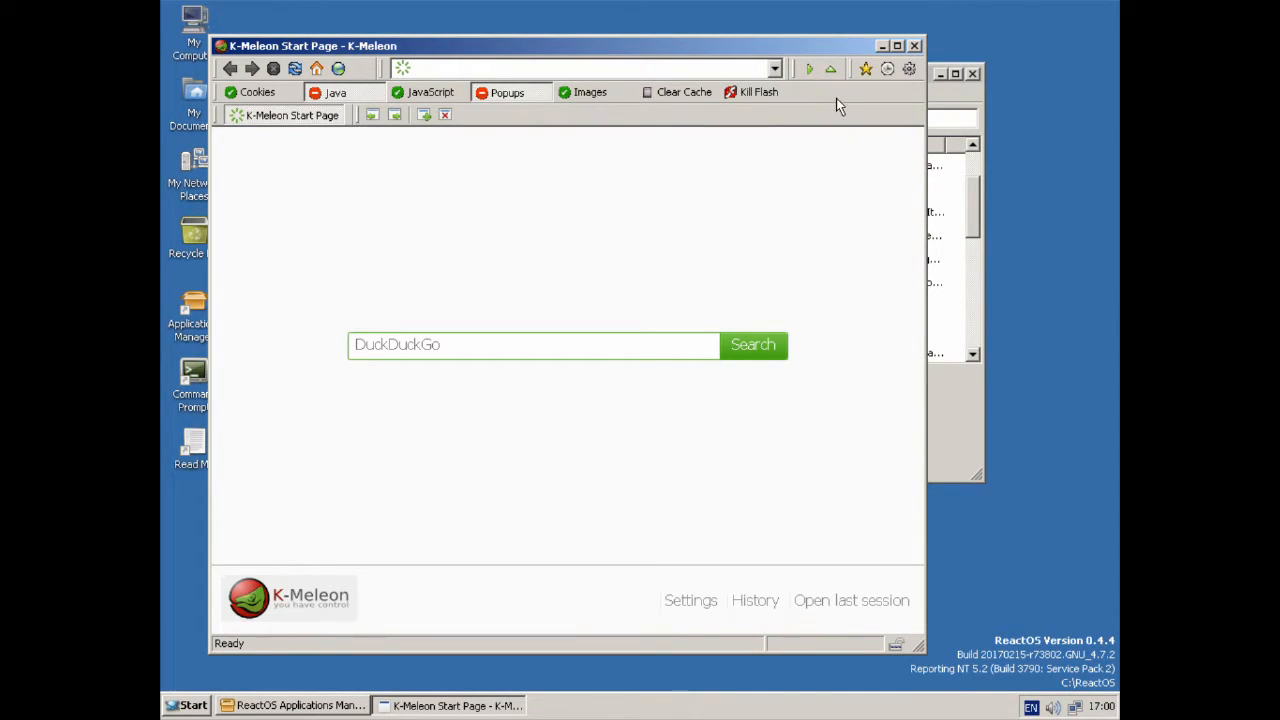
pyautogui.click(876, 108)
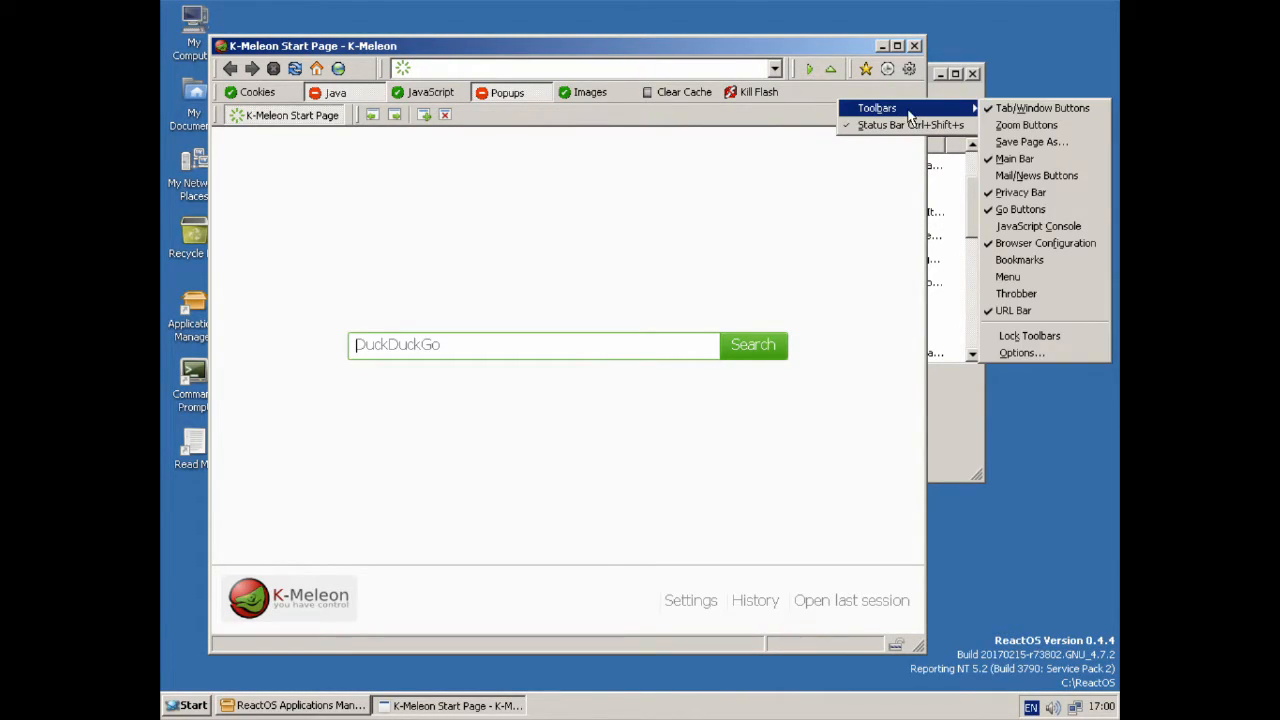
pyautogui.moveTo(1020, 210)
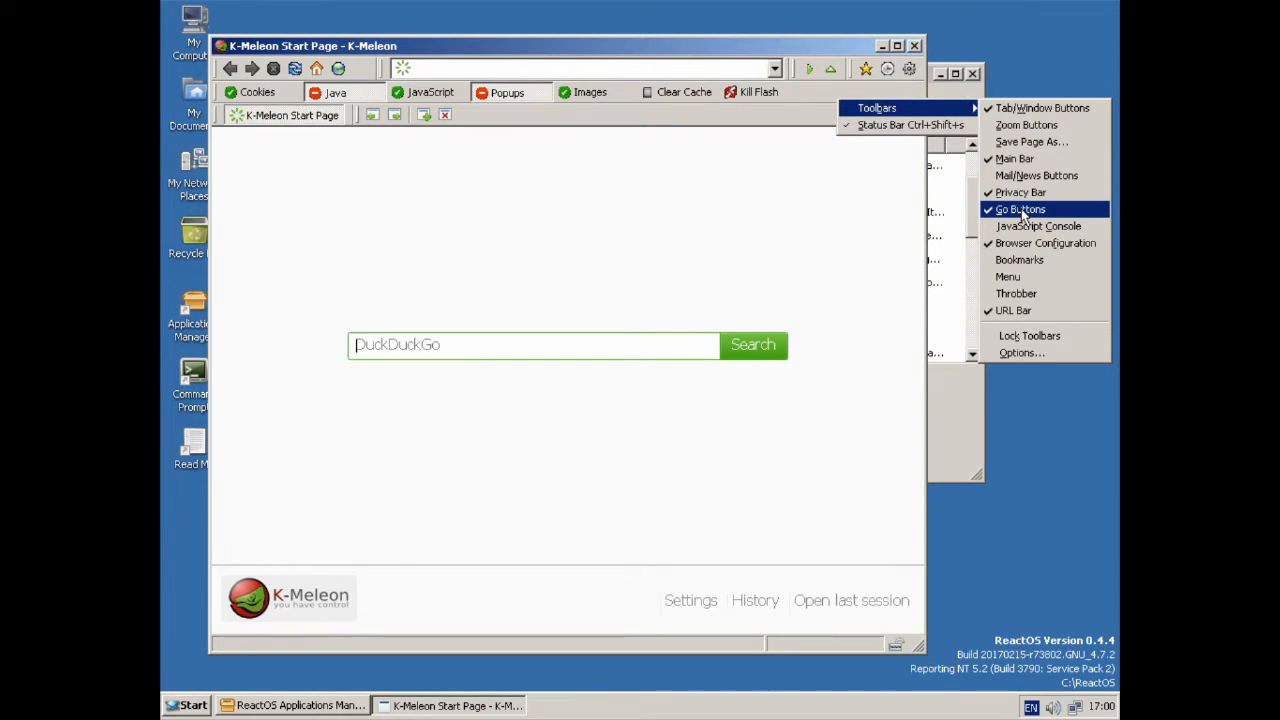
pyautogui.click(1020, 210)
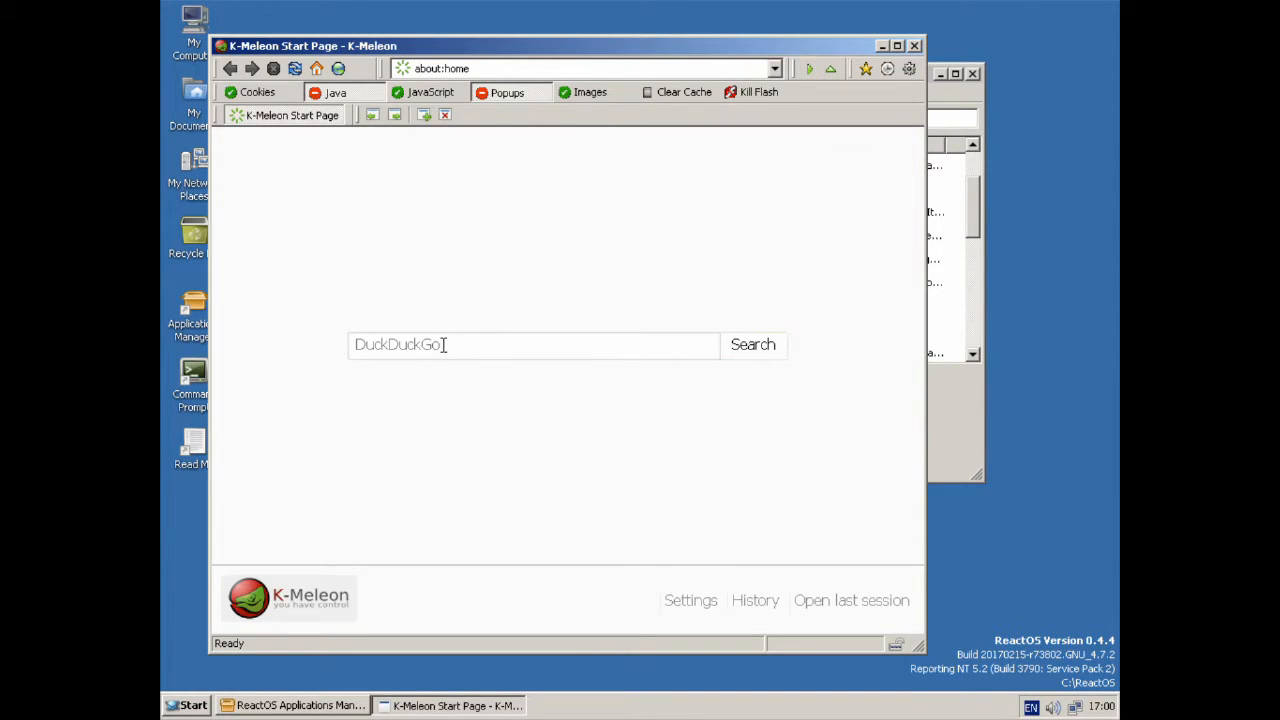
# Step: Go to the mpc-hc site and start downloading the MPC-HC 1.7.10 32-bit installer
pyautogui.write('mpc-hc')
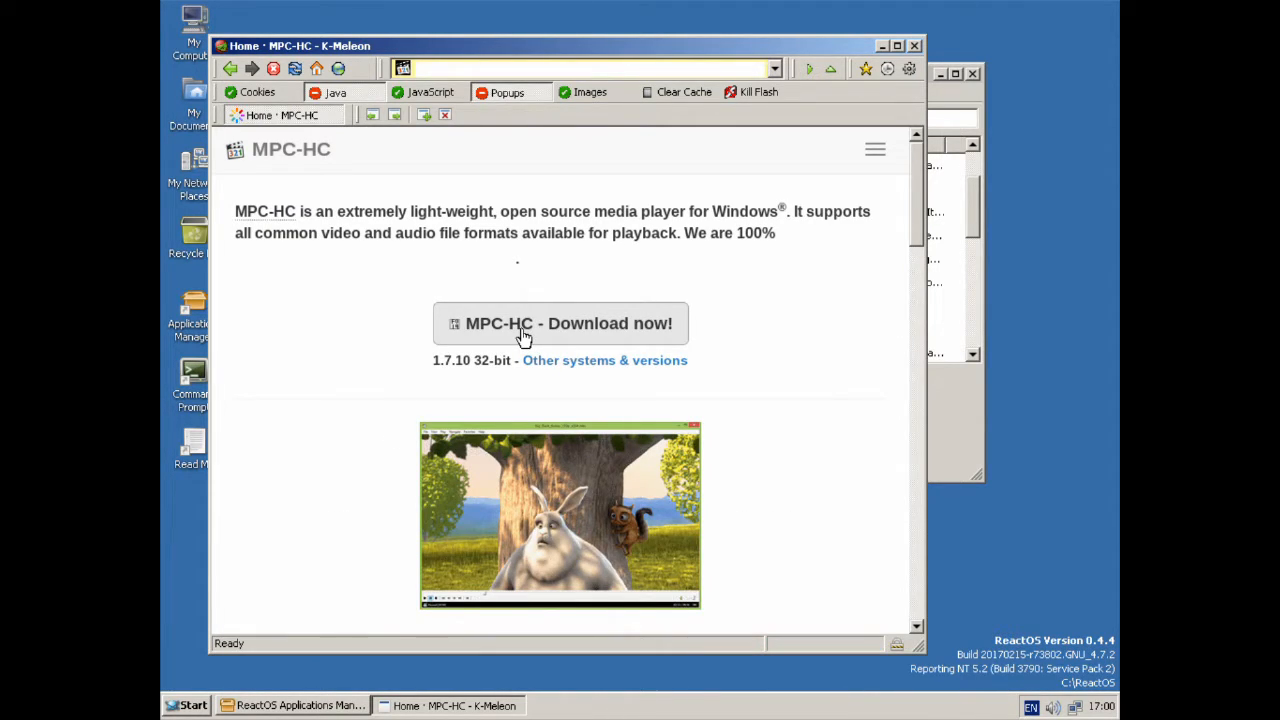
pyautogui.moveTo(520, 344)
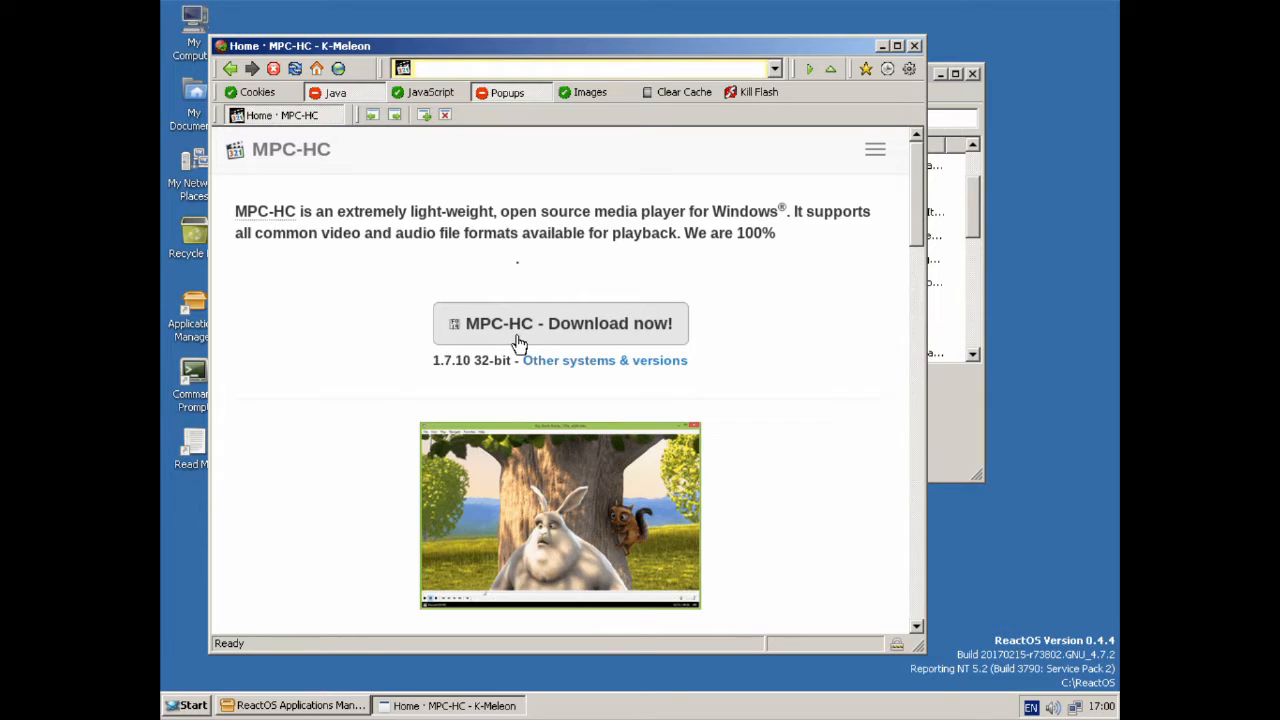
pyautogui.moveTo(628, 408)
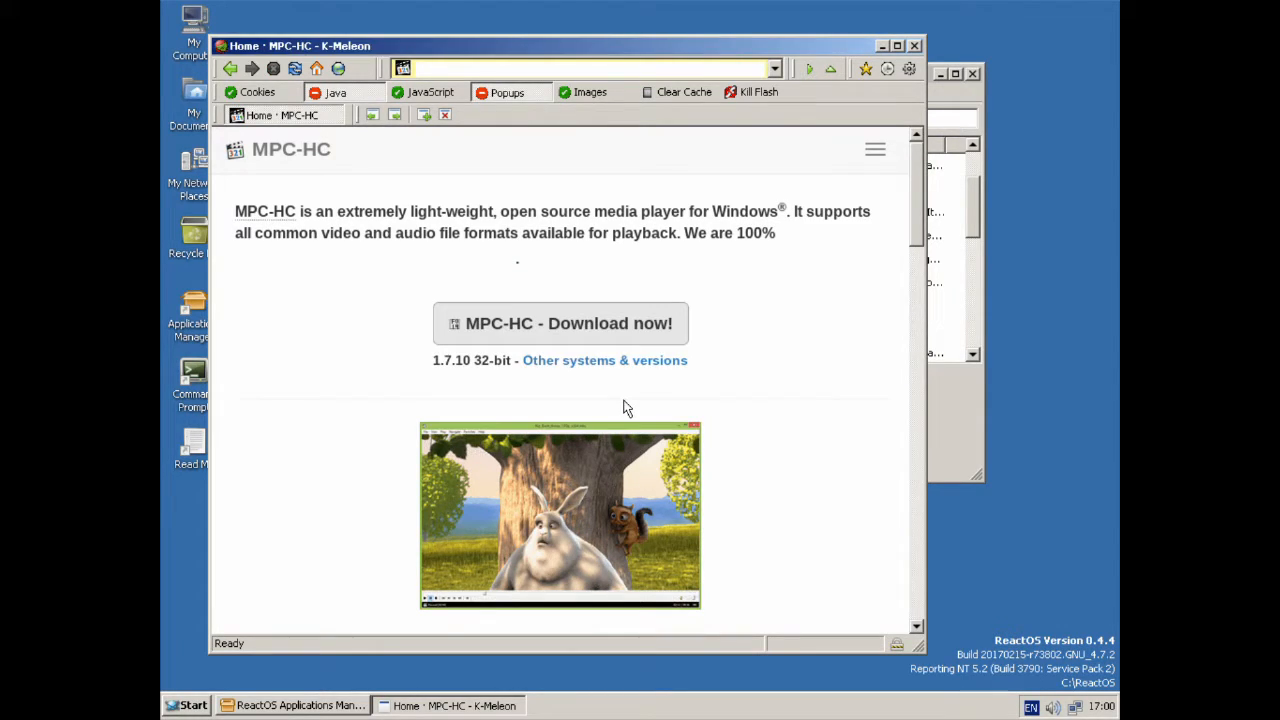
pyautogui.click(560, 324)
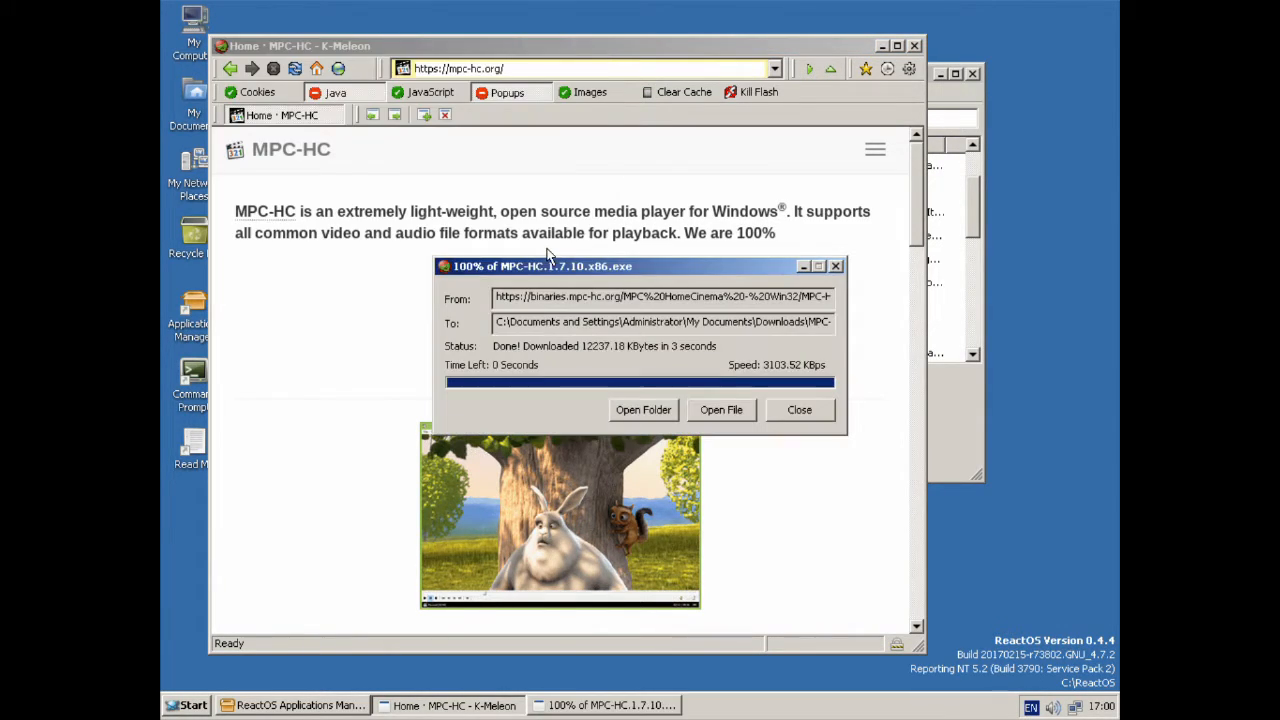
# Step: In MPC-HC, browse to Documents\Videos and open the Tom and Jerry Solid Serenade AVI
pyautogui.click(720, 408)
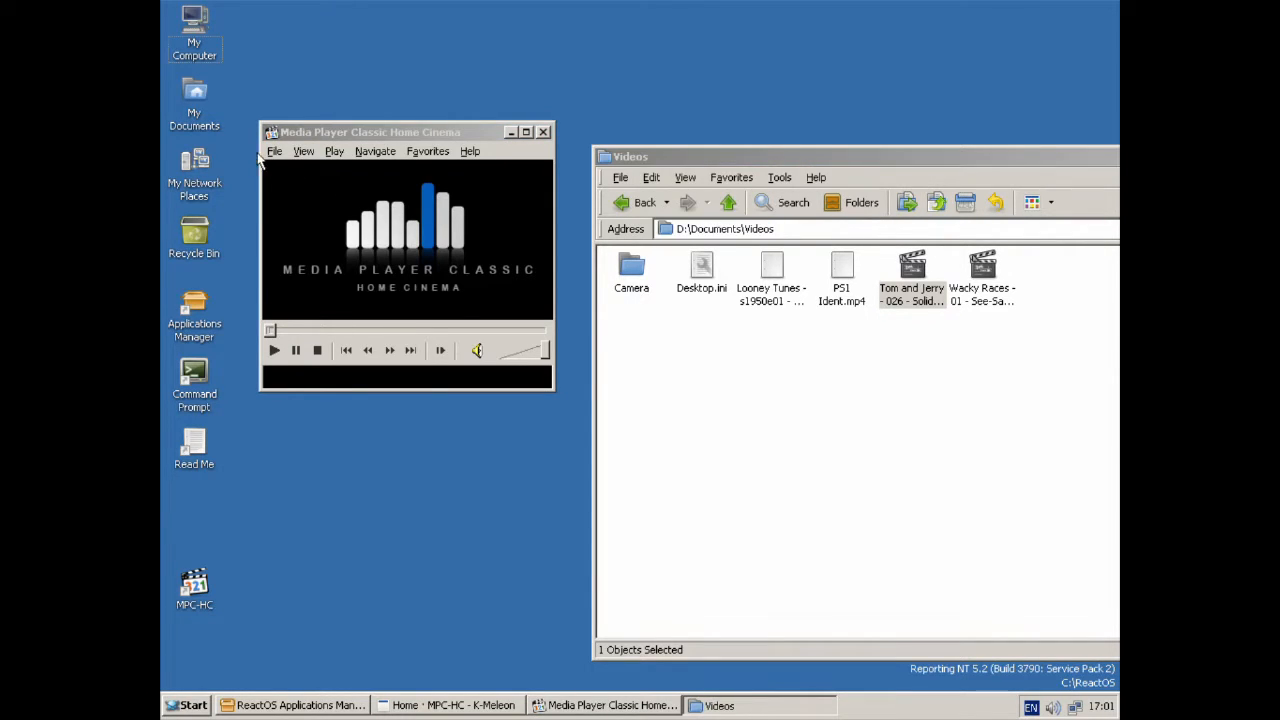
pyautogui.click(274, 152)
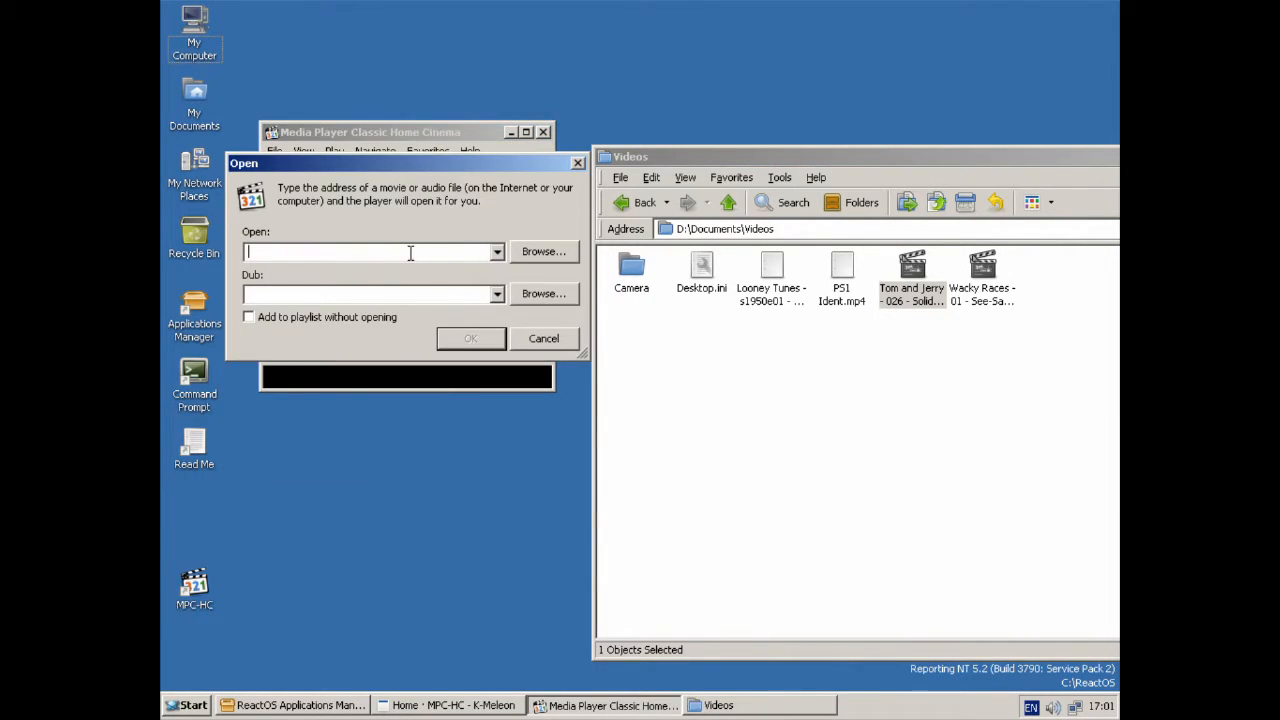
pyautogui.click(544, 252)
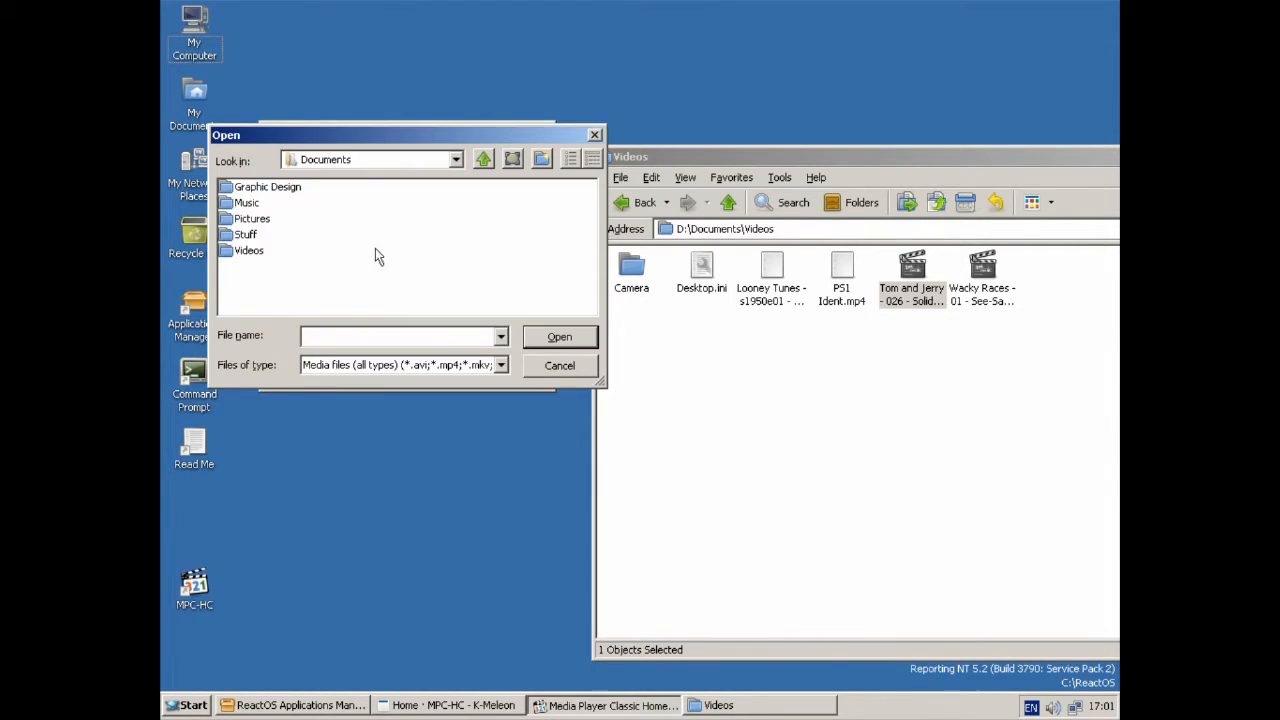
pyautogui.doubleClick(248, 250)
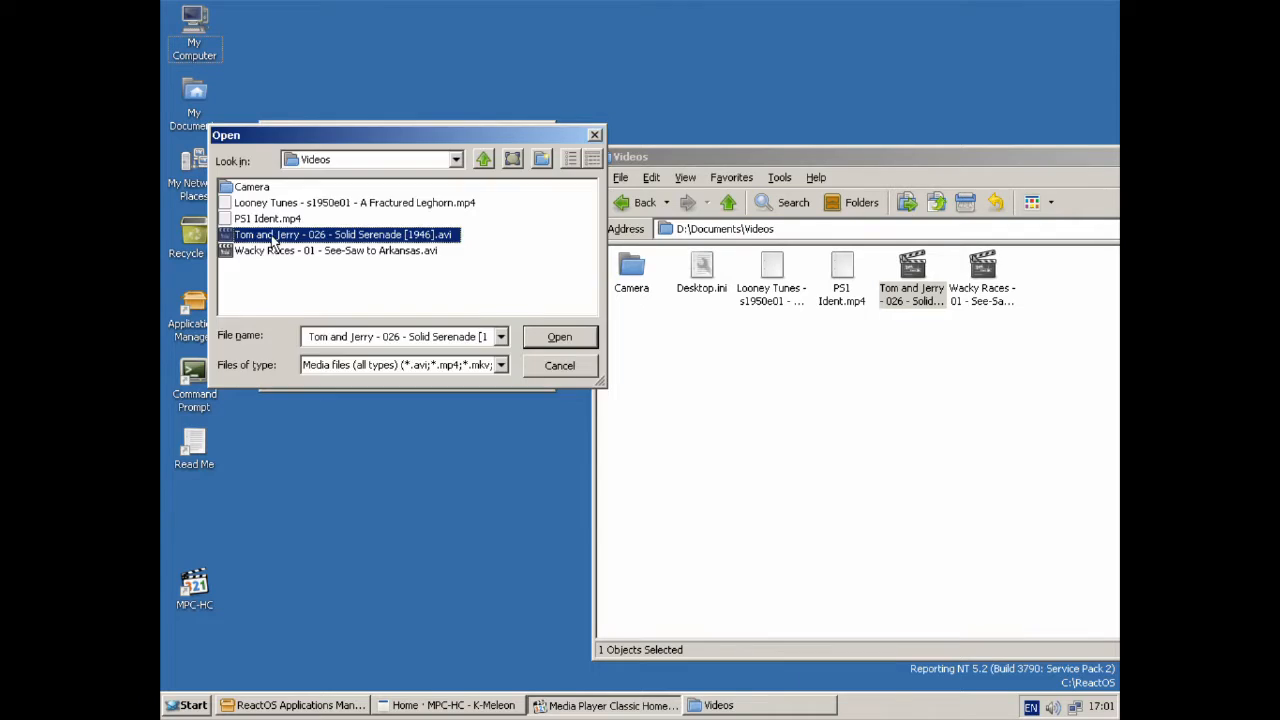
pyautogui.click(560, 336)
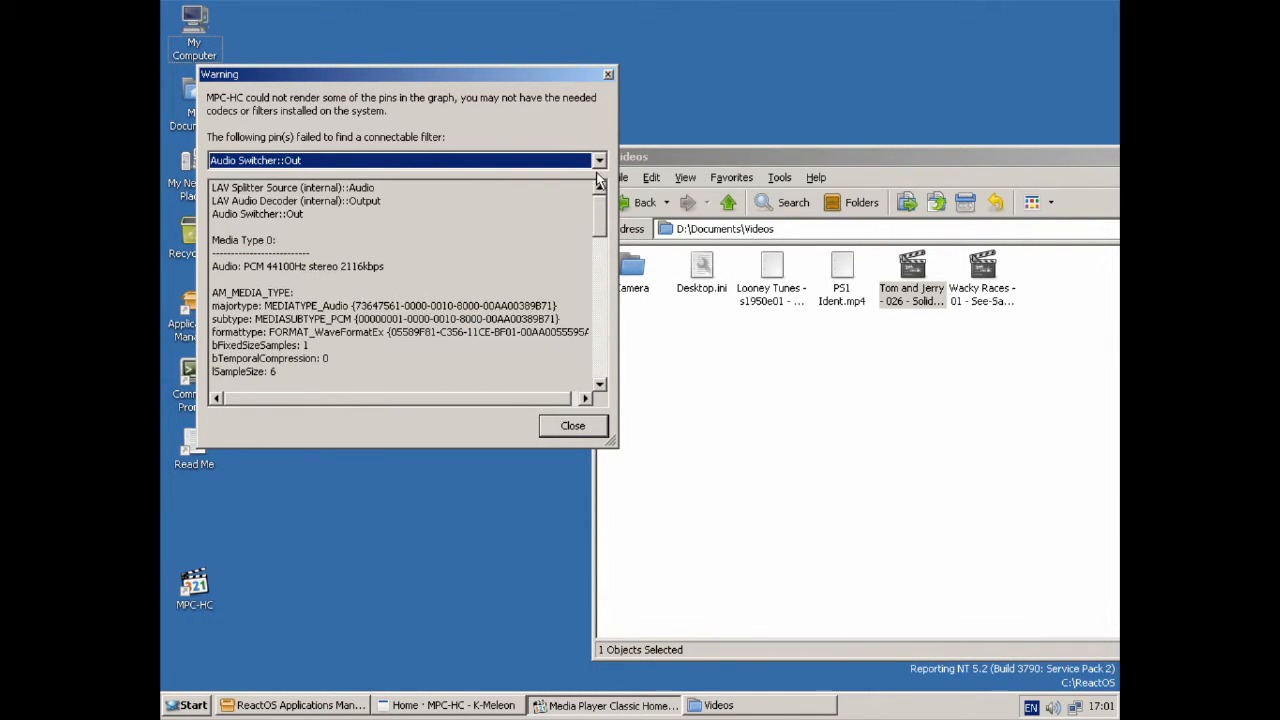
# Step: Dismiss the codec rendering warning and bring up playback options for the pictureless video
pyautogui.click(572, 424)
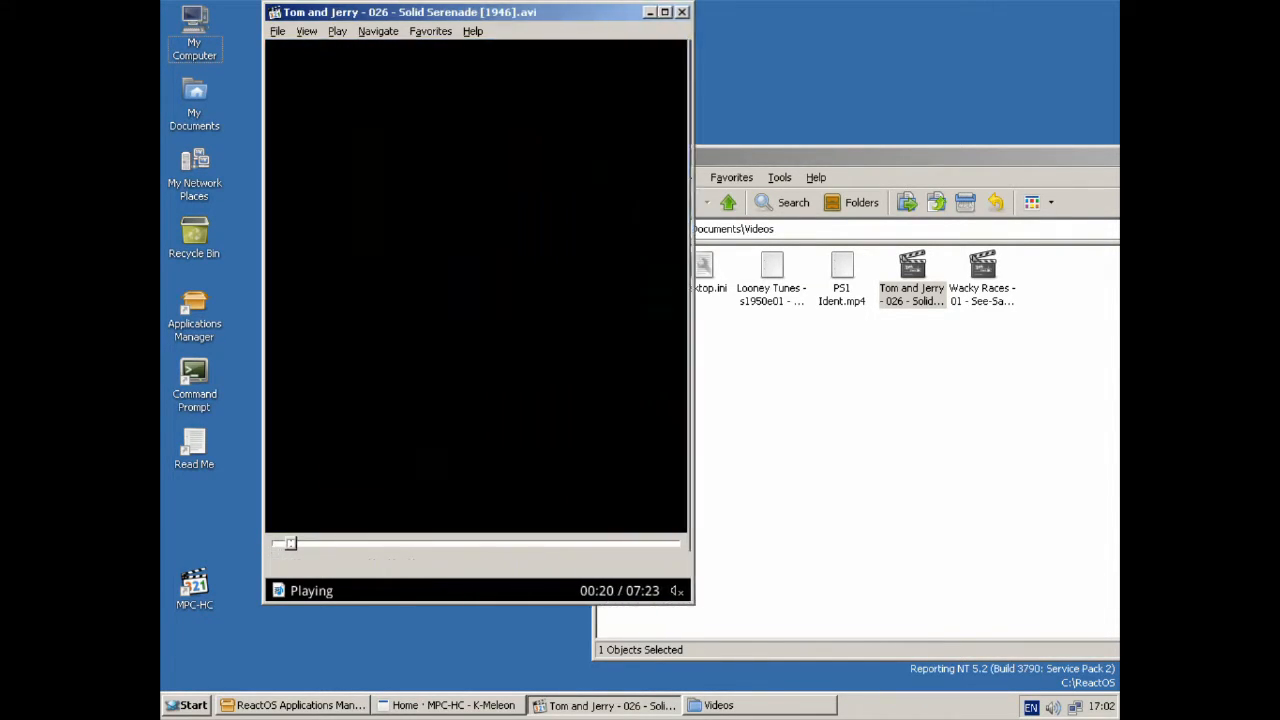
pyautogui.rightClick(480, 300)
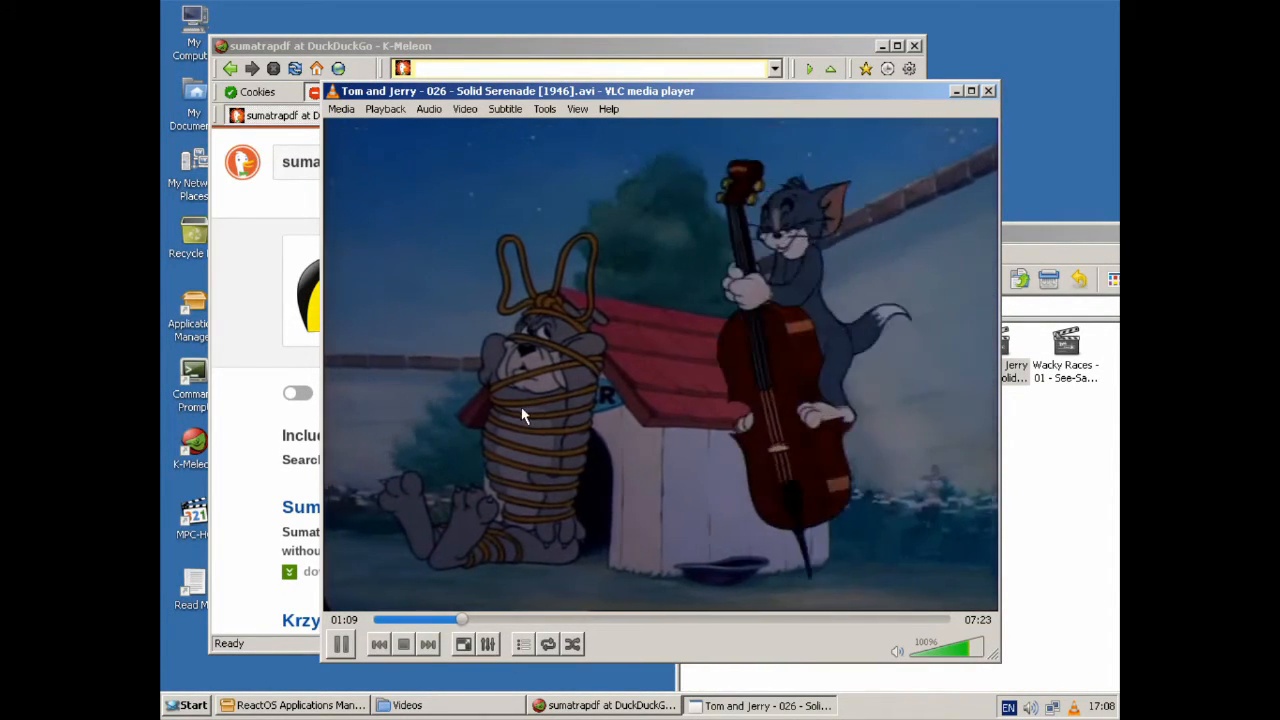
# Step: Play the Tom and Jerry AVI in VLC with picture showing, then stop playback
pyautogui.click(464, 108)
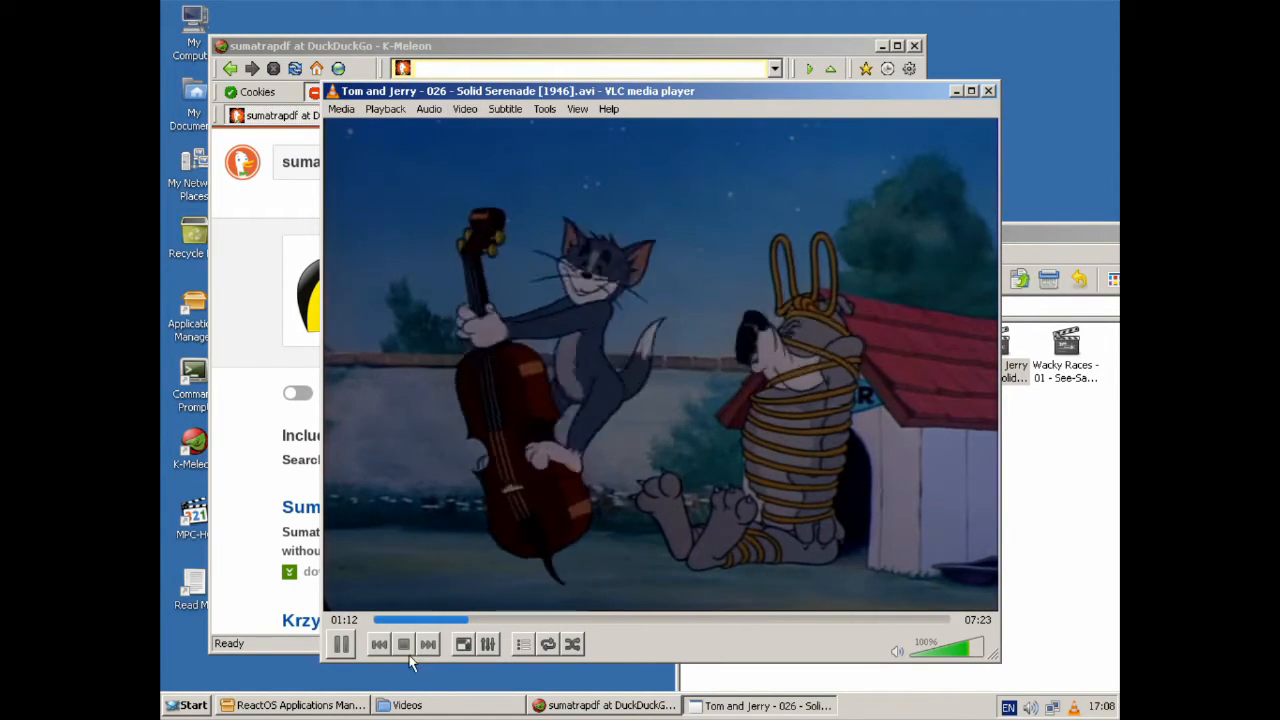
pyautogui.click(404, 644)
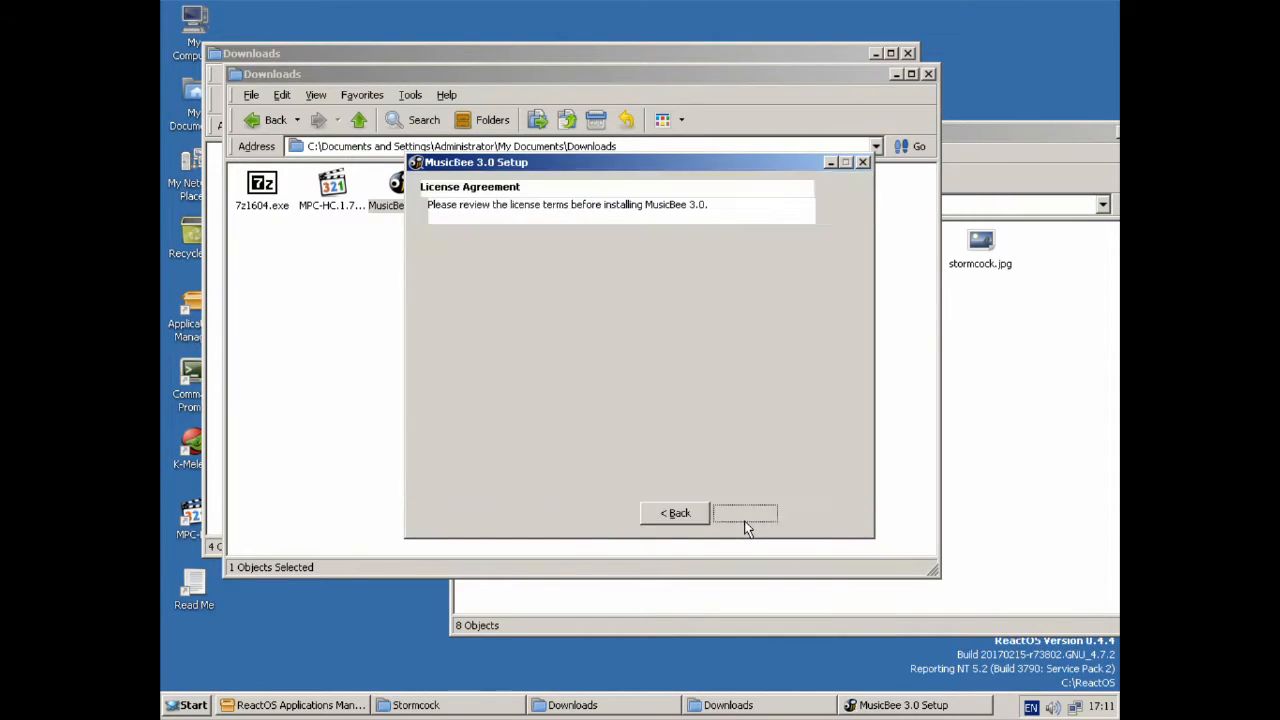
# Step: Accept the MusicBee license, install to the default folder, and dismiss the 'XP is not supported' message
pyautogui.click(744, 512)
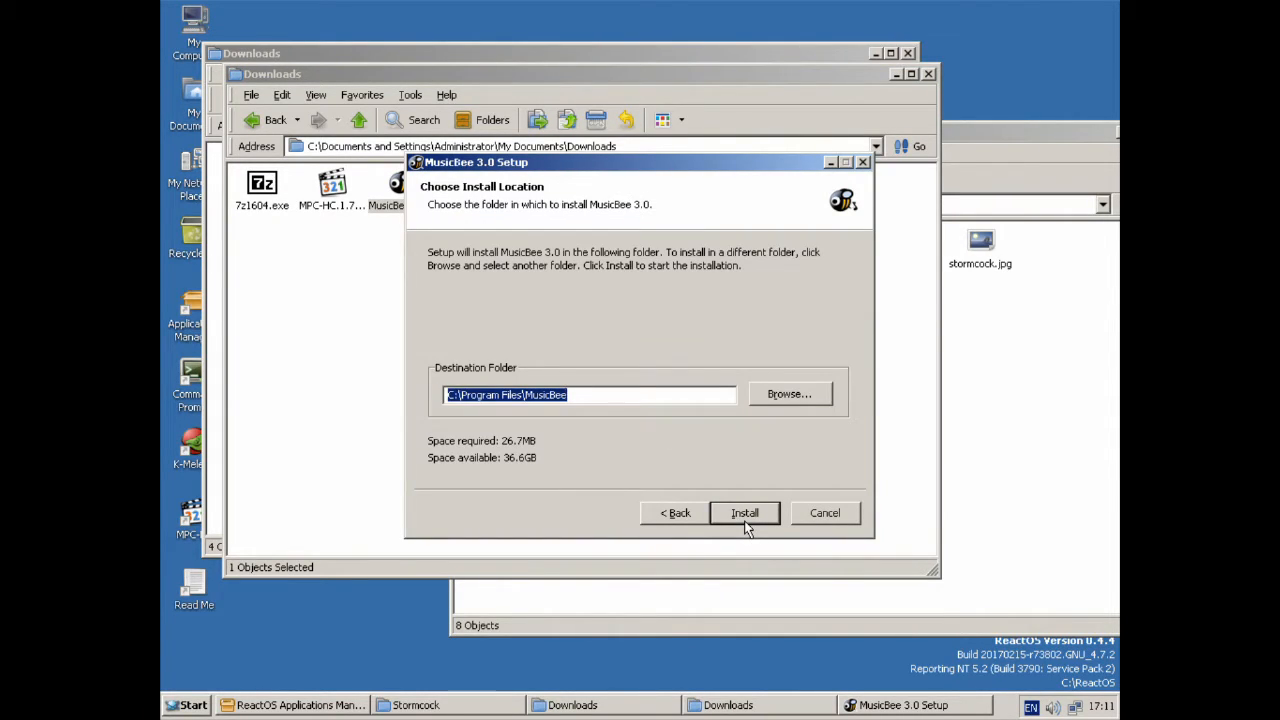
pyautogui.click(744, 512)
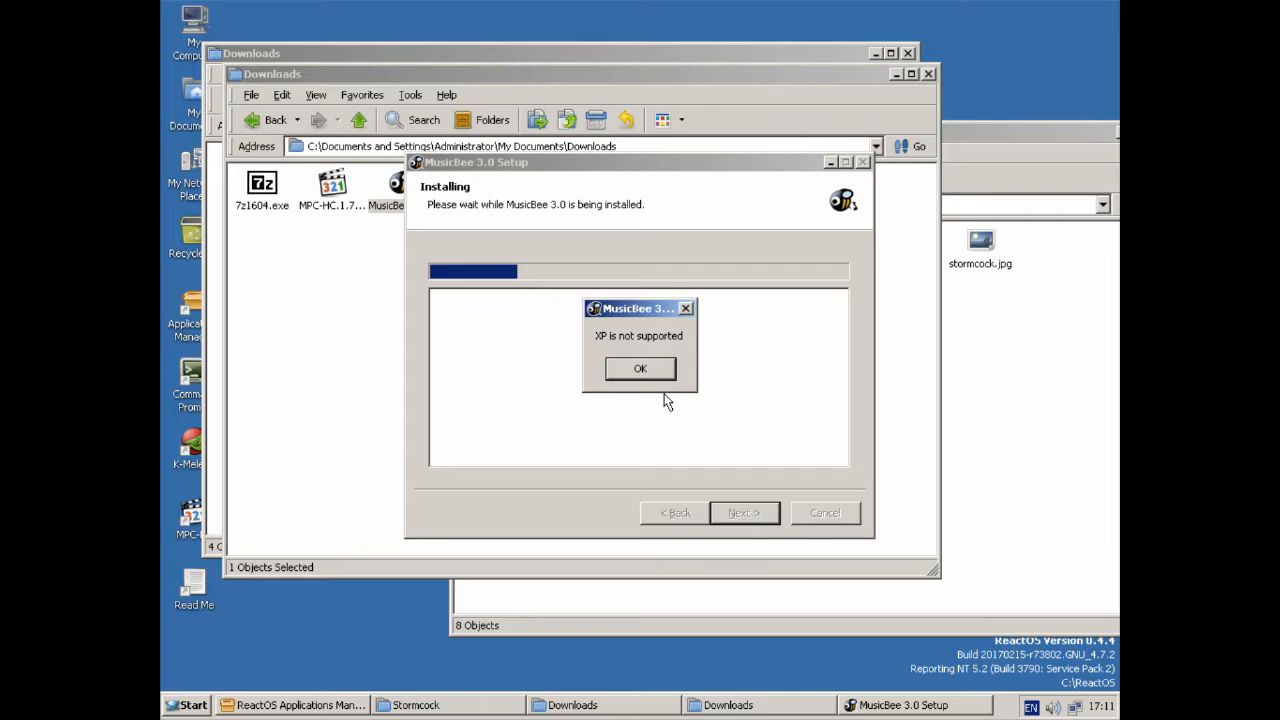
pyautogui.moveTo(638, 308); pyautogui.dragTo(700, 284)
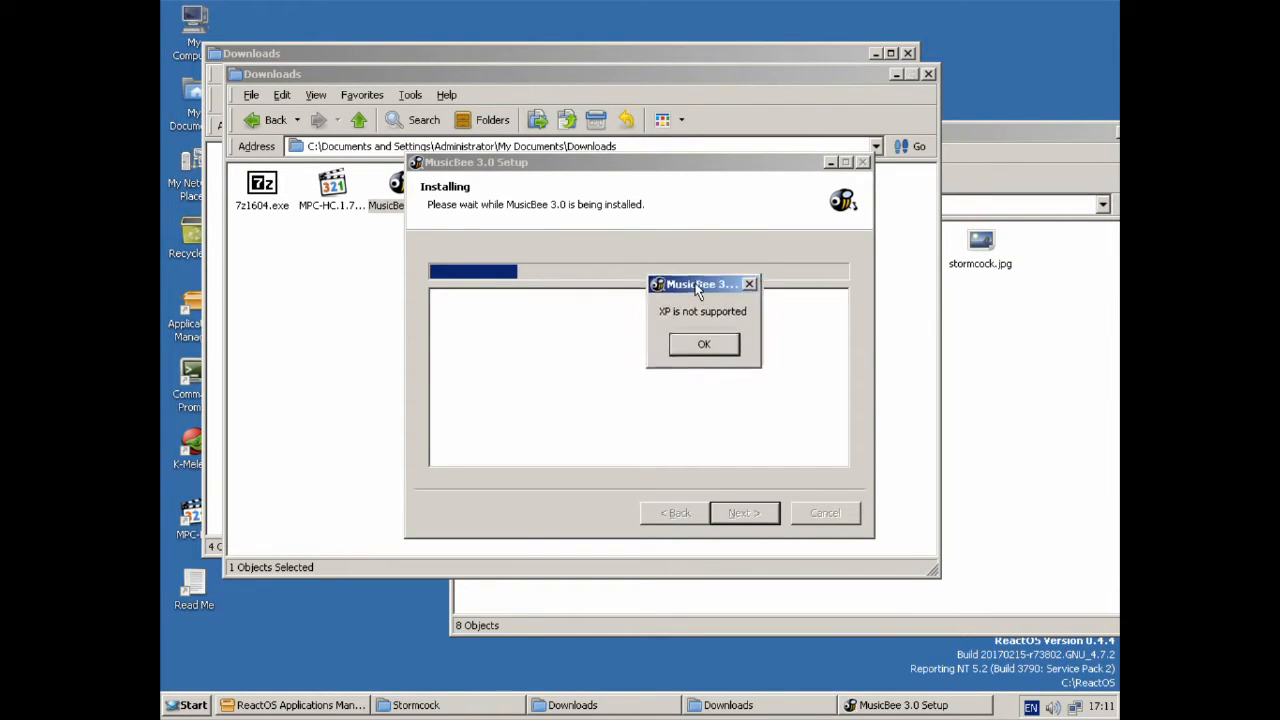
pyautogui.click(704, 344)
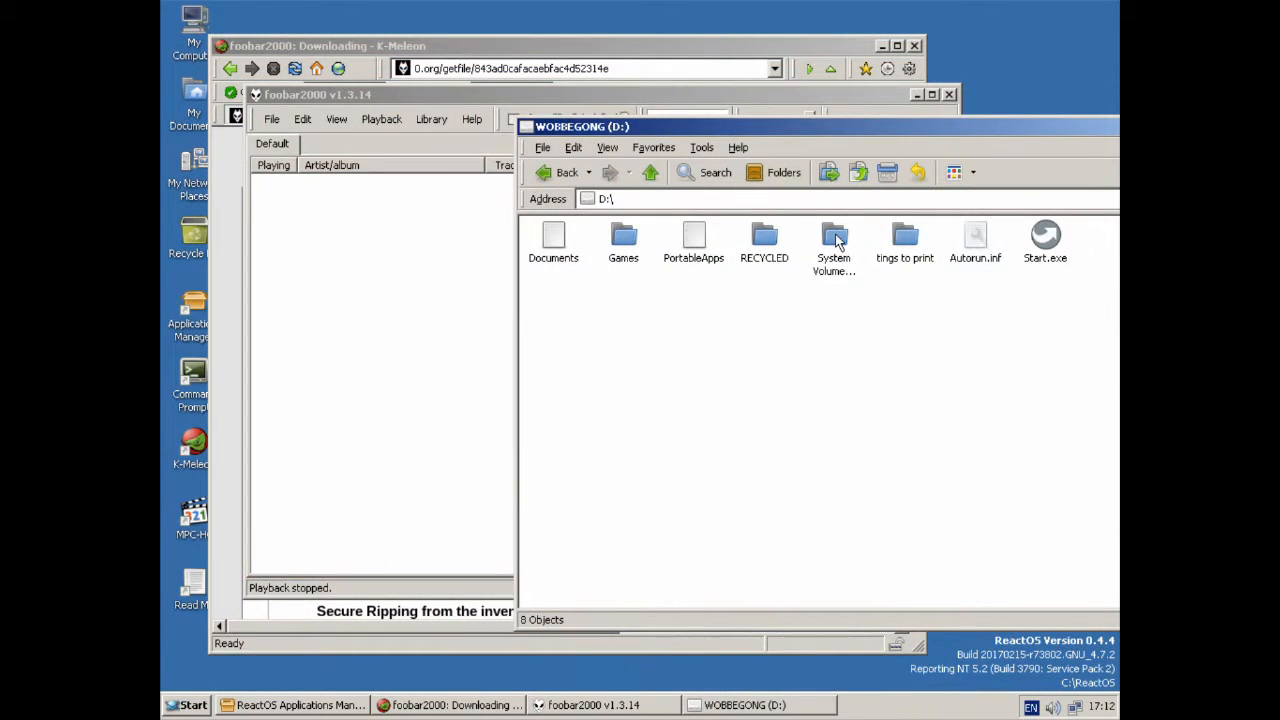
pyautogui.moveTo(744, 236)
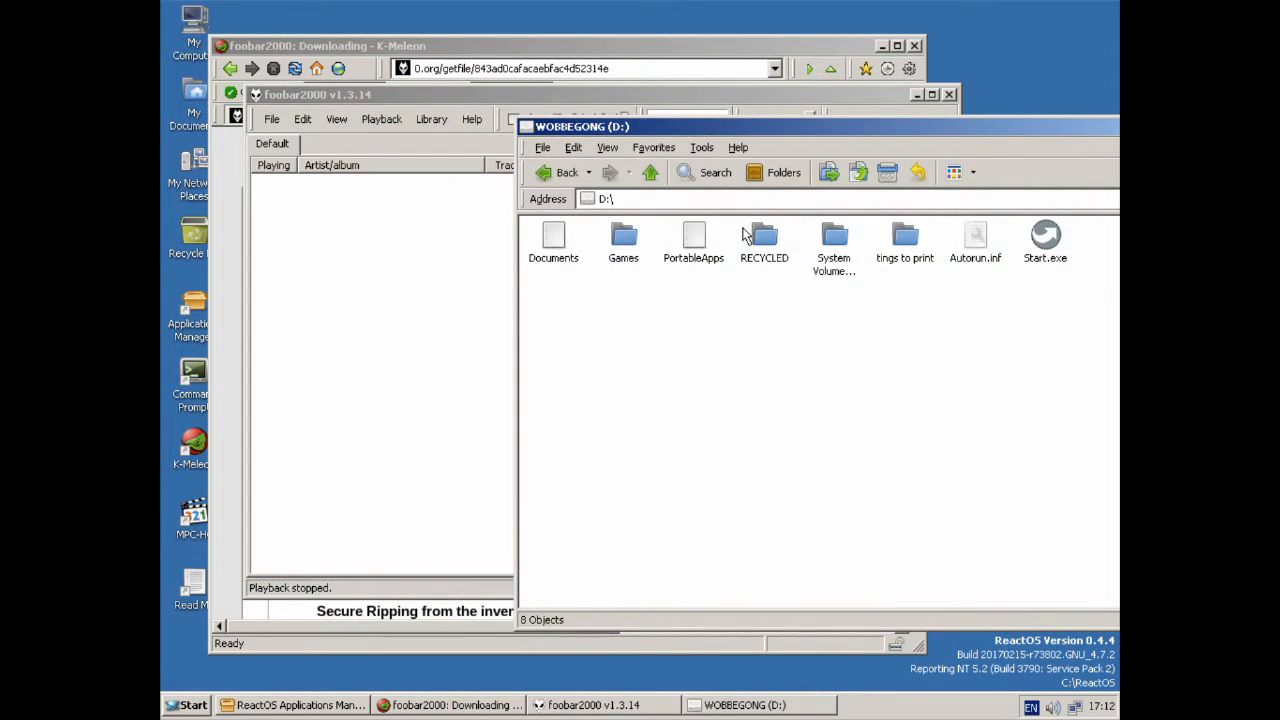
# Step: Browse into D:\Documents, review foobar2000's Output preferences, then close foobar2000
pyautogui.doubleClick(552, 240)
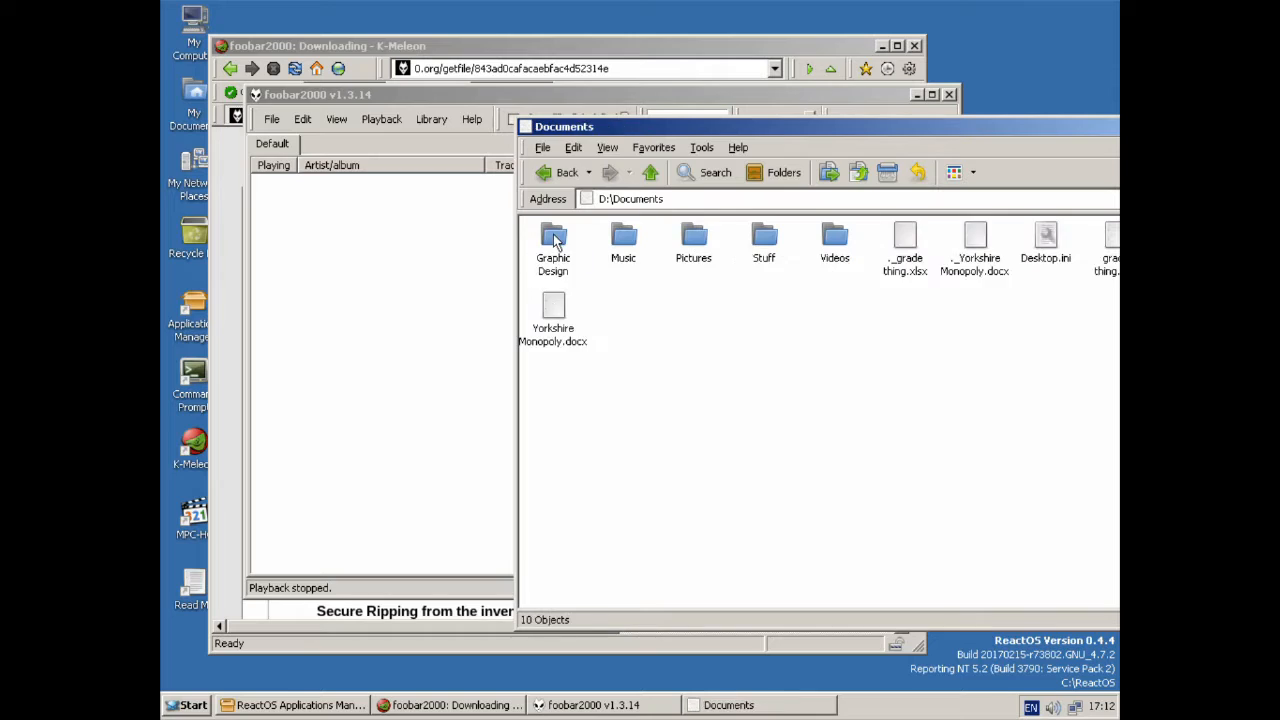
pyautogui.doubleClick(624, 240)
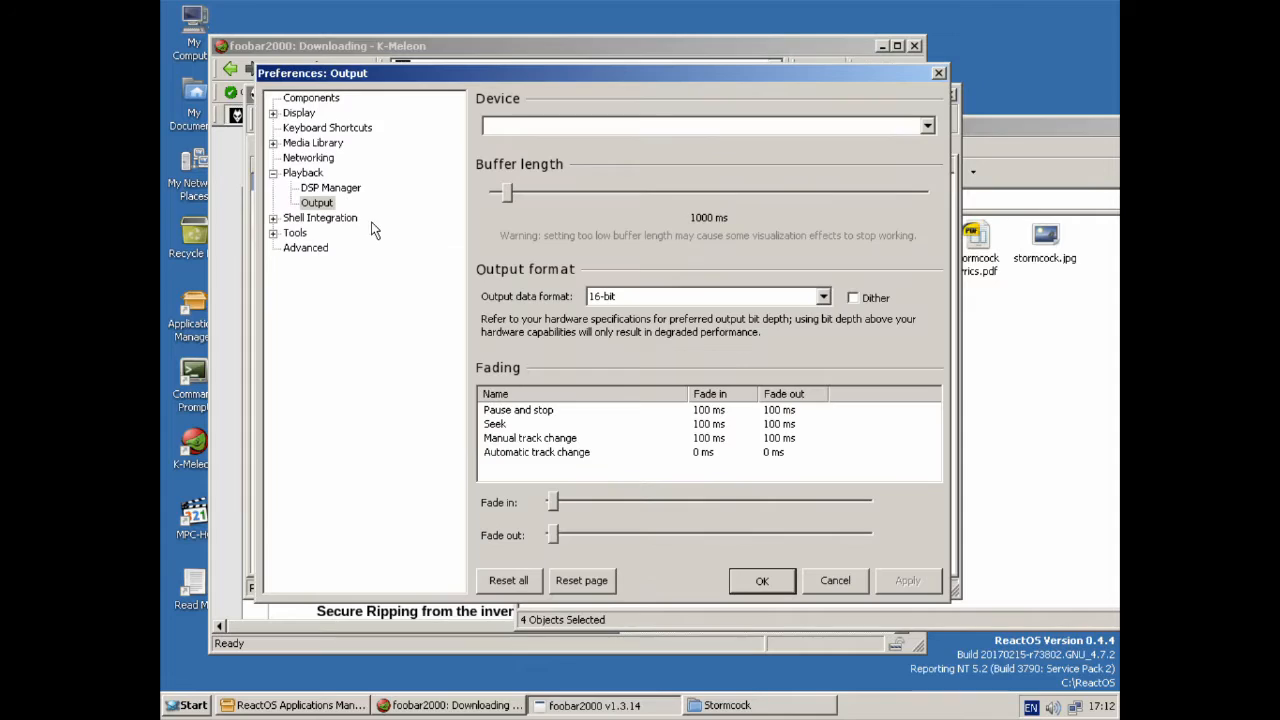
pyautogui.click(760, 580)
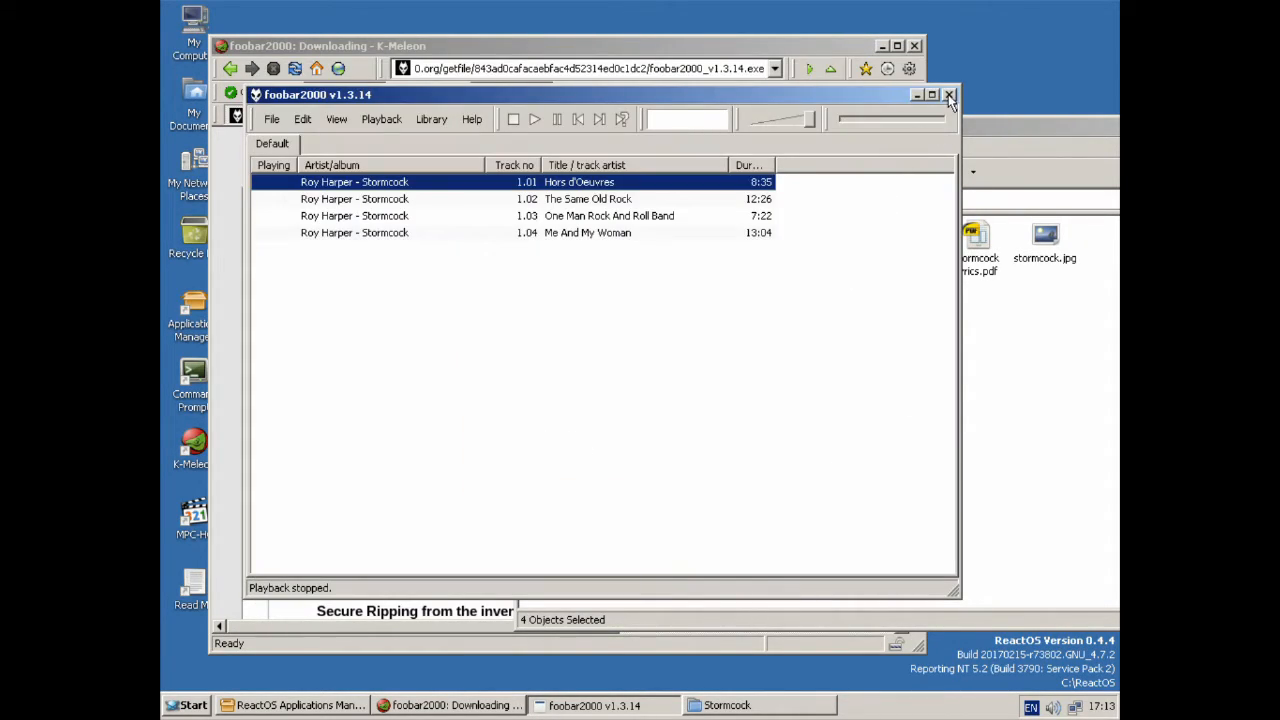
pyautogui.click(948, 94)
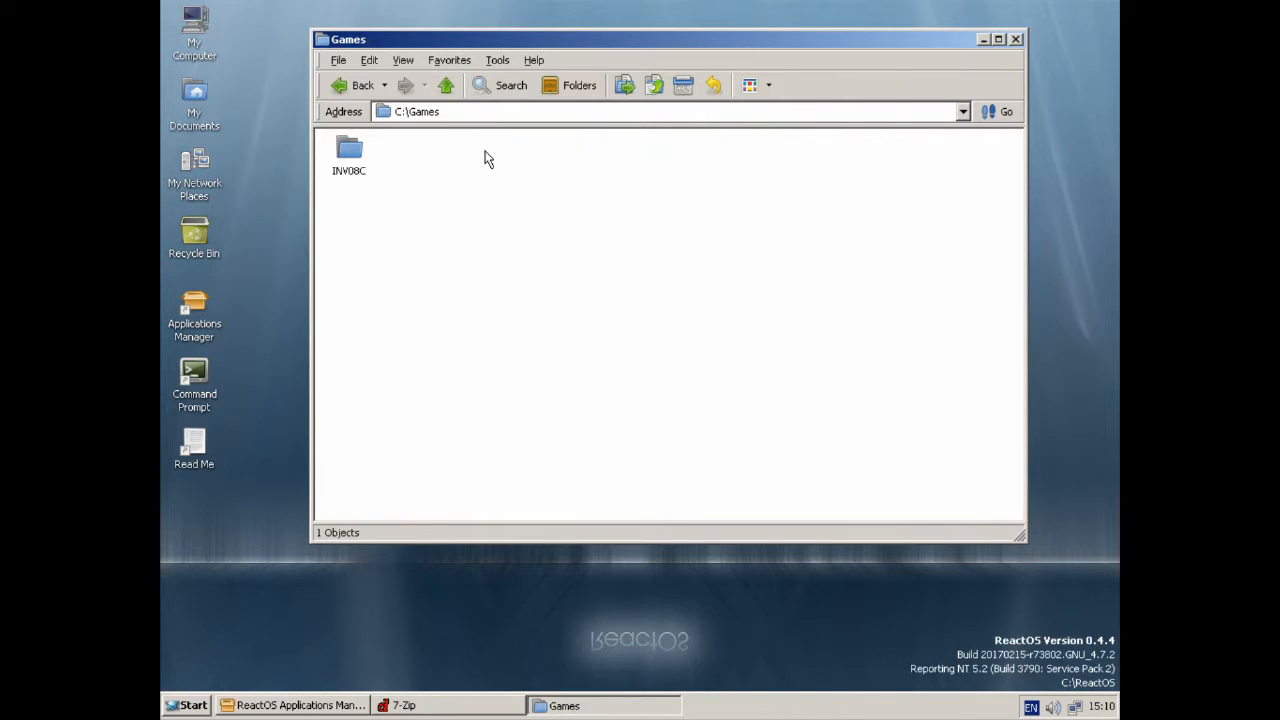
# Step: Glance at the folder View menu, then launch Cheesy Invaders (INV.EXE) and start the game
pyautogui.click(404, 60)
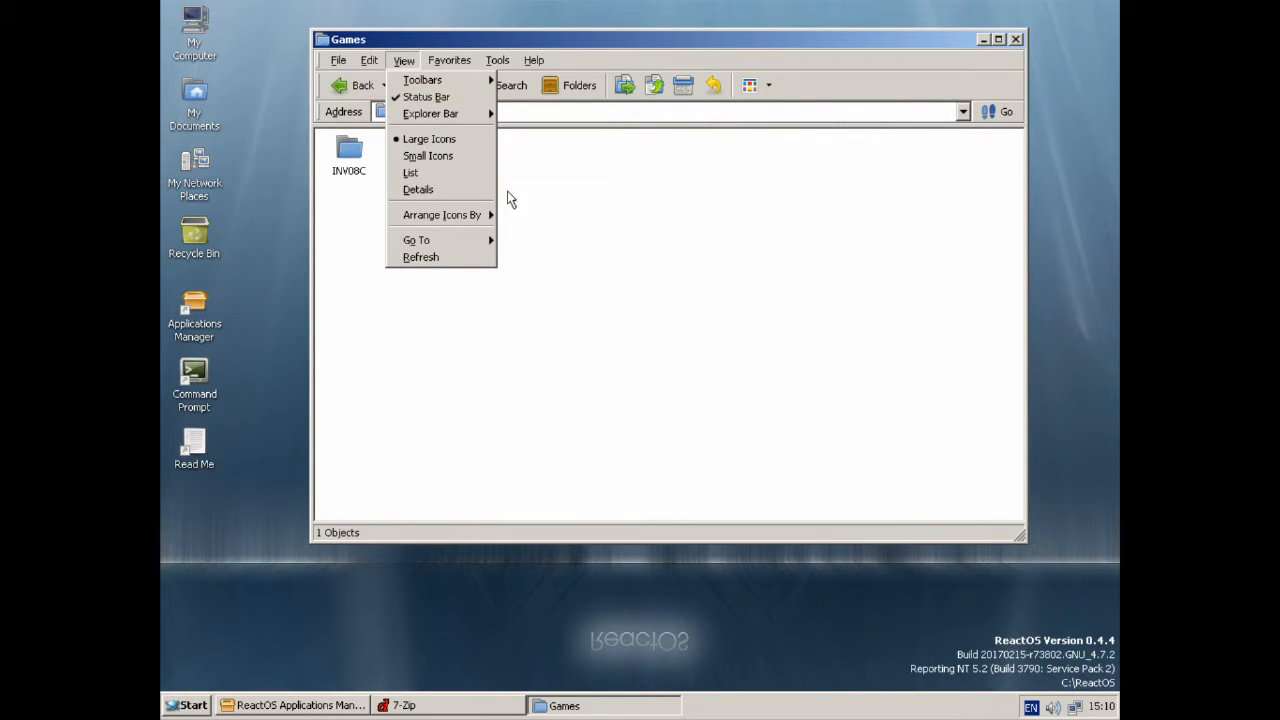
pyautogui.click(616, 144)
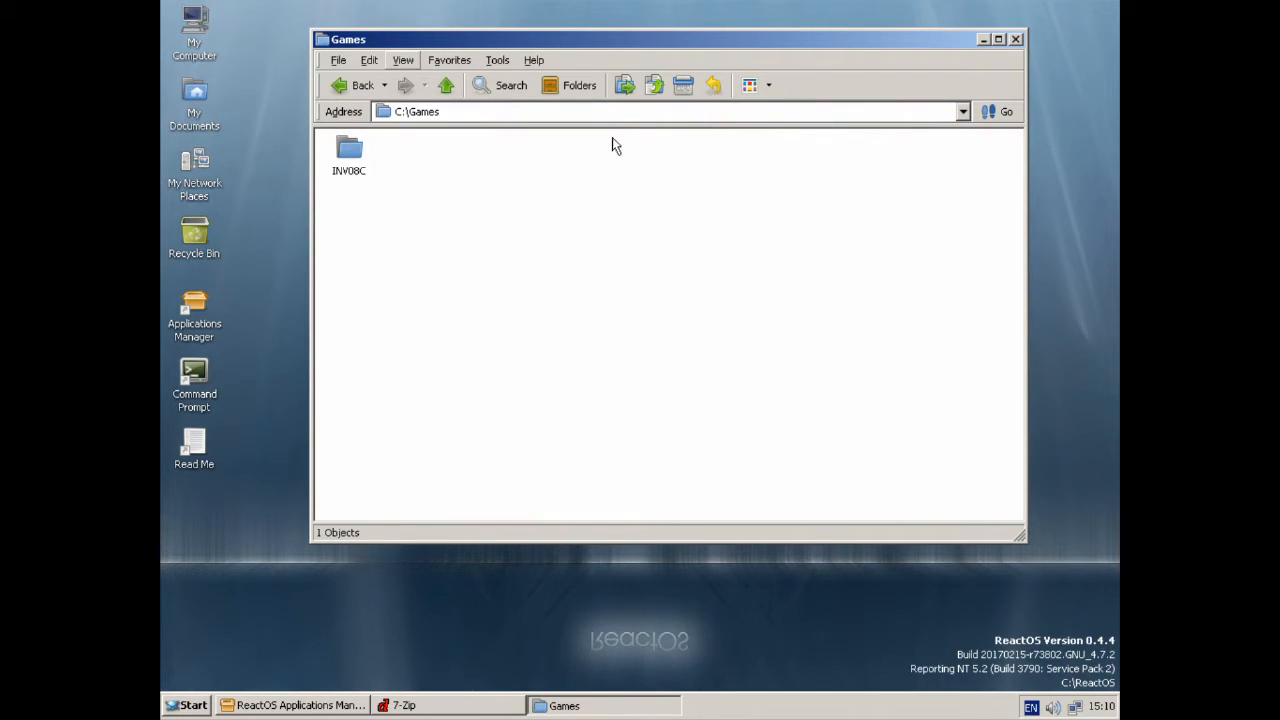
pyautogui.doubleClick(348, 150)
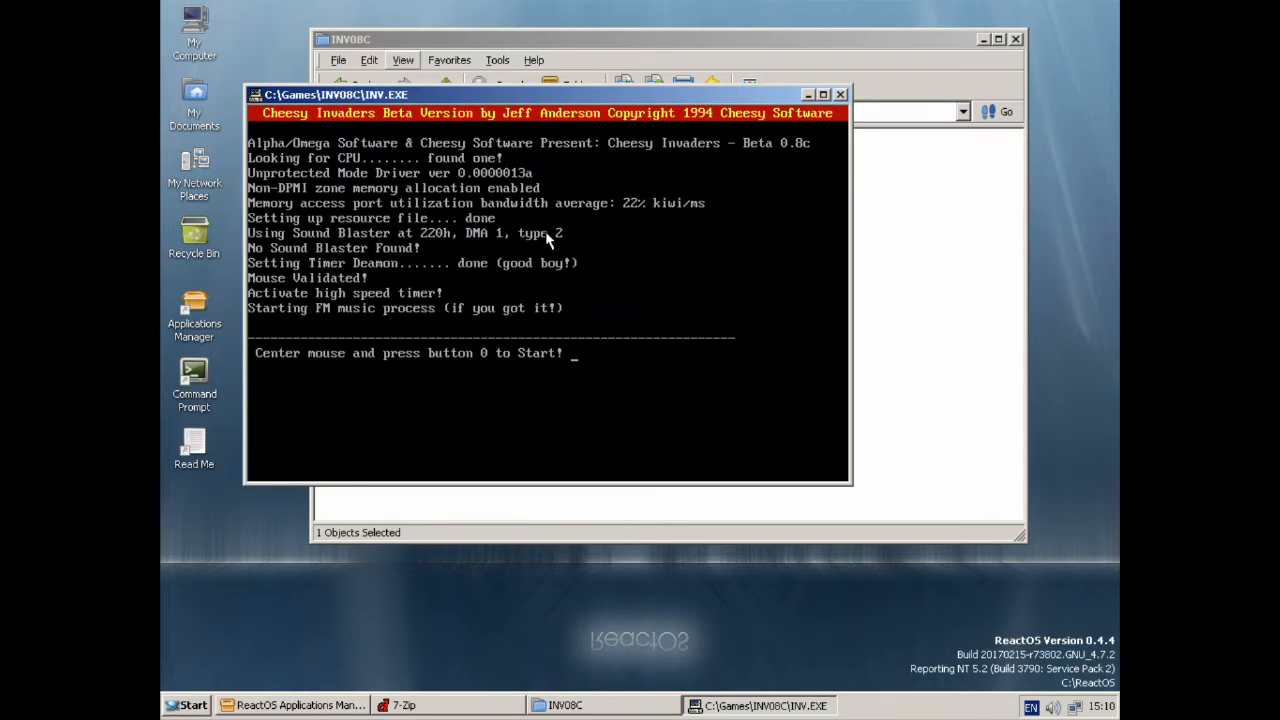
pyautogui.click(548, 240)
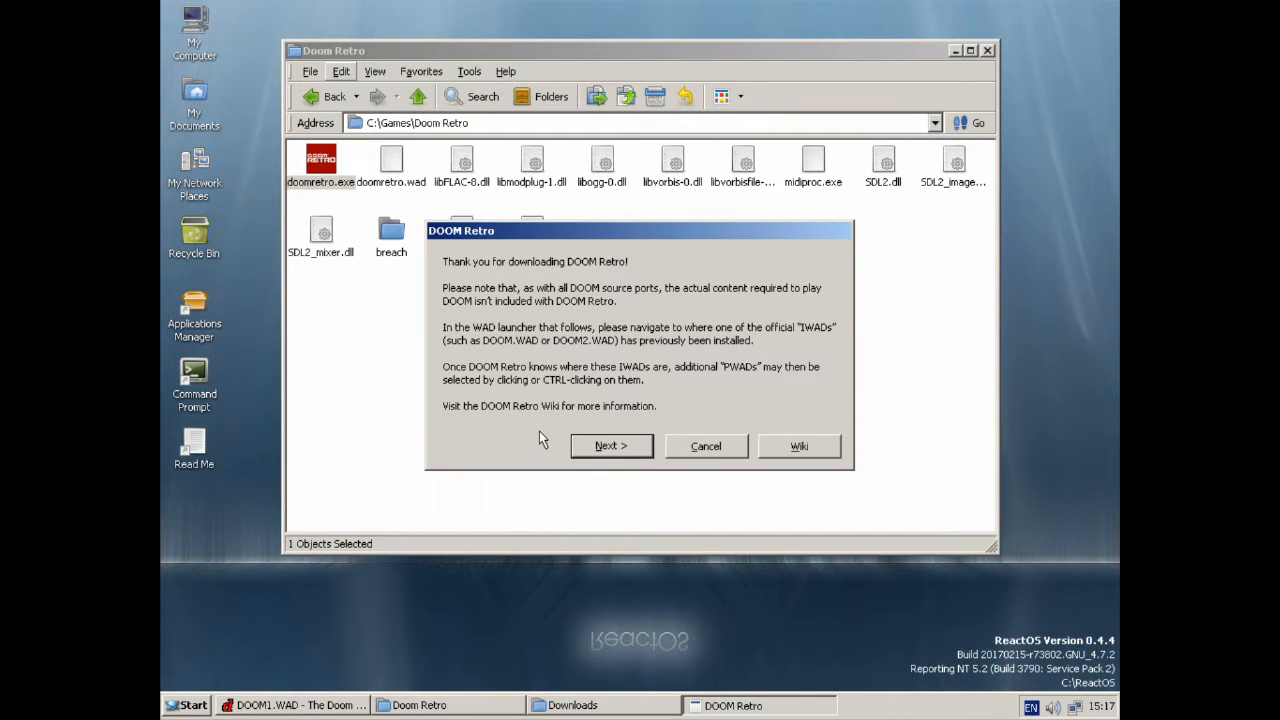
# Step: Run Doom Retro with doom1.wad, dismiss its invalid renderer error, then open C:\Games\GTA2
pyautogui.click(612, 446)
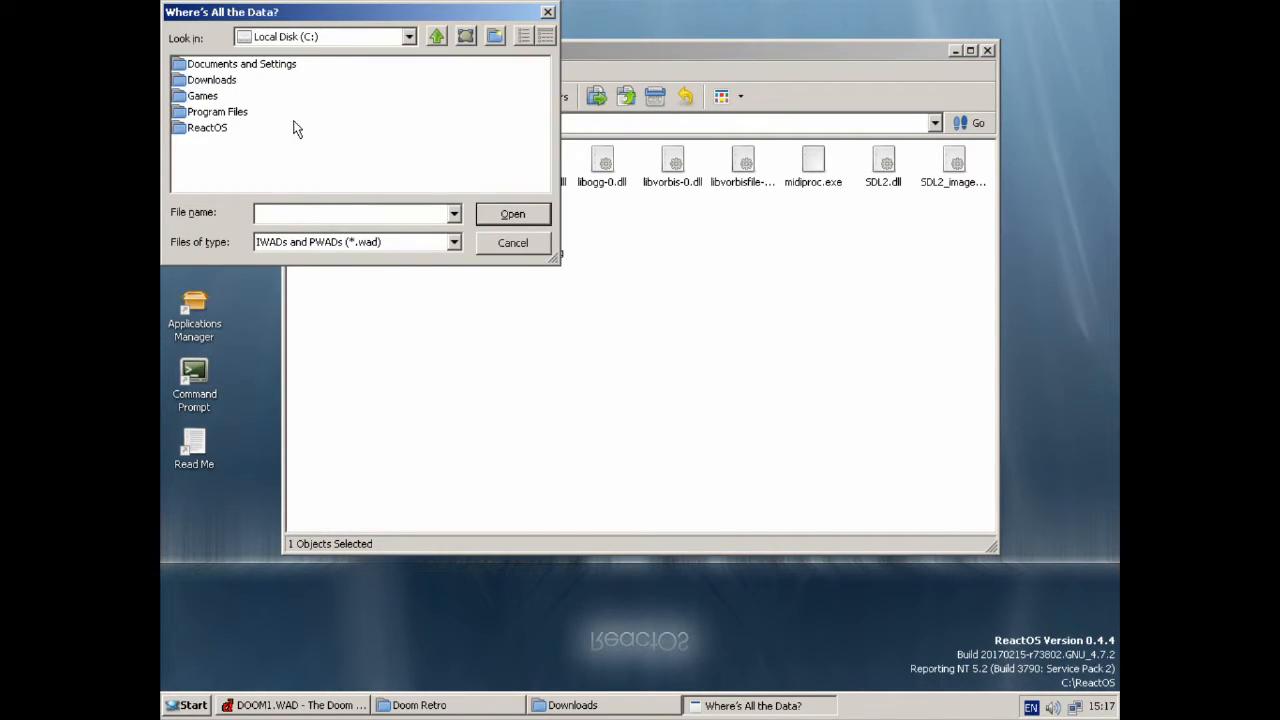
pyautogui.doubleClick(202, 96)
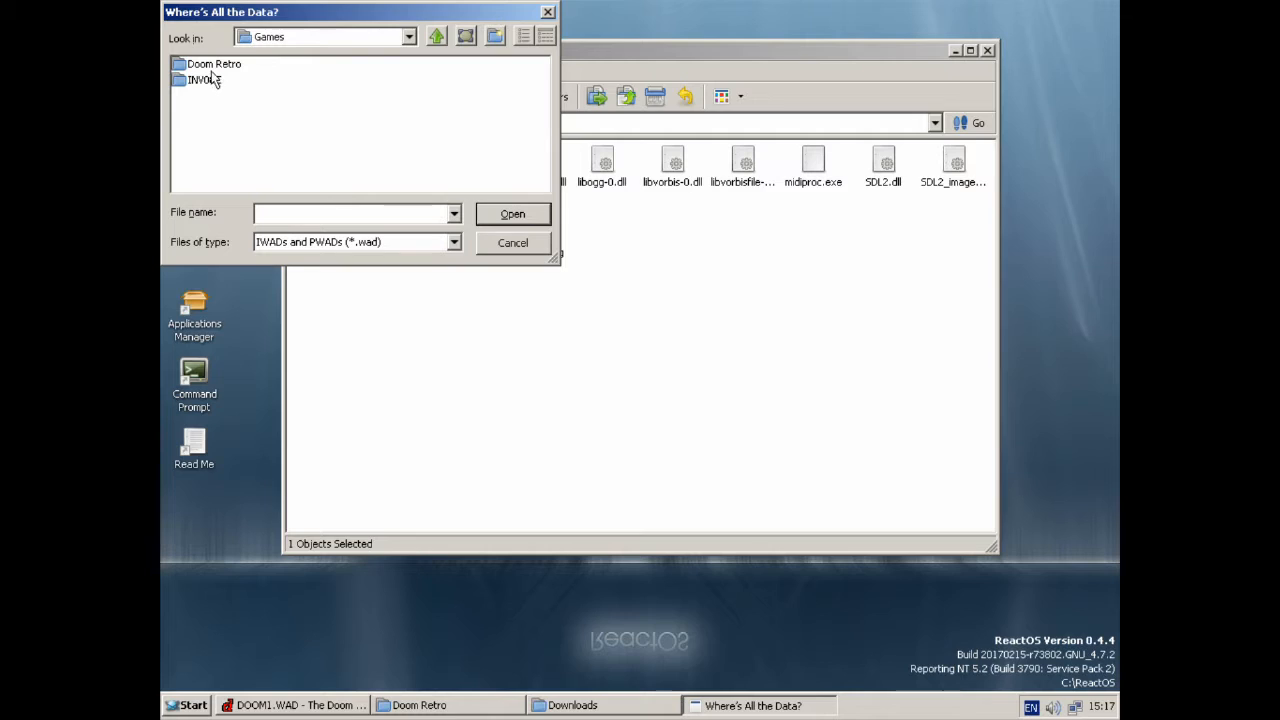
pyautogui.doubleClick(212, 62)
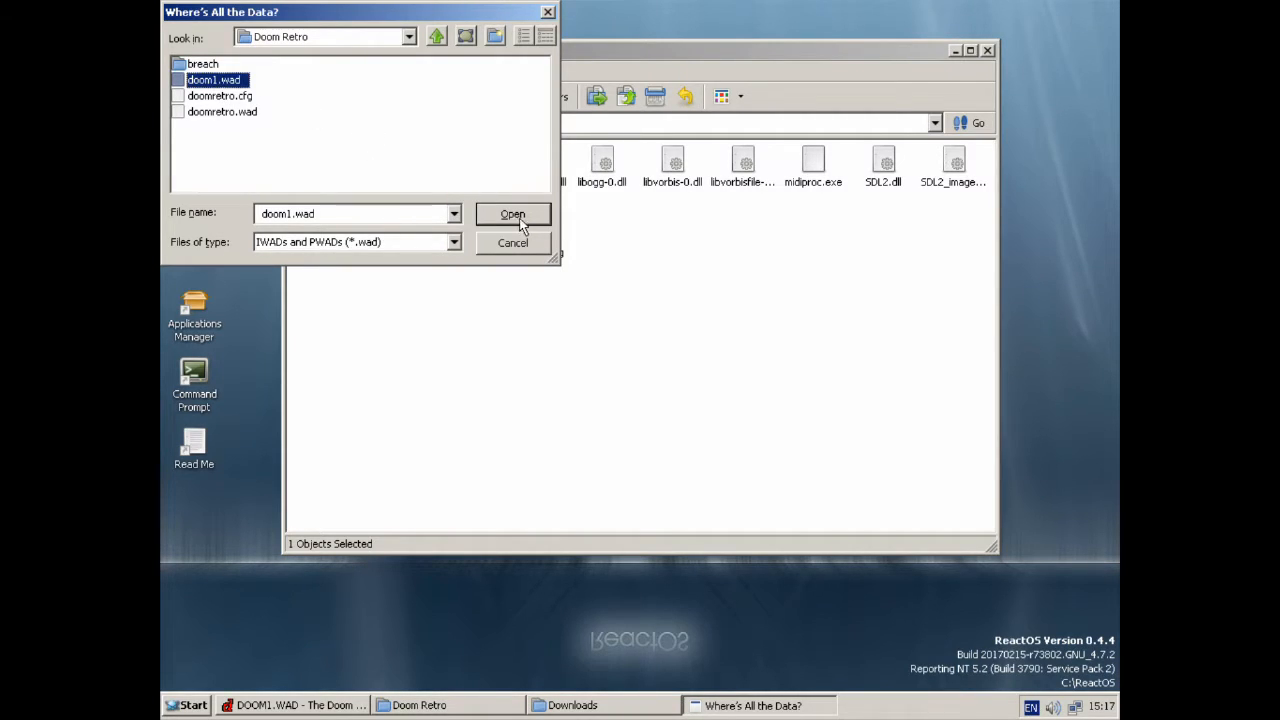
pyautogui.click(512, 214)
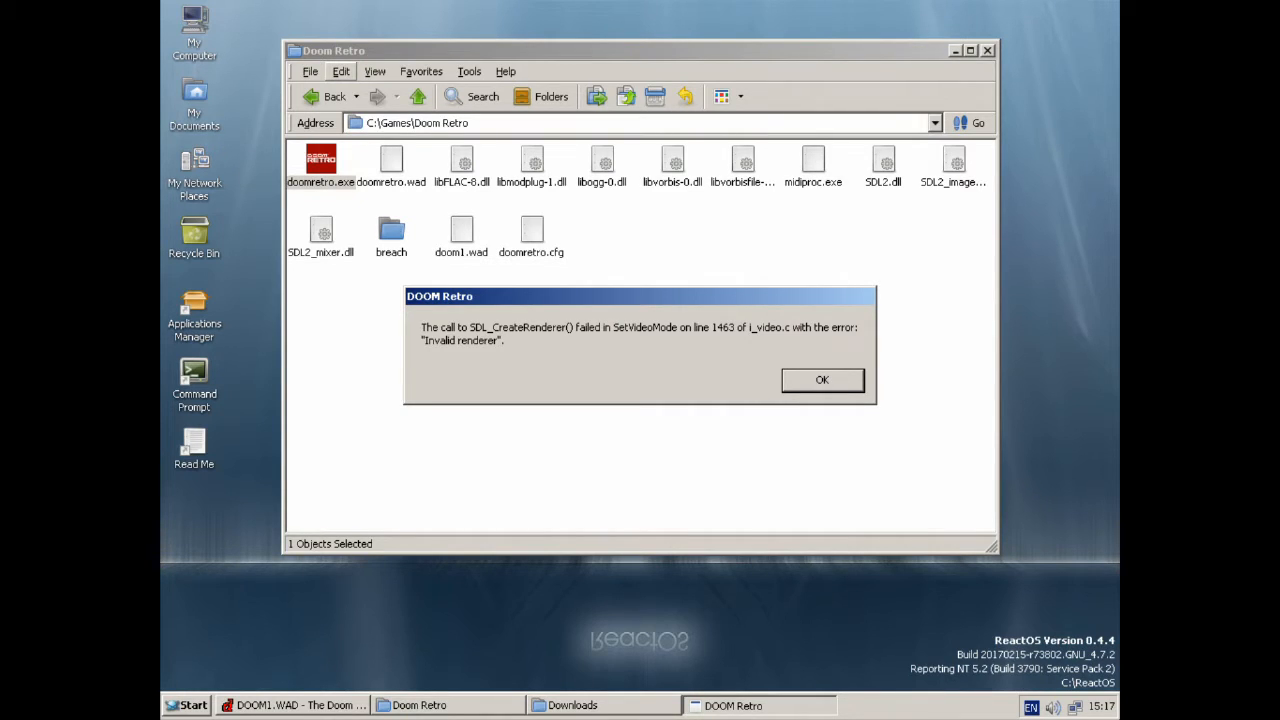
pyautogui.click(820, 380)
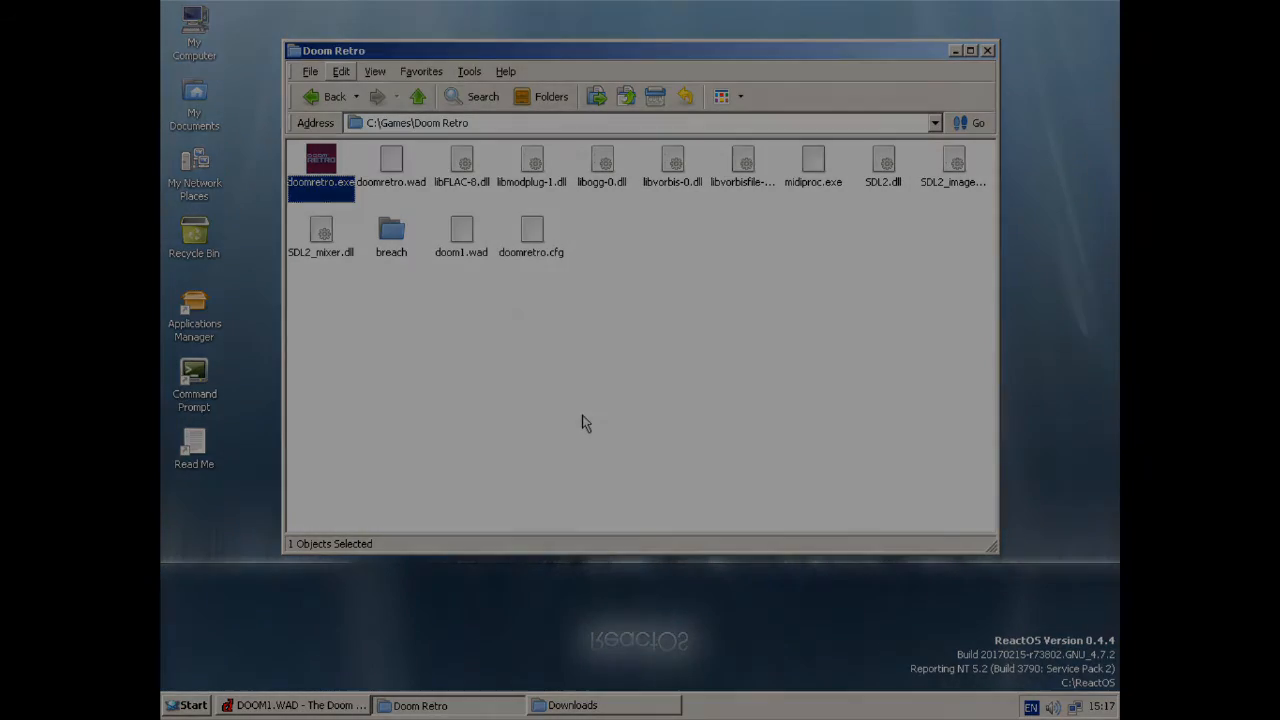
pyautogui.doubleClick(320, 164)
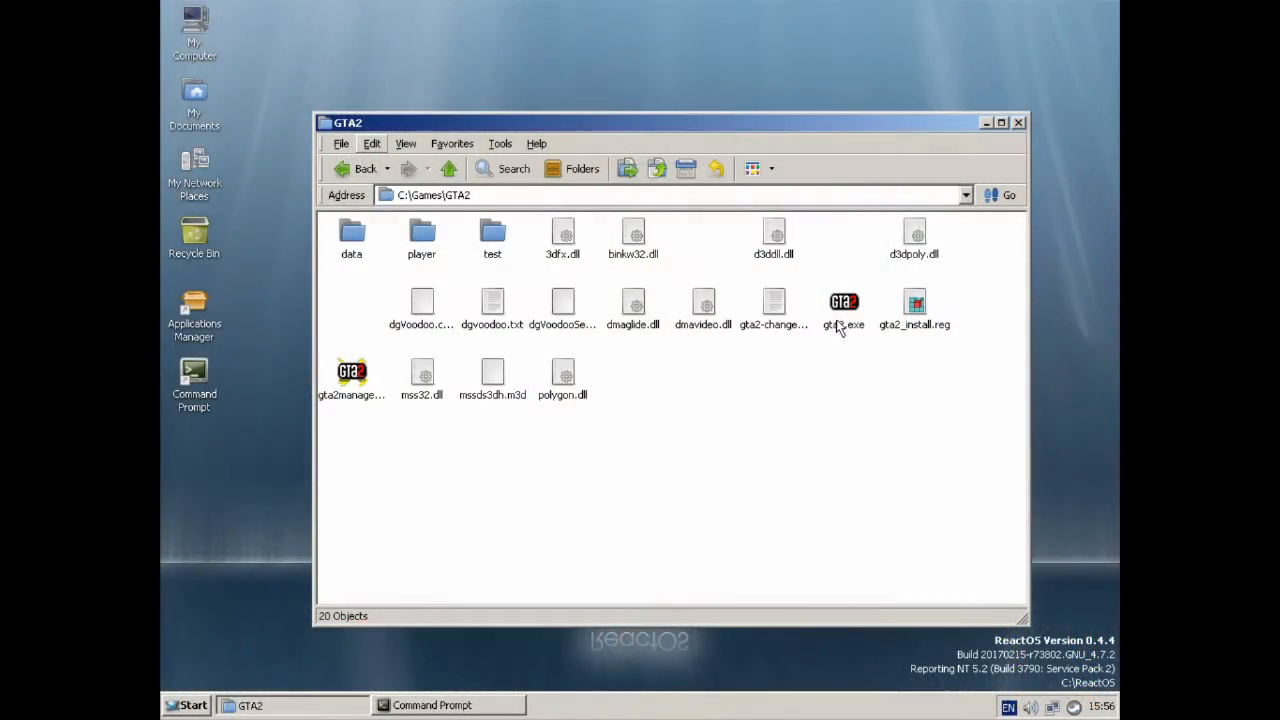
# Step: Launch gta2manager.exe and review its Video settings, choosing the renderer and display mode
pyautogui.click(844, 304)
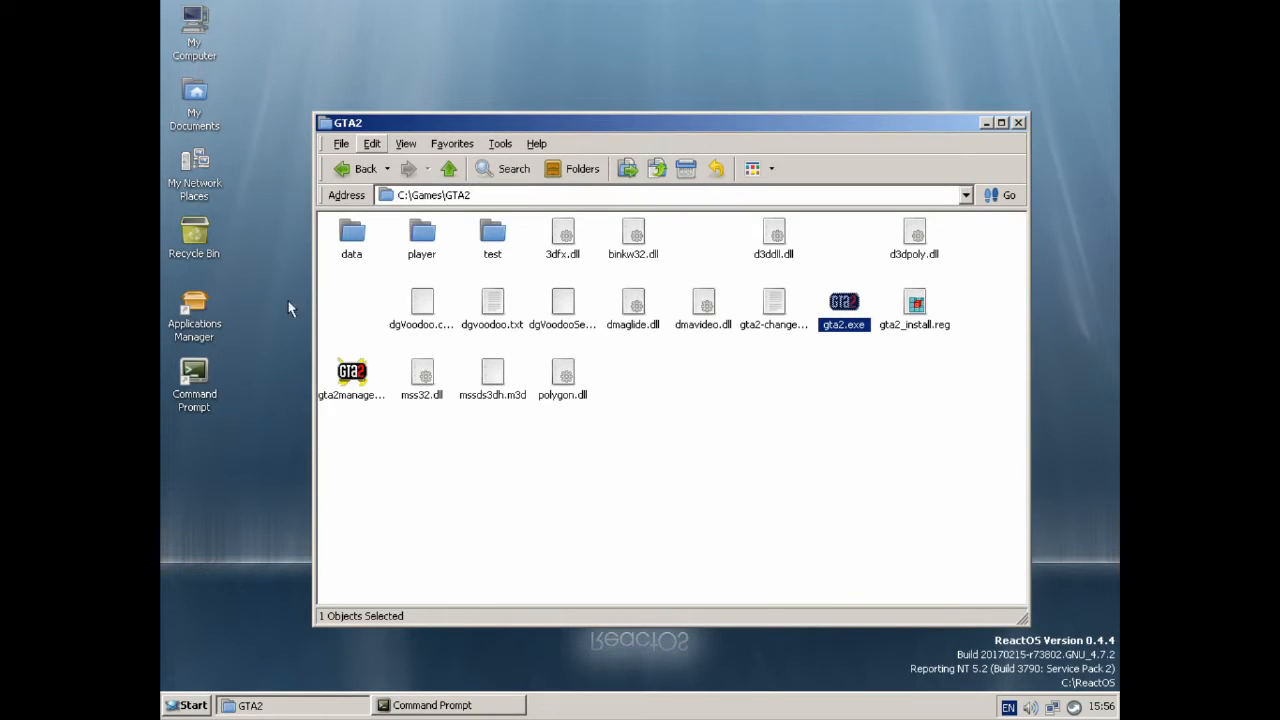
pyautogui.doubleClick(352, 376)
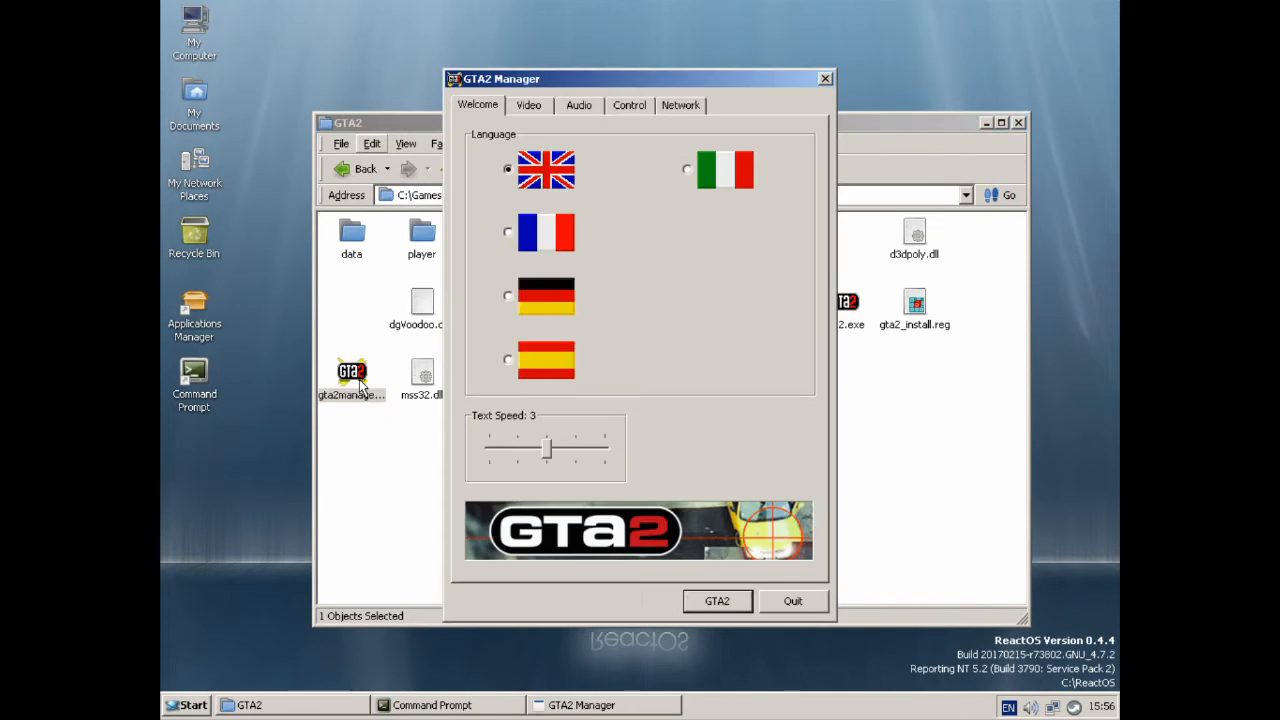
pyautogui.click(528, 104)
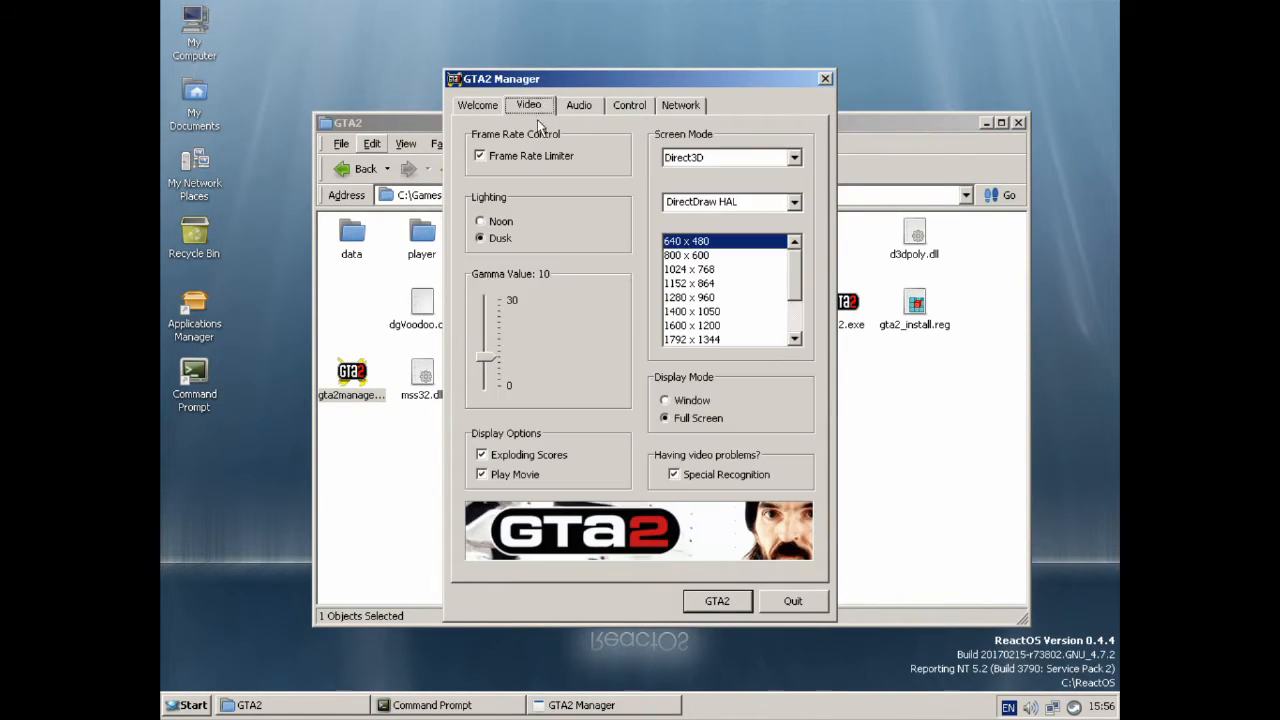
pyautogui.click(796, 156)
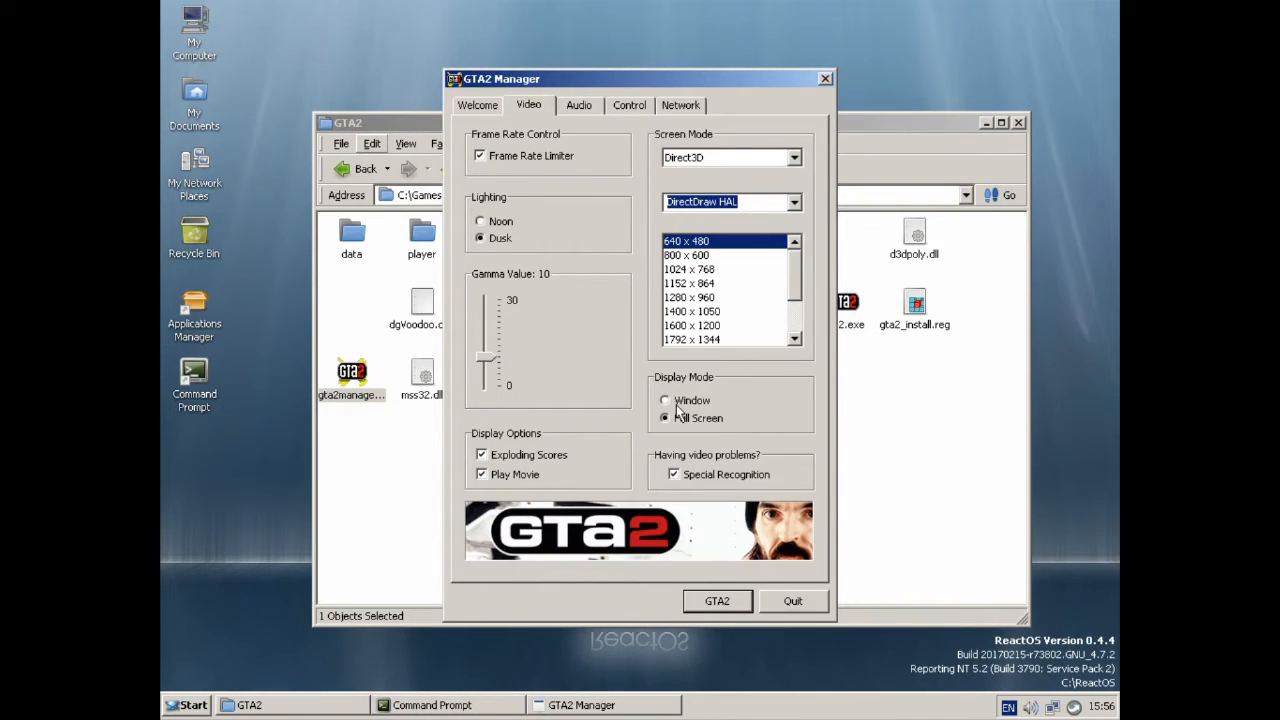
pyautogui.click(664, 400)
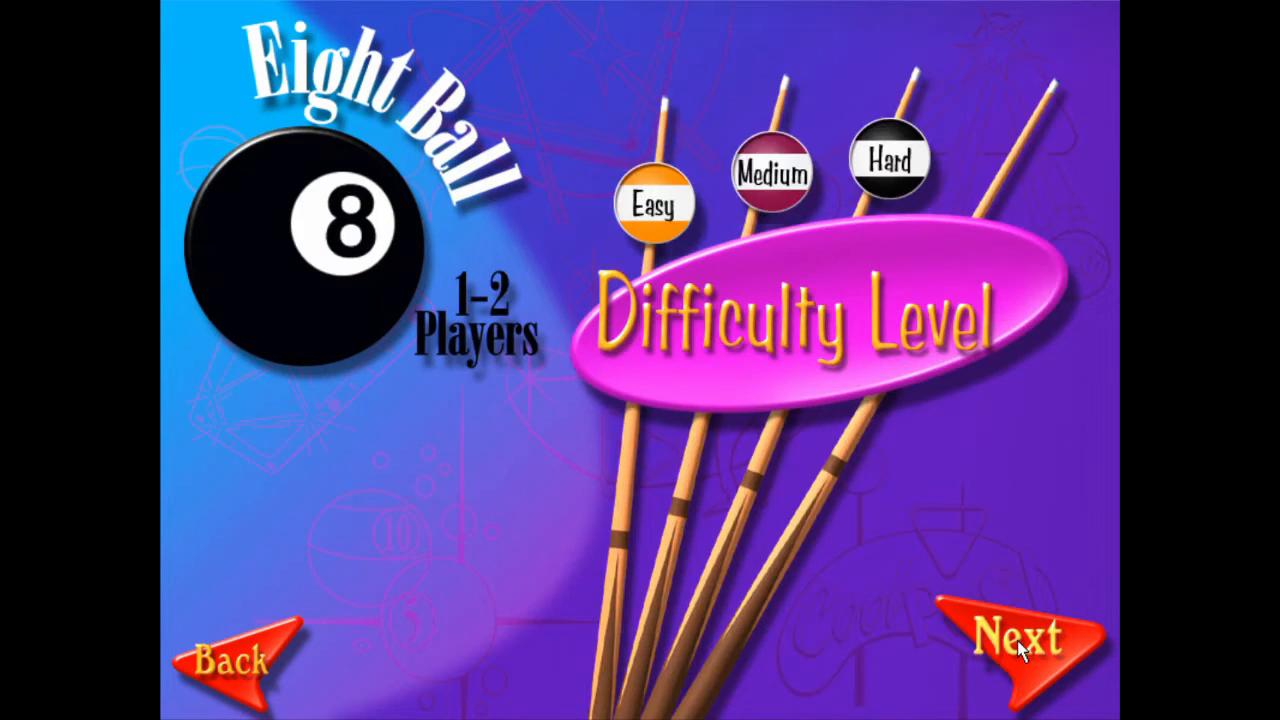
# Step: Accept the Cool Pool difficulty and play a shot in the Eight Ball game against the computer
pyautogui.click(1020, 640)
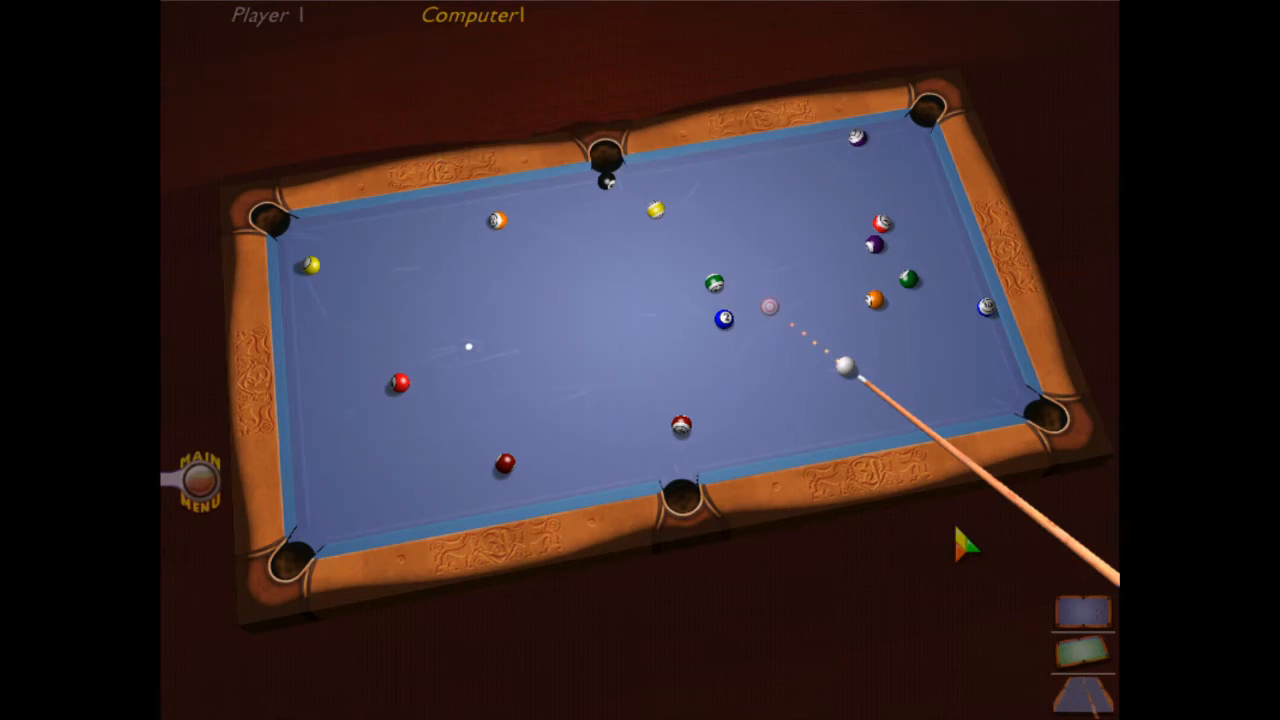
pyautogui.click(850, 370)
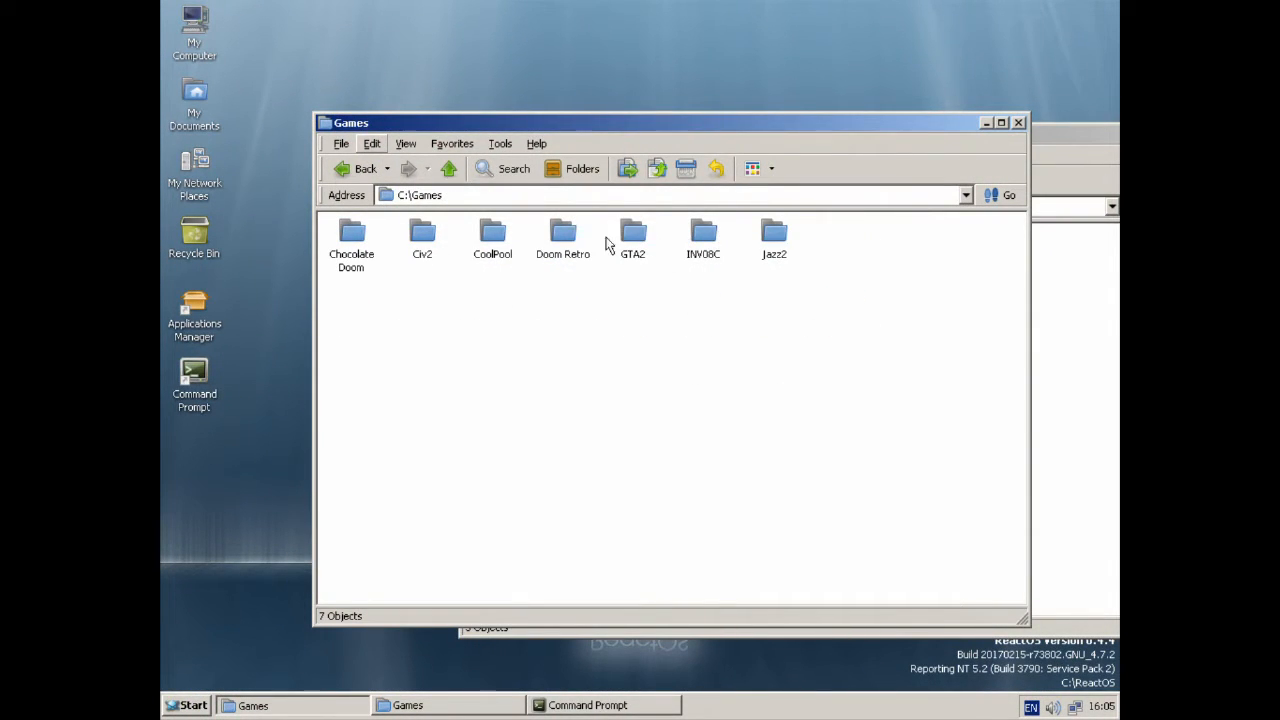
# Step: Launch civ2.exe and Civ2Map.exe from the Civ2 folder, dismissing each memory Application Error
pyautogui.doubleClick(420, 232)
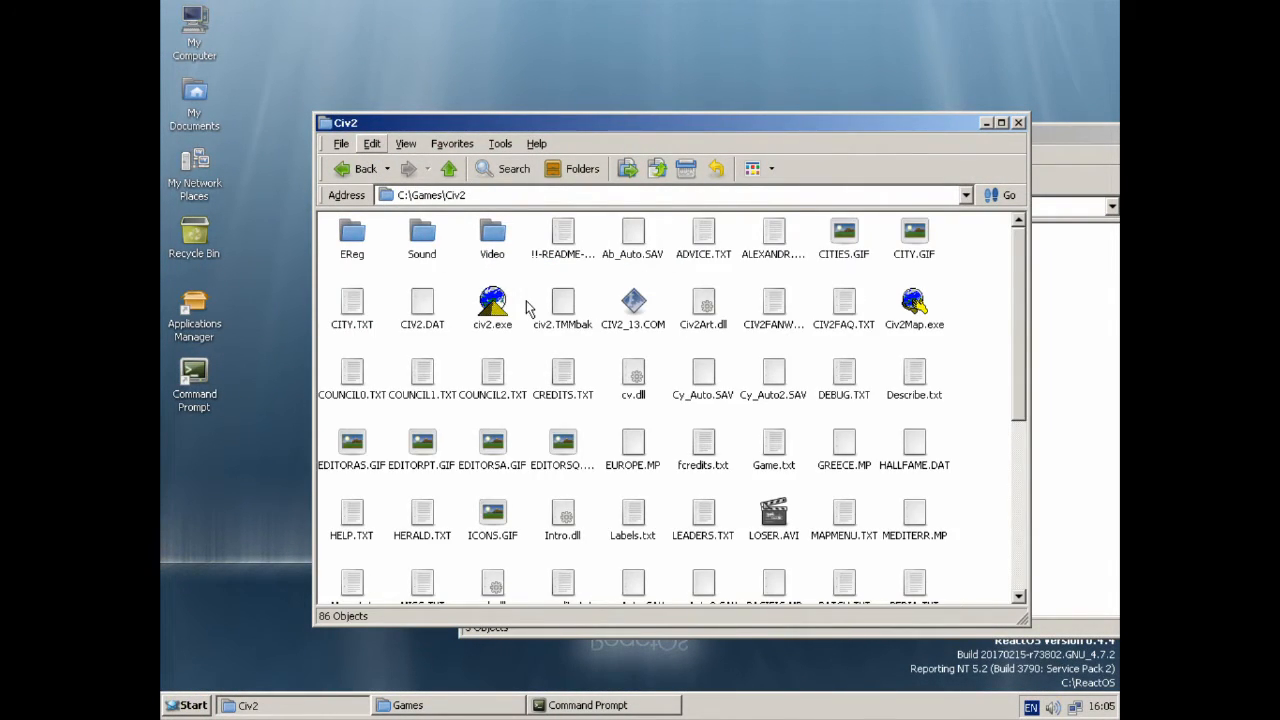
pyautogui.doubleClick(492, 304)
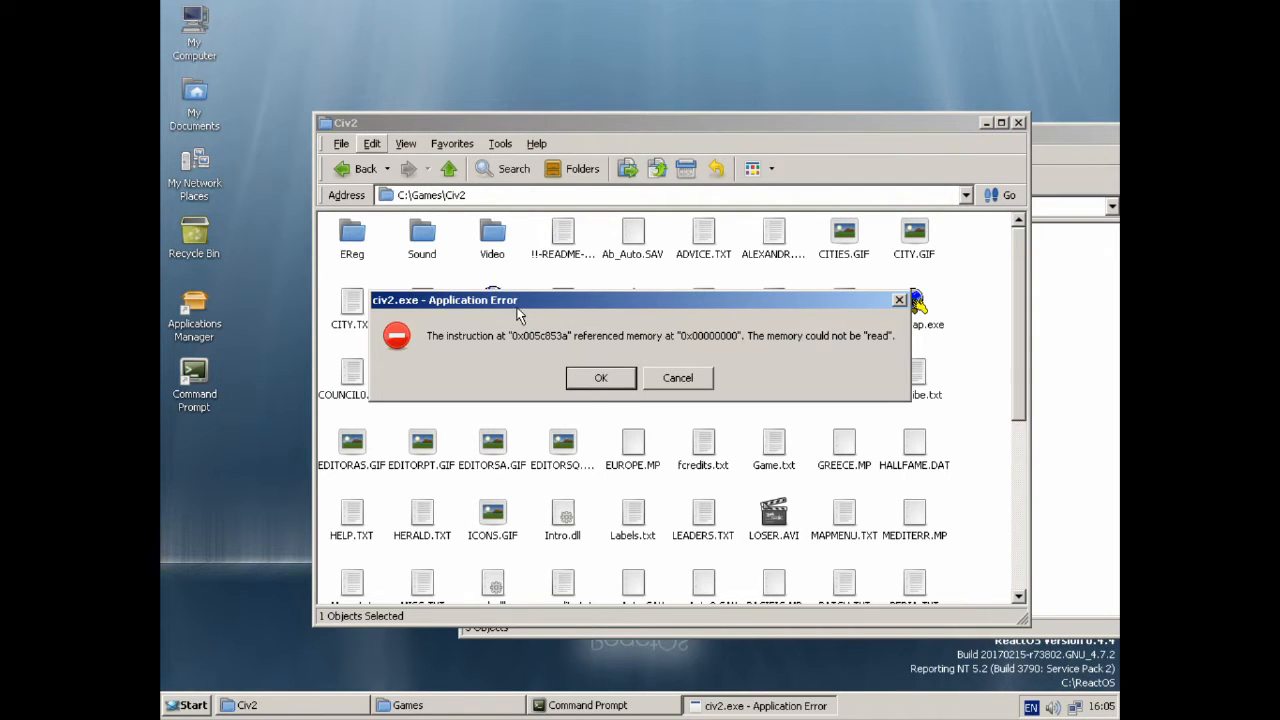
pyautogui.click(600, 376)
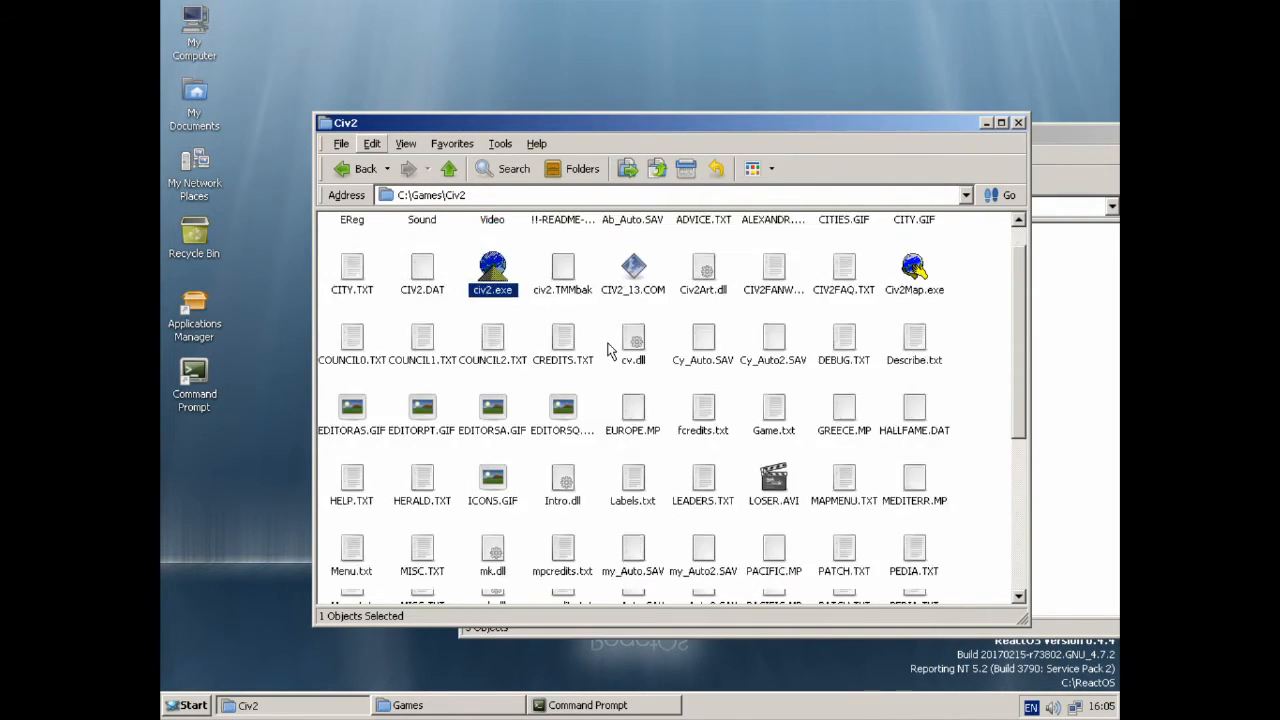
pyautogui.scroll(-3)
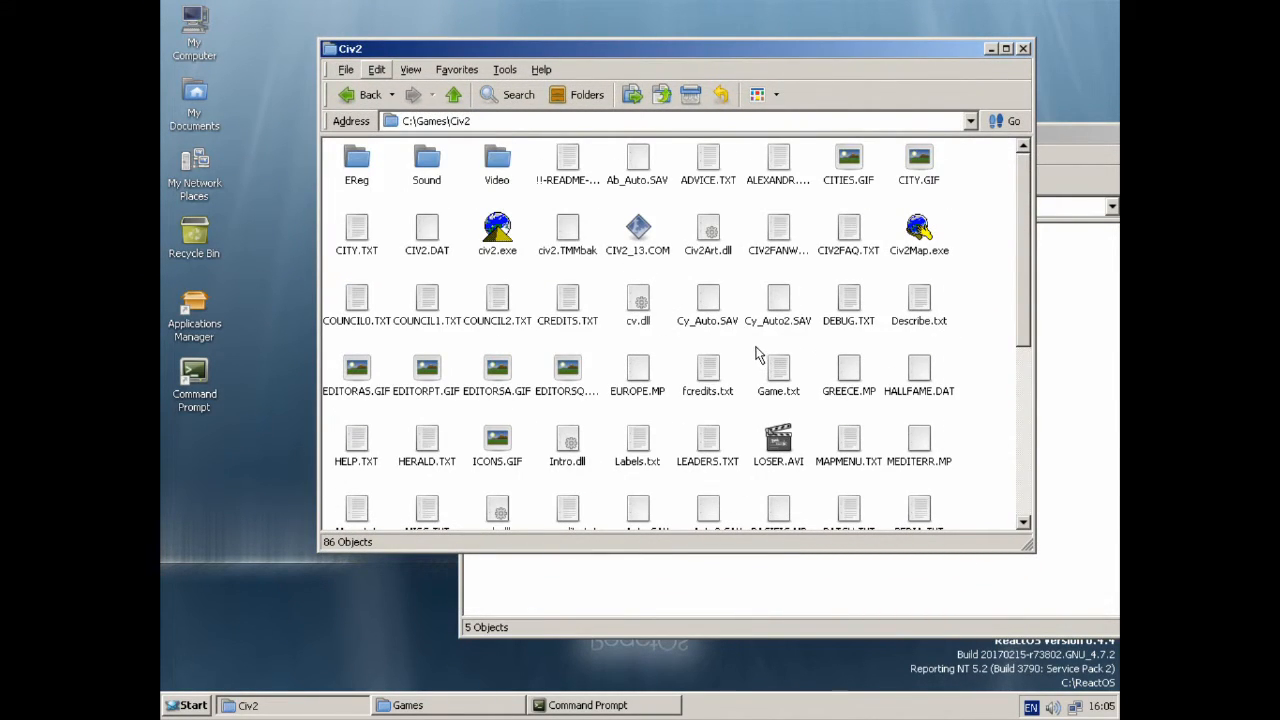
pyautogui.doubleClick(918, 230)
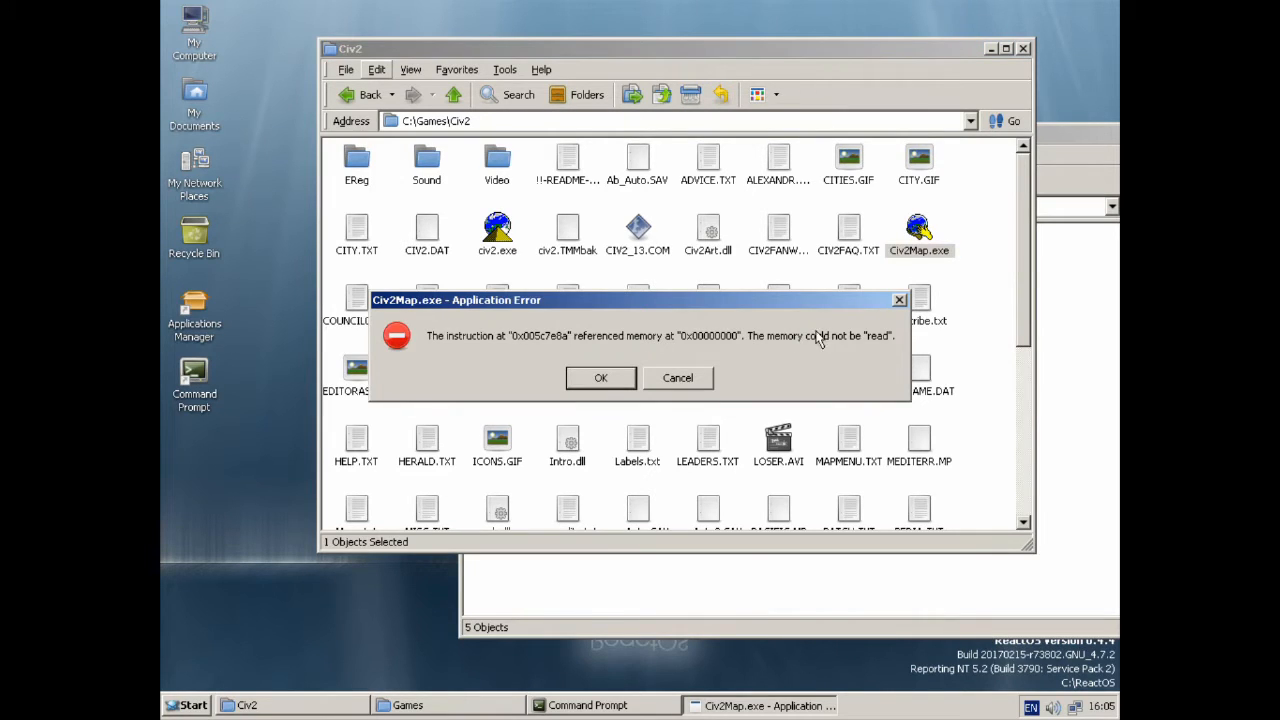
pyautogui.click(600, 378)
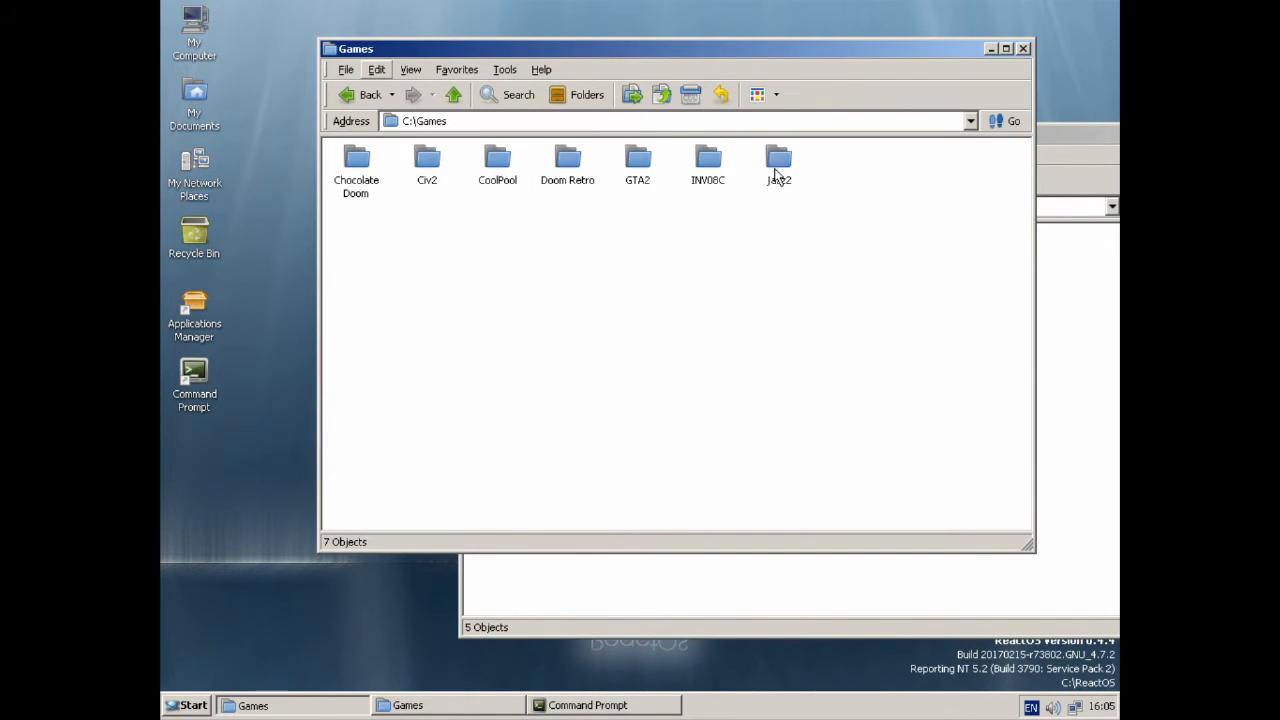
# Step: Launch Petz II, dismiss the Name Tag In Use warning, and bring up the Petz menu
pyautogui.doubleClick(778, 160)
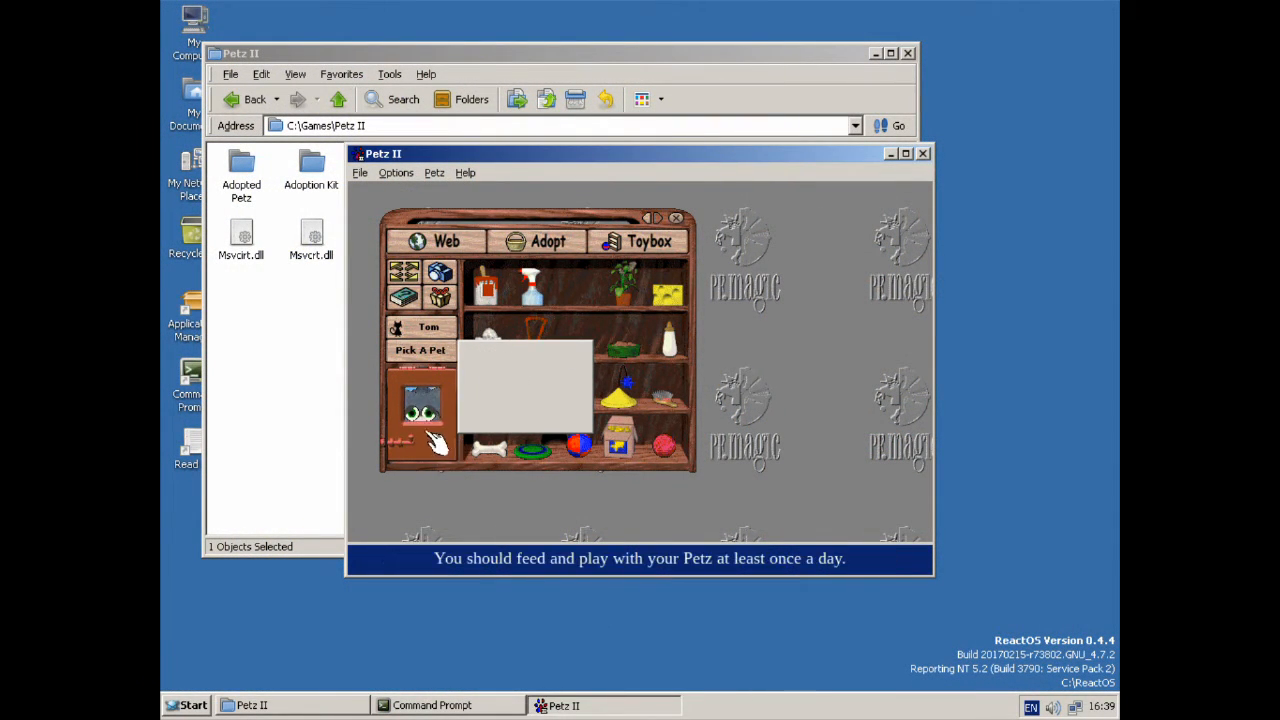
pyautogui.click(420, 404)
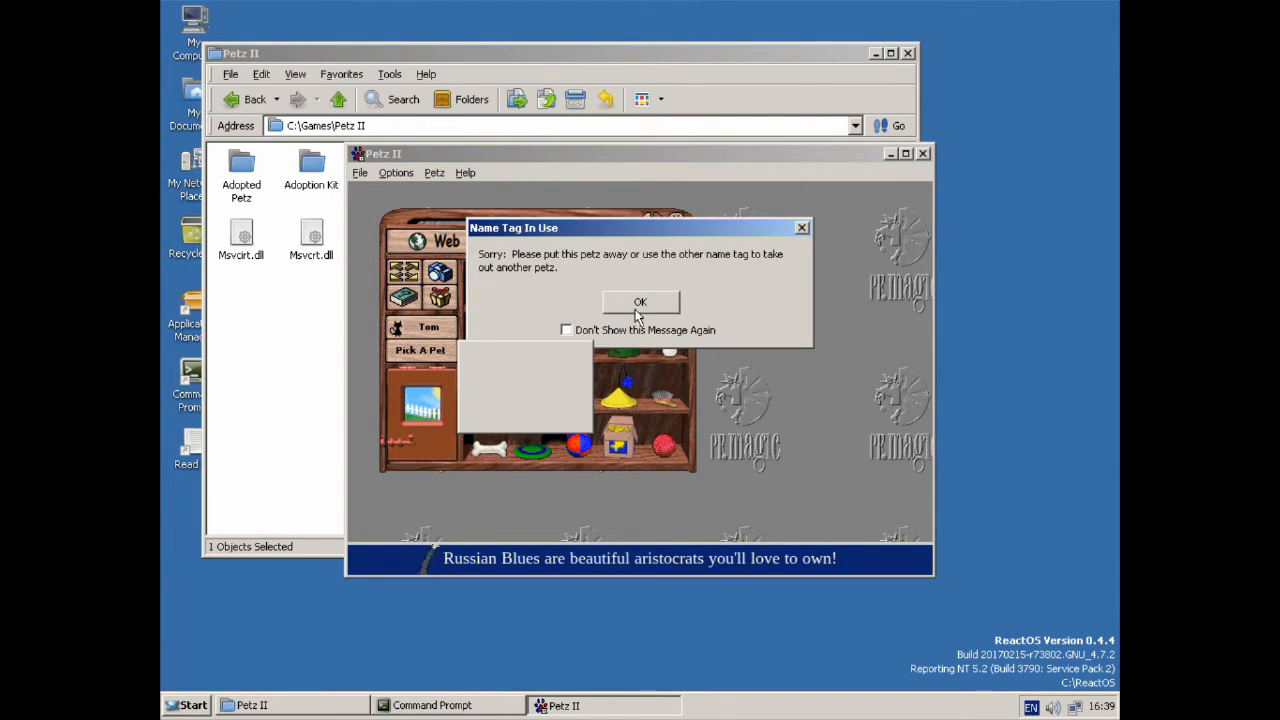
pyautogui.click(640, 302)
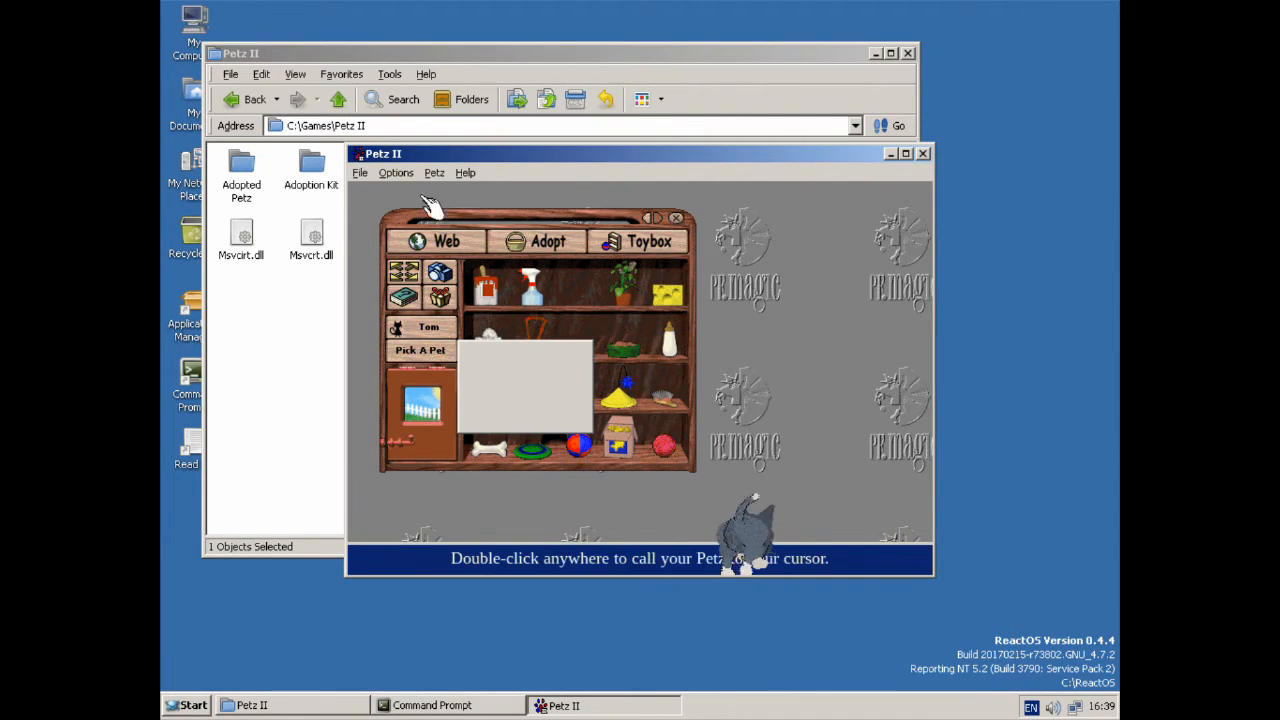
pyautogui.click(434, 172)
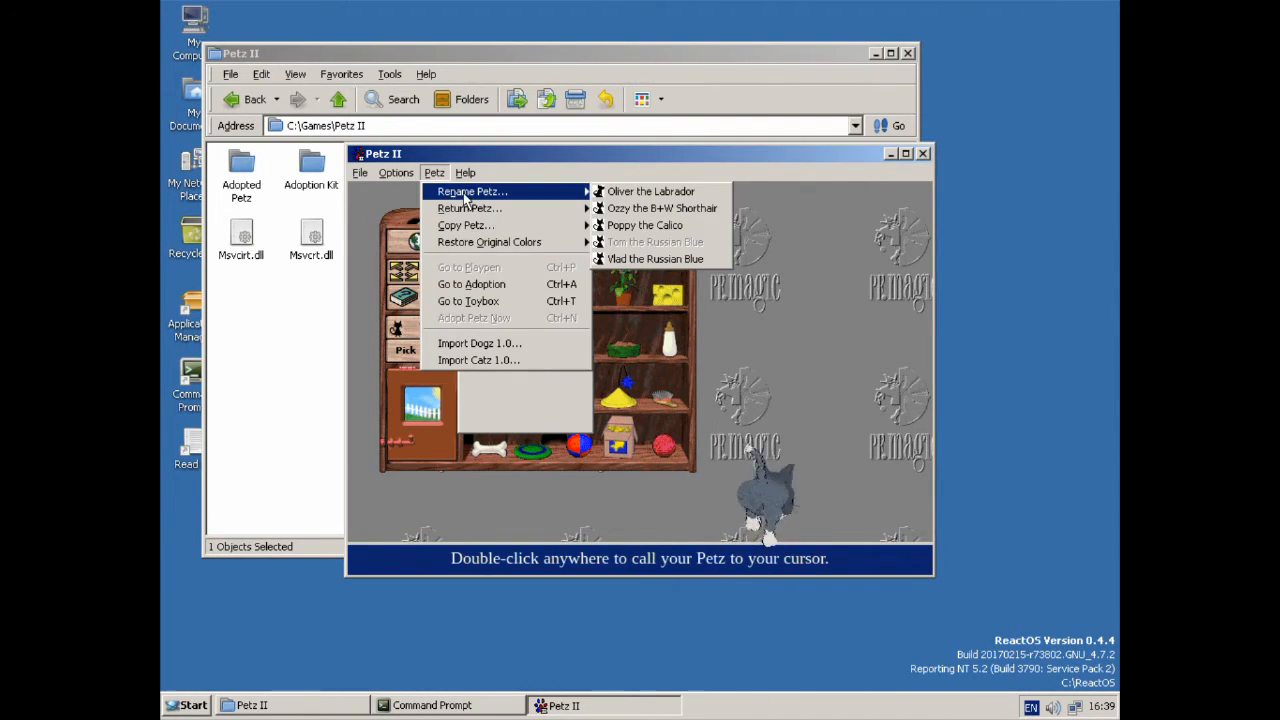
pyautogui.moveTo(488, 242)
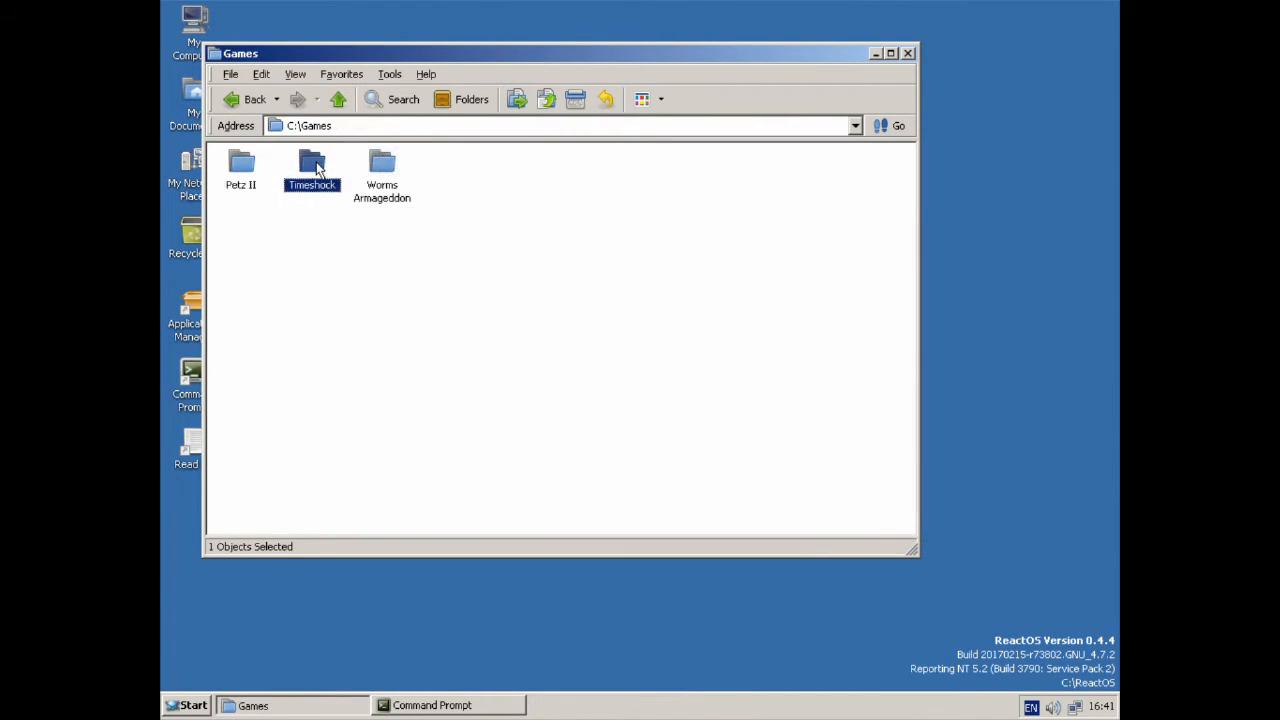
# Step: Open the Worms Armageddon folder in C:\Games and scroll to the end of its file list
pyautogui.doubleClick(312, 164)
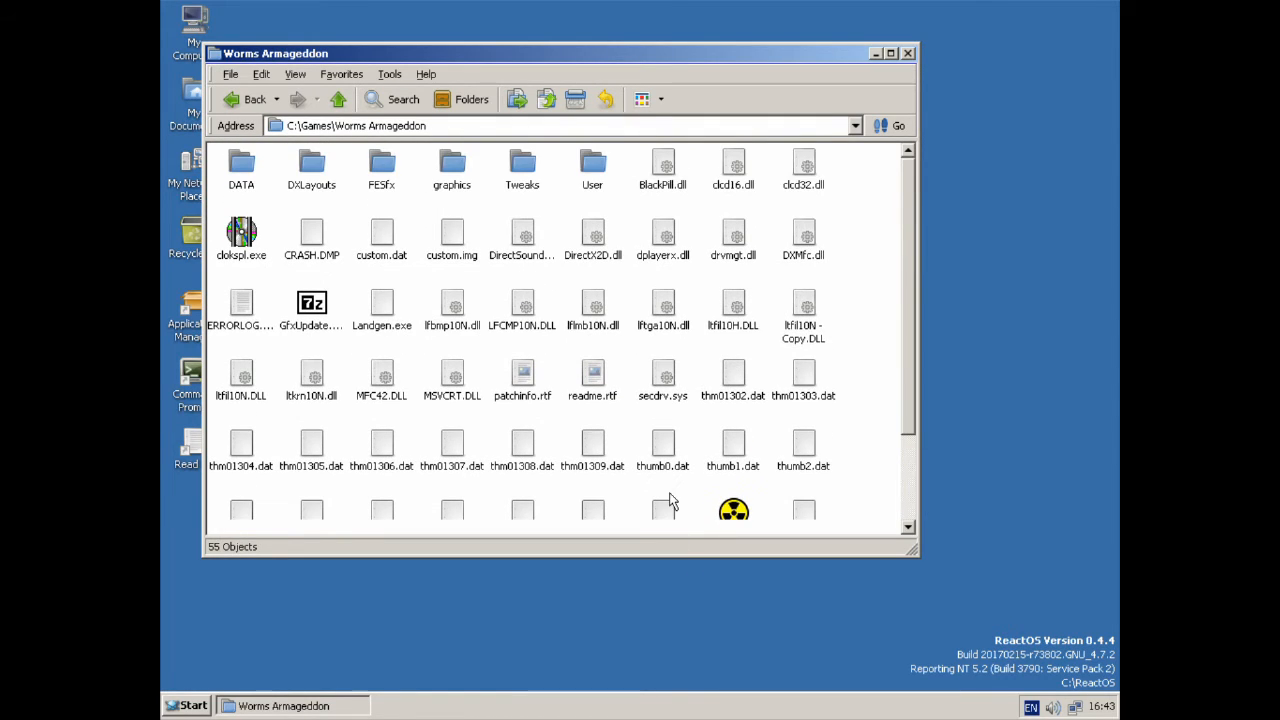
pyautogui.scroll(-3)
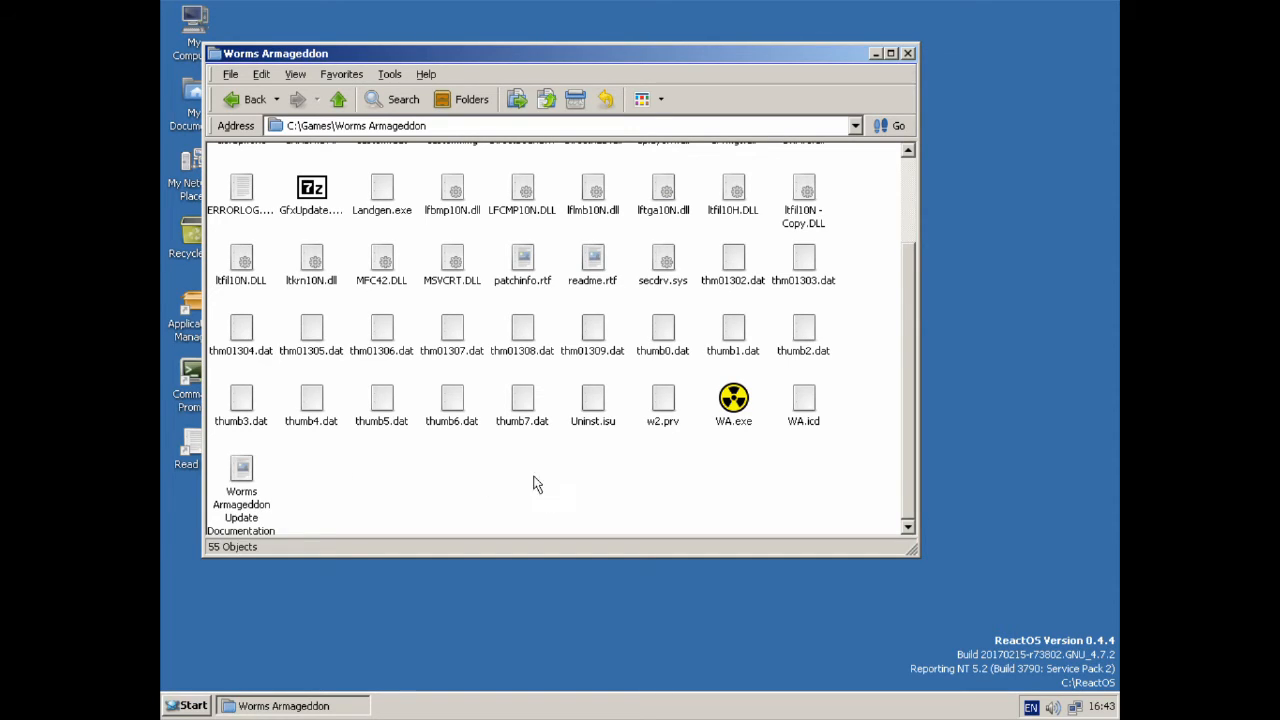
pyautogui.moveTo(316, 520)
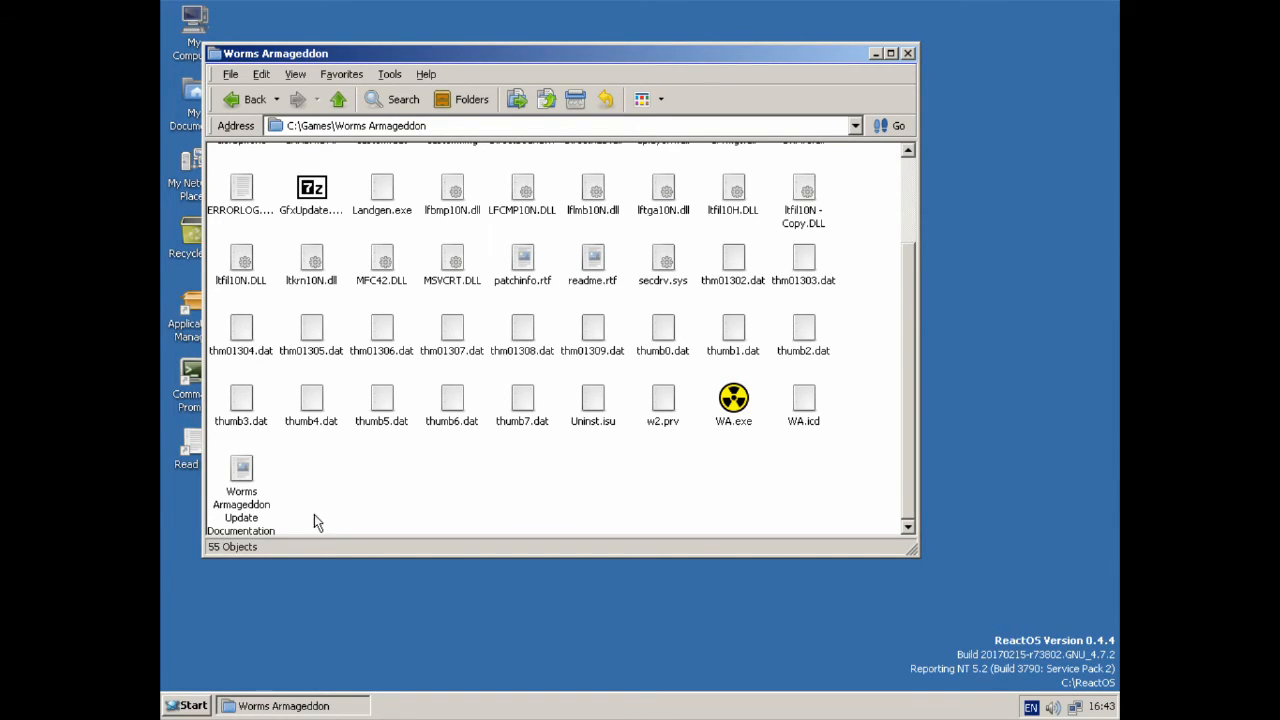
pyautogui.moveTo(228, 590)
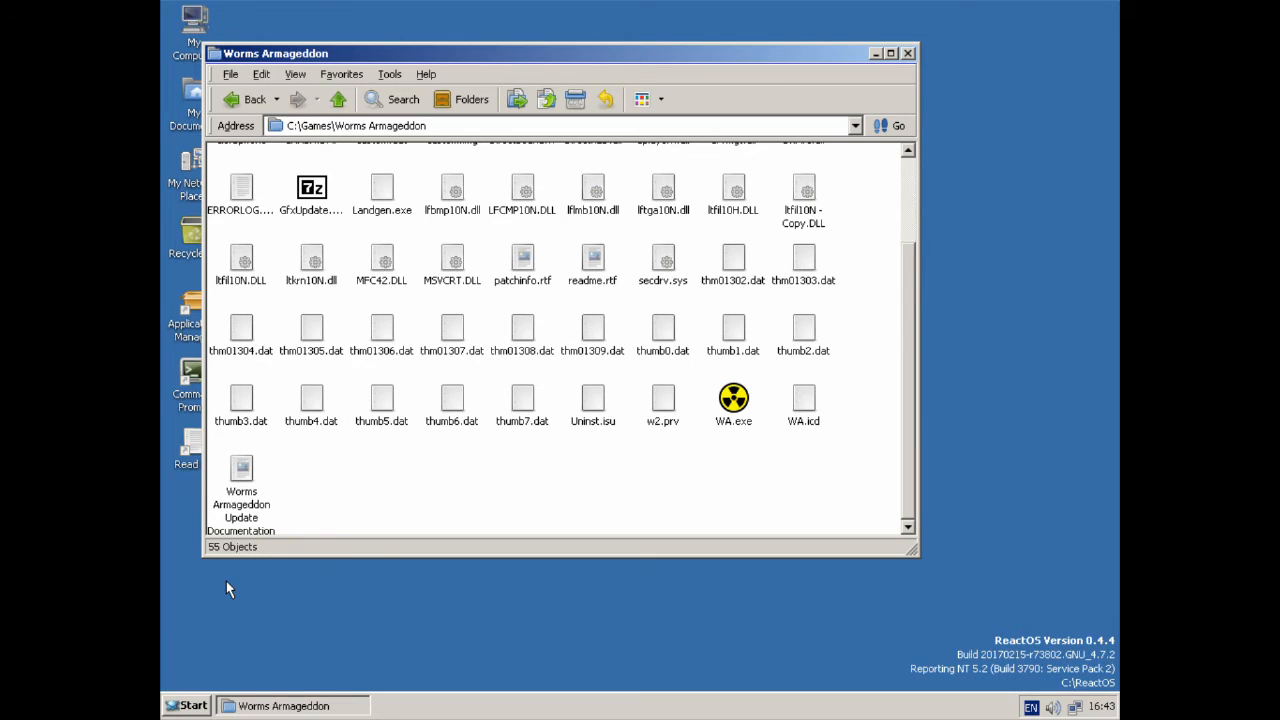